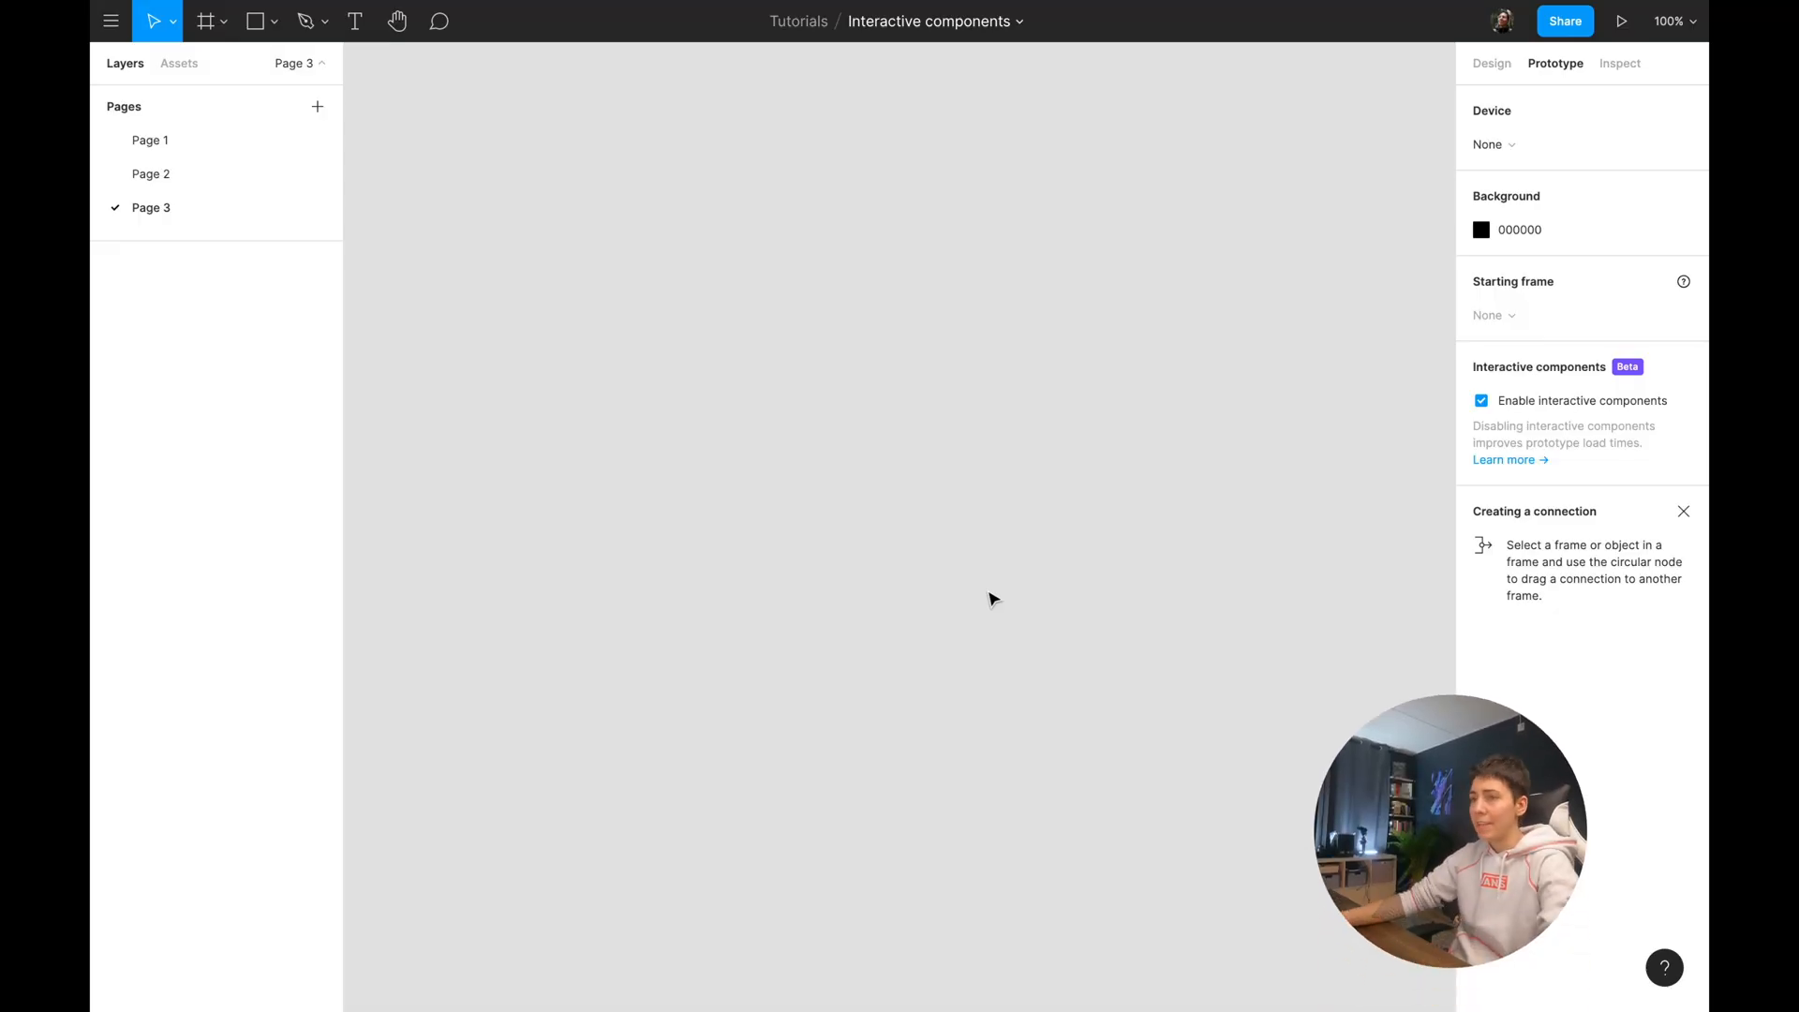
pyautogui.moveTo(1051, 499)
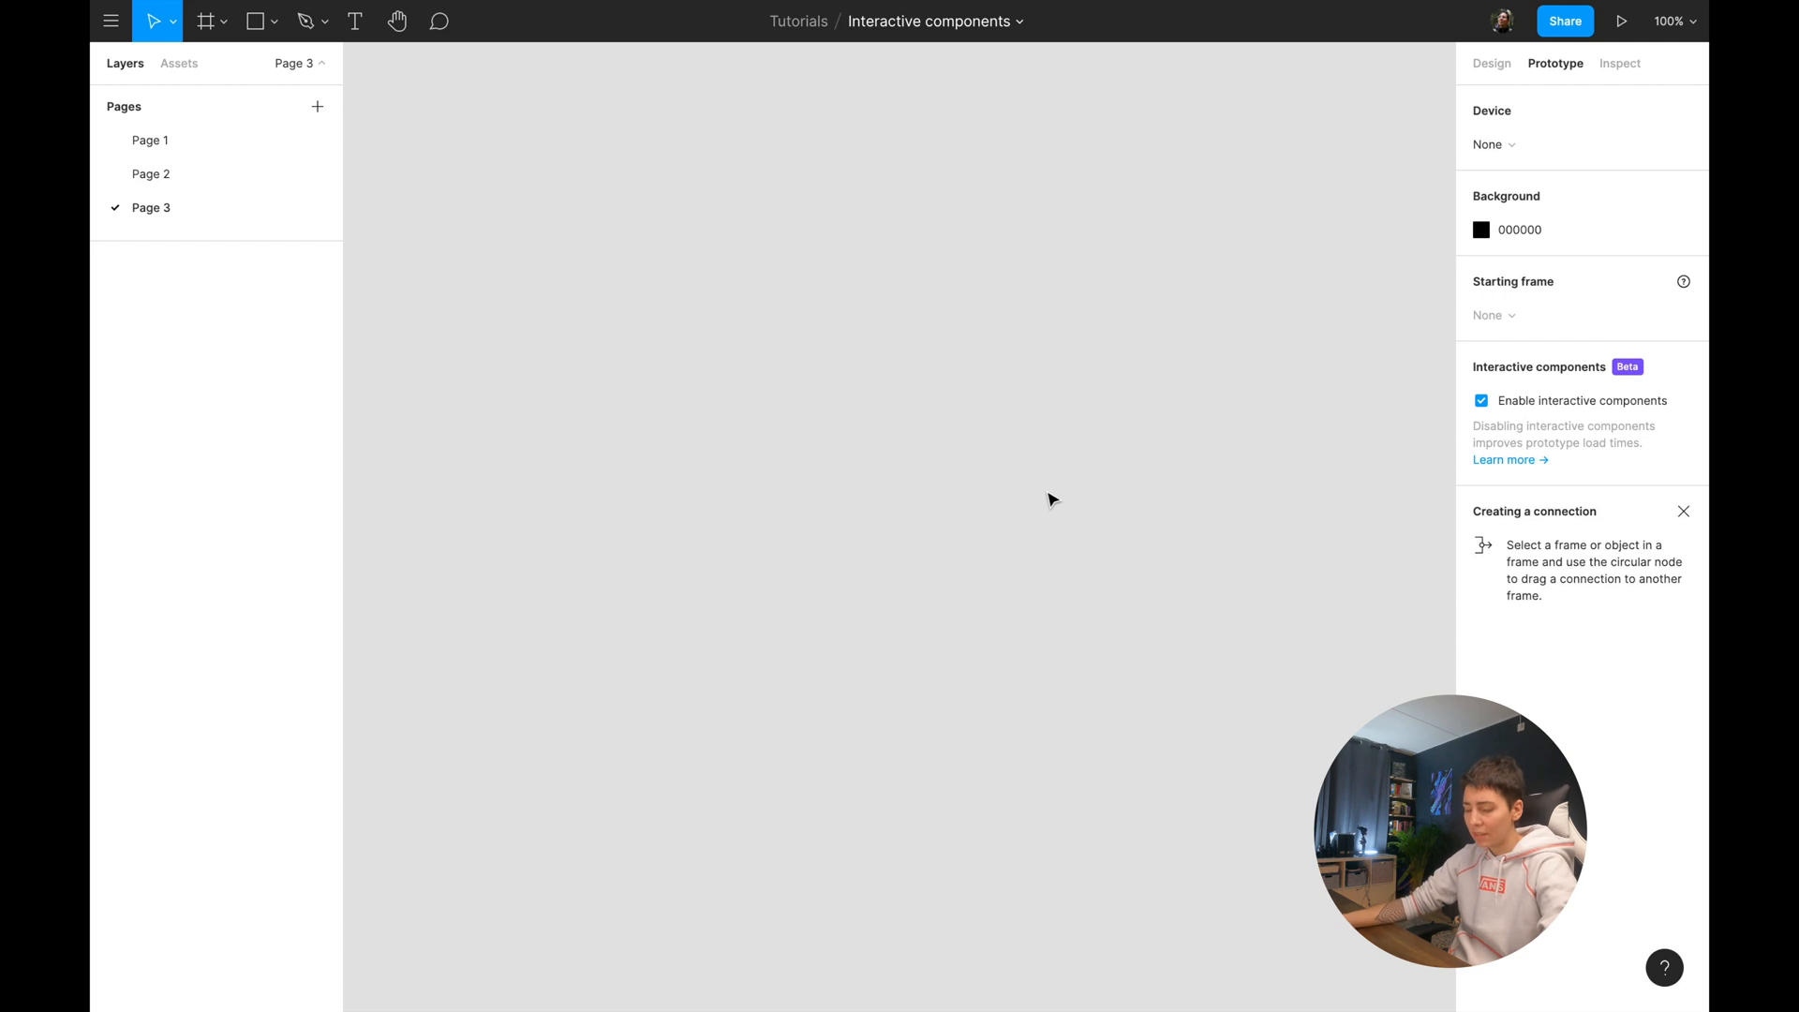
pyautogui.moveTo(474, 408)
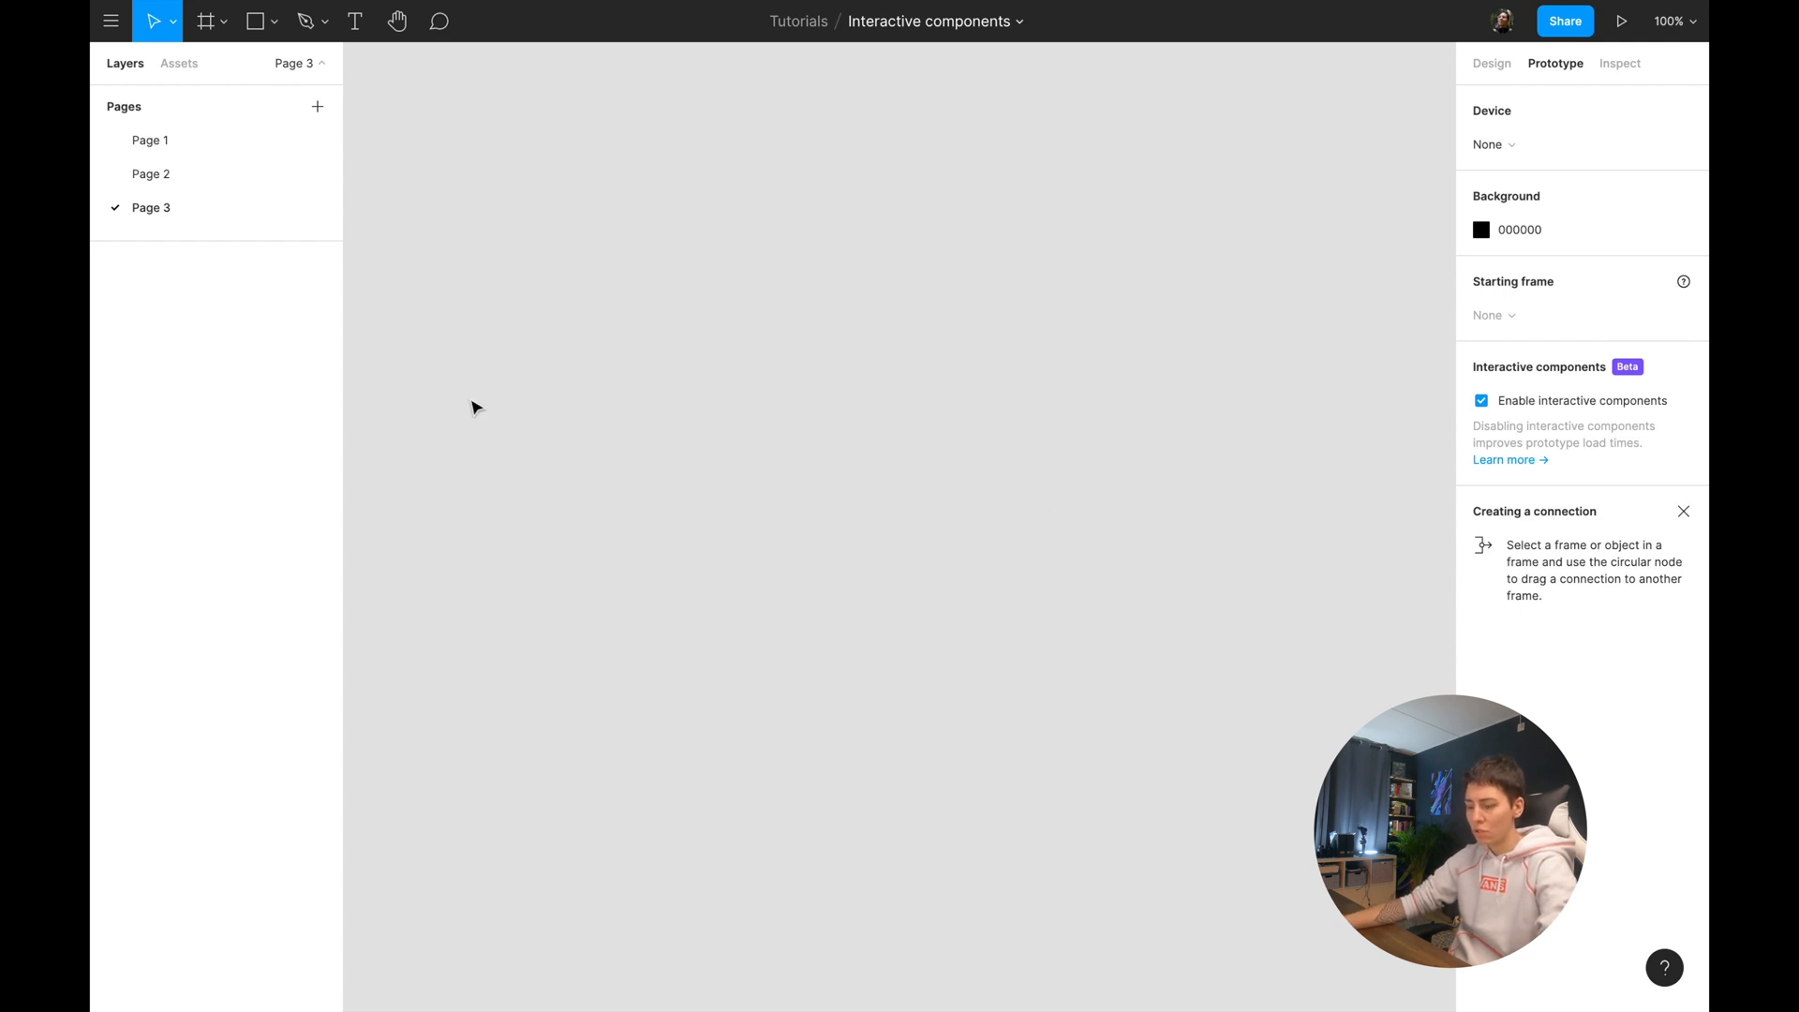
# Draw a gray box with Title text and wrap them in auto layout with 8 spacing, 12×16 padding.
pyautogui.moveTo(490, 276); pyautogui.dragTo(783, 348)
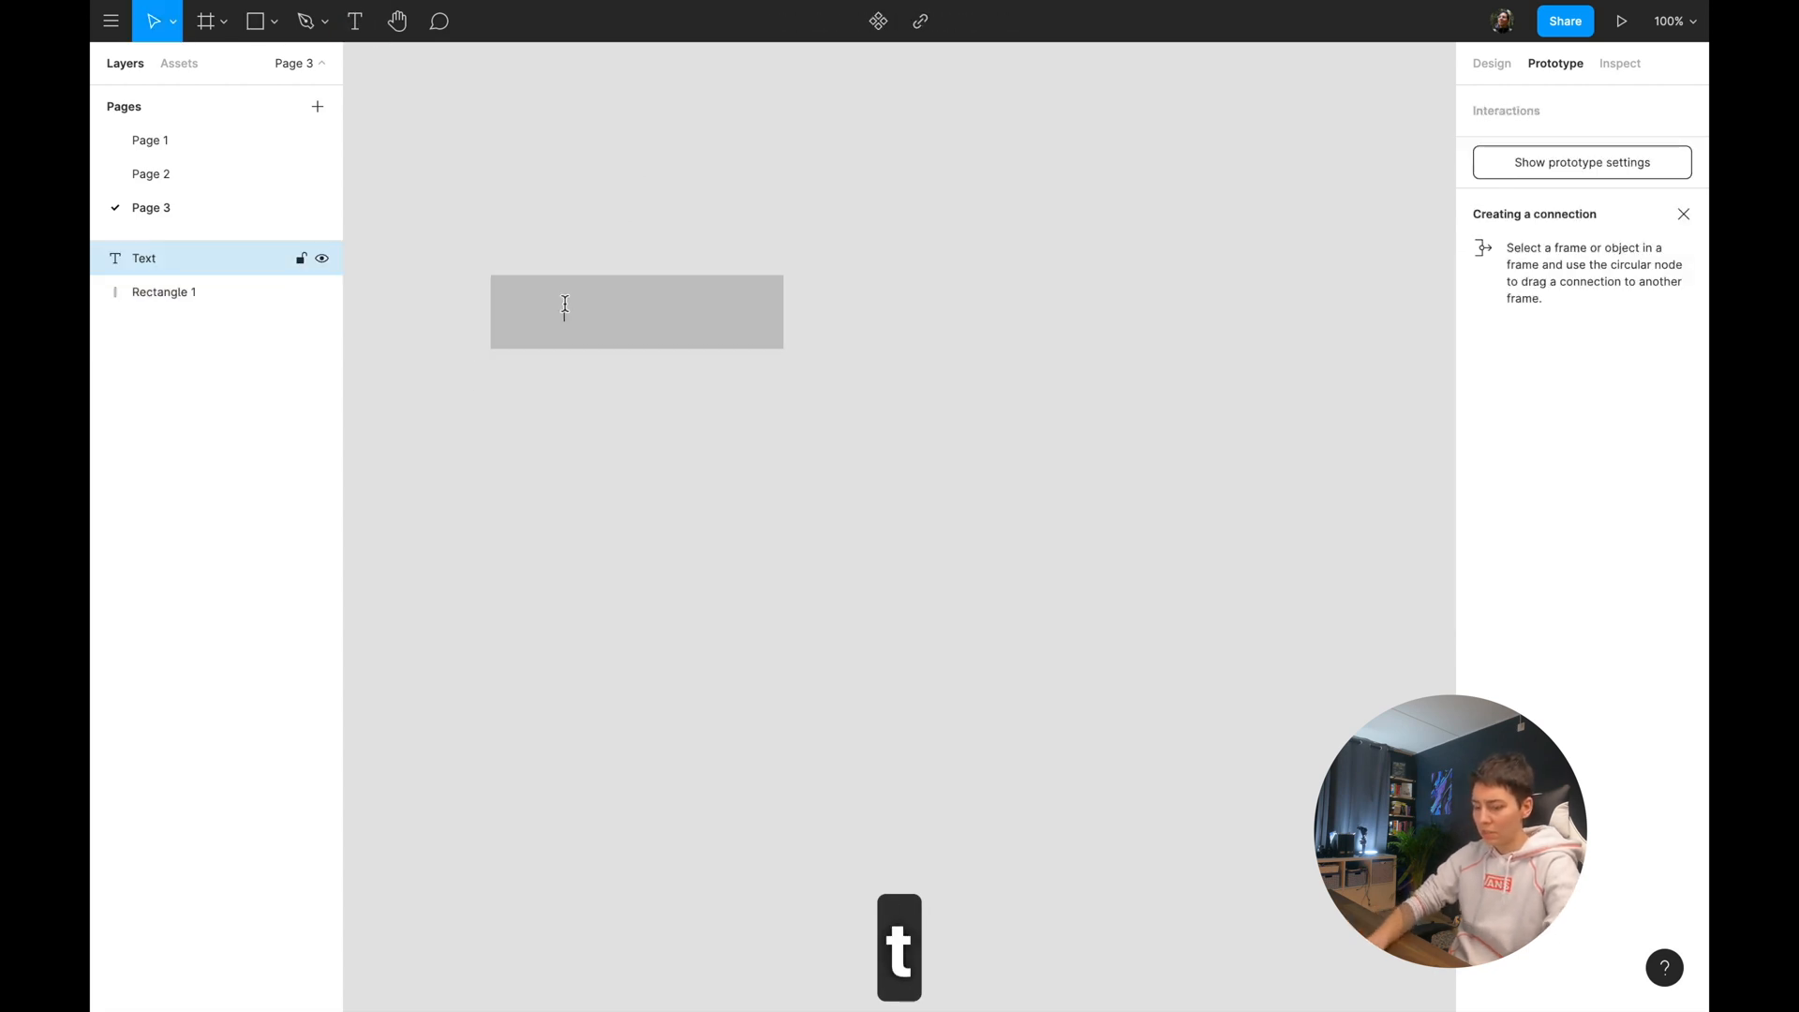
pyautogui.write('Title')
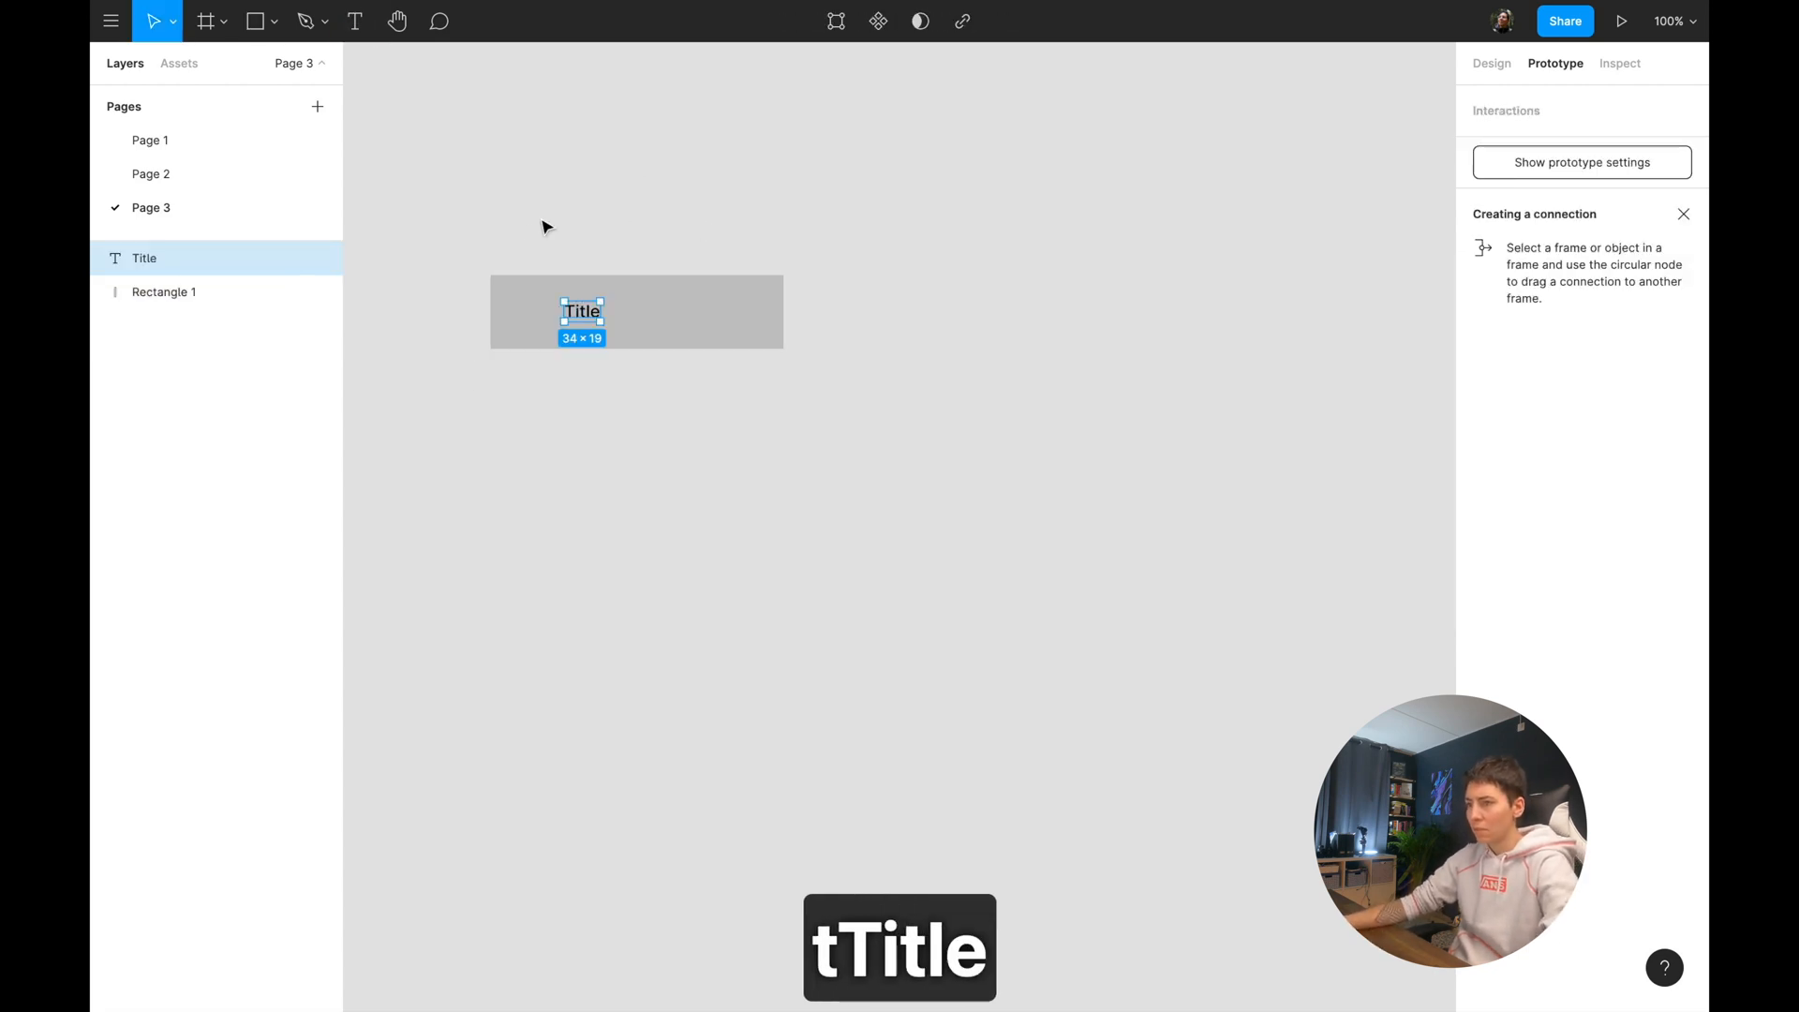
pyautogui.click(637, 311)
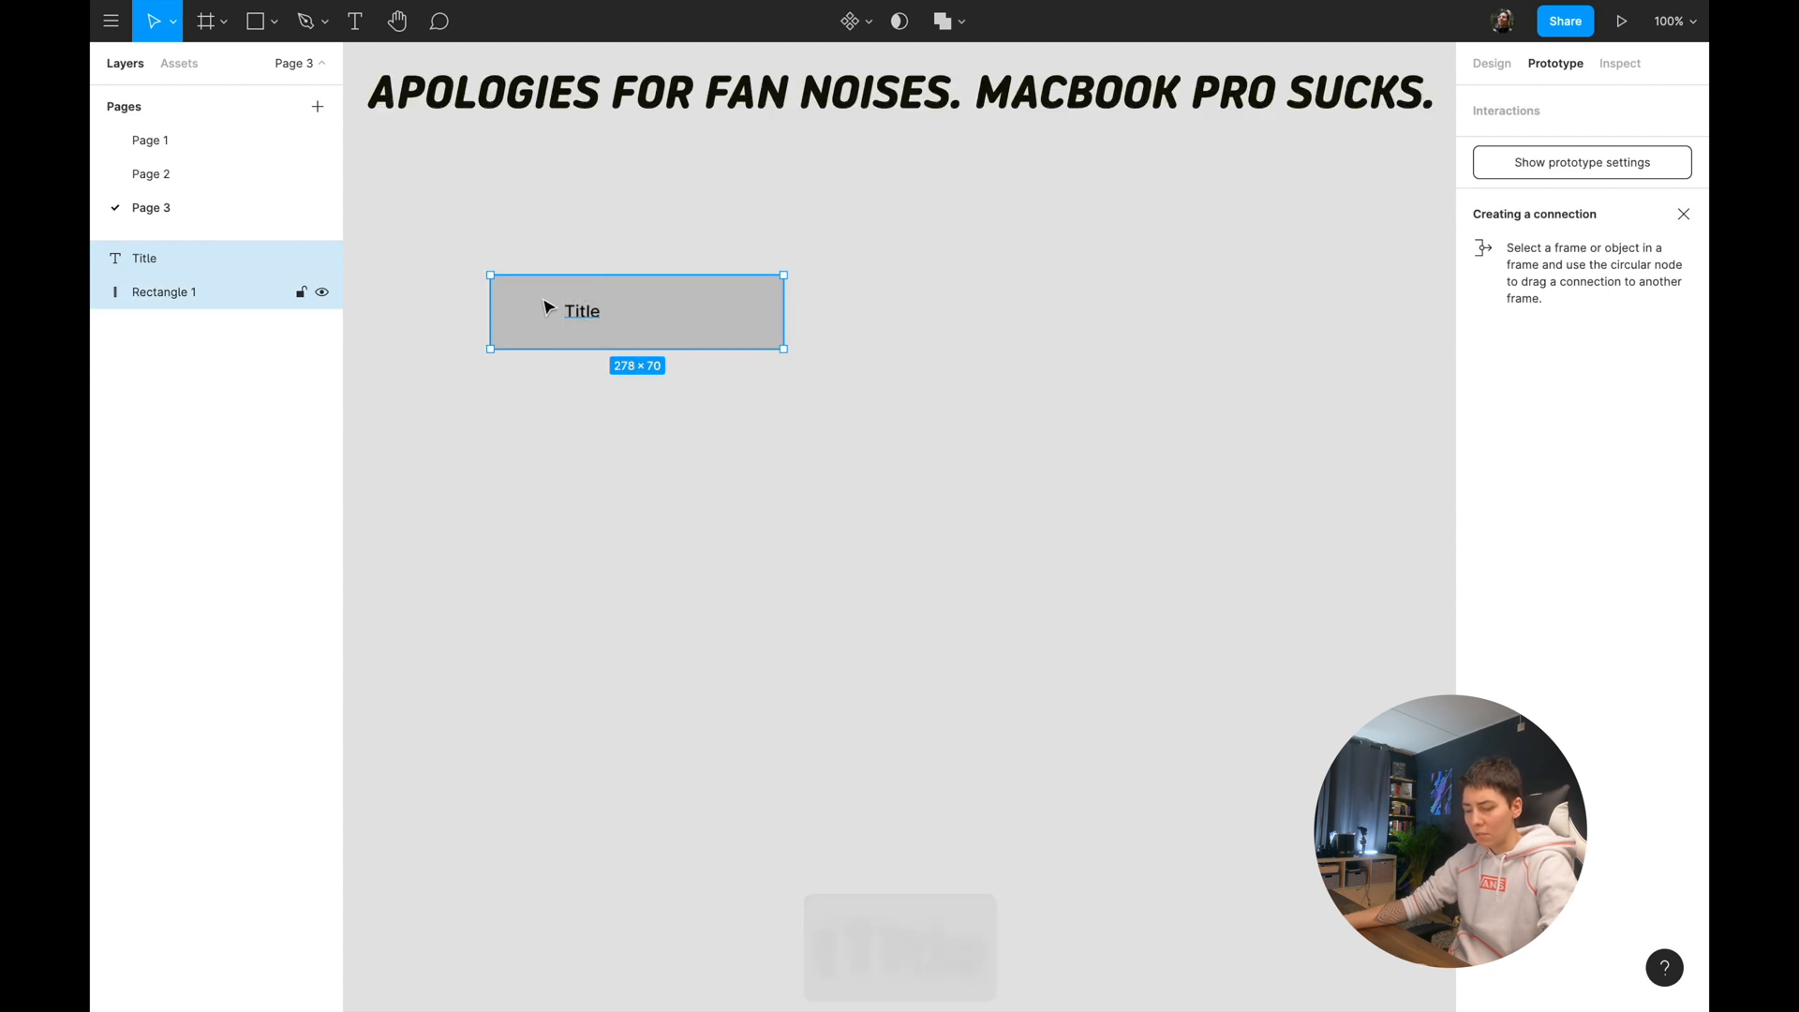
pyautogui.press('a')
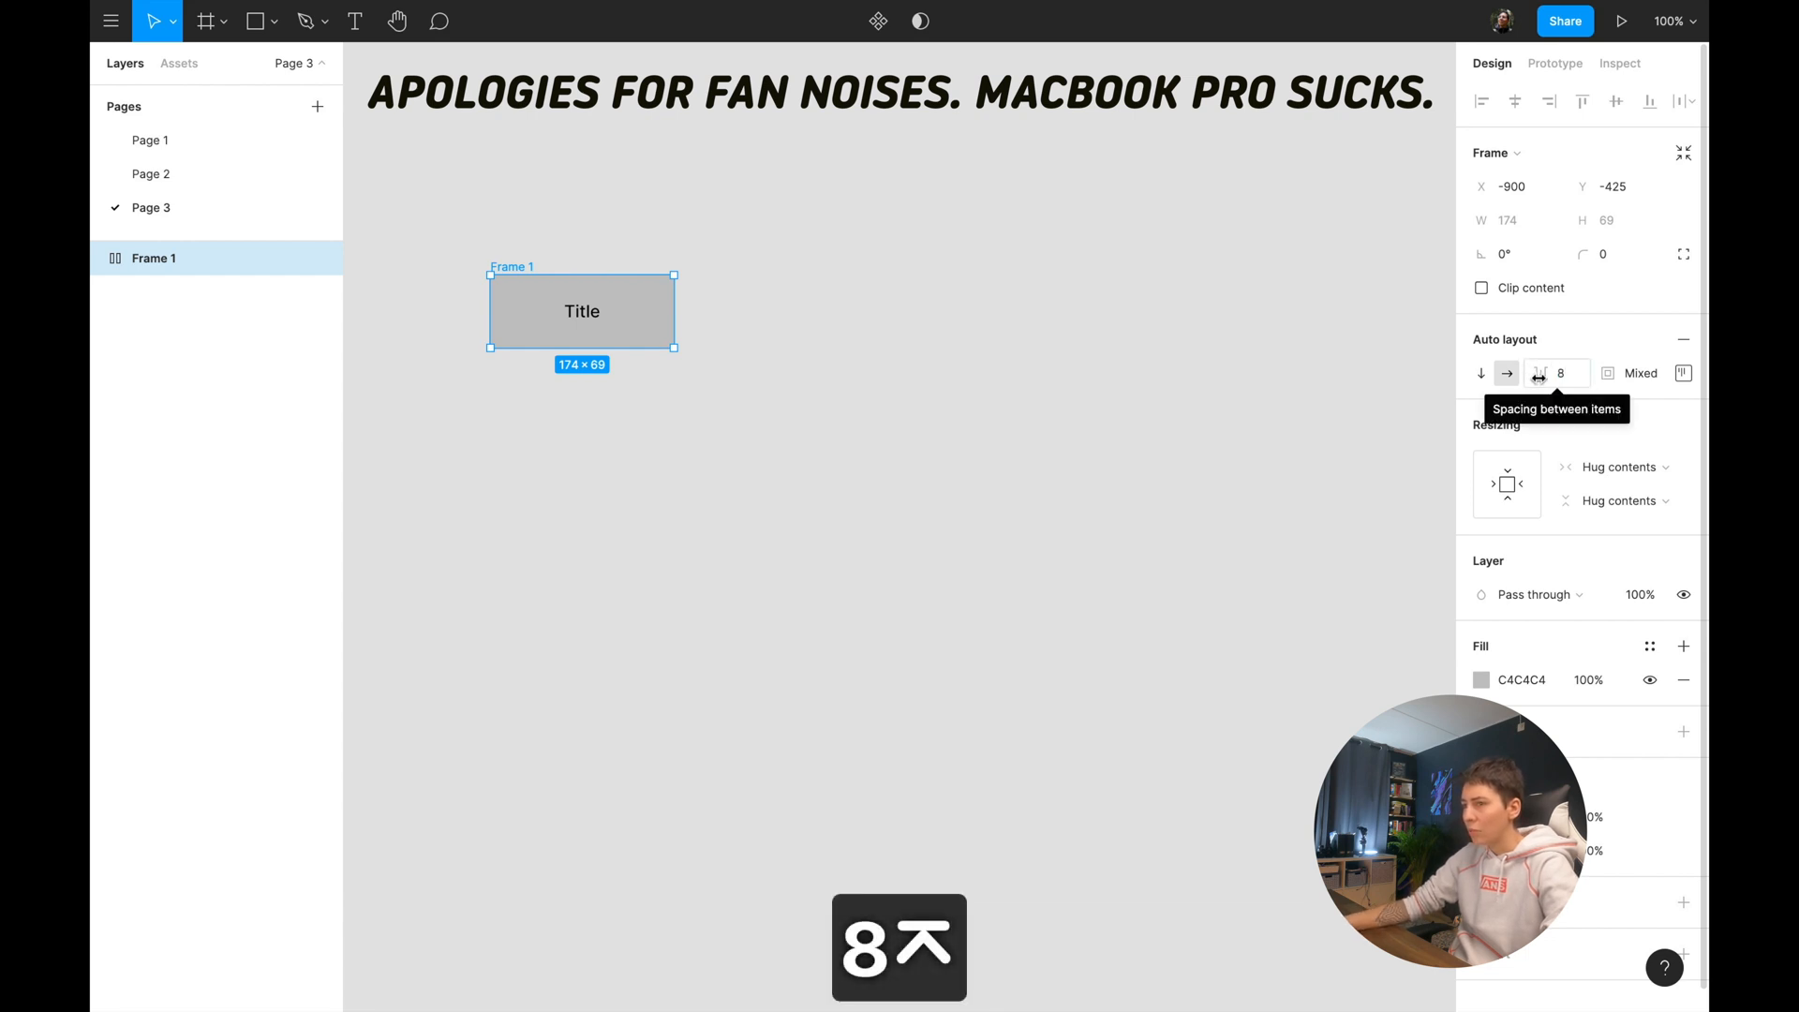
pyautogui.click(1638, 373)
pyautogui.write('12')
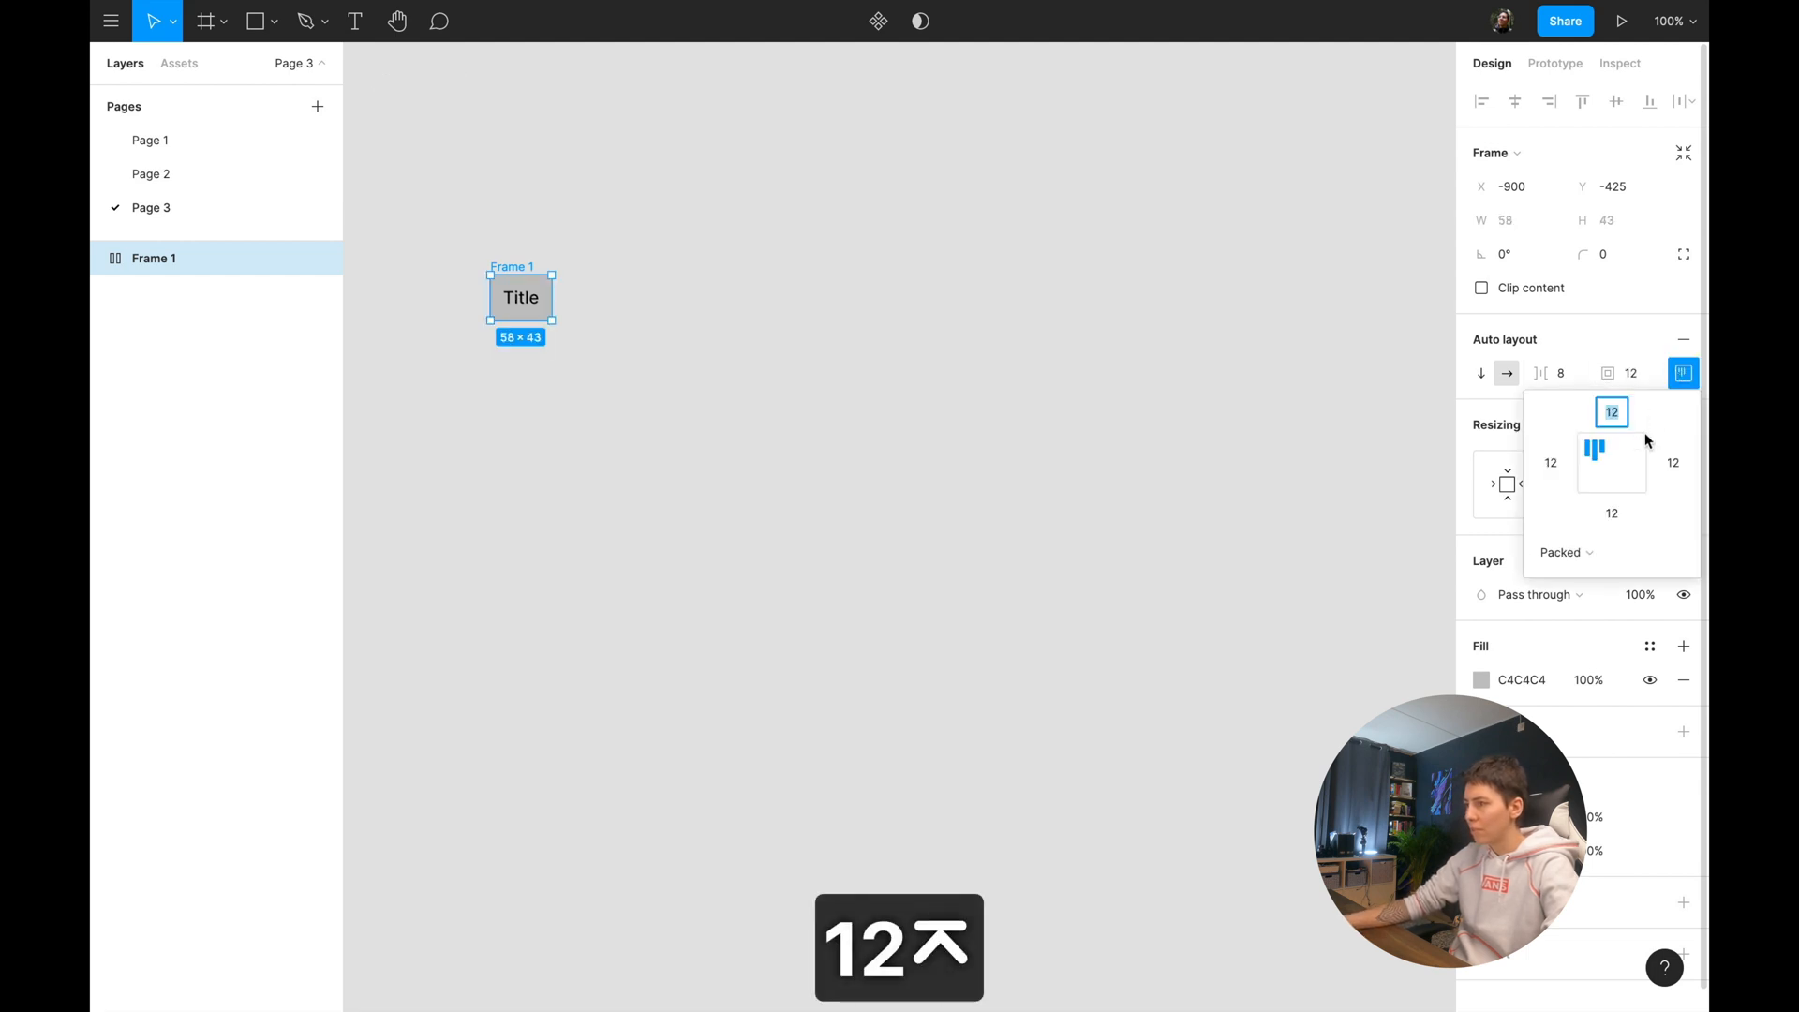
pyautogui.click(1549, 462)
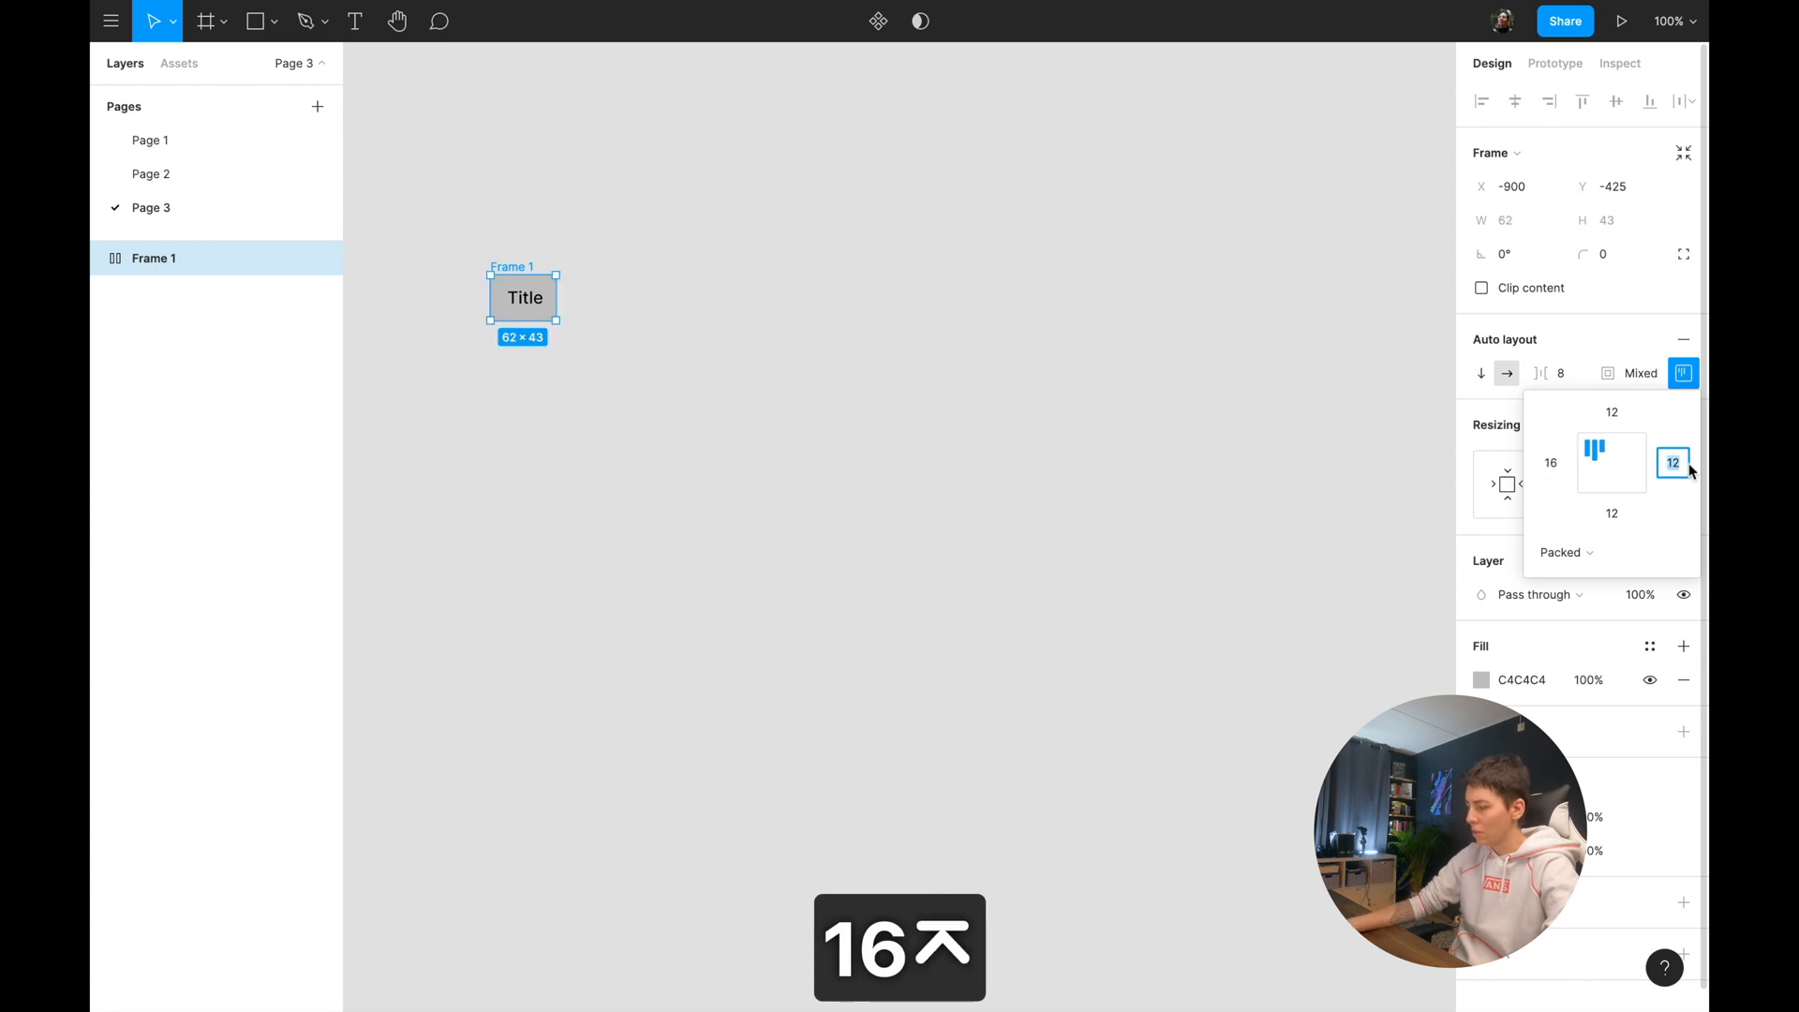
pyautogui.write('16')
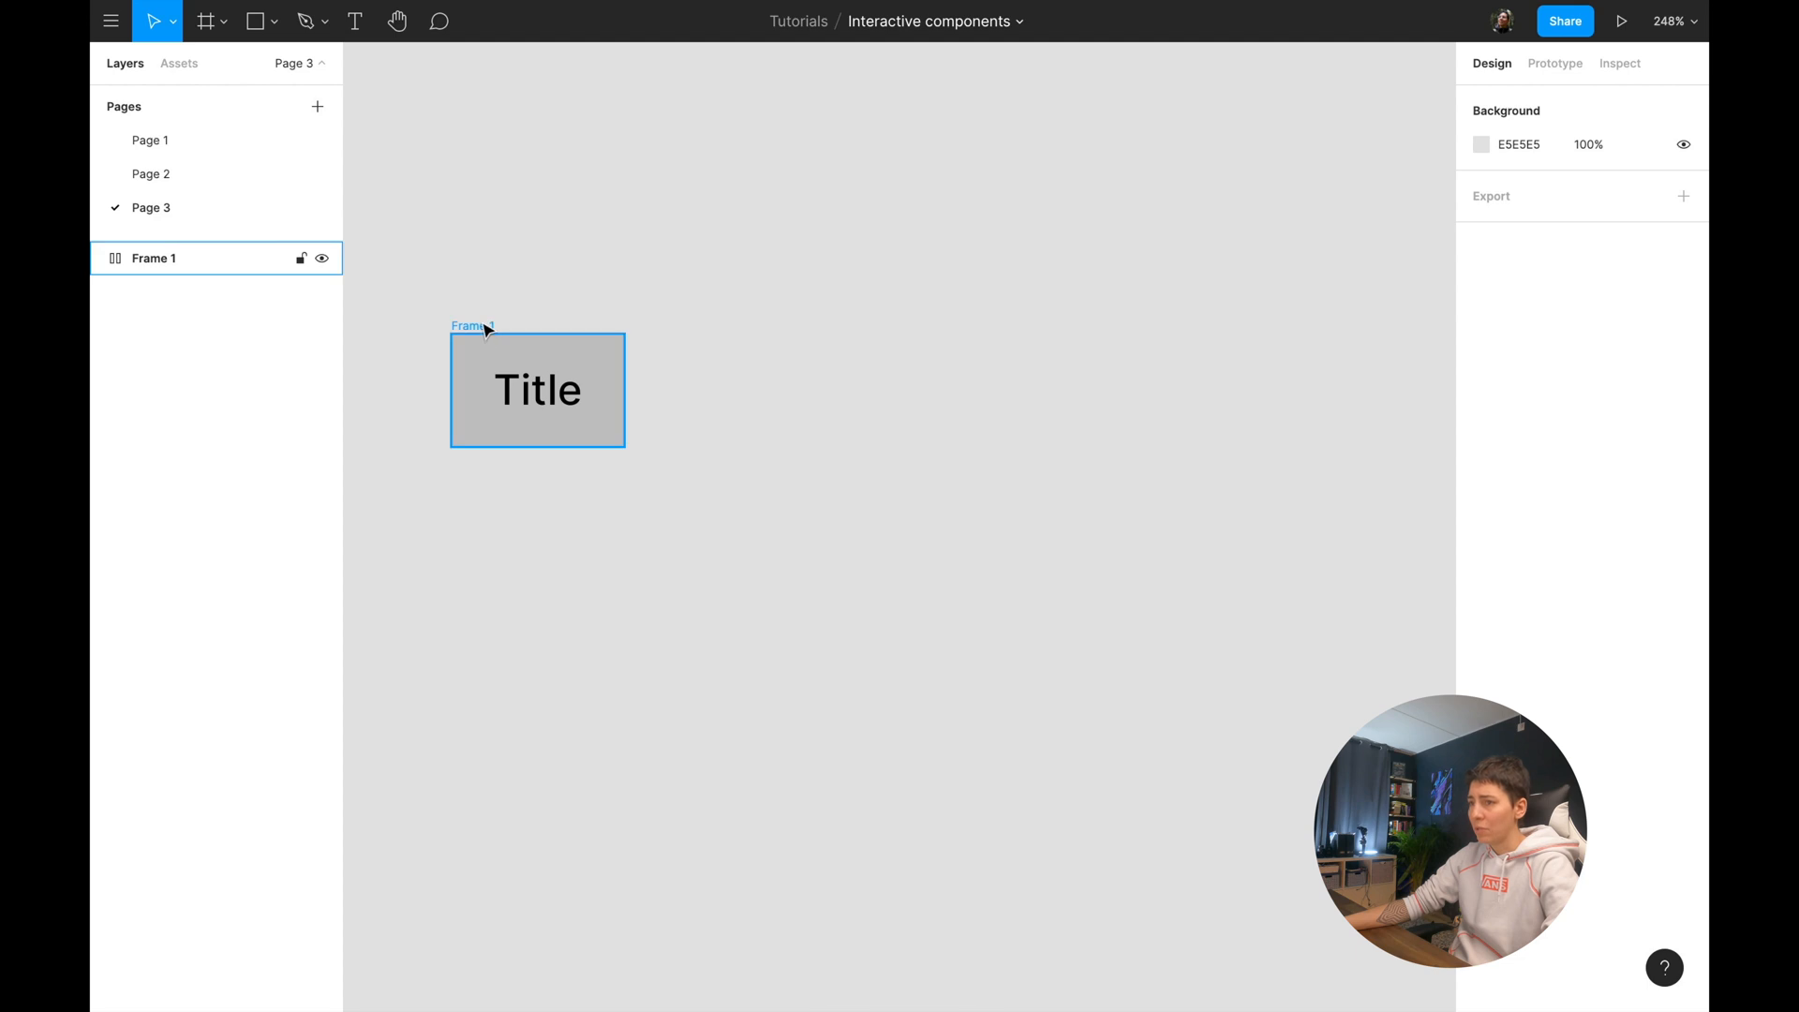
# Style the button with Inter Medium text, corner radius 8, 7B61FF fill and white text.
pyautogui.click(537, 390)
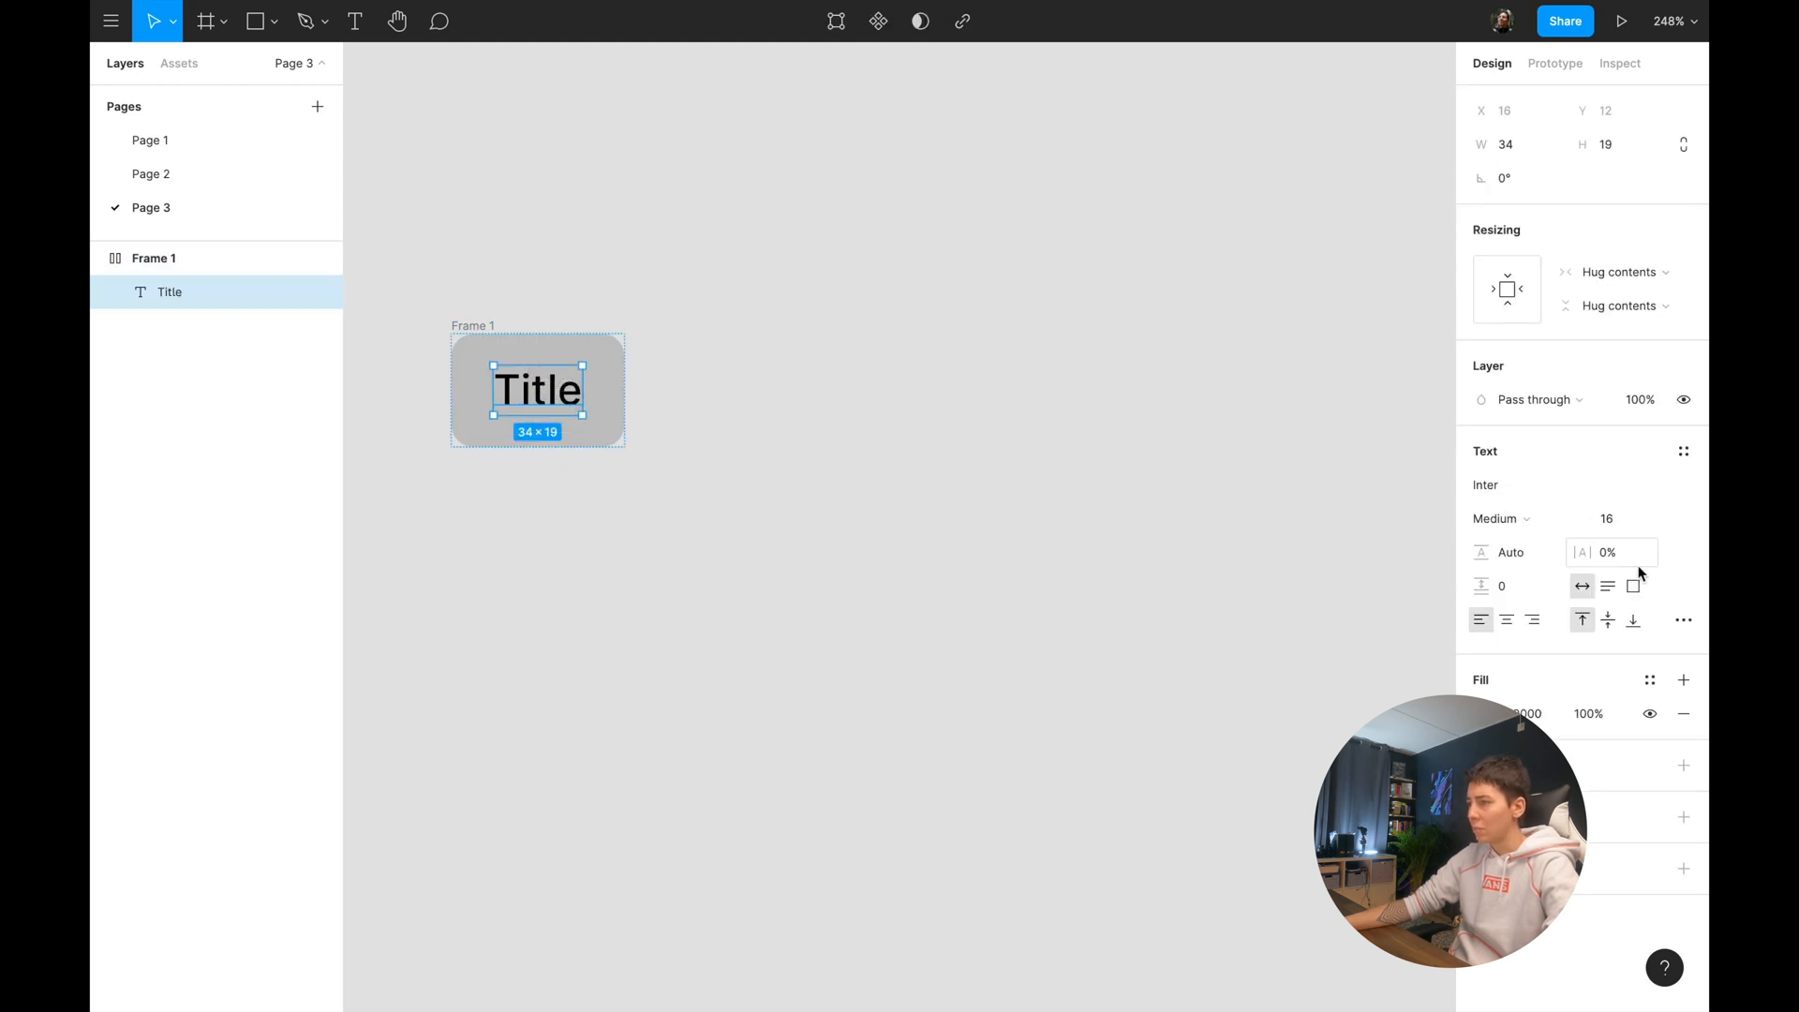
pyautogui.click(475, 457)
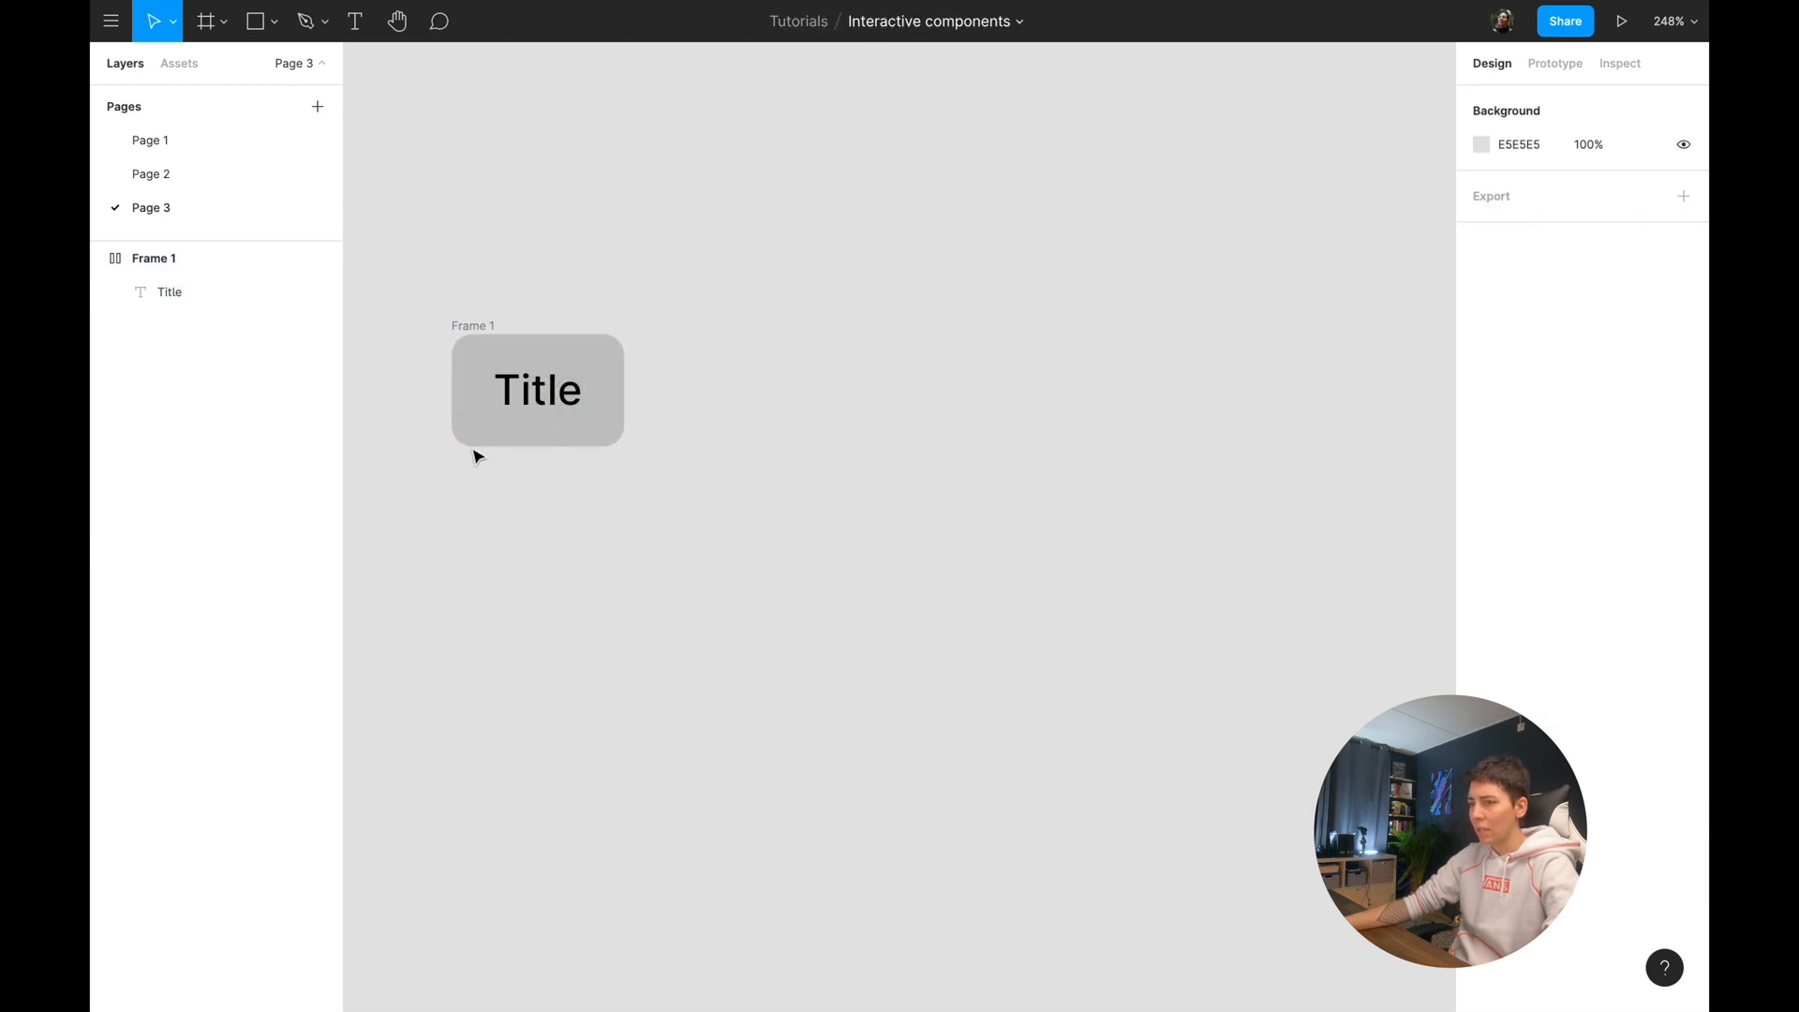
pyautogui.click(537, 390)
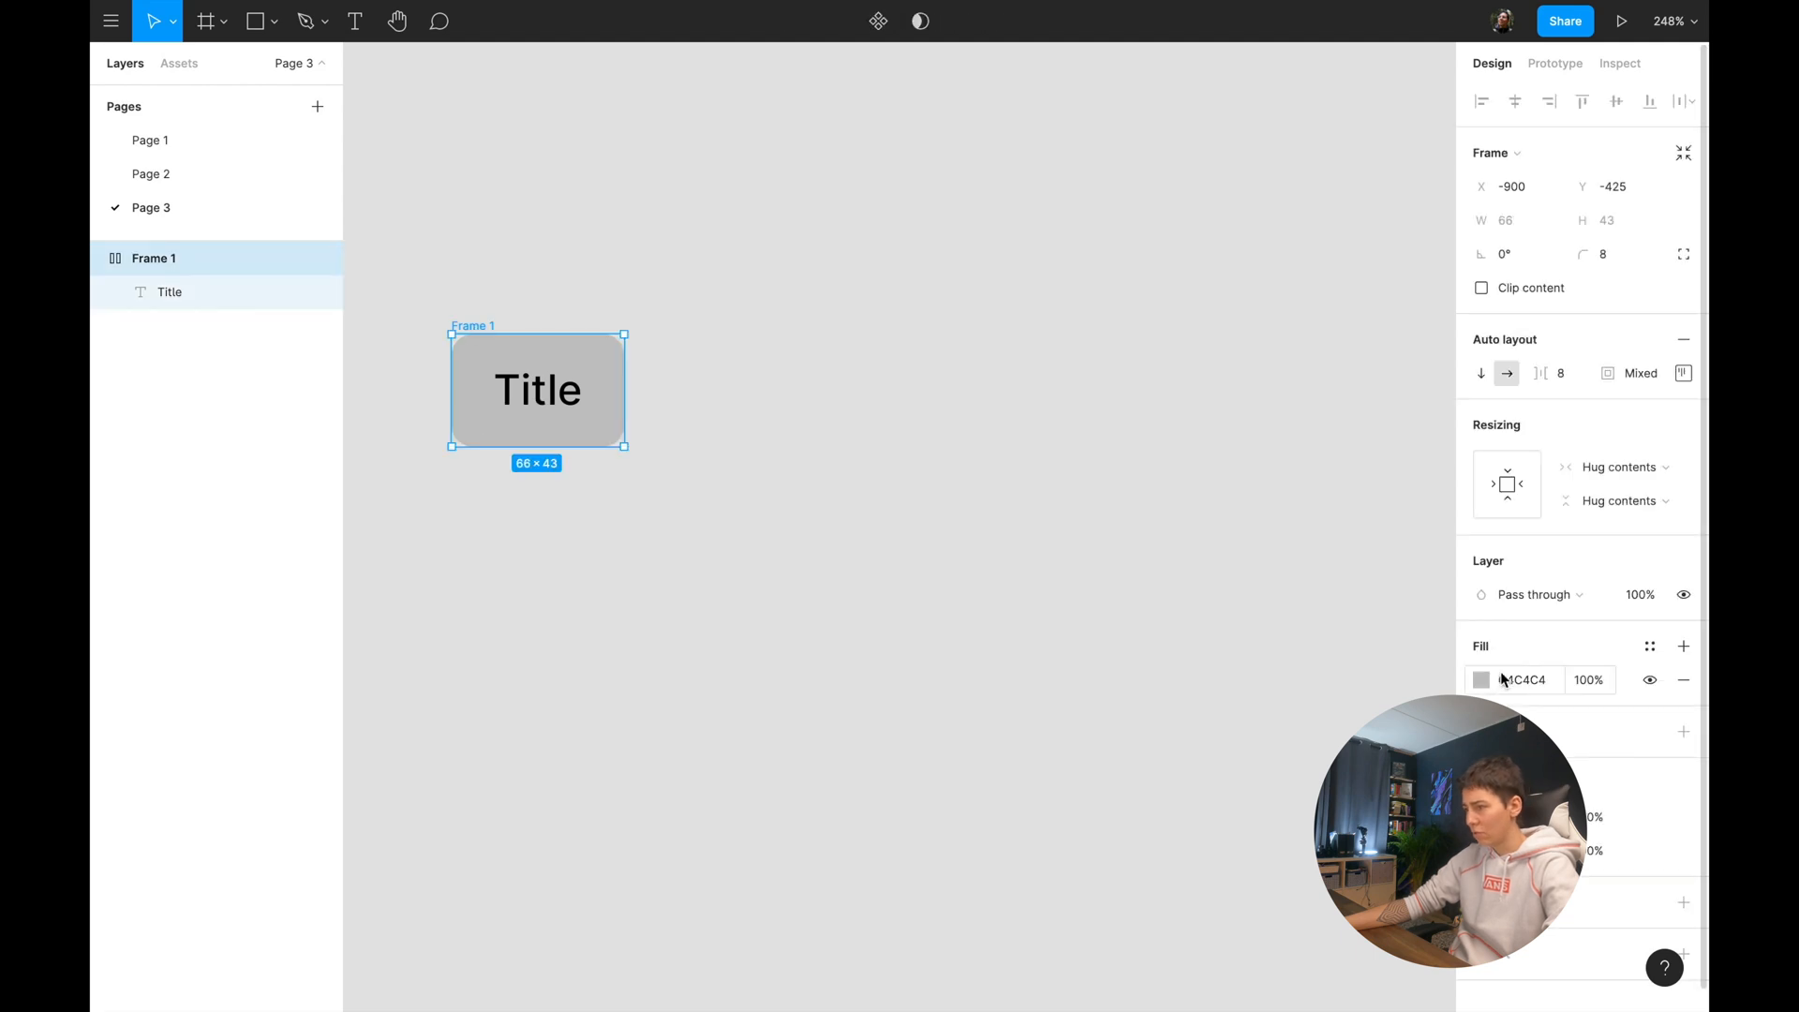
pyautogui.click(1482, 680)
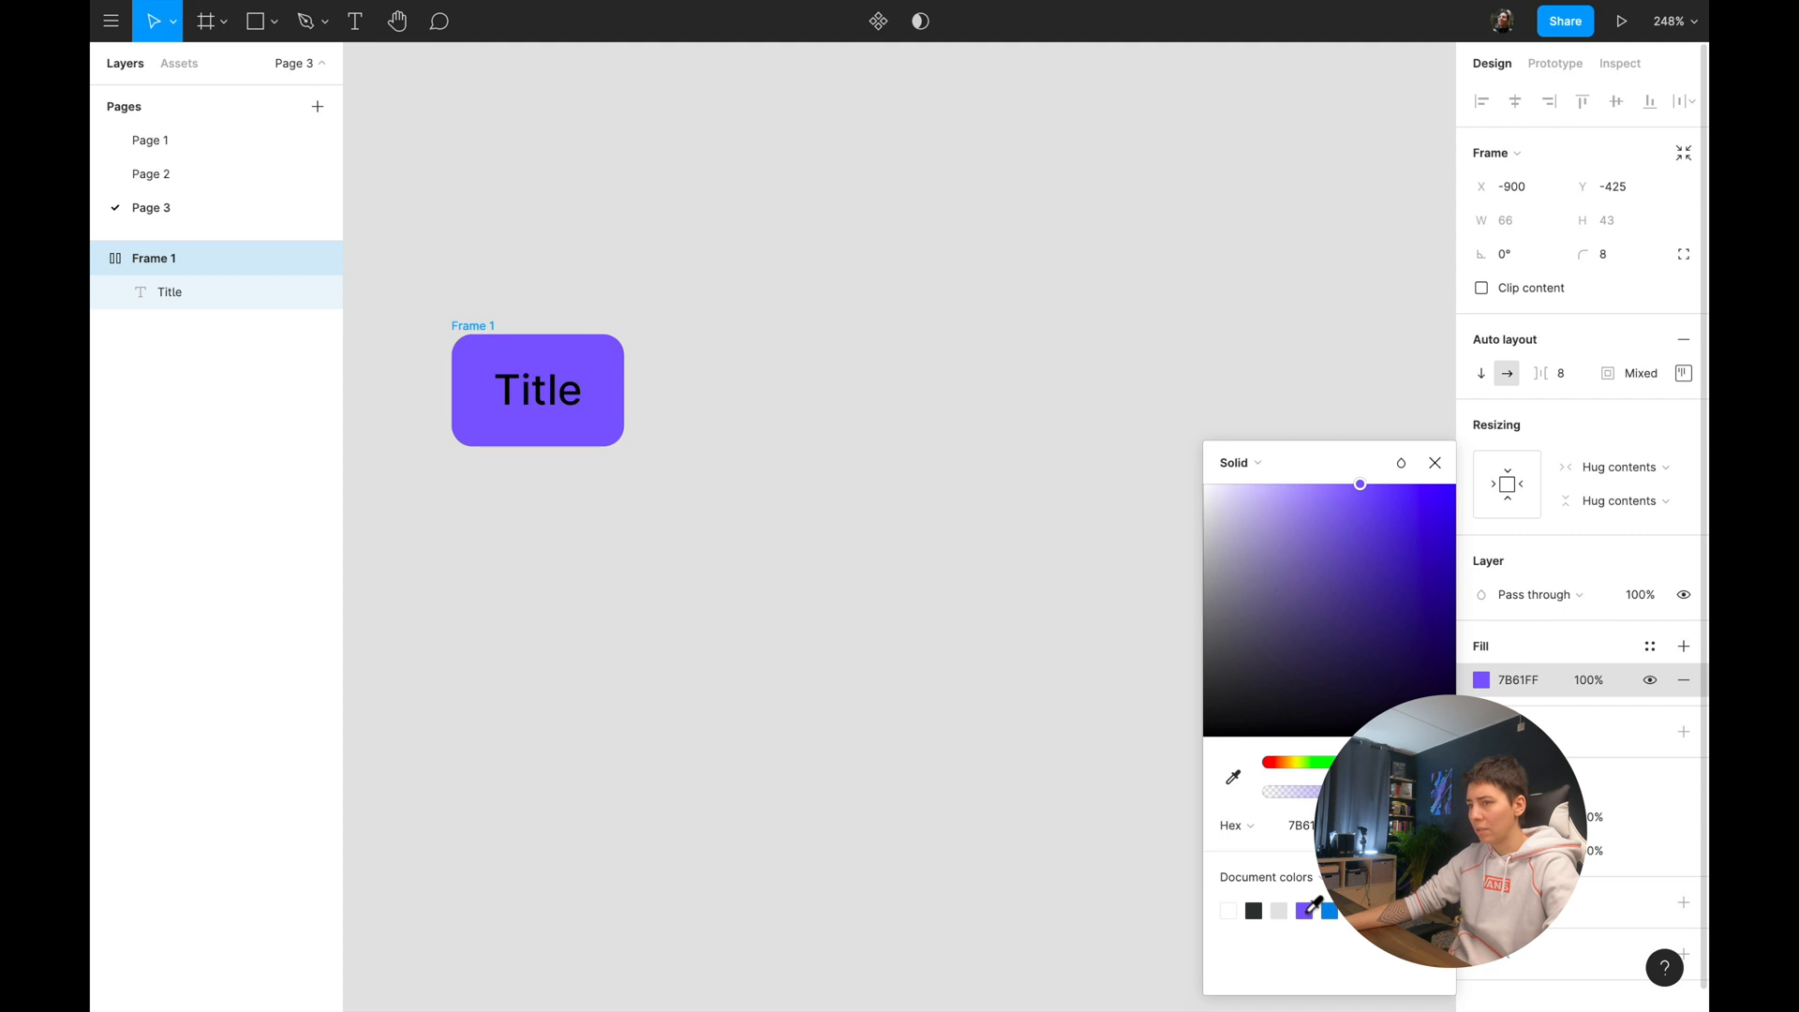
pyautogui.click(536, 389)
pyautogui.write('Butto')
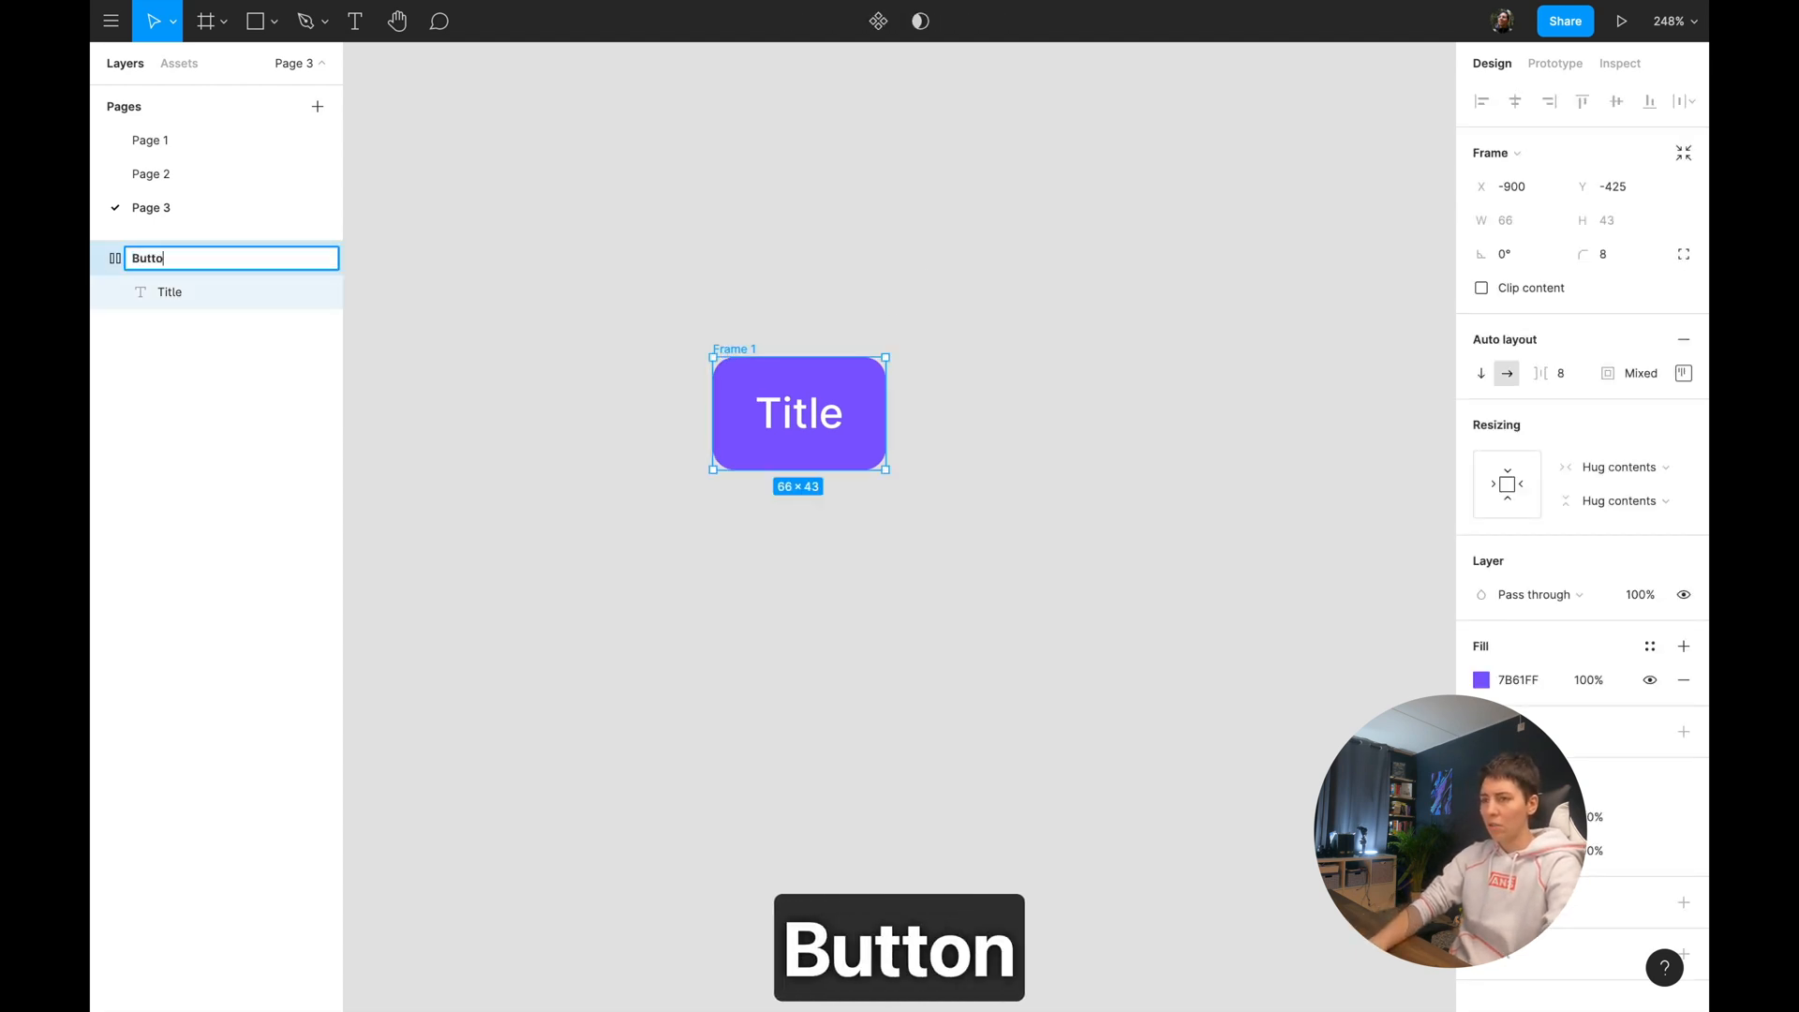
# Confirm the name Button, create a component, and add a second variant.
pyautogui.press('Return')
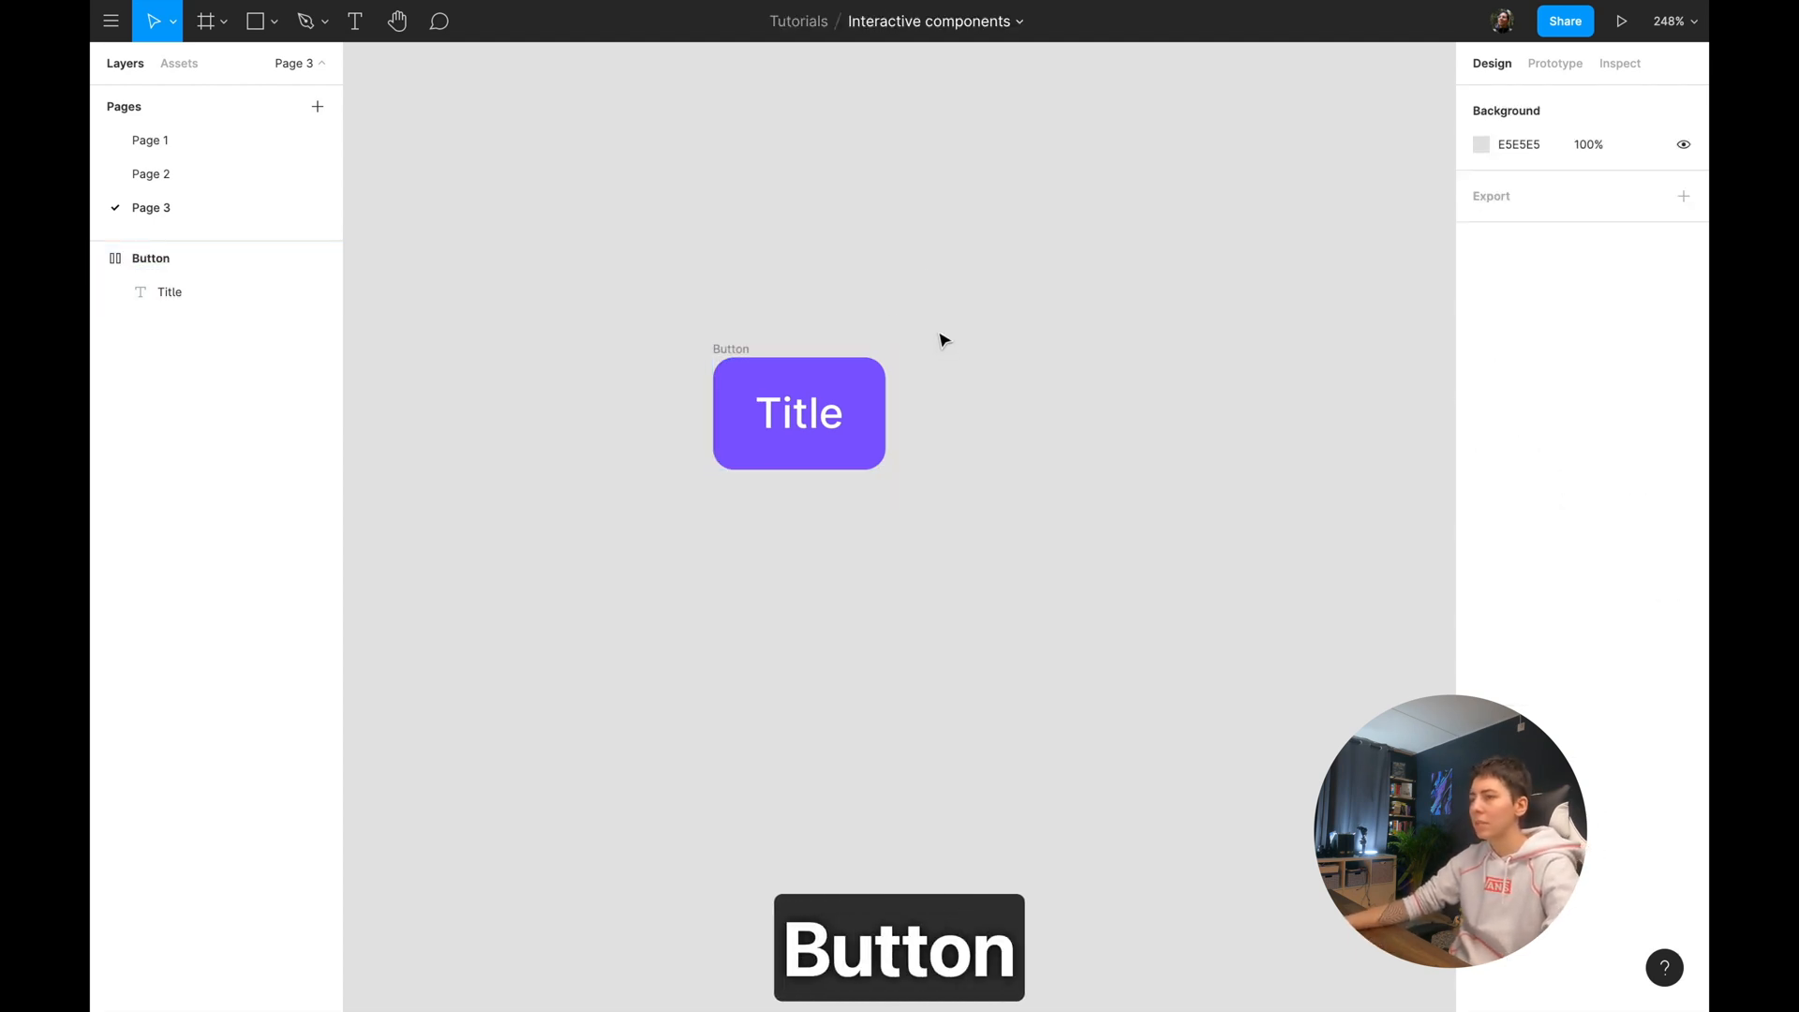
pyautogui.click(799, 413)
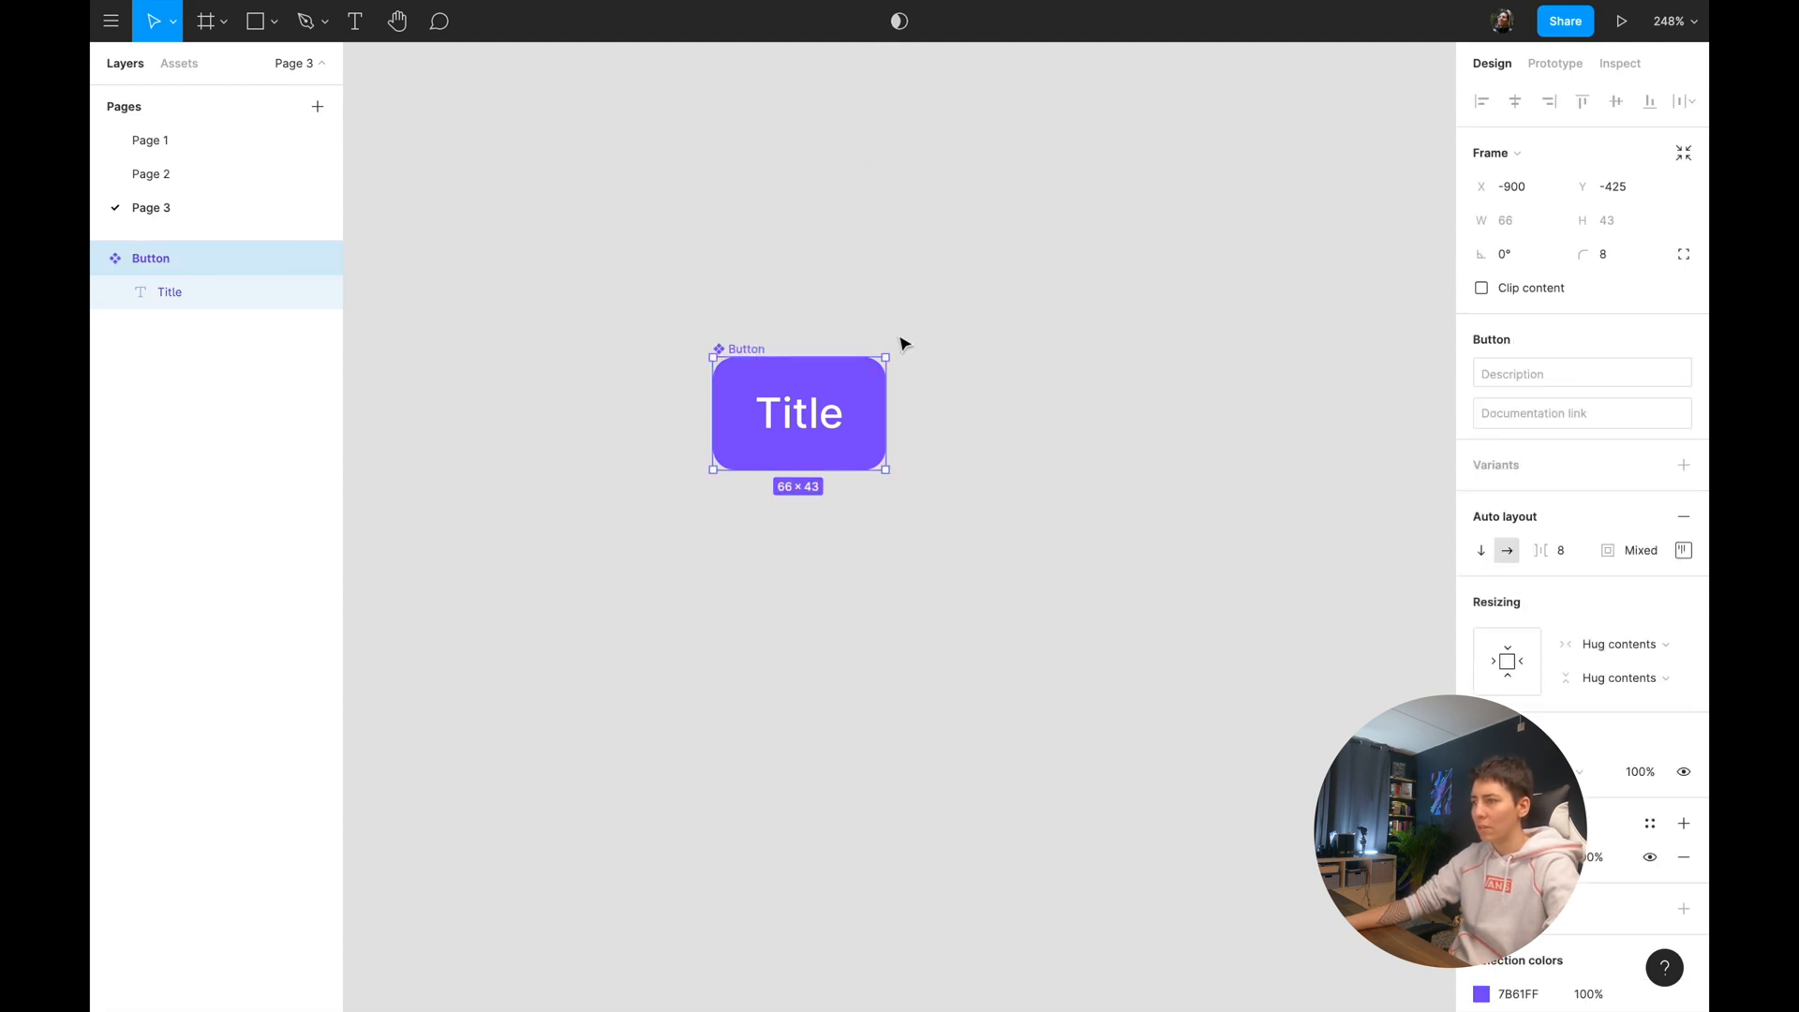
pyautogui.moveTo(1108, 528)
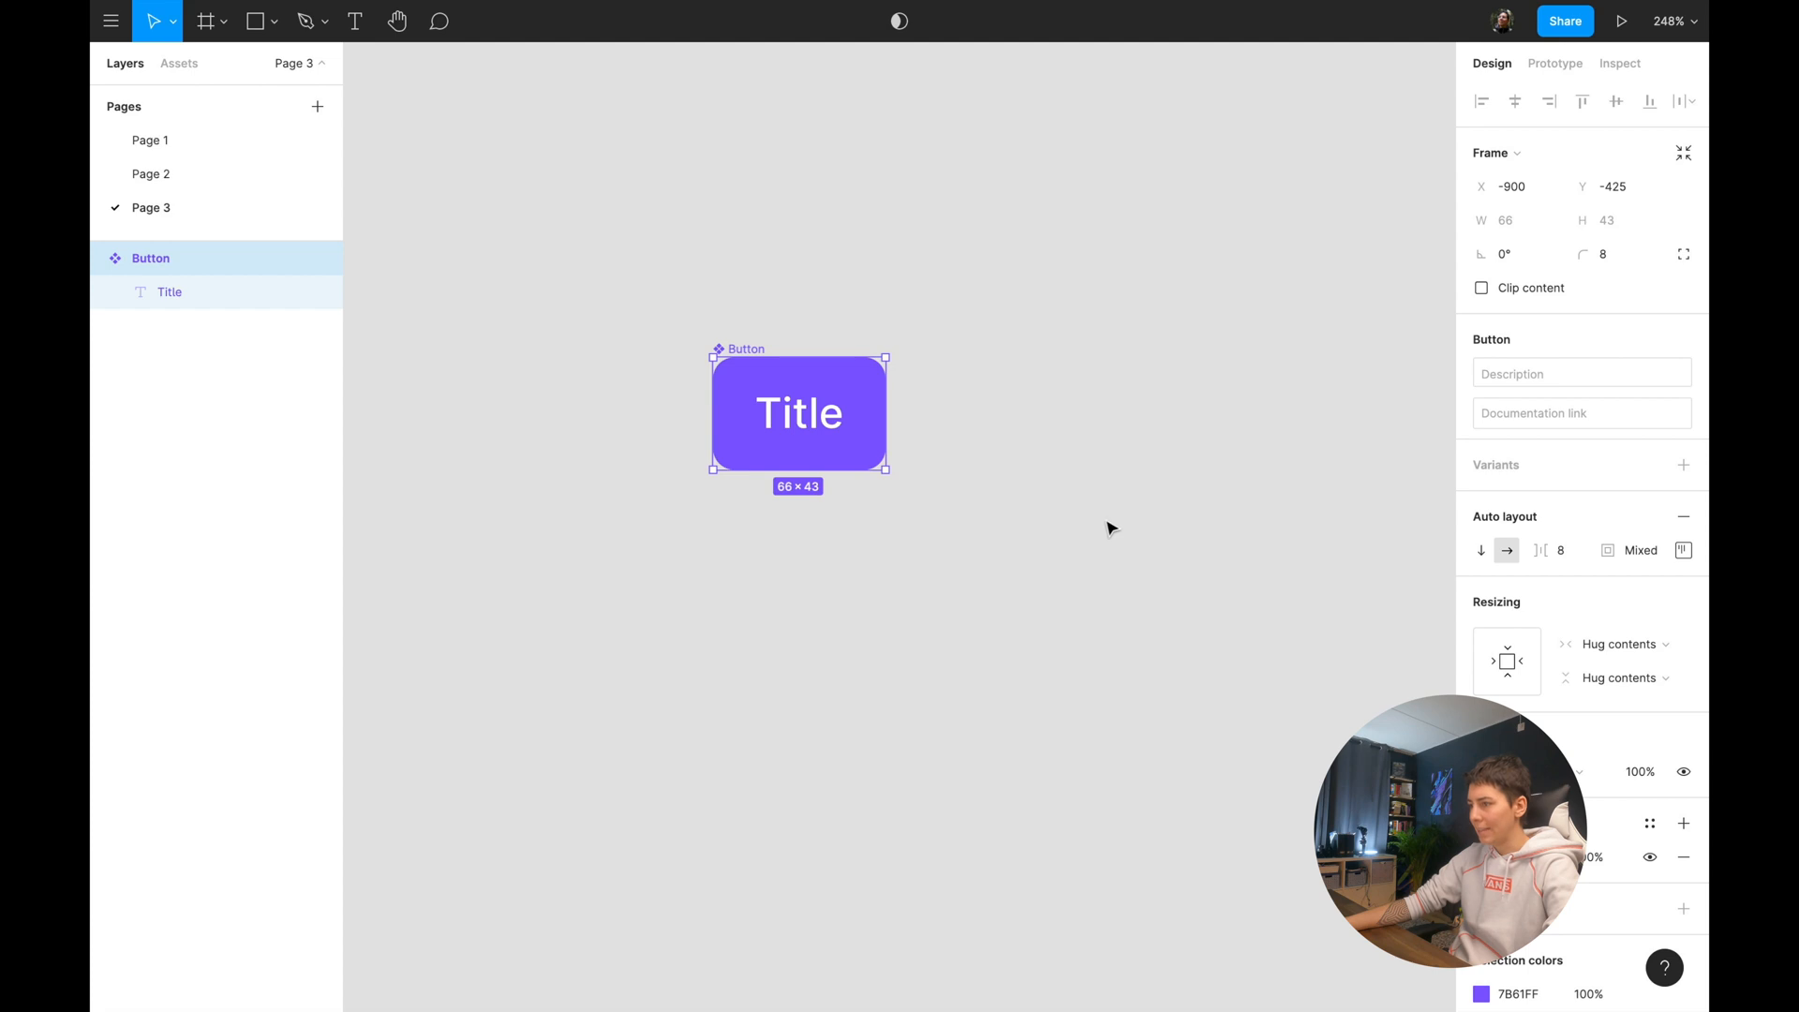
pyautogui.click(1683, 465)
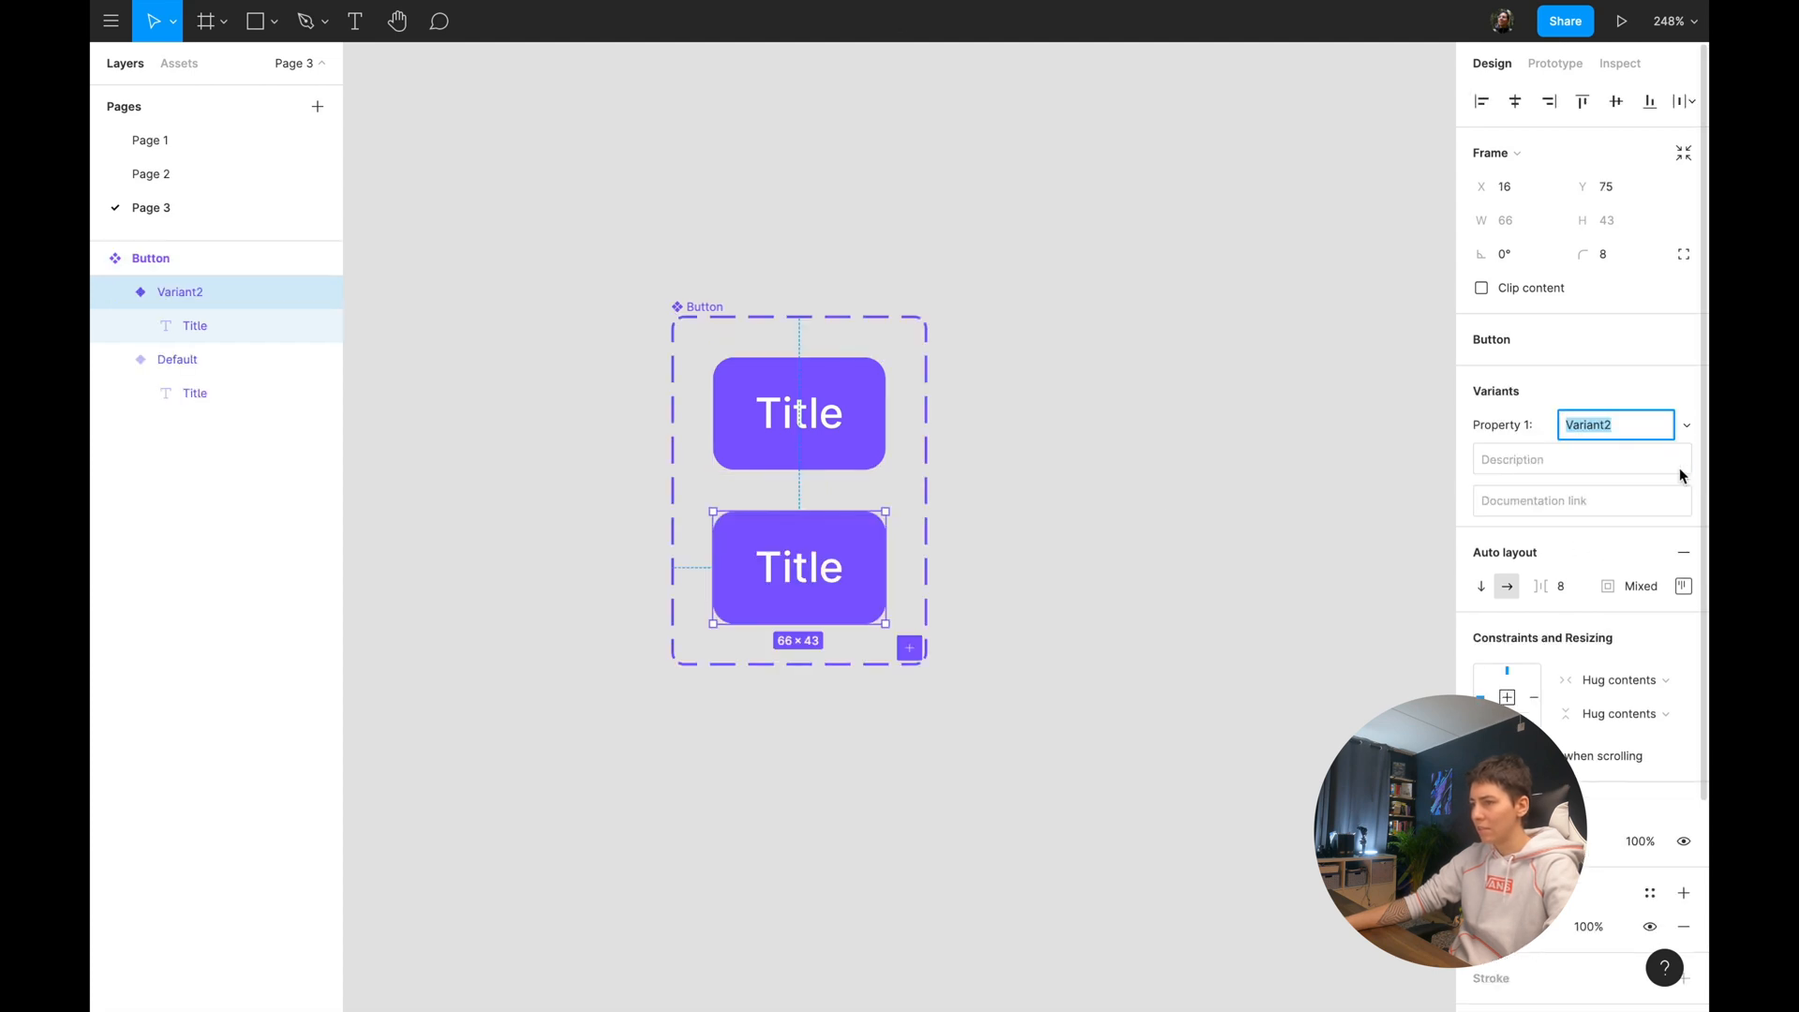
pyautogui.moveTo(1153, 494)
pyautogui.write('State')
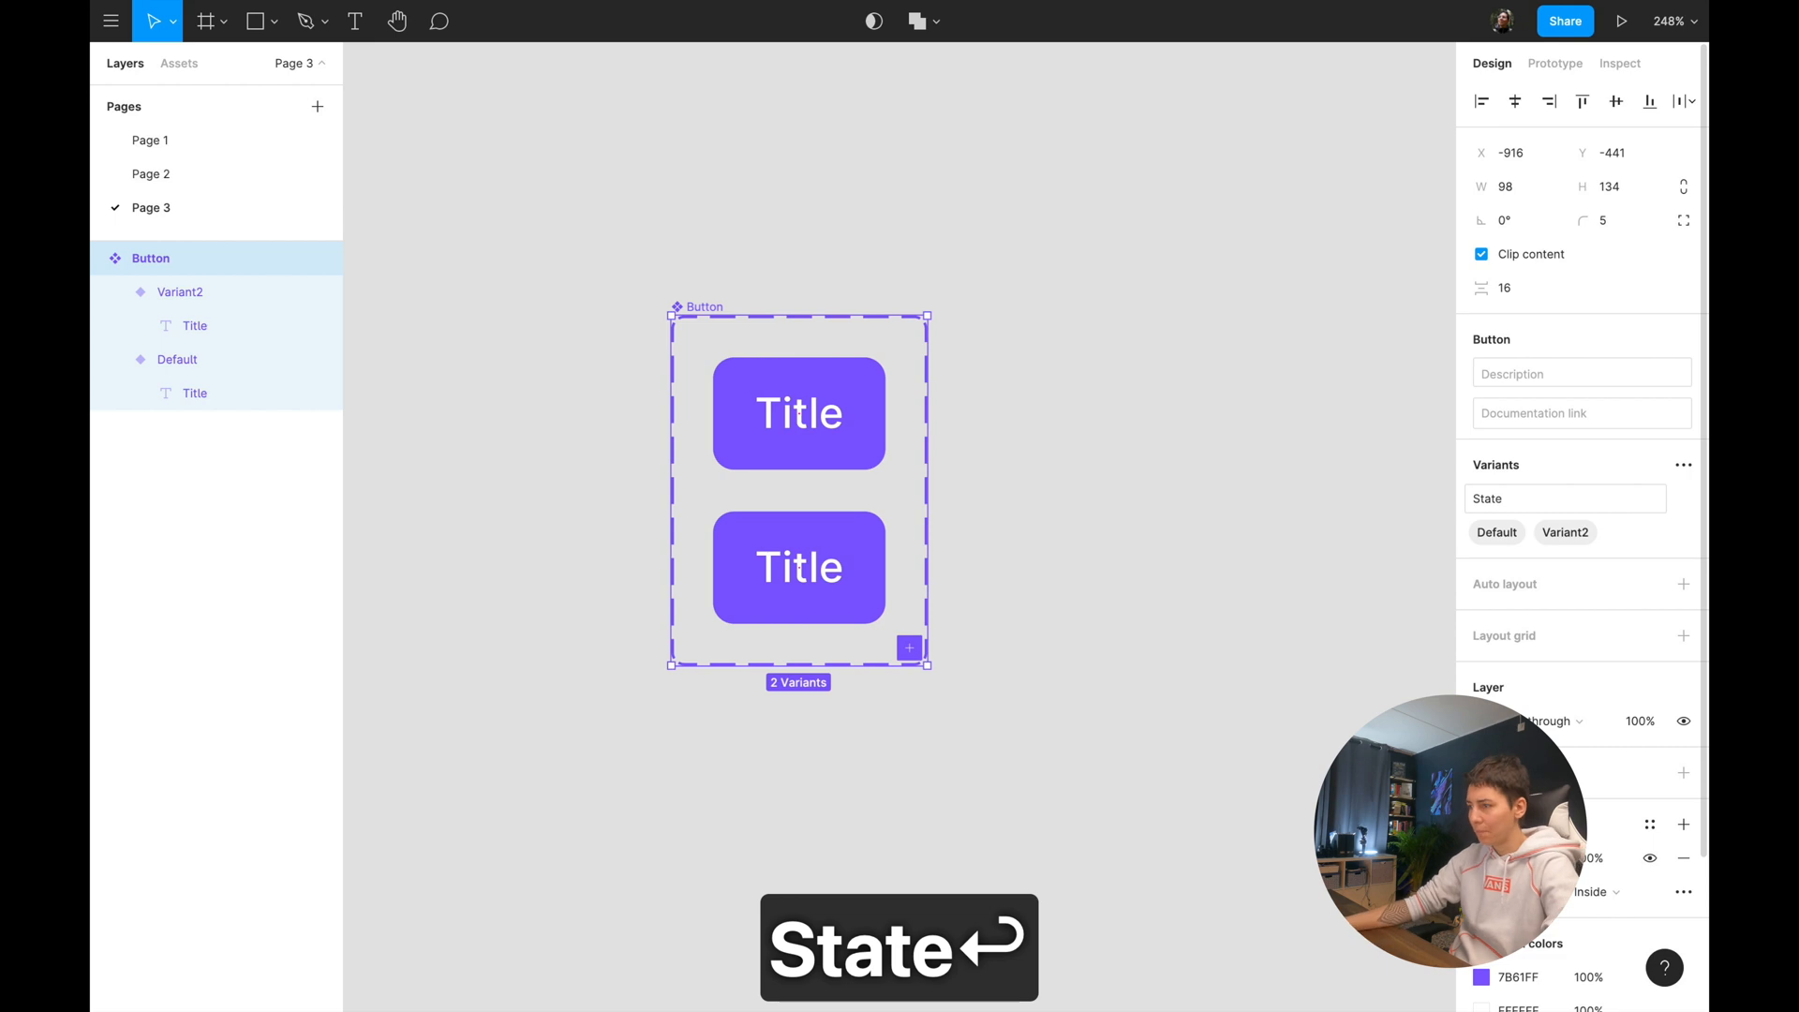
# Set the second variant's State to Hover and give it a darker purple fill.
pyautogui.click(799, 413)
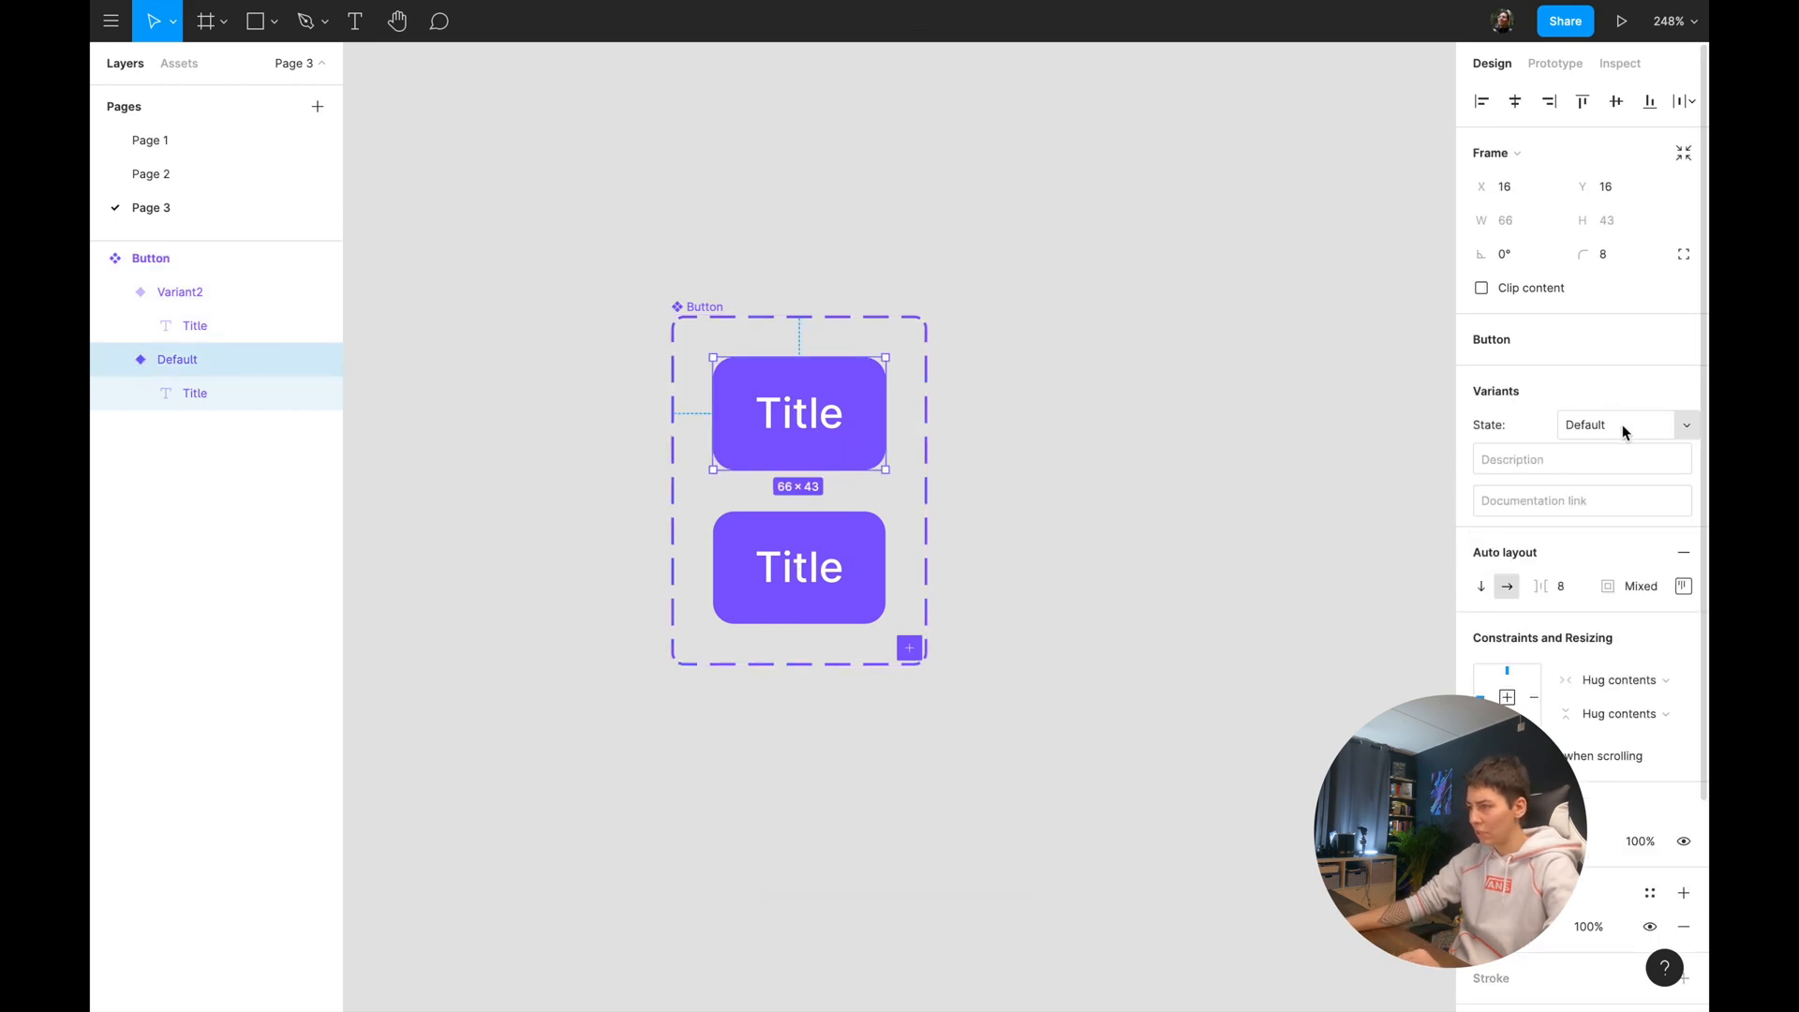
pyautogui.click(798, 567)
pyautogui.write('Hover')
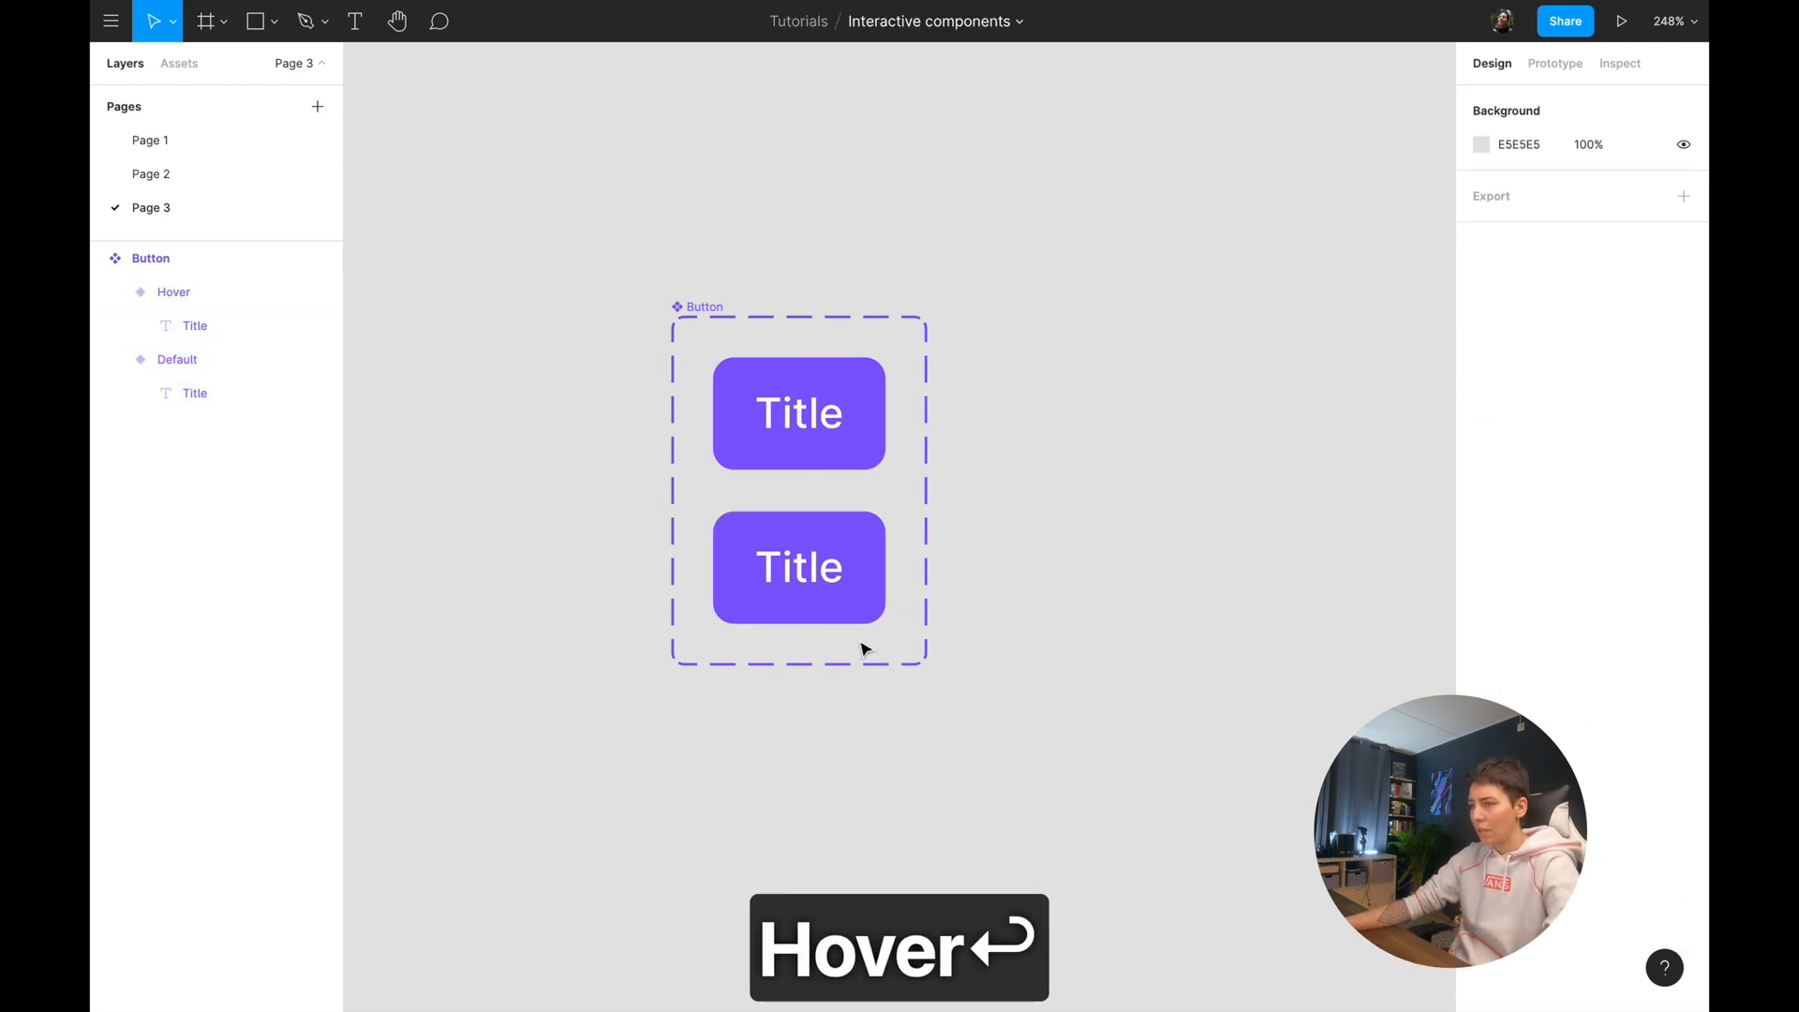
pyautogui.click(799, 567)
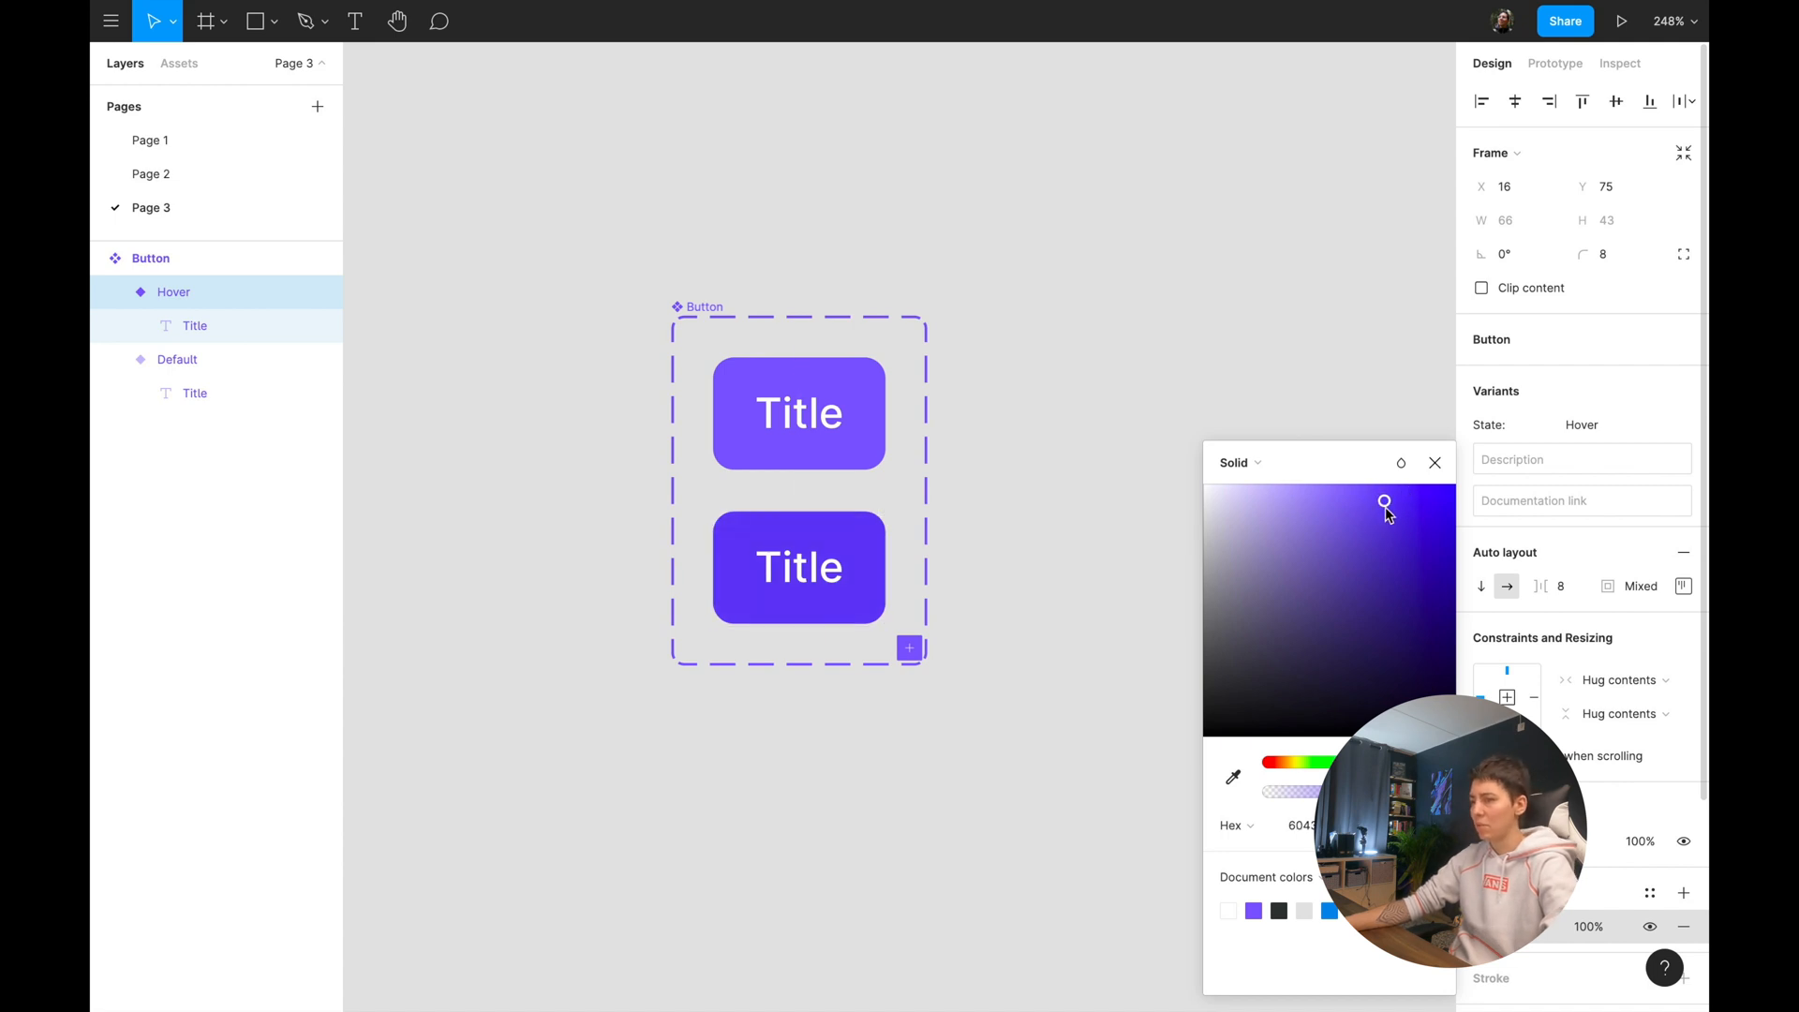
pyautogui.click(799, 567)
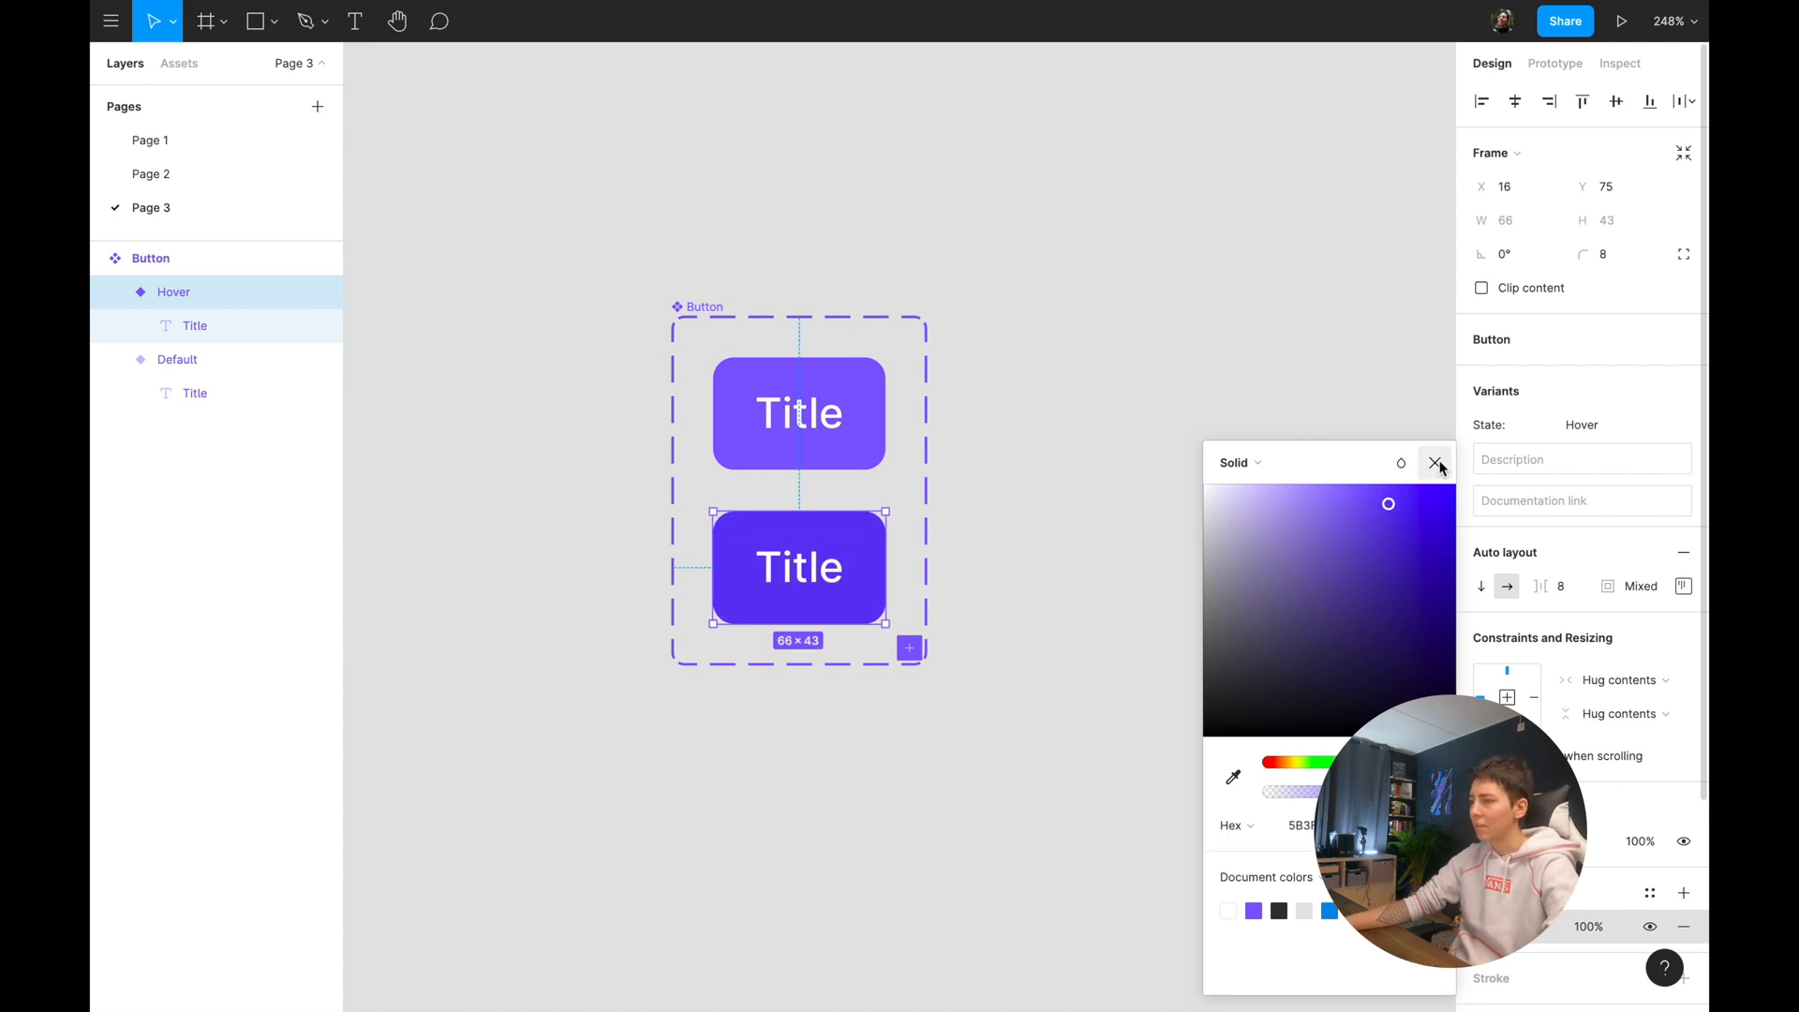
pyautogui.click(1437, 462)
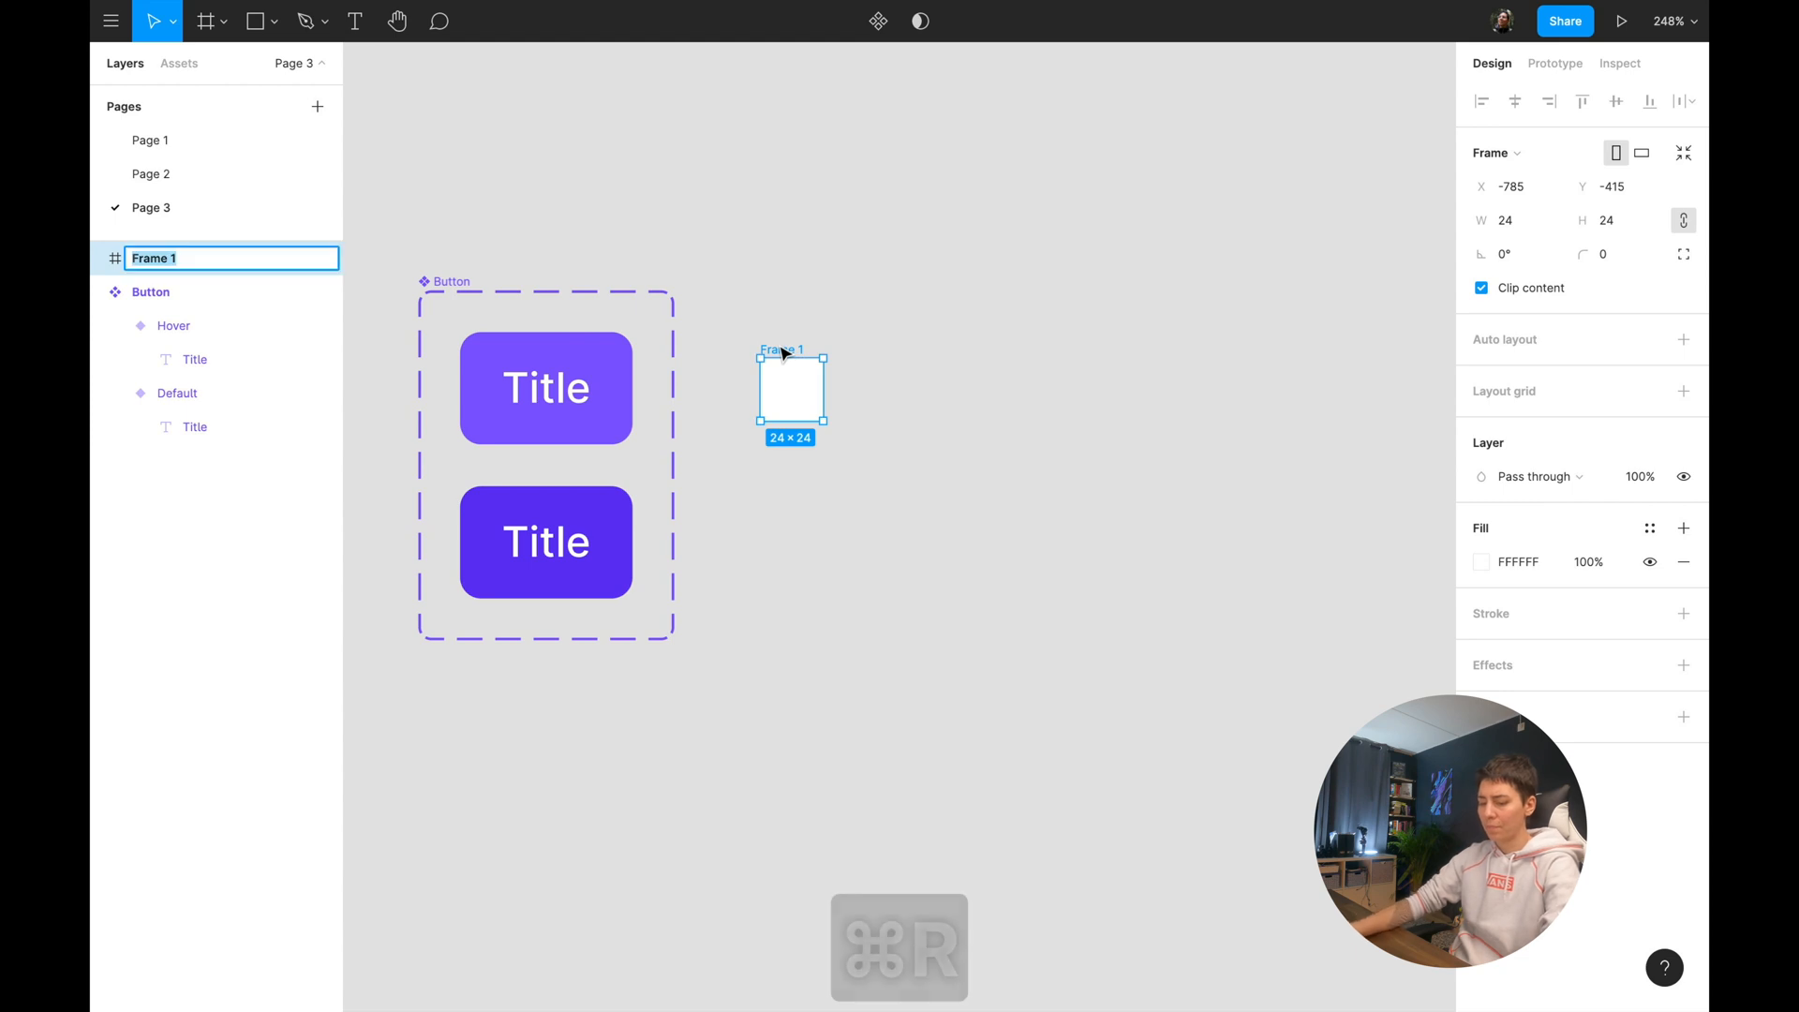
# Name the 24×24 frame Spinner and trim its ellipse to a 75% arc with radius 10.
pyautogui.write('Spinner')
pyautogui.write('75')
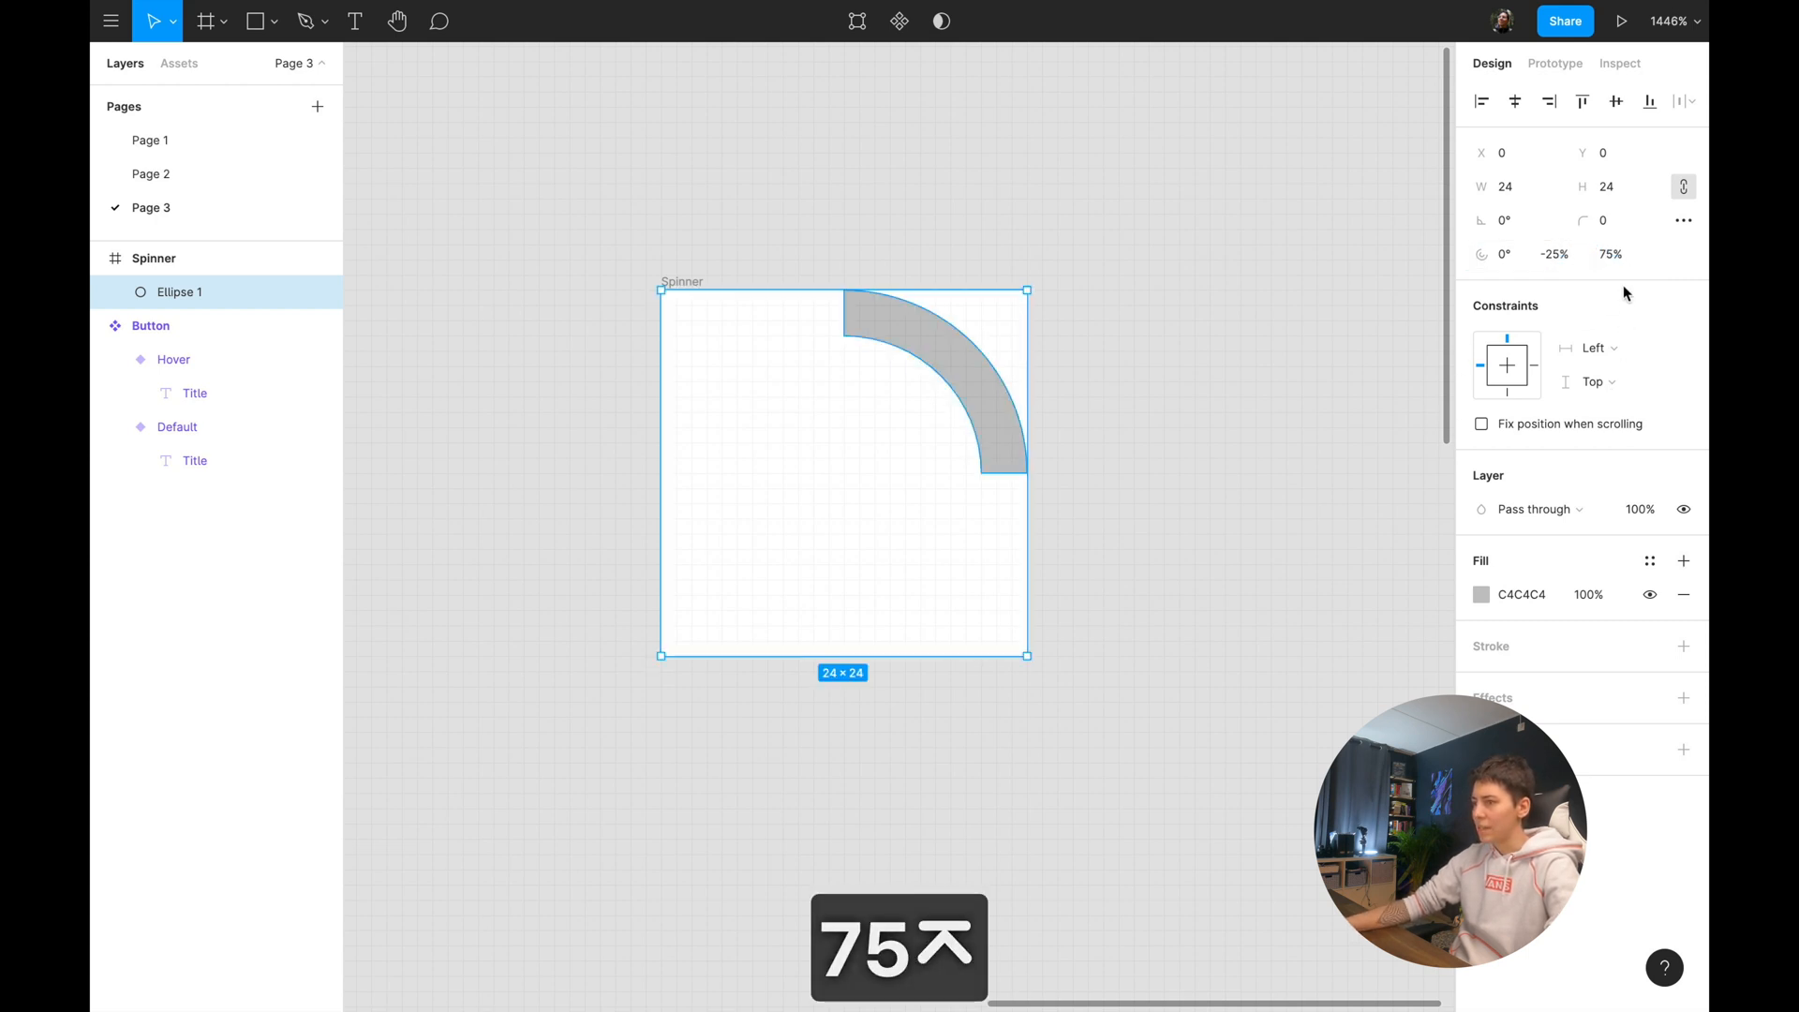
pyautogui.click(1683, 219)
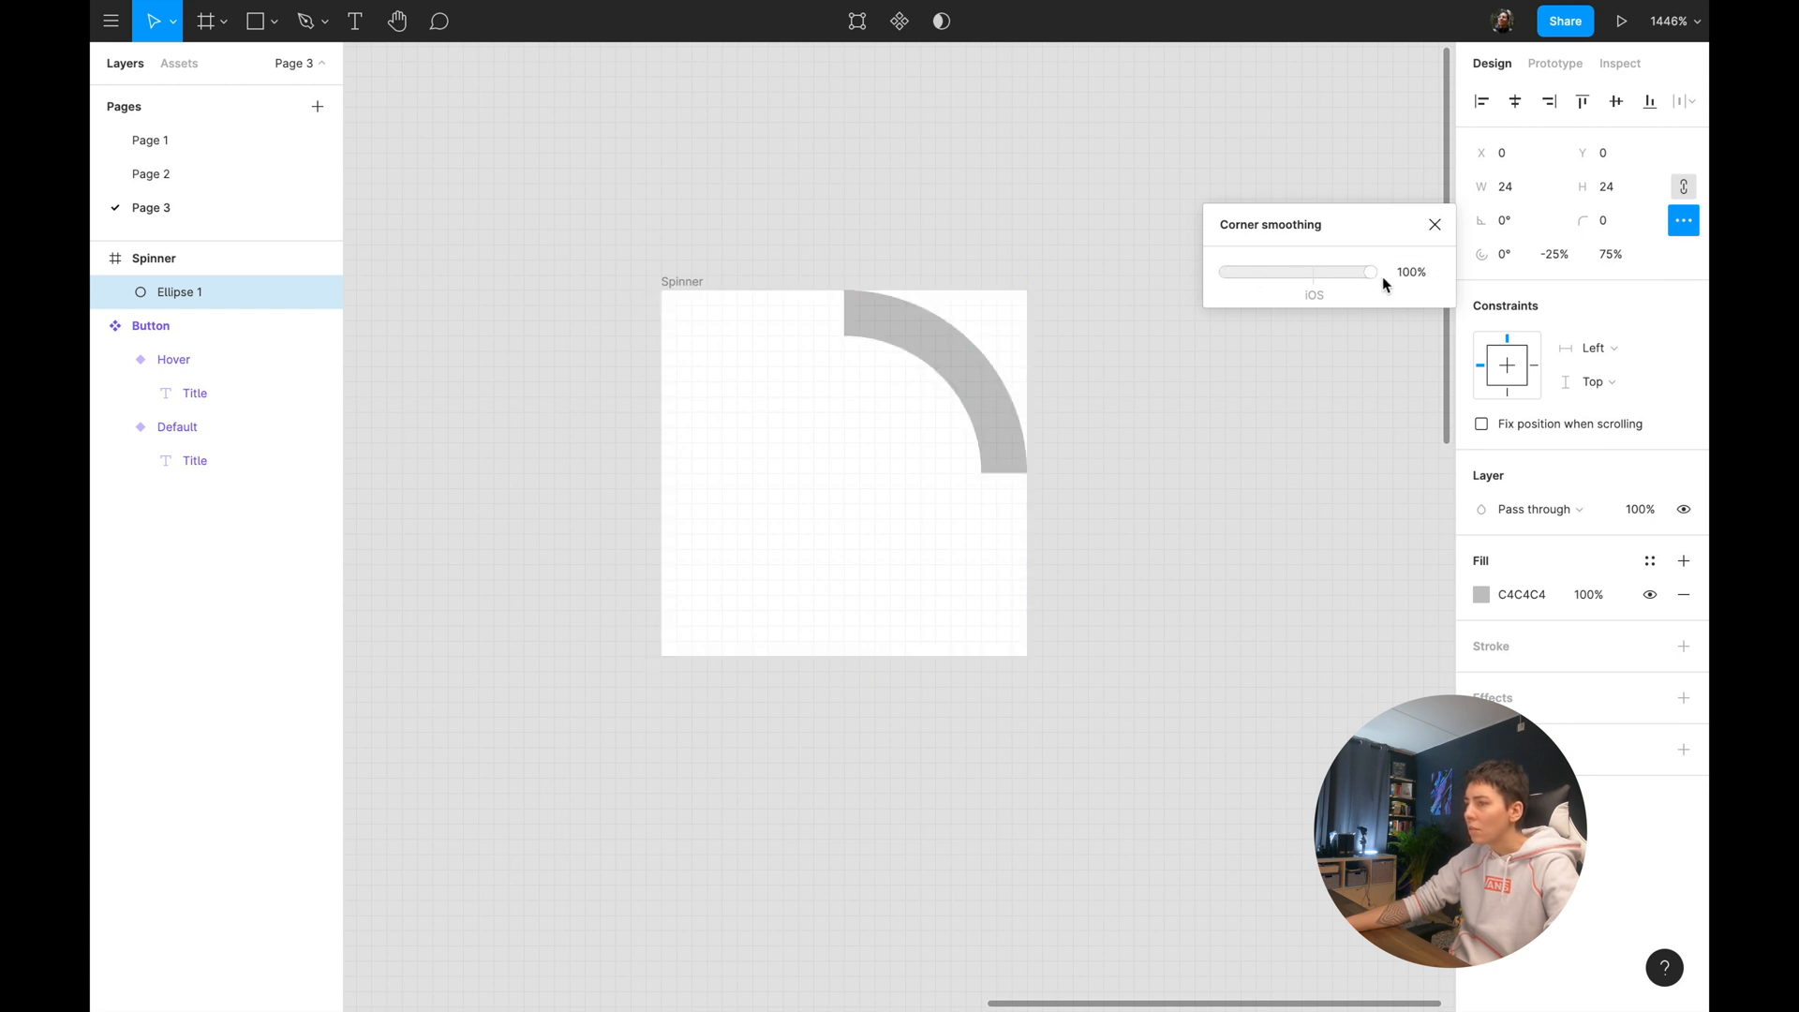
pyautogui.click(1435, 224)
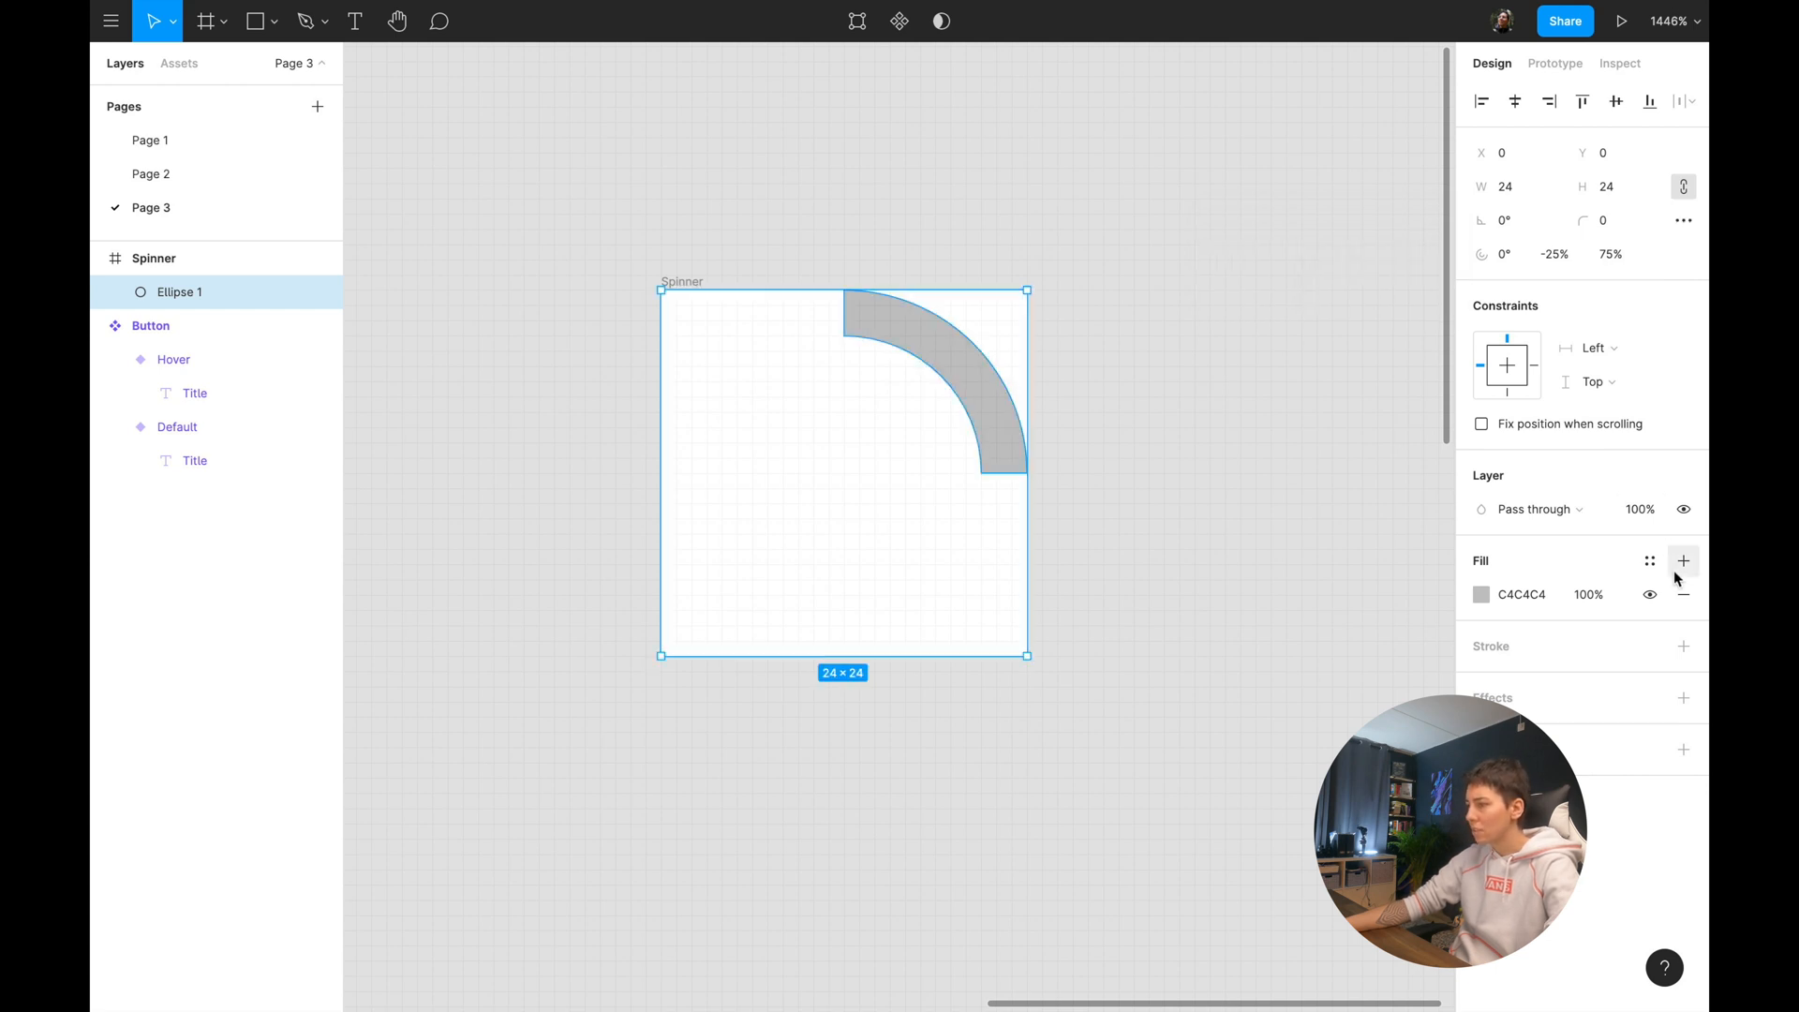
pyautogui.moveTo(1641, 290)
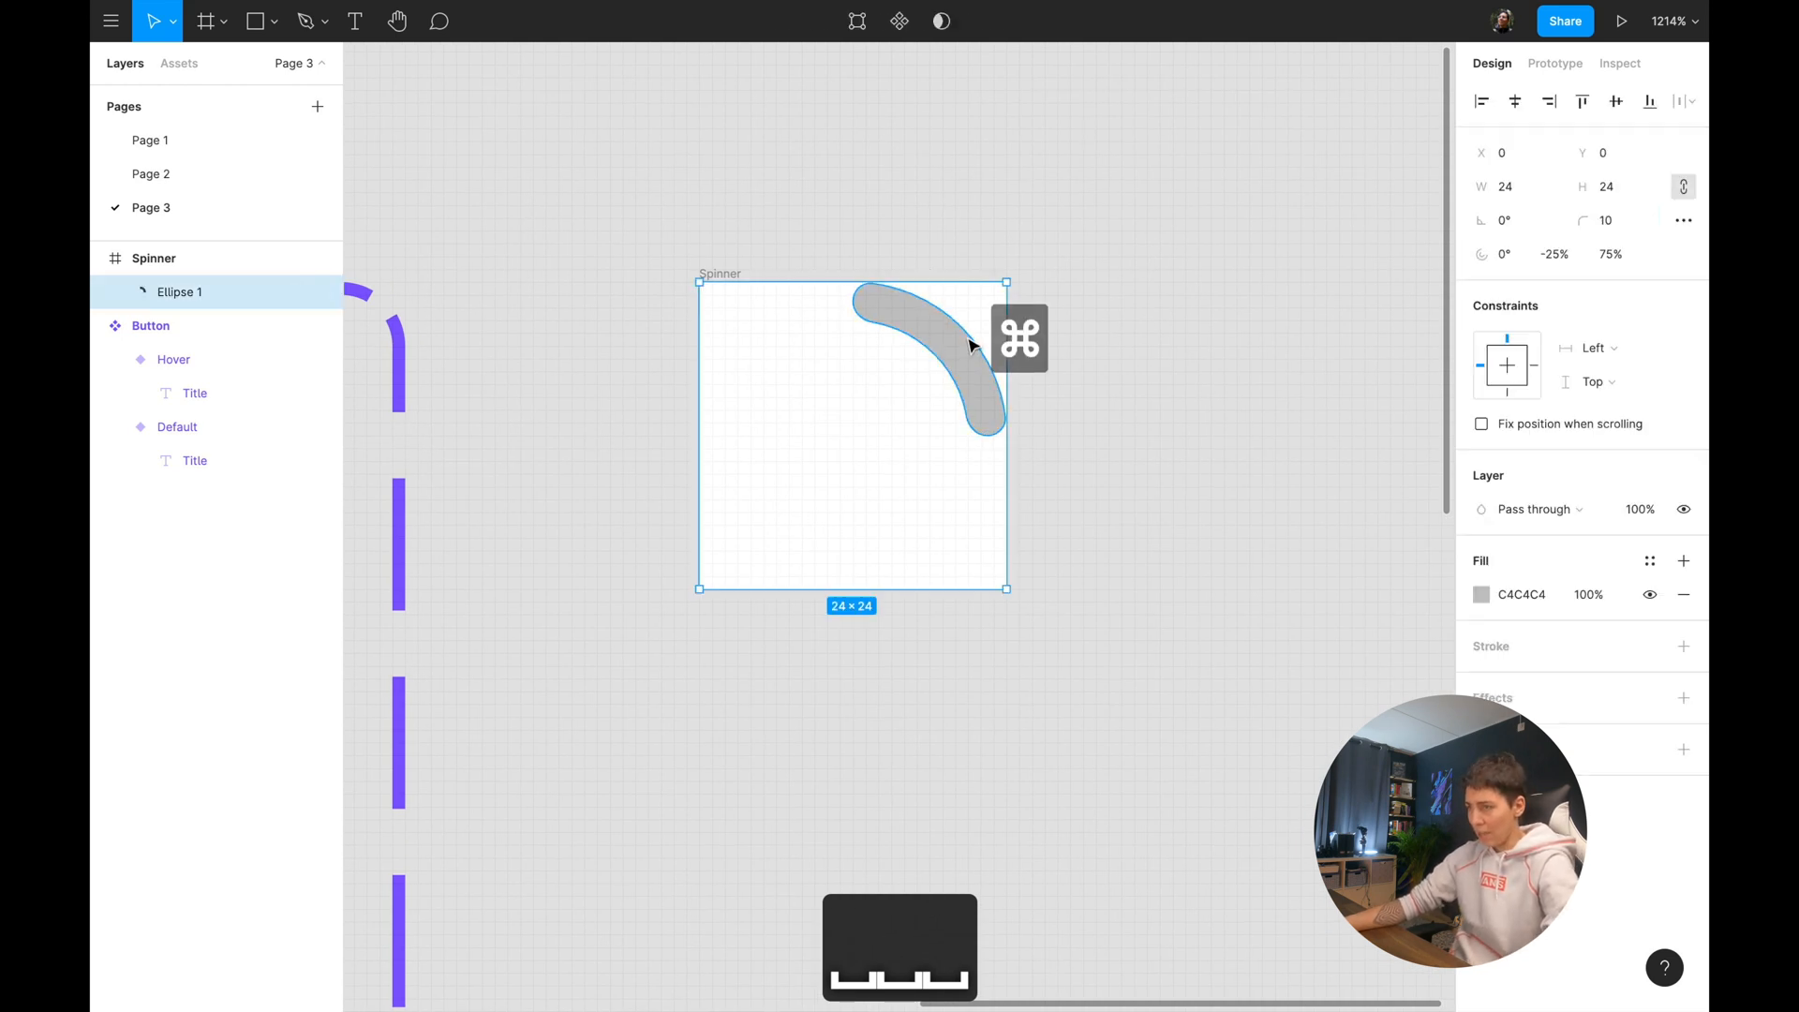
# Make the Spinner frame a component set with Position variant value Top Right.
pyautogui.click(1481, 594)
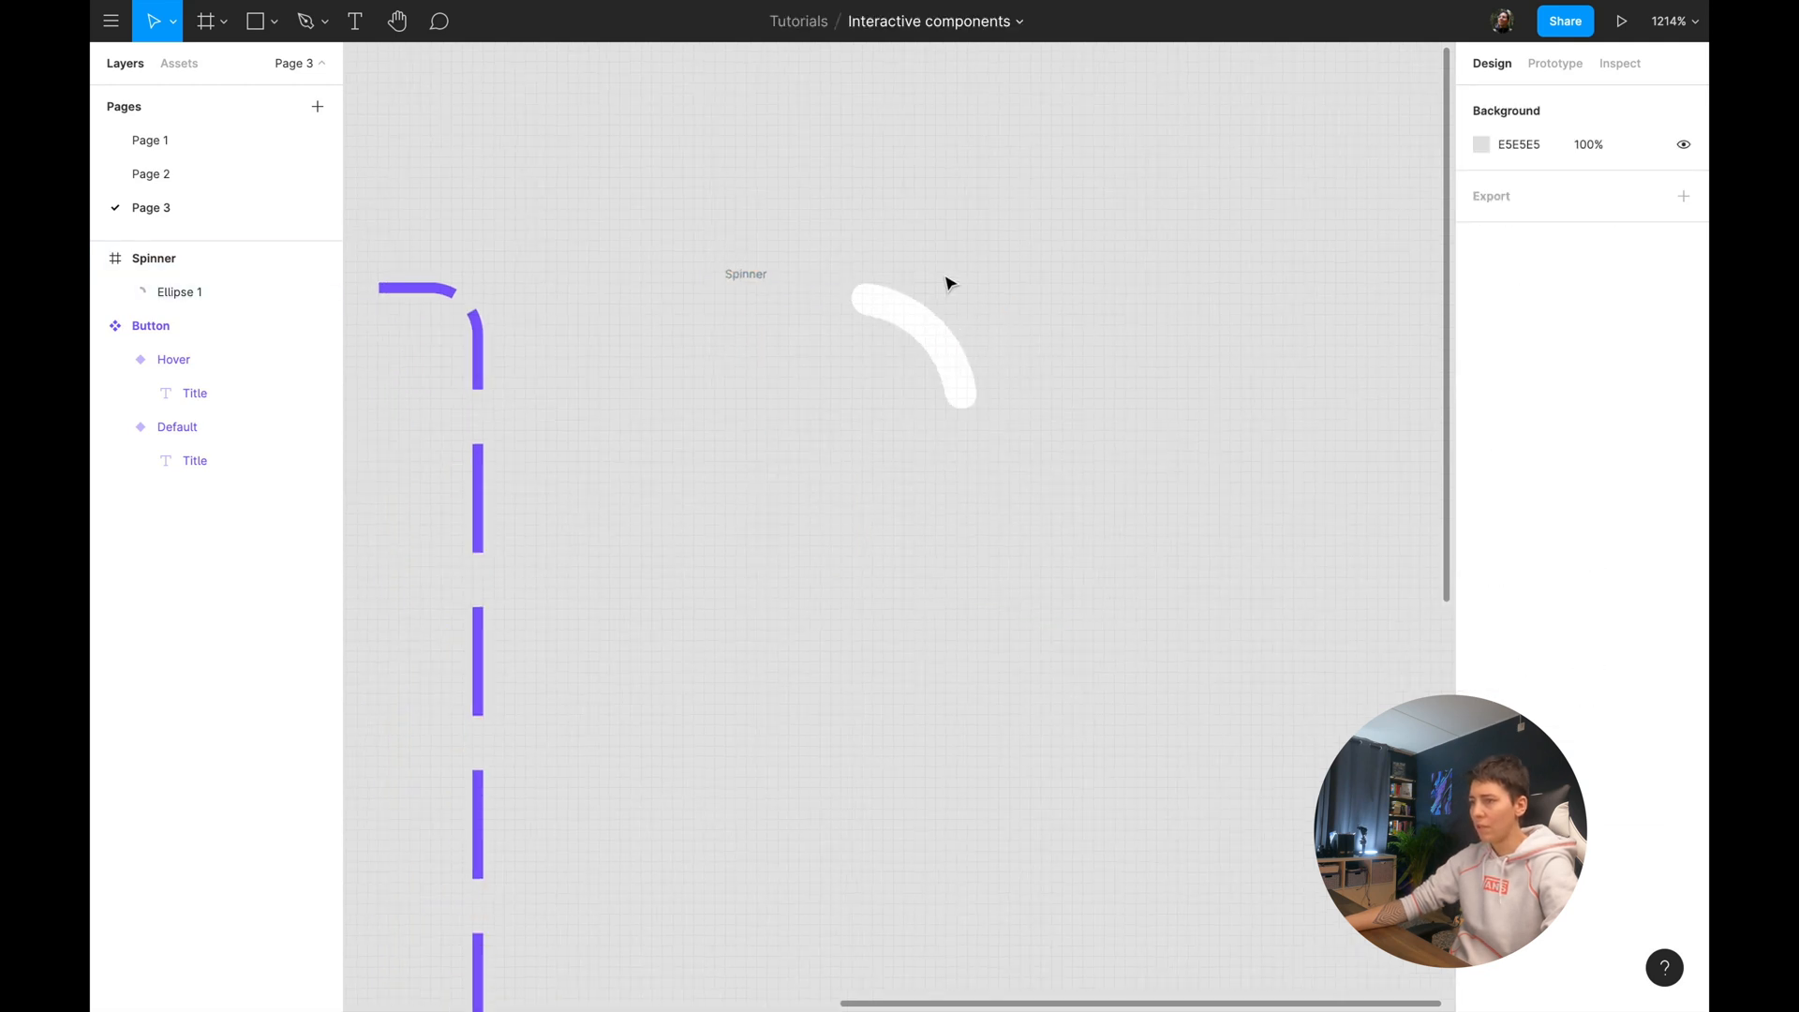
pyautogui.click(154, 257)
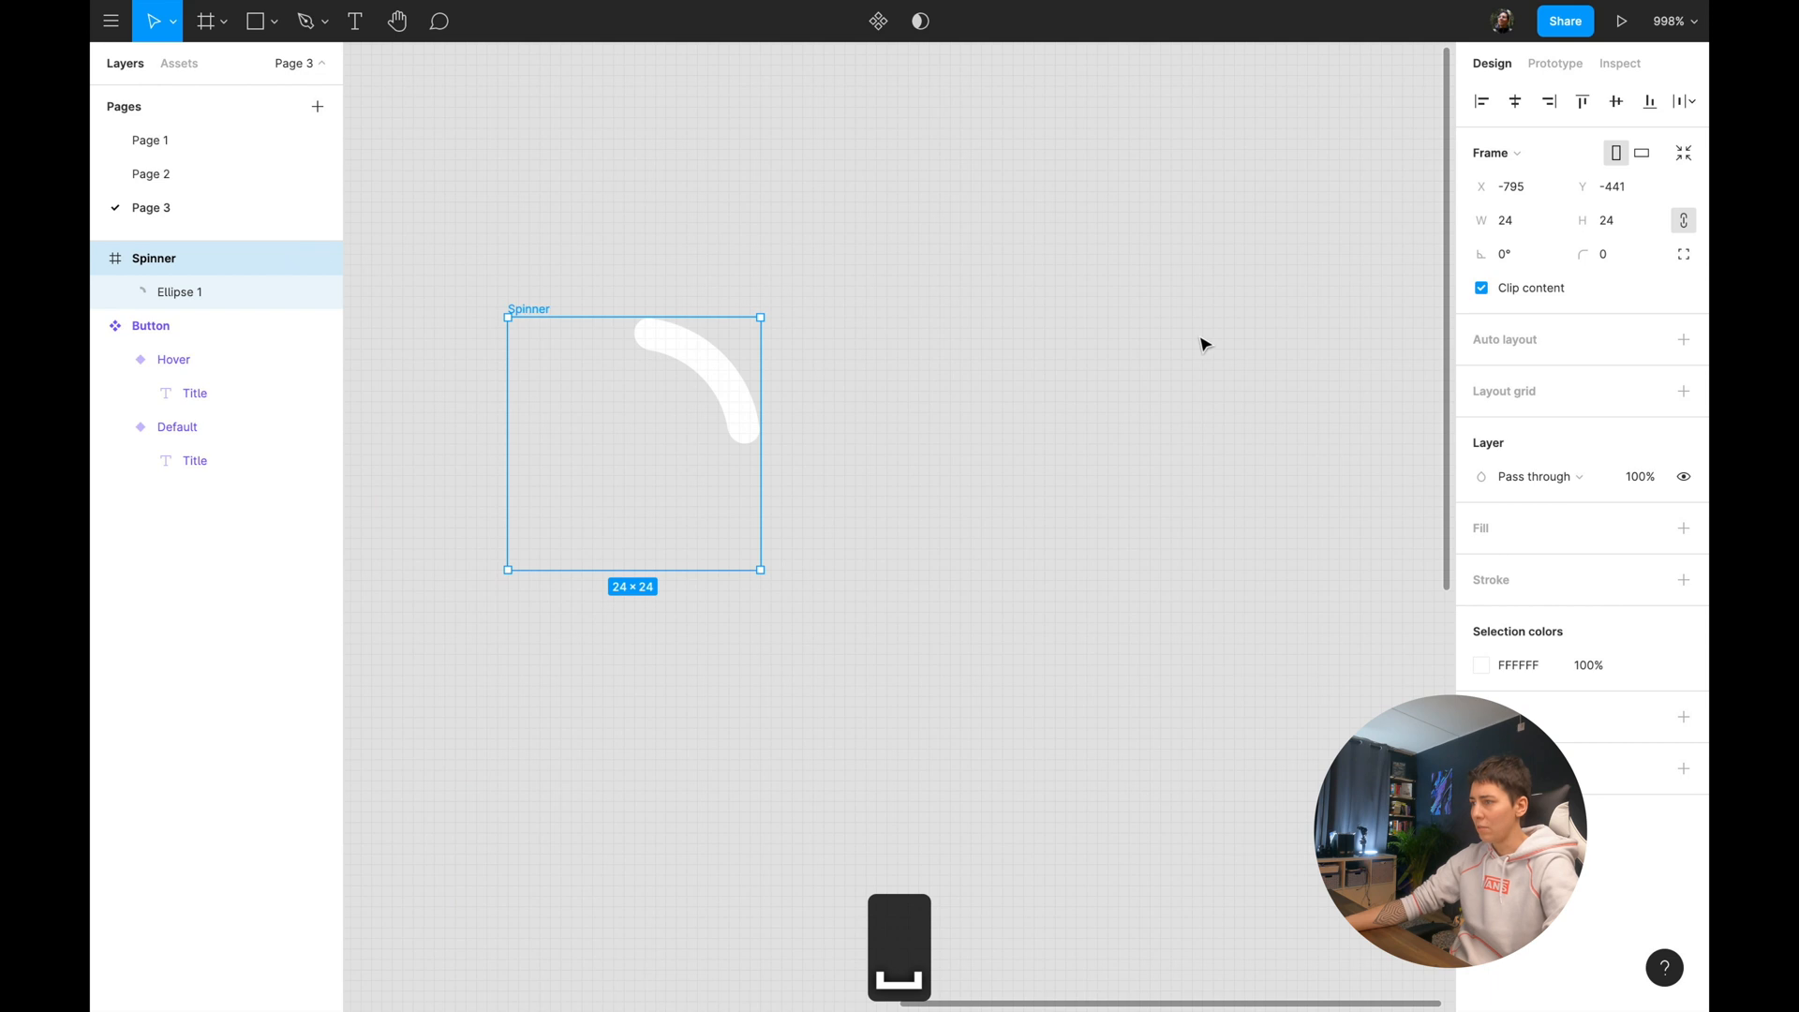
pyautogui.moveTo(878, 21)
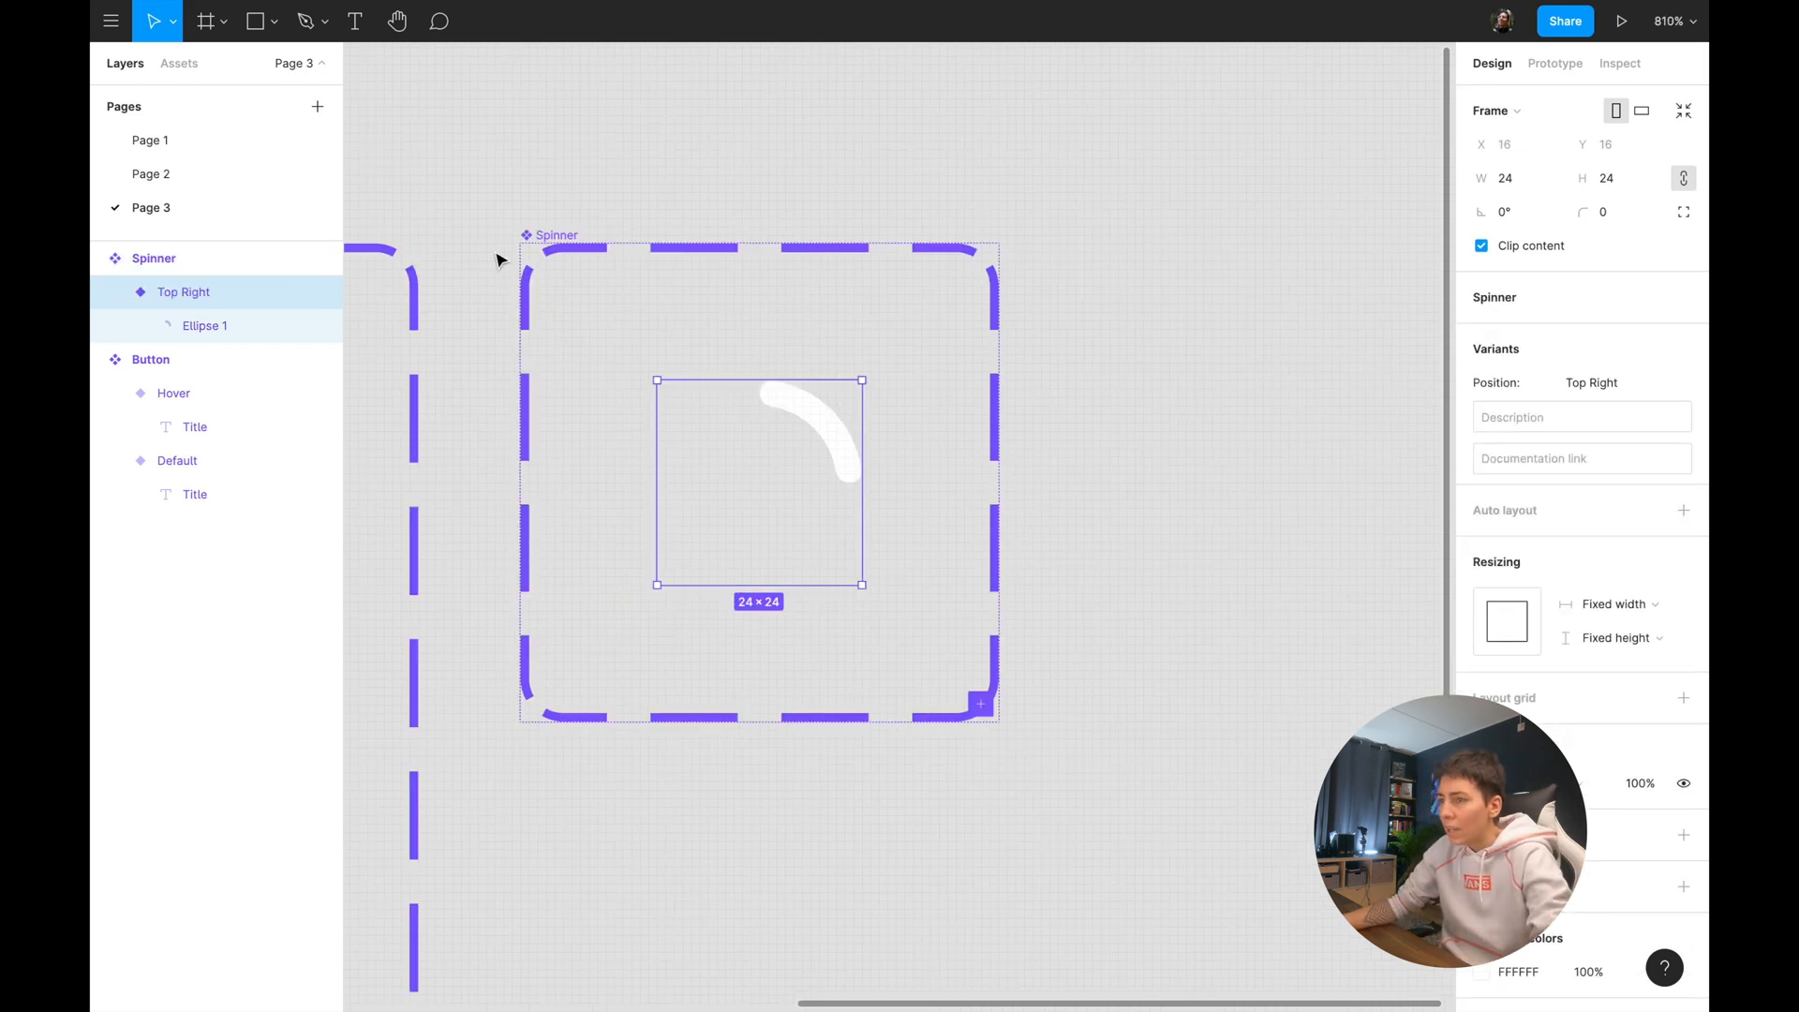
pyautogui.click(152, 256)
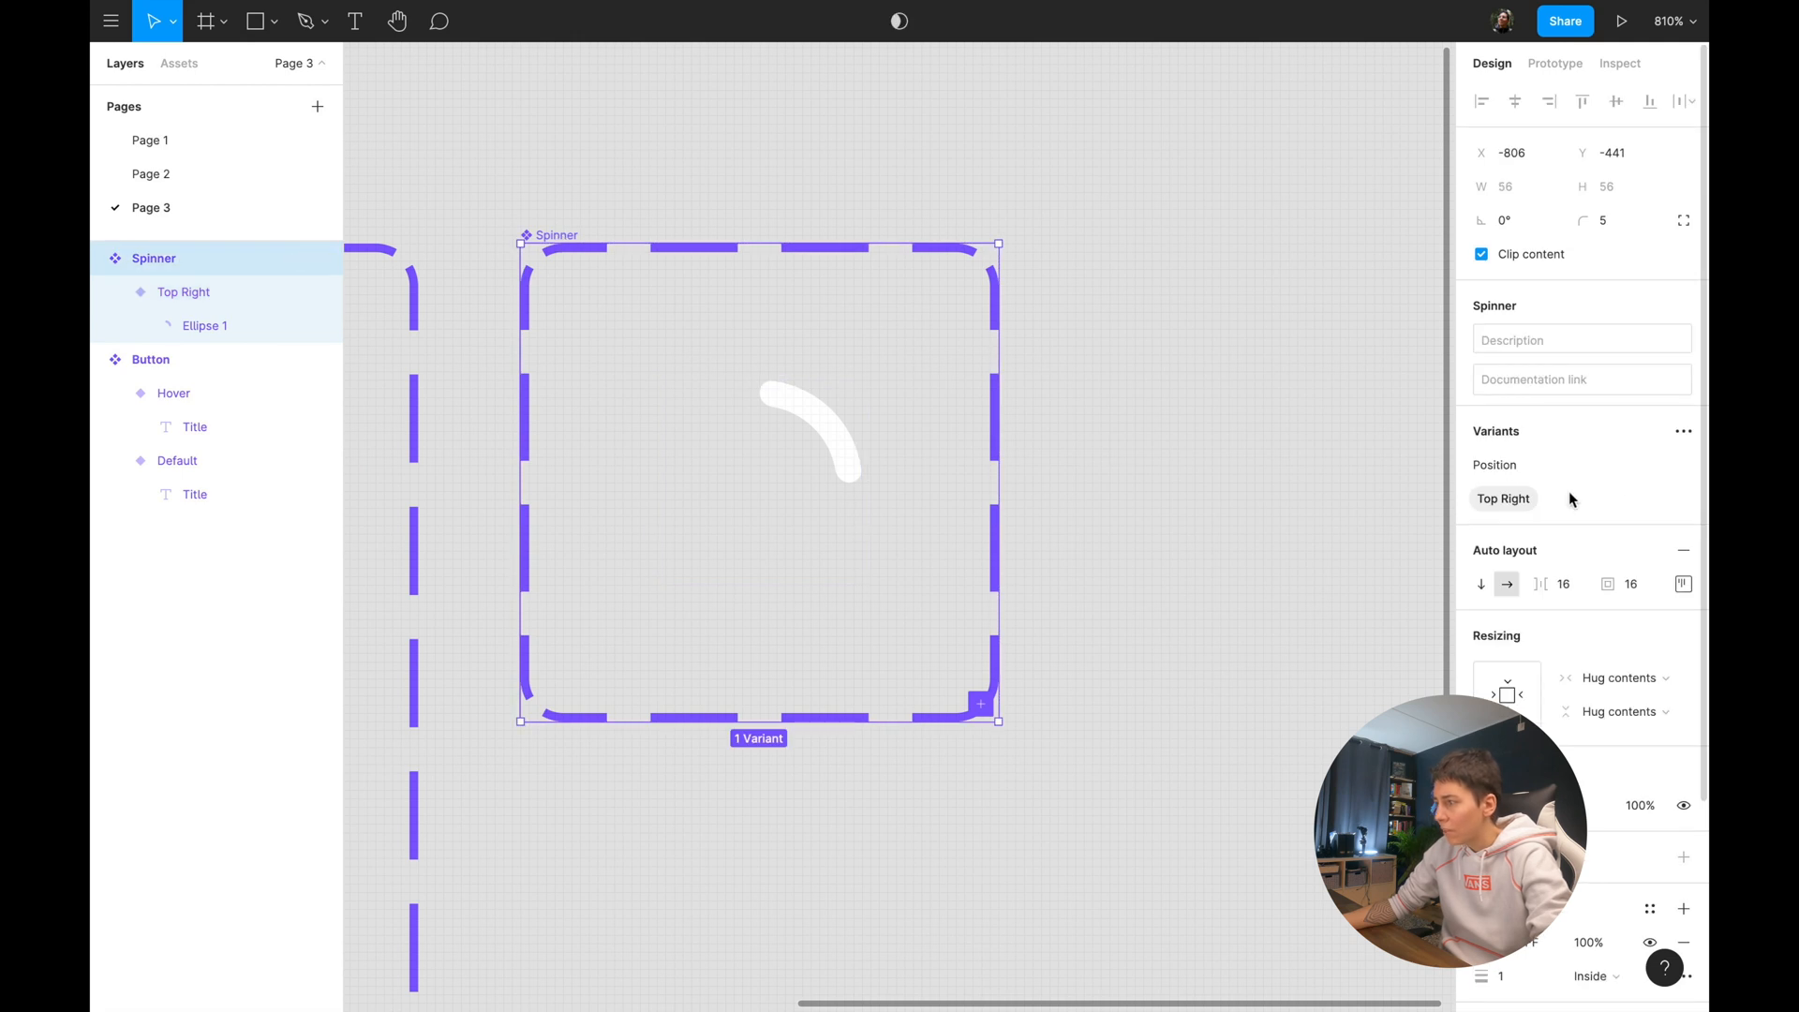
pyautogui.moveTo(981, 717)
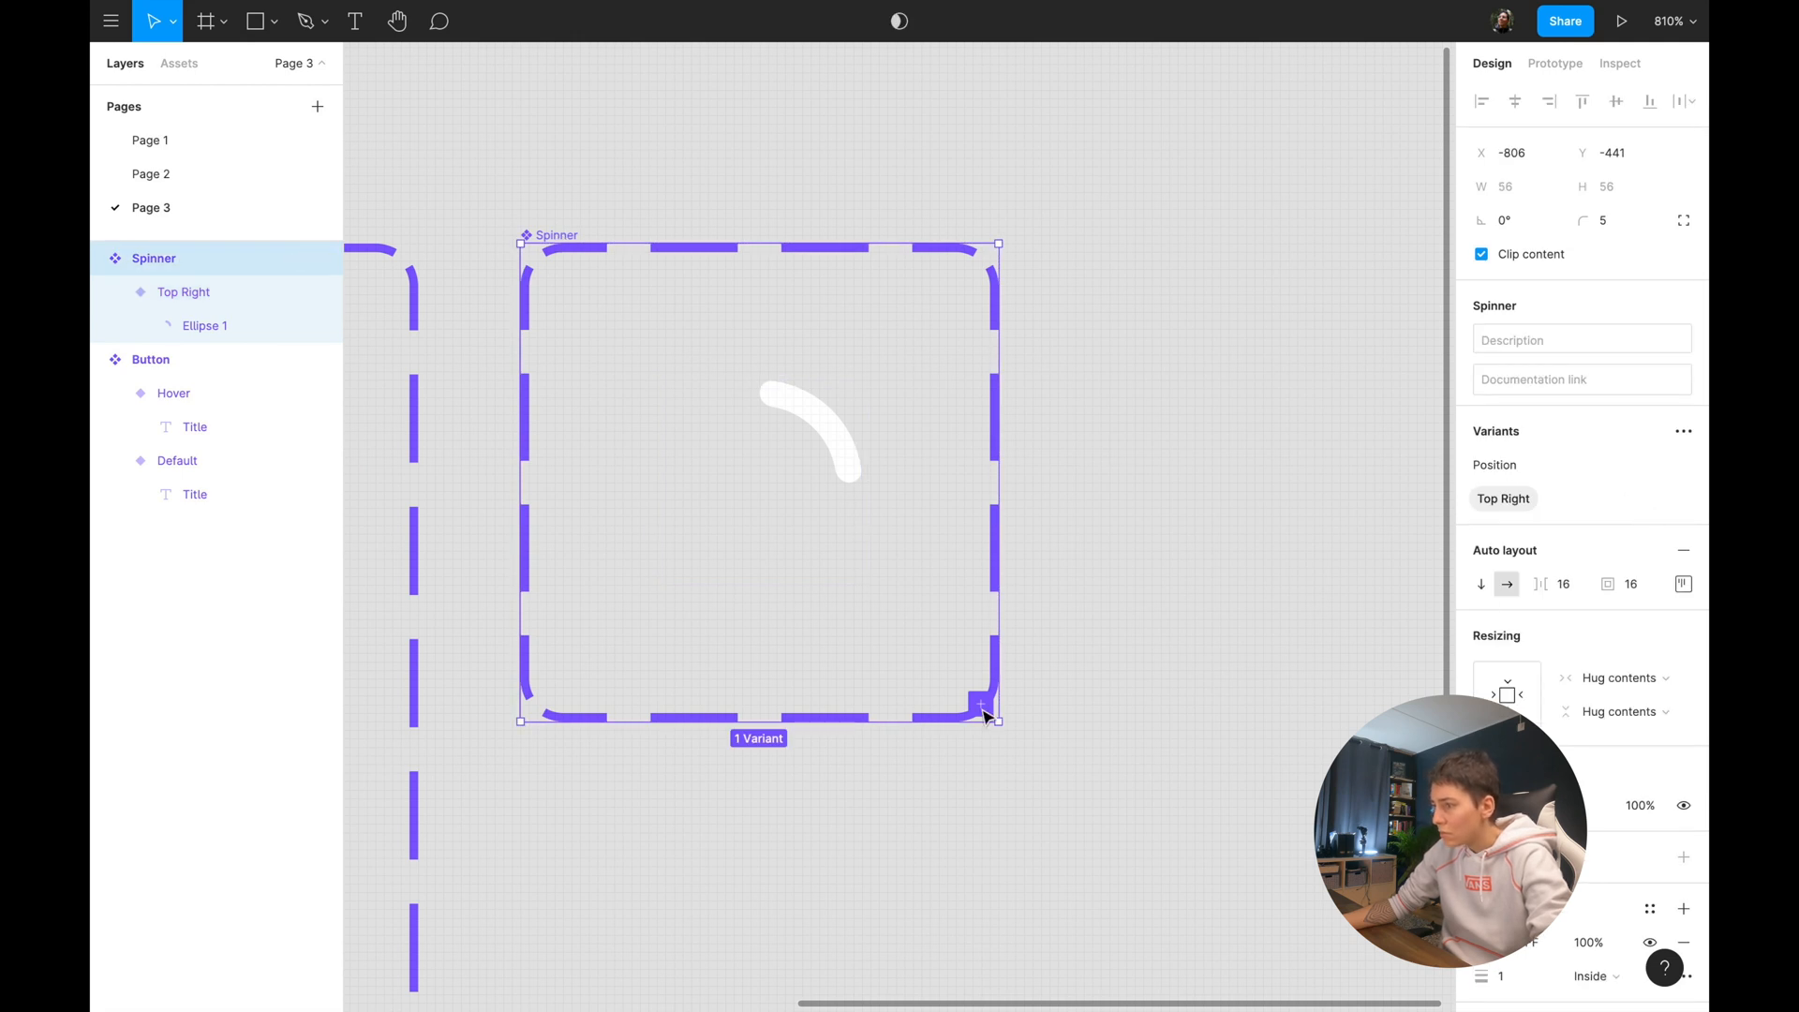
# Add three Spinner variants, rotating each one's arc to a new angle (-90, 180, 90).
pyautogui.click(981, 704)
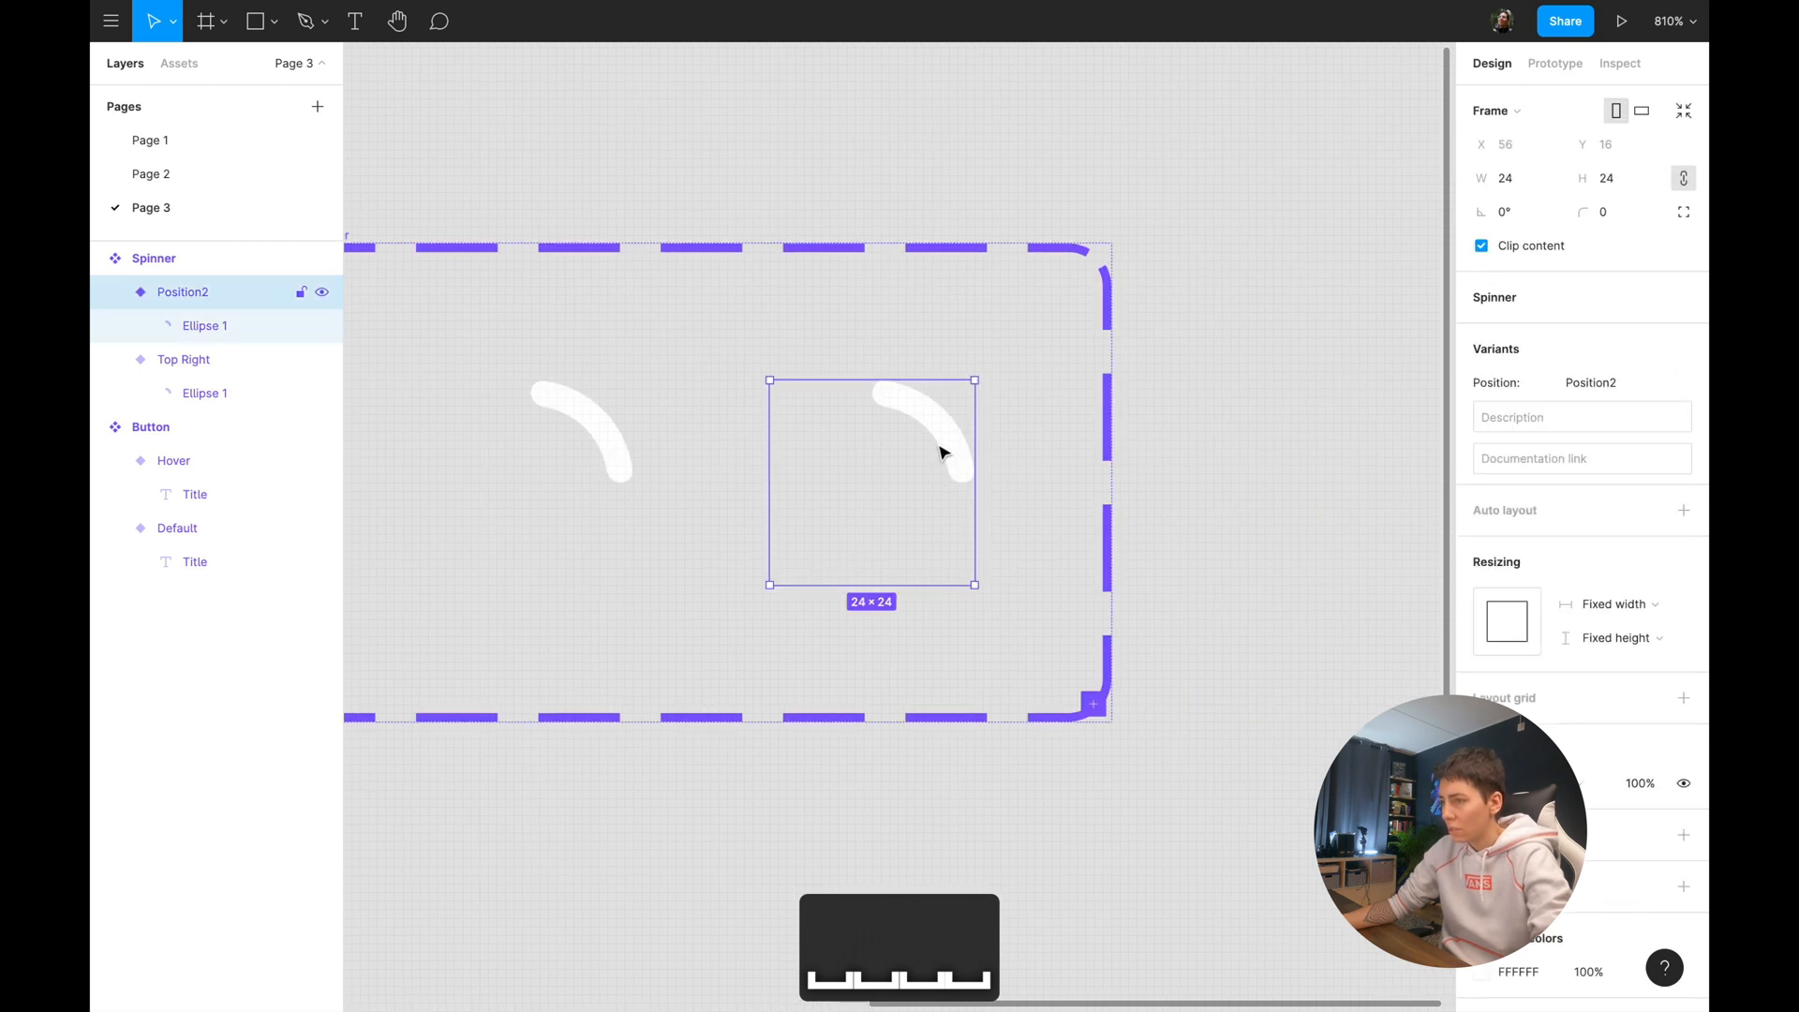
pyautogui.click(204, 325)
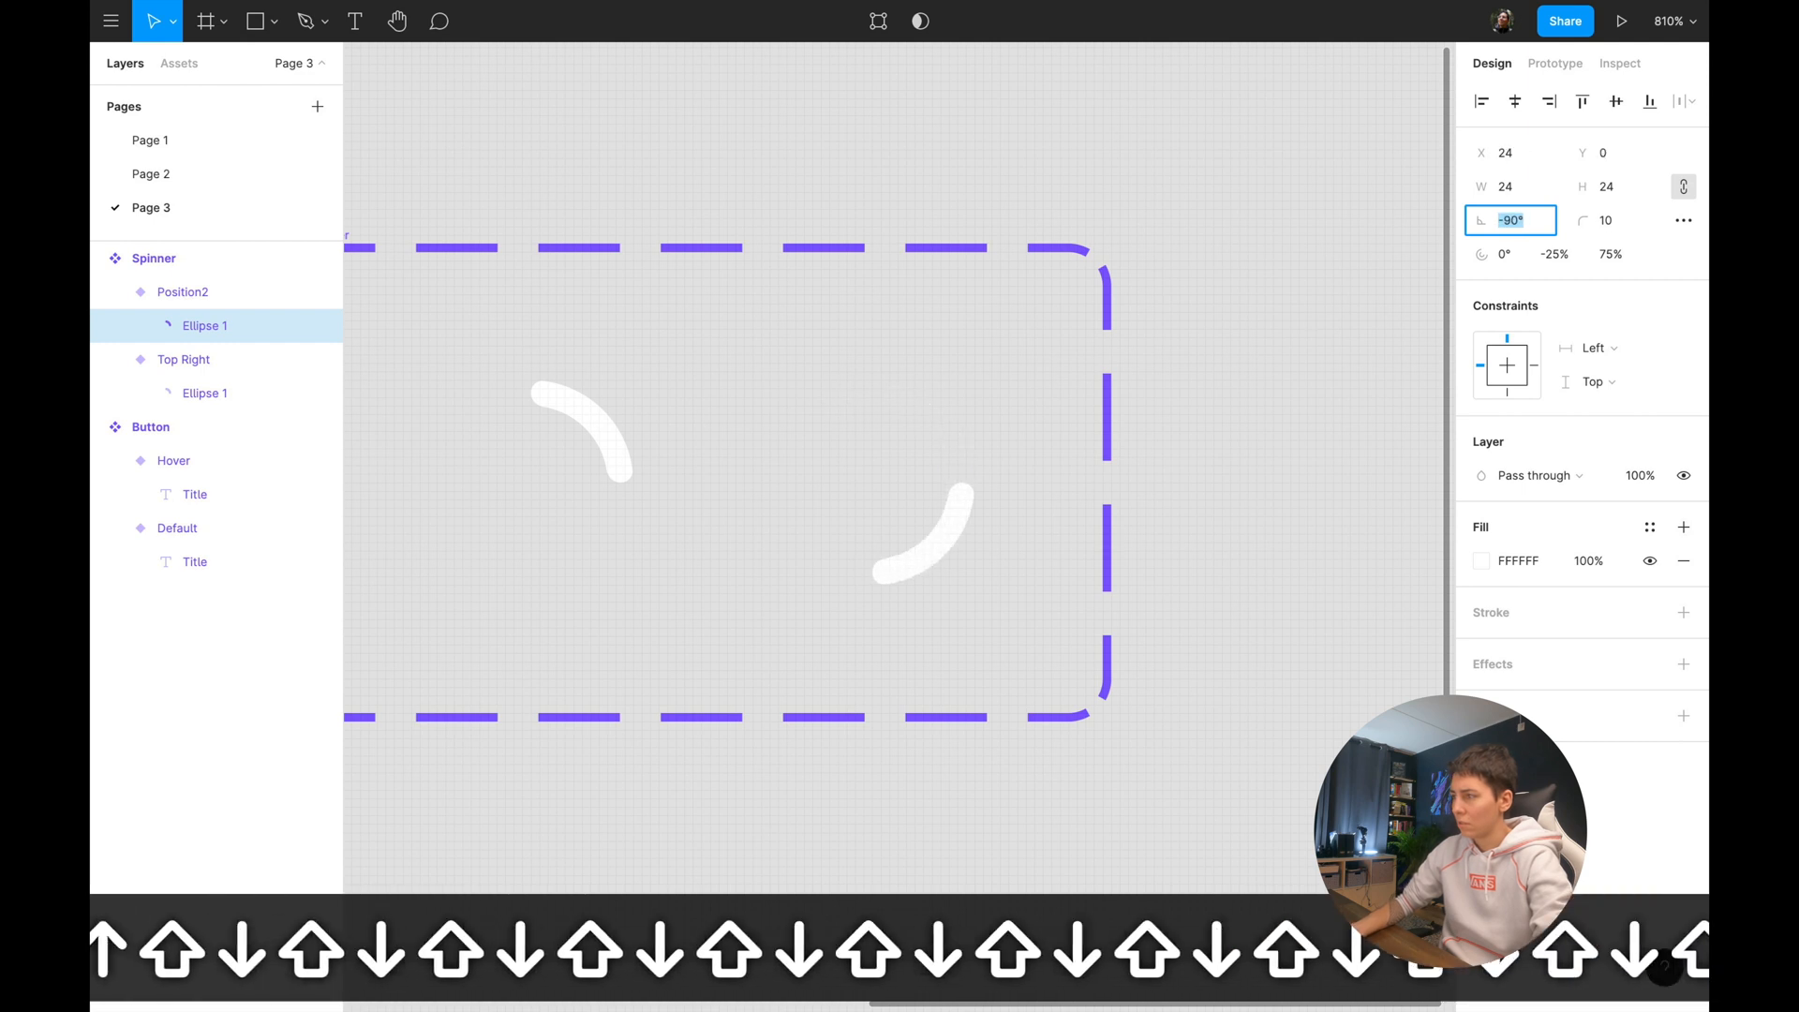
pyautogui.press('cmd+d')
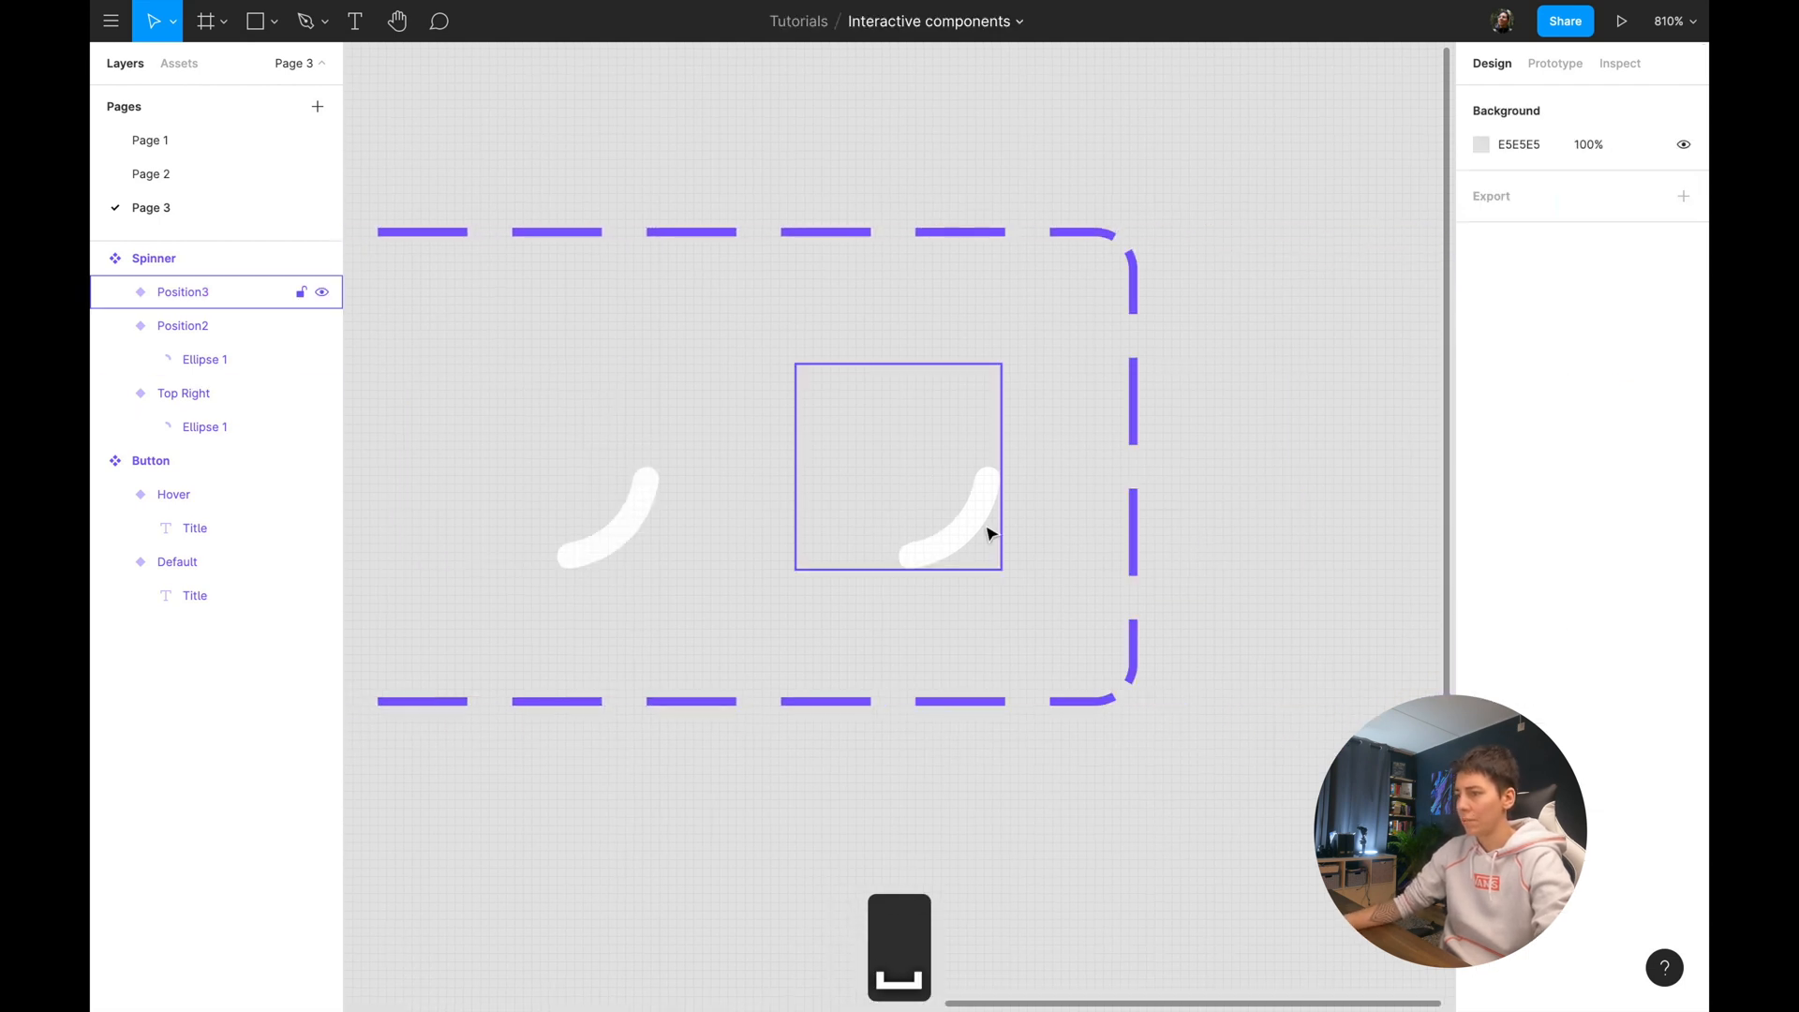
pyautogui.click(204, 325)
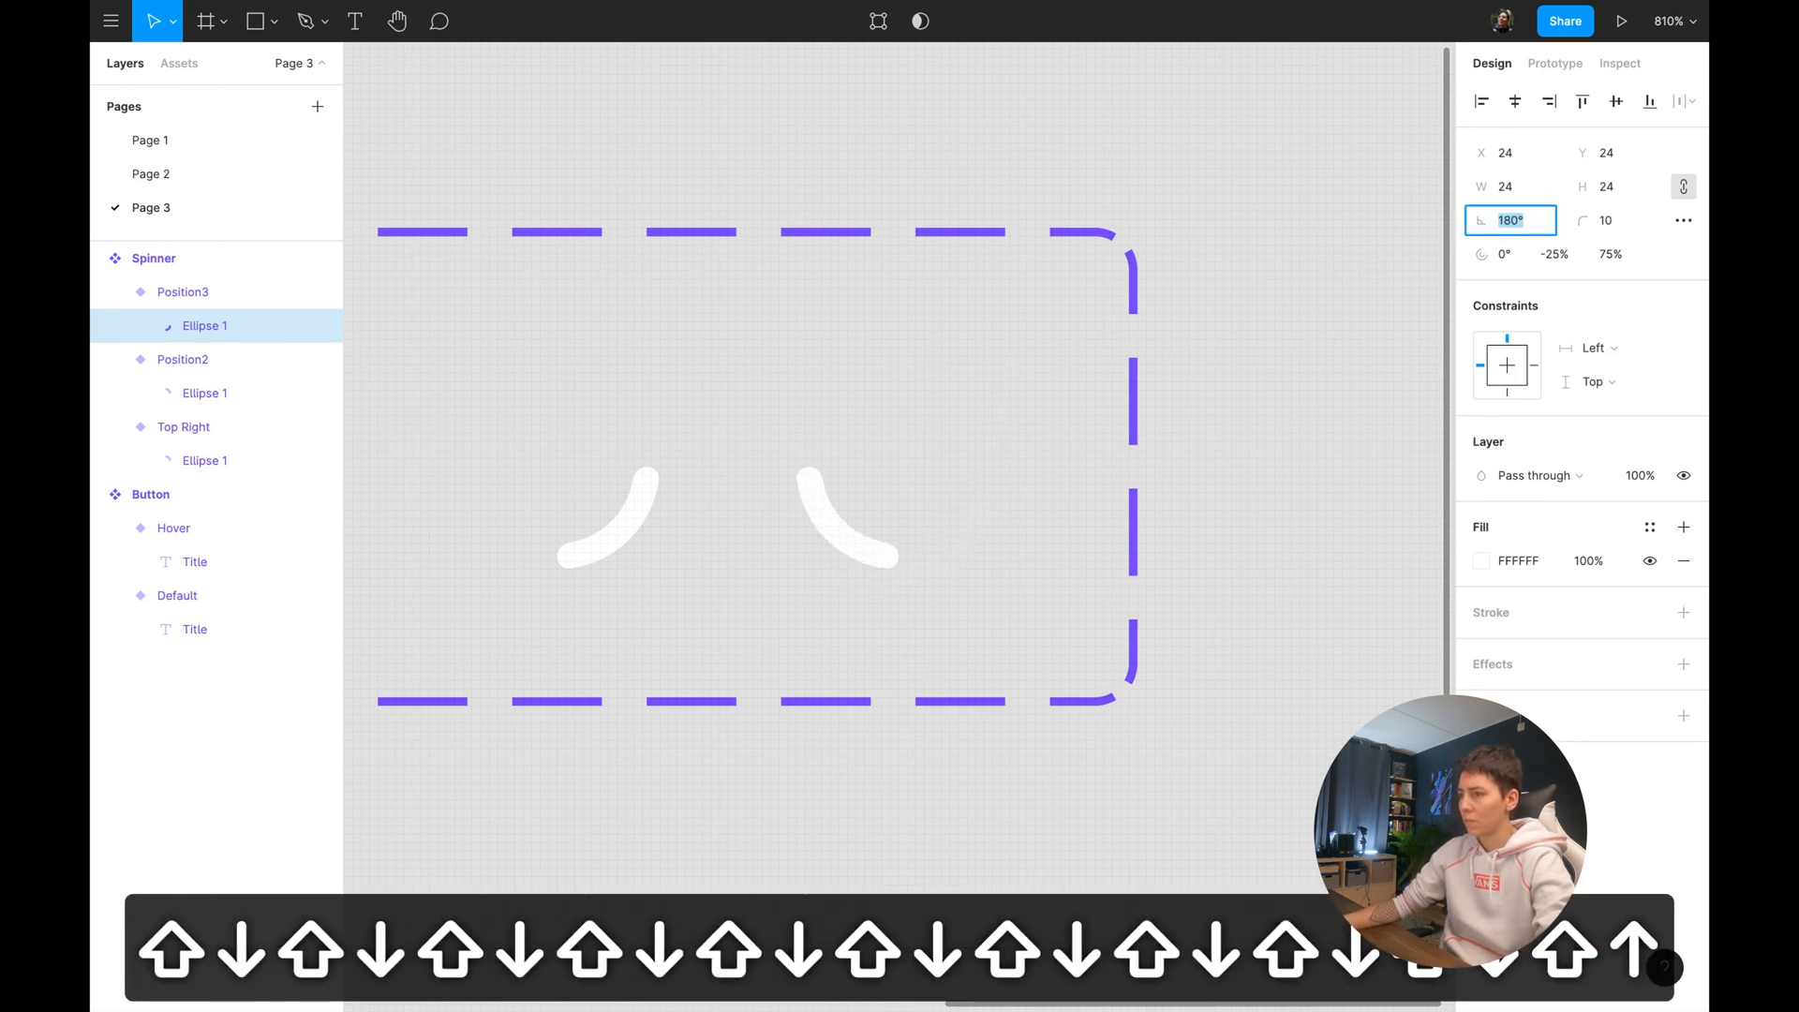
pyautogui.press('cmd+d')
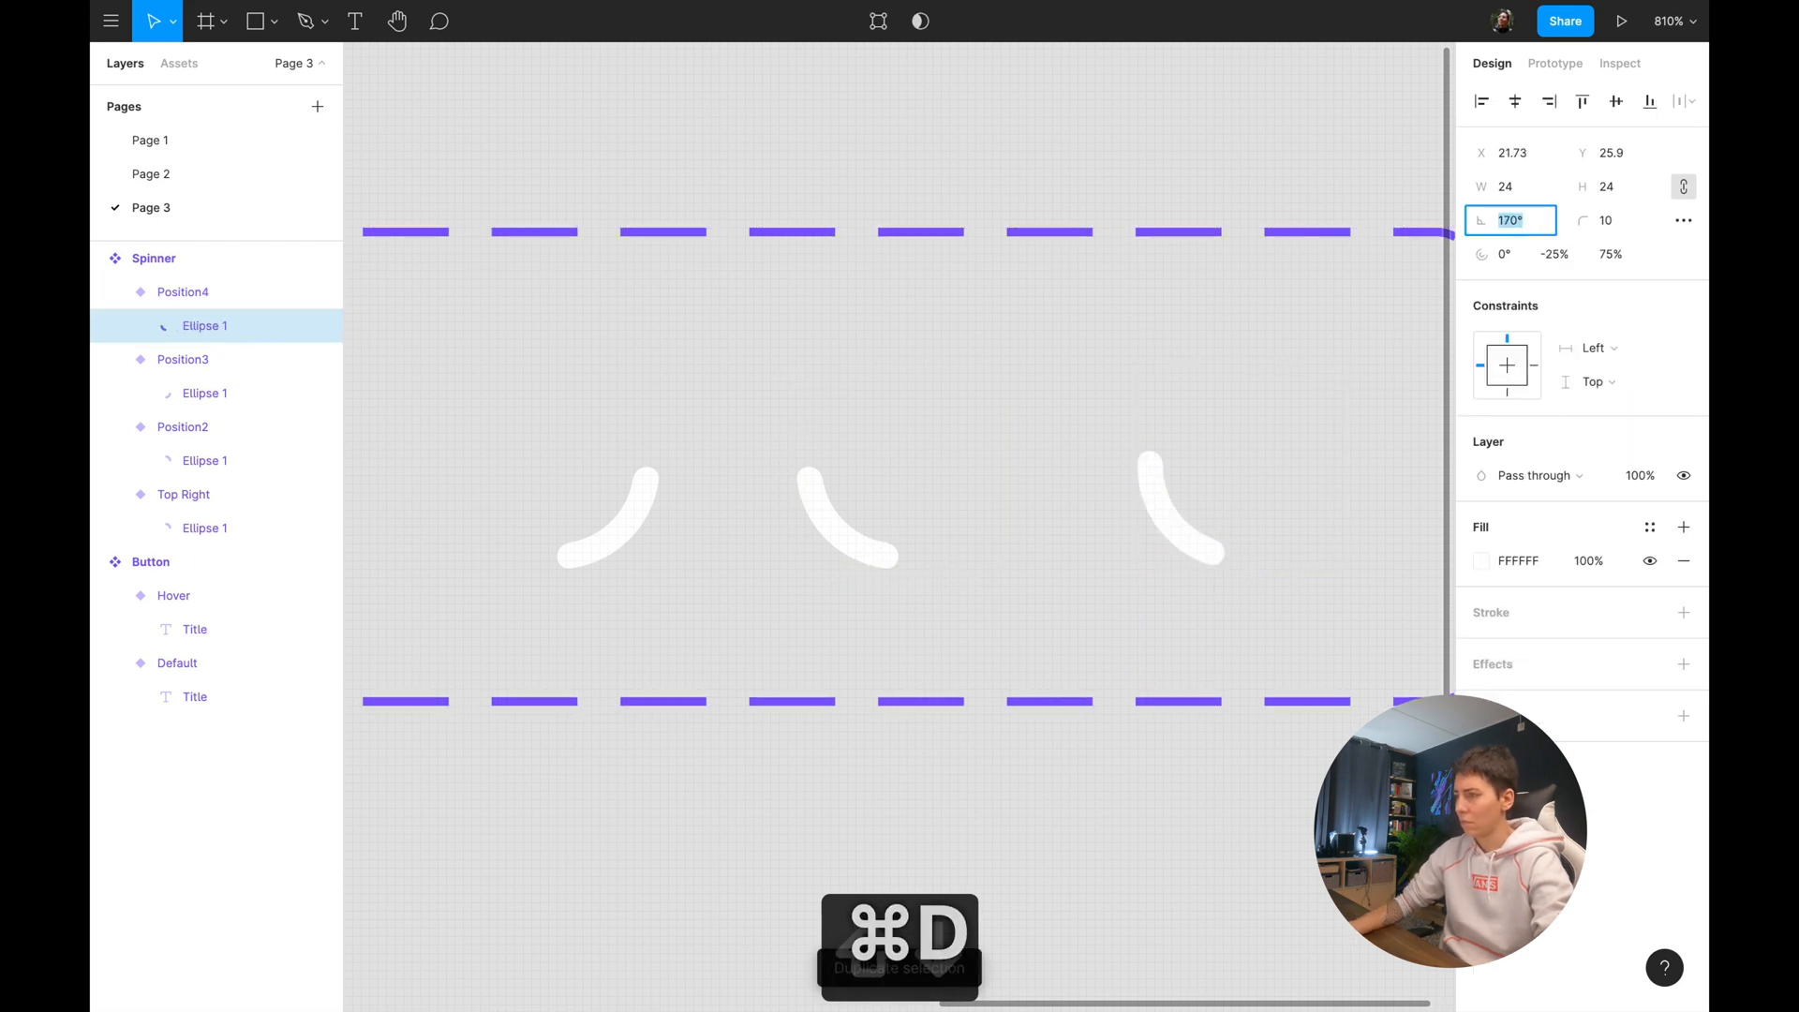
pyautogui.write('60')
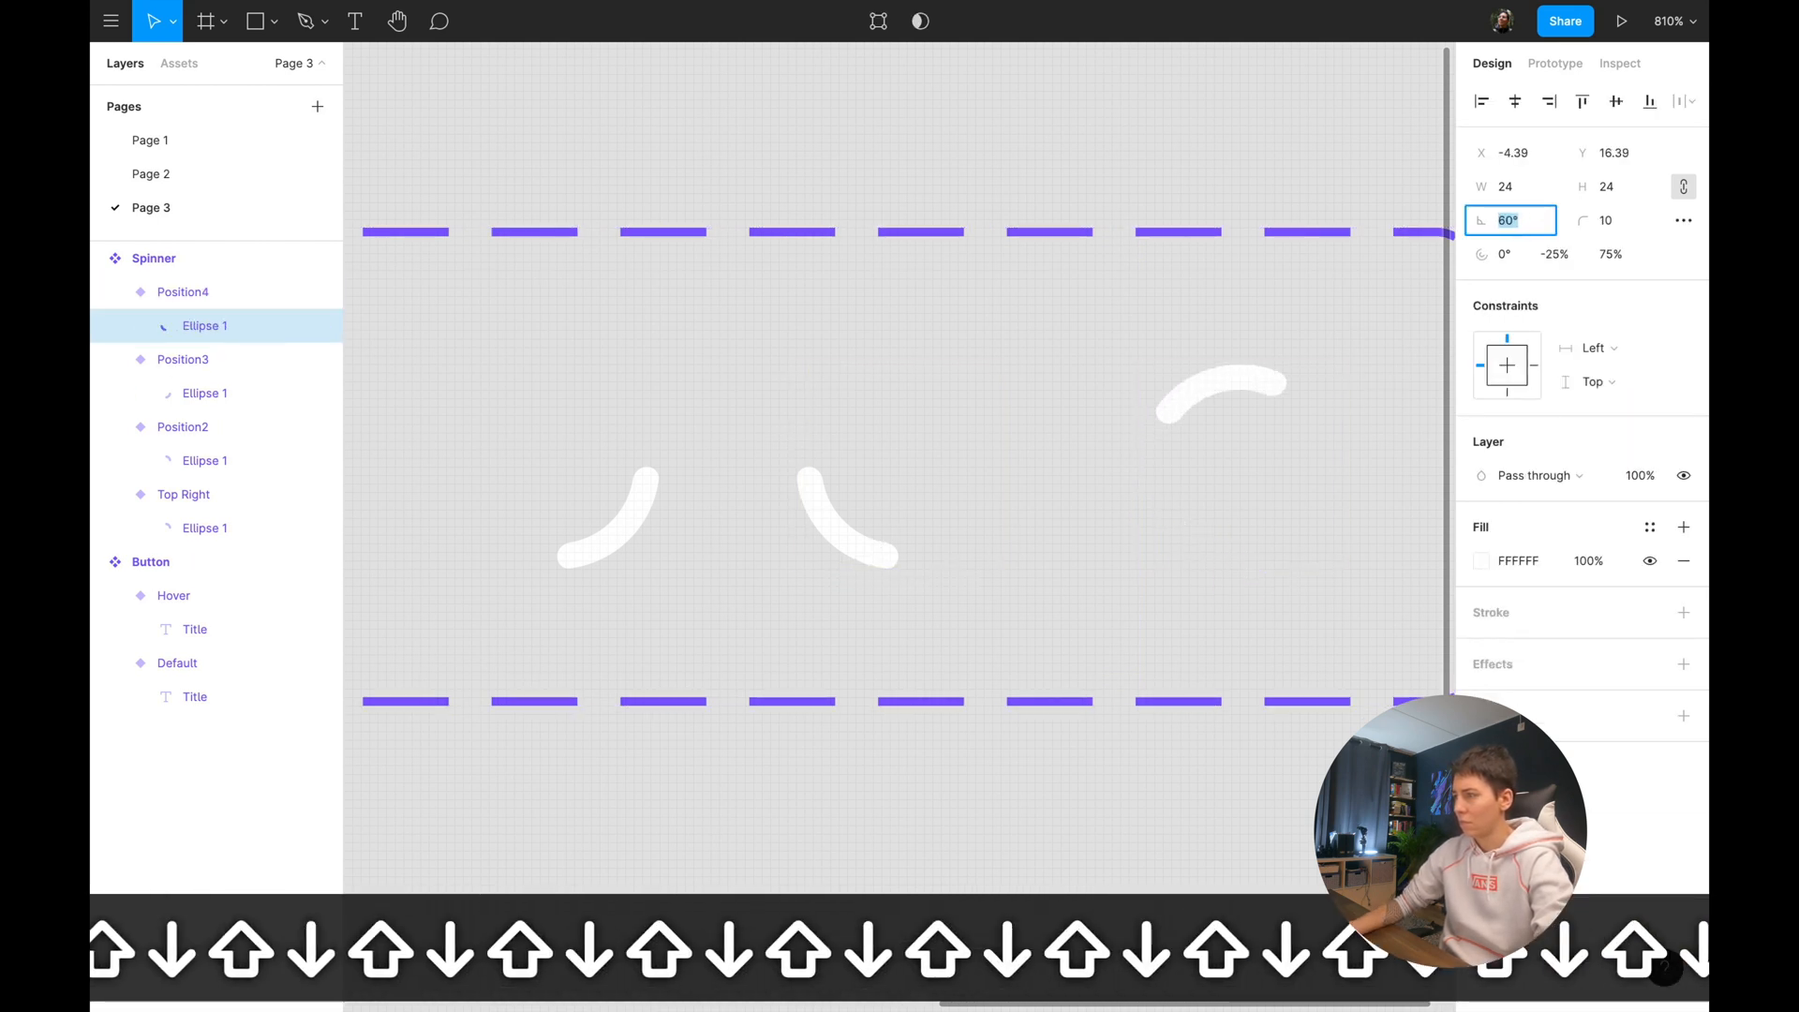
pyautogui.write('90')
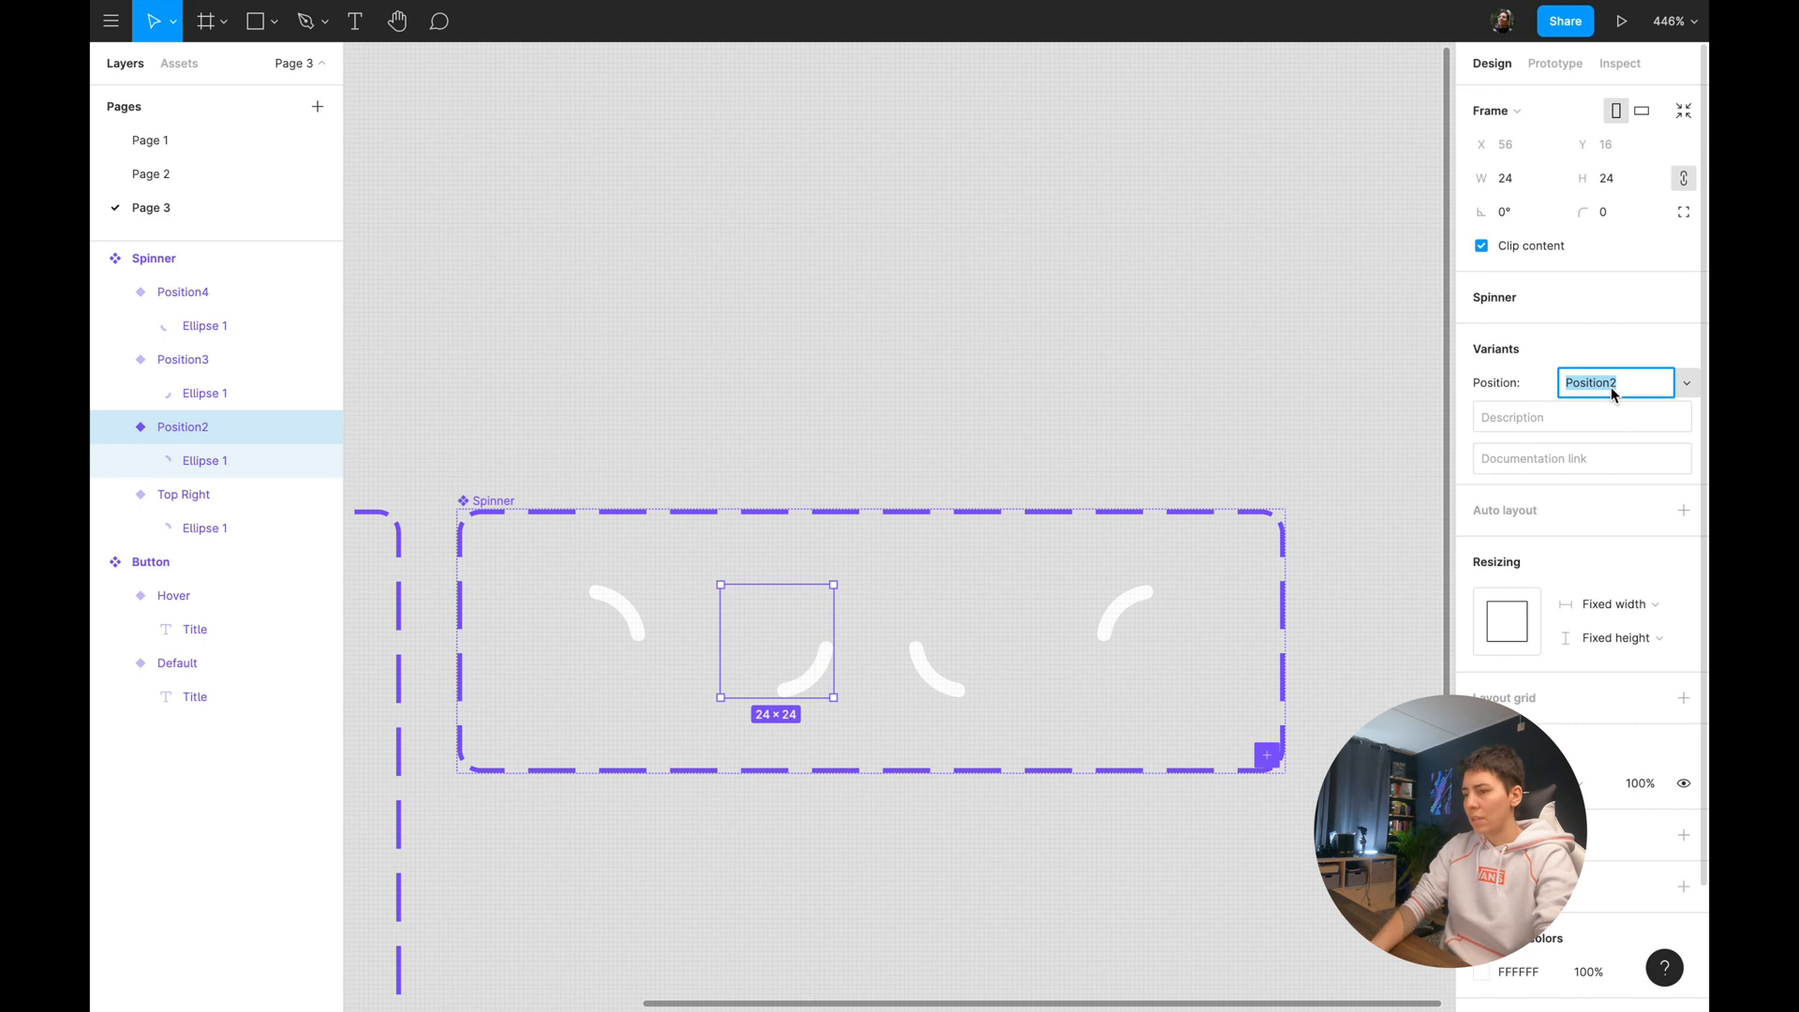
# Rename the variants' Position values to Bottom Right, Bottom Left and Top Left.
pyautogui.write('Bottom')
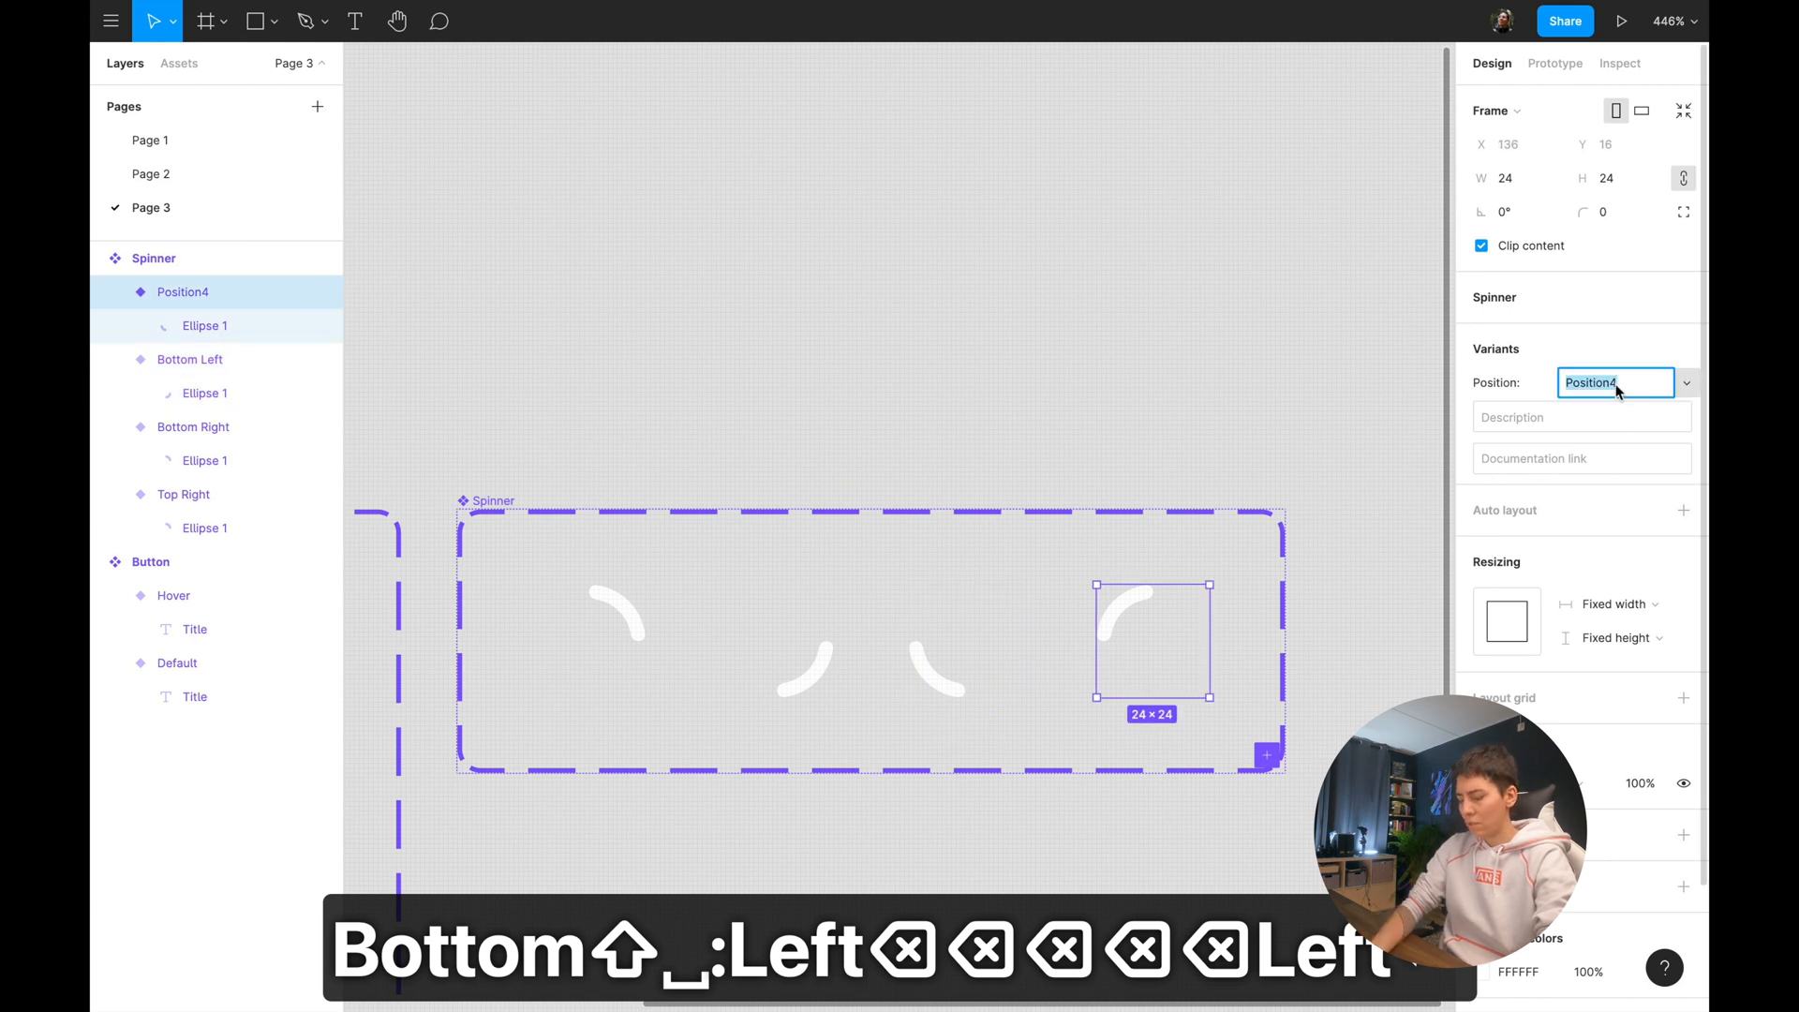
pyautogui.write('Top Le')
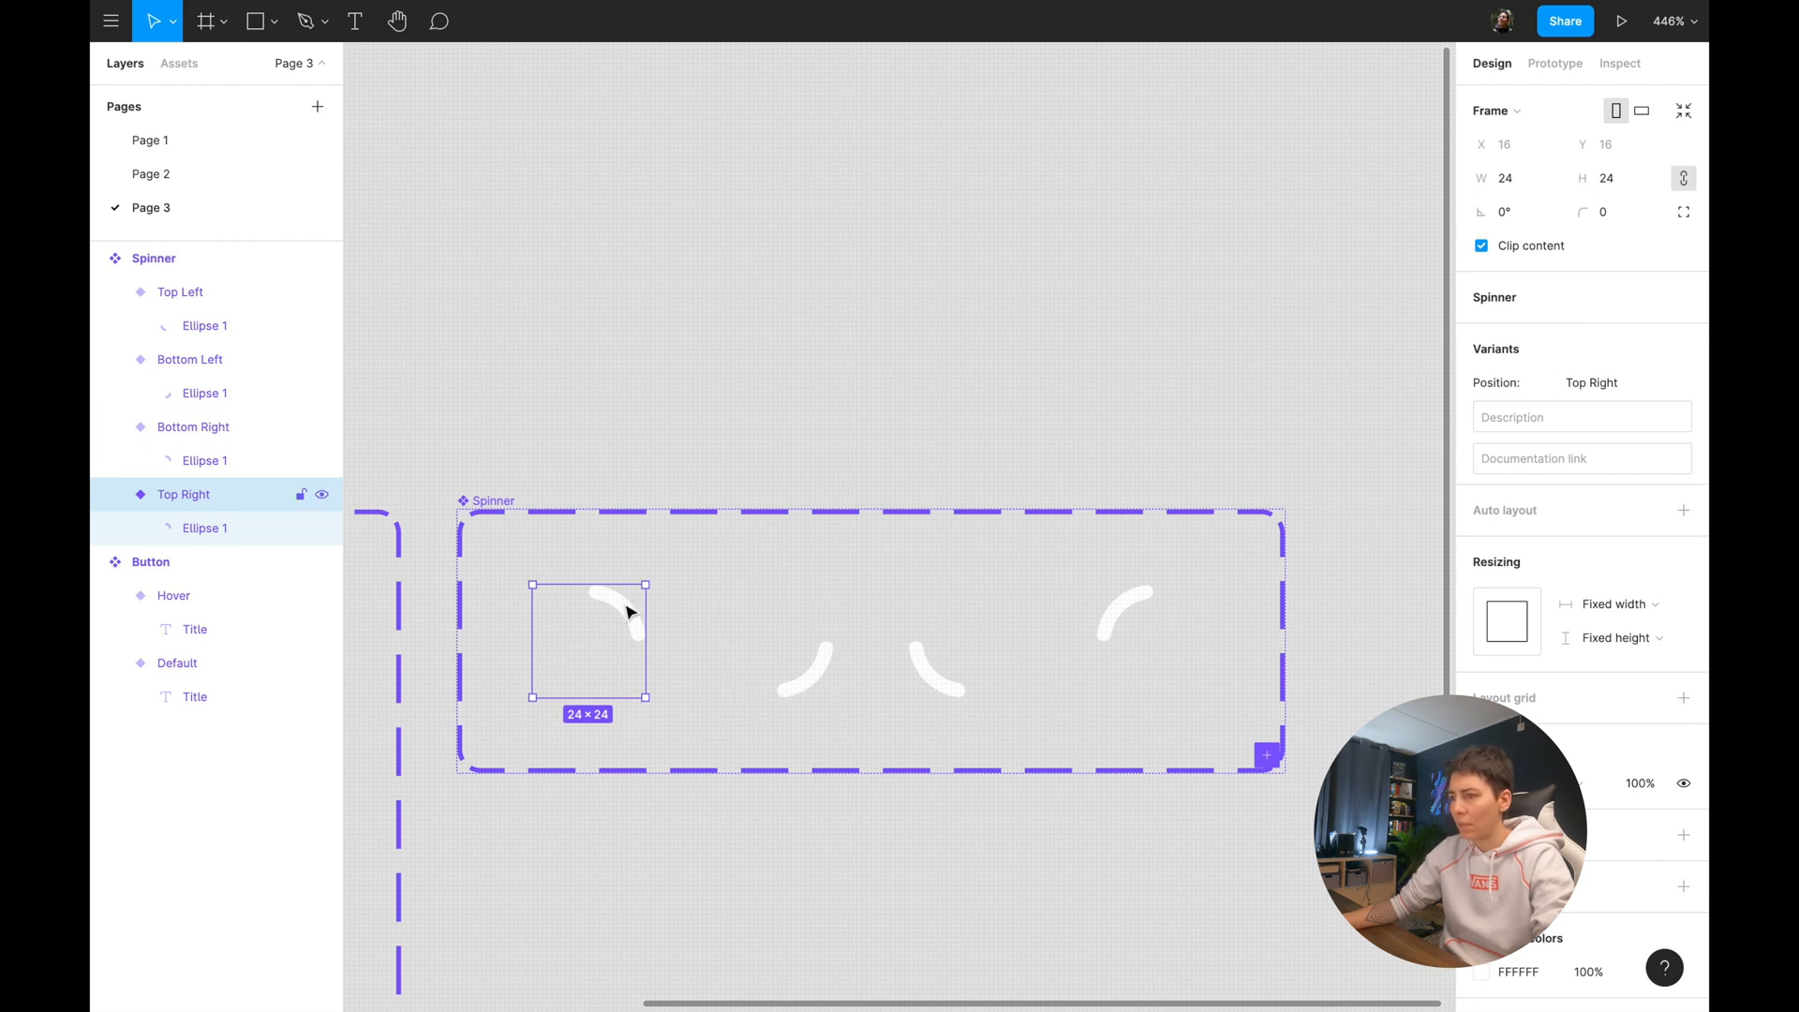
# Inspect the arc rotations in the Top Right and Bottom Right variants.
pyautogui.click(204, 528)
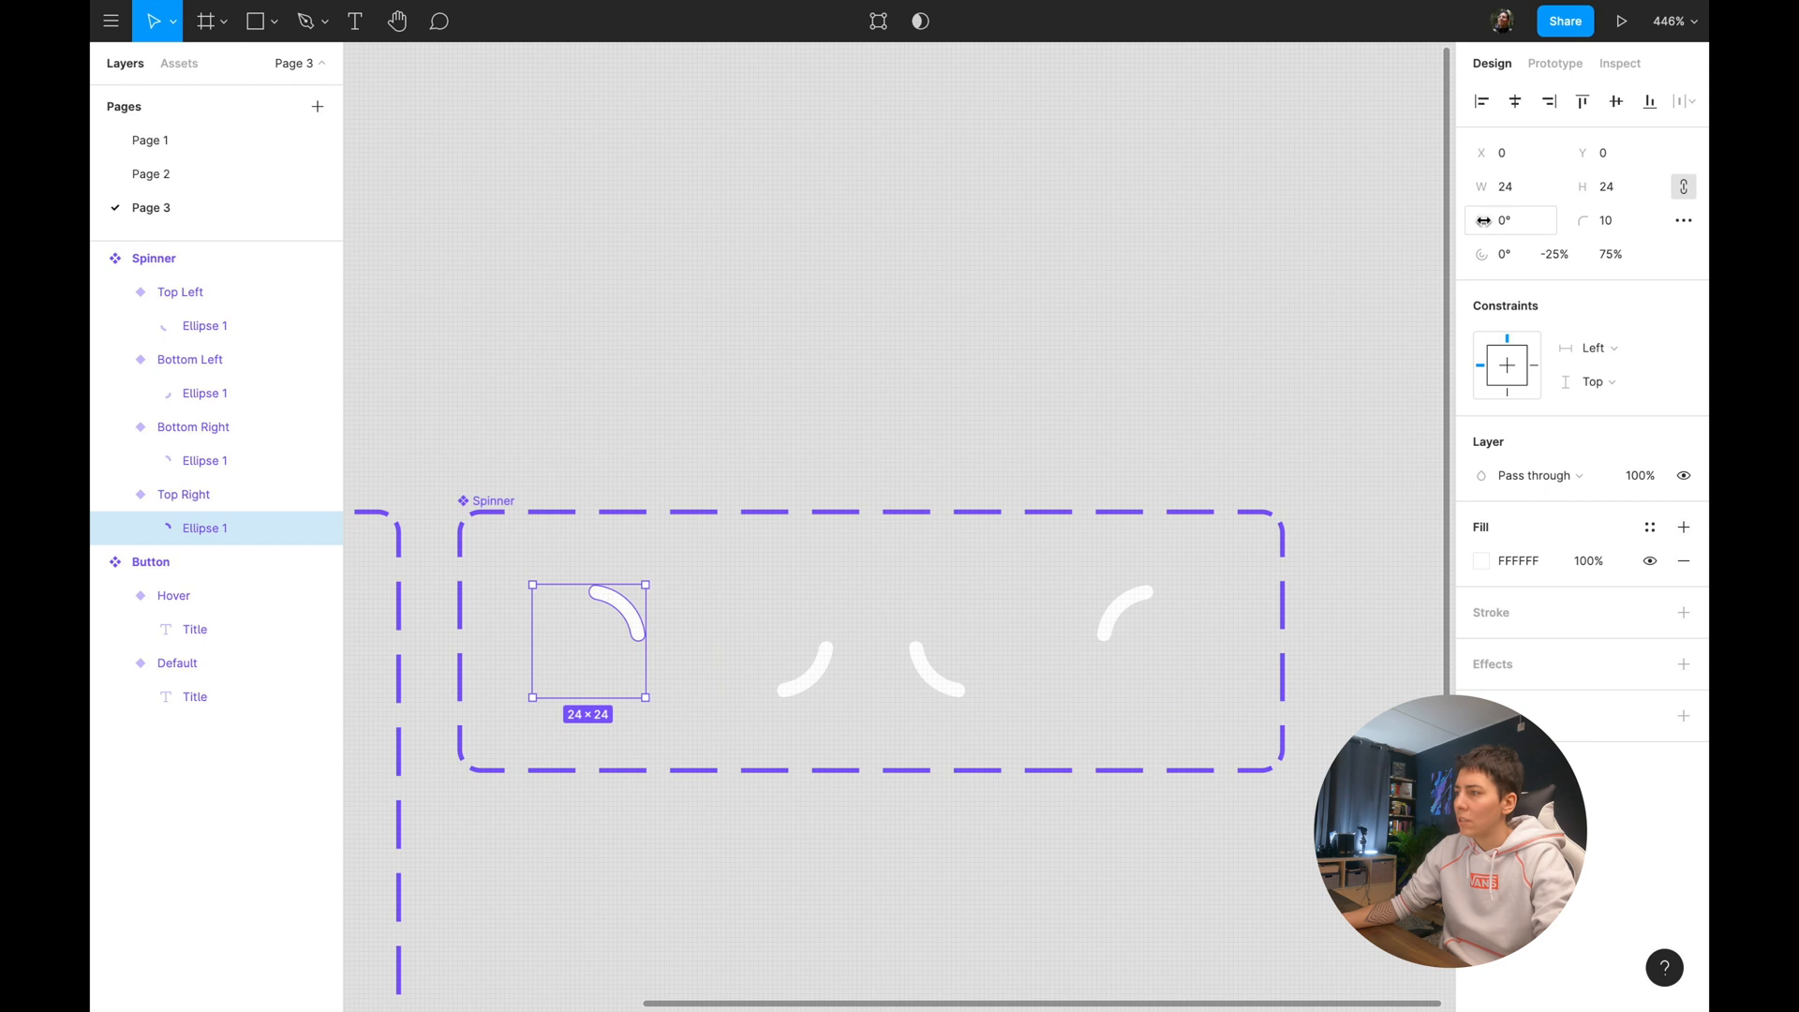
pyautogui.click(193, 428)
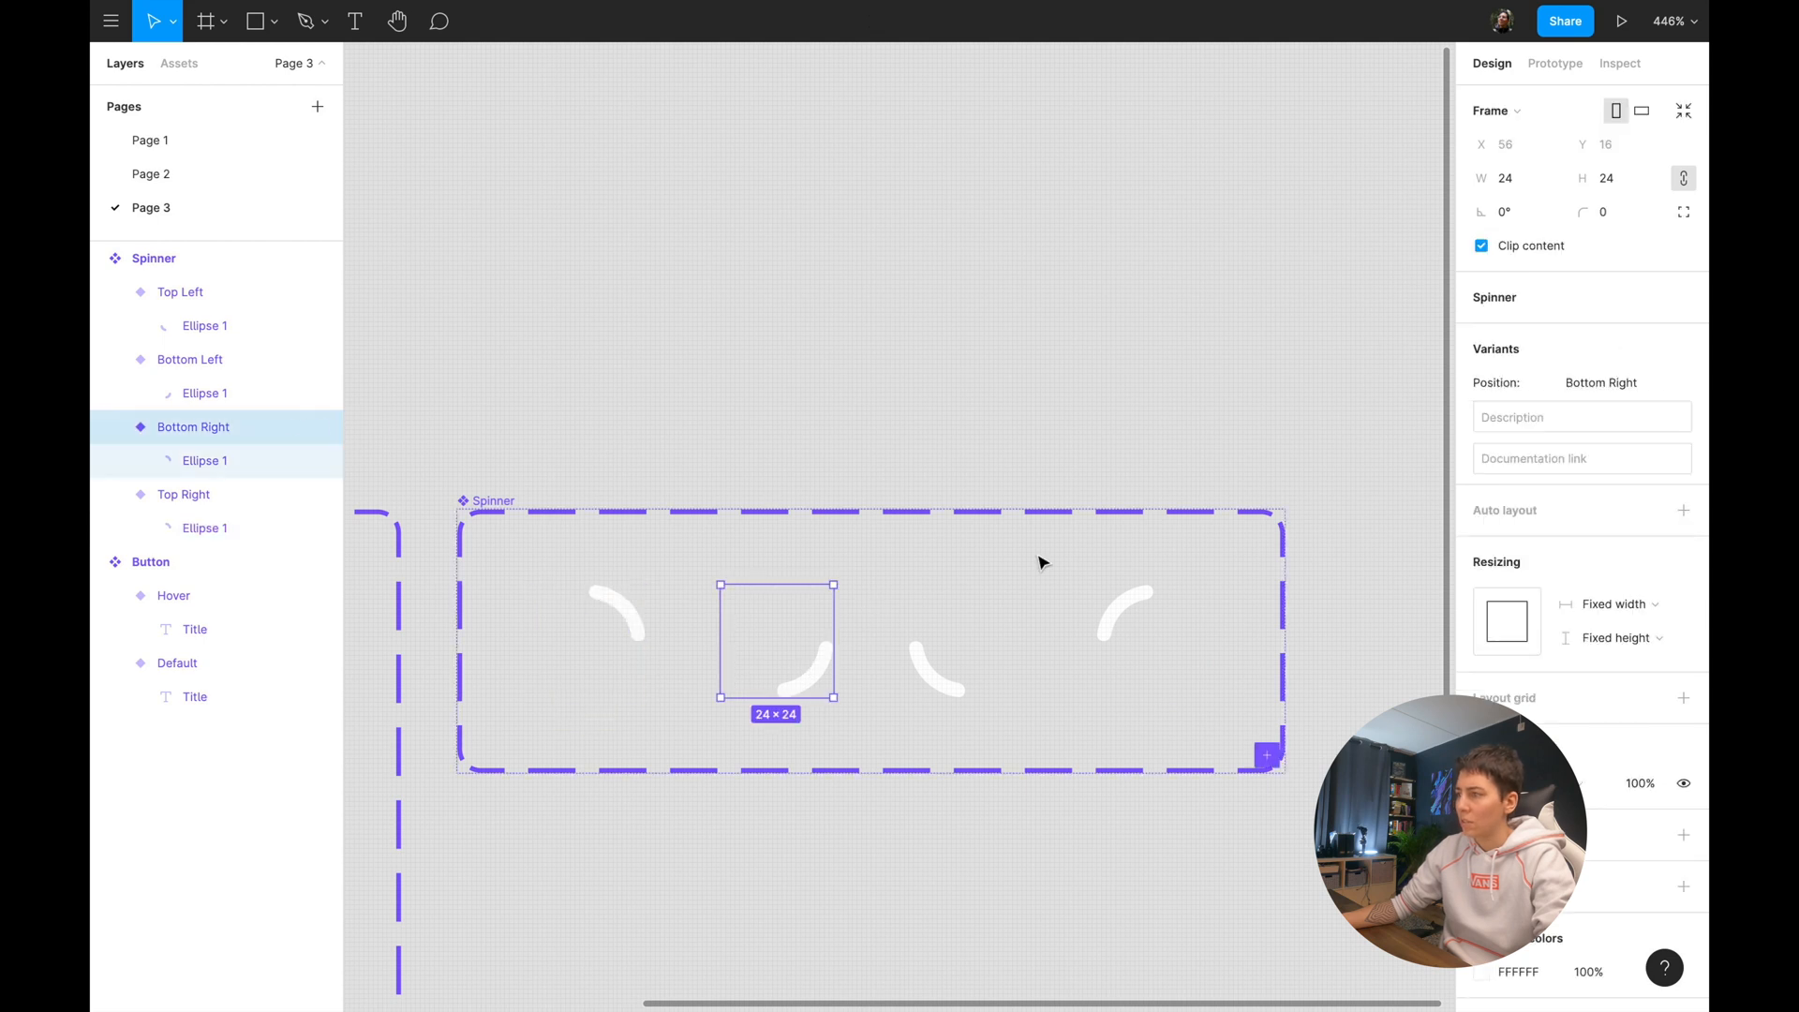
pyautogui.click(204, 460)
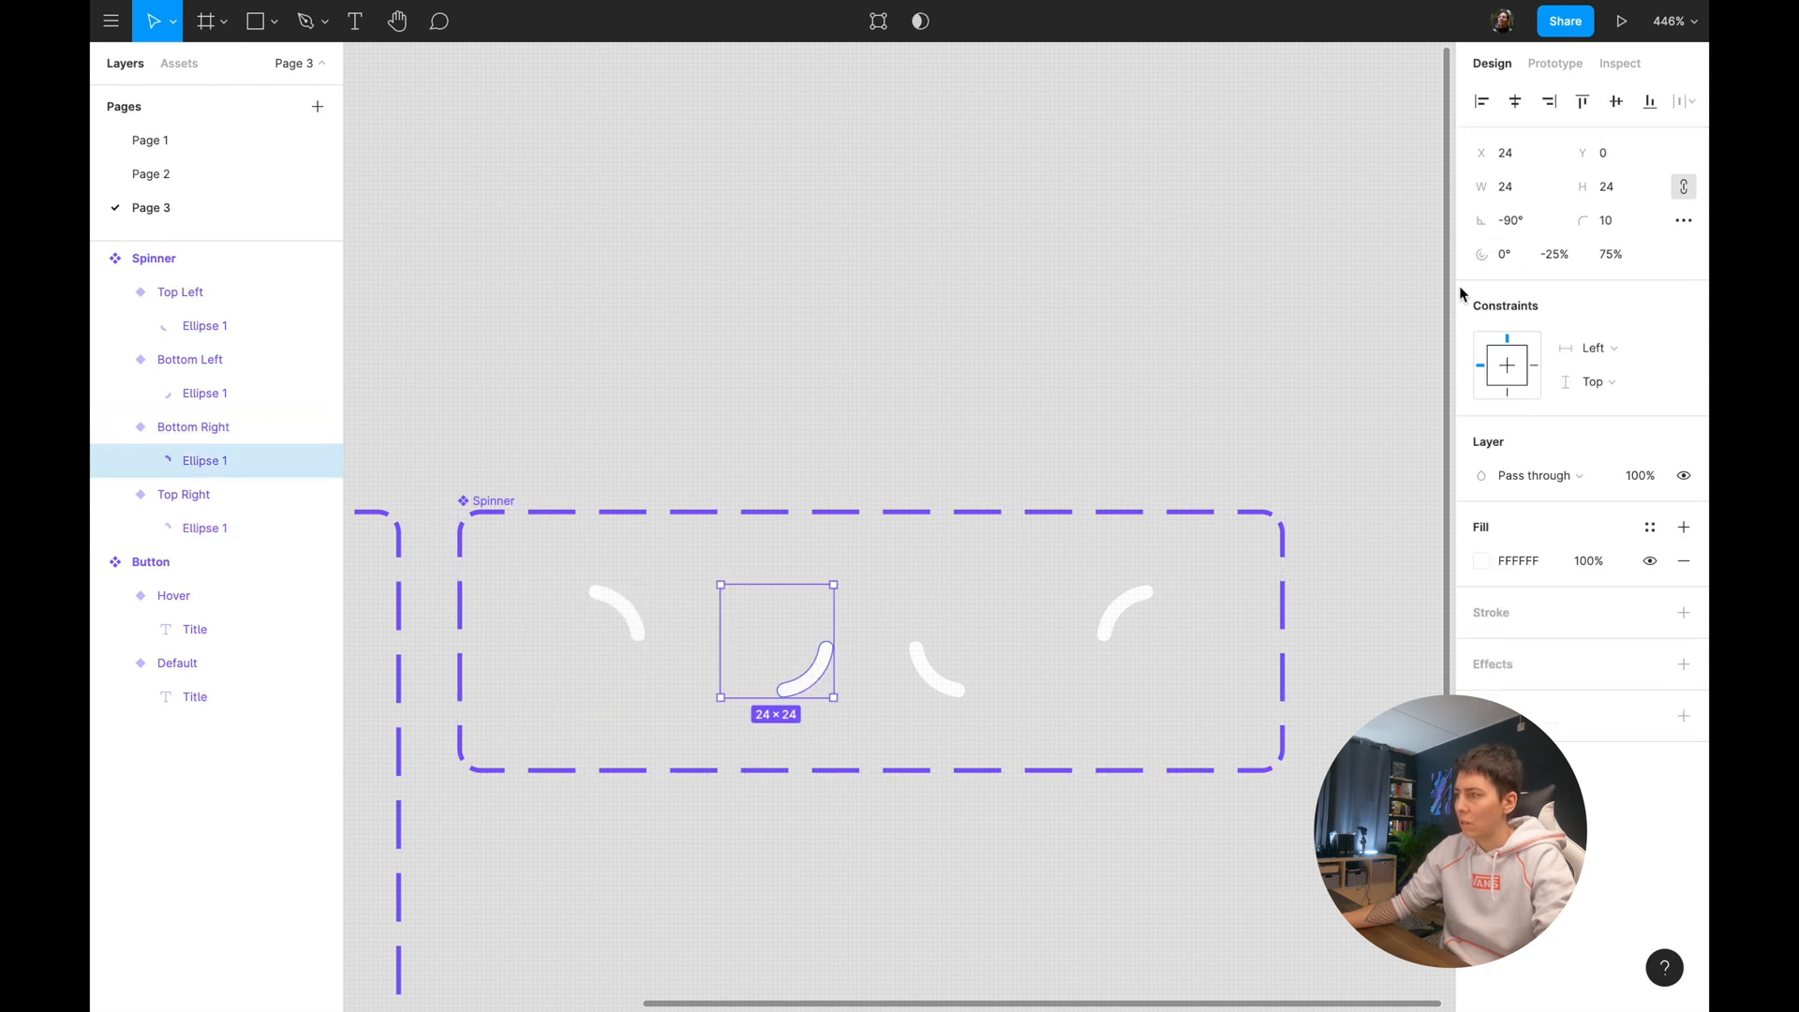
pyautogui.moveTo(1512, 220)
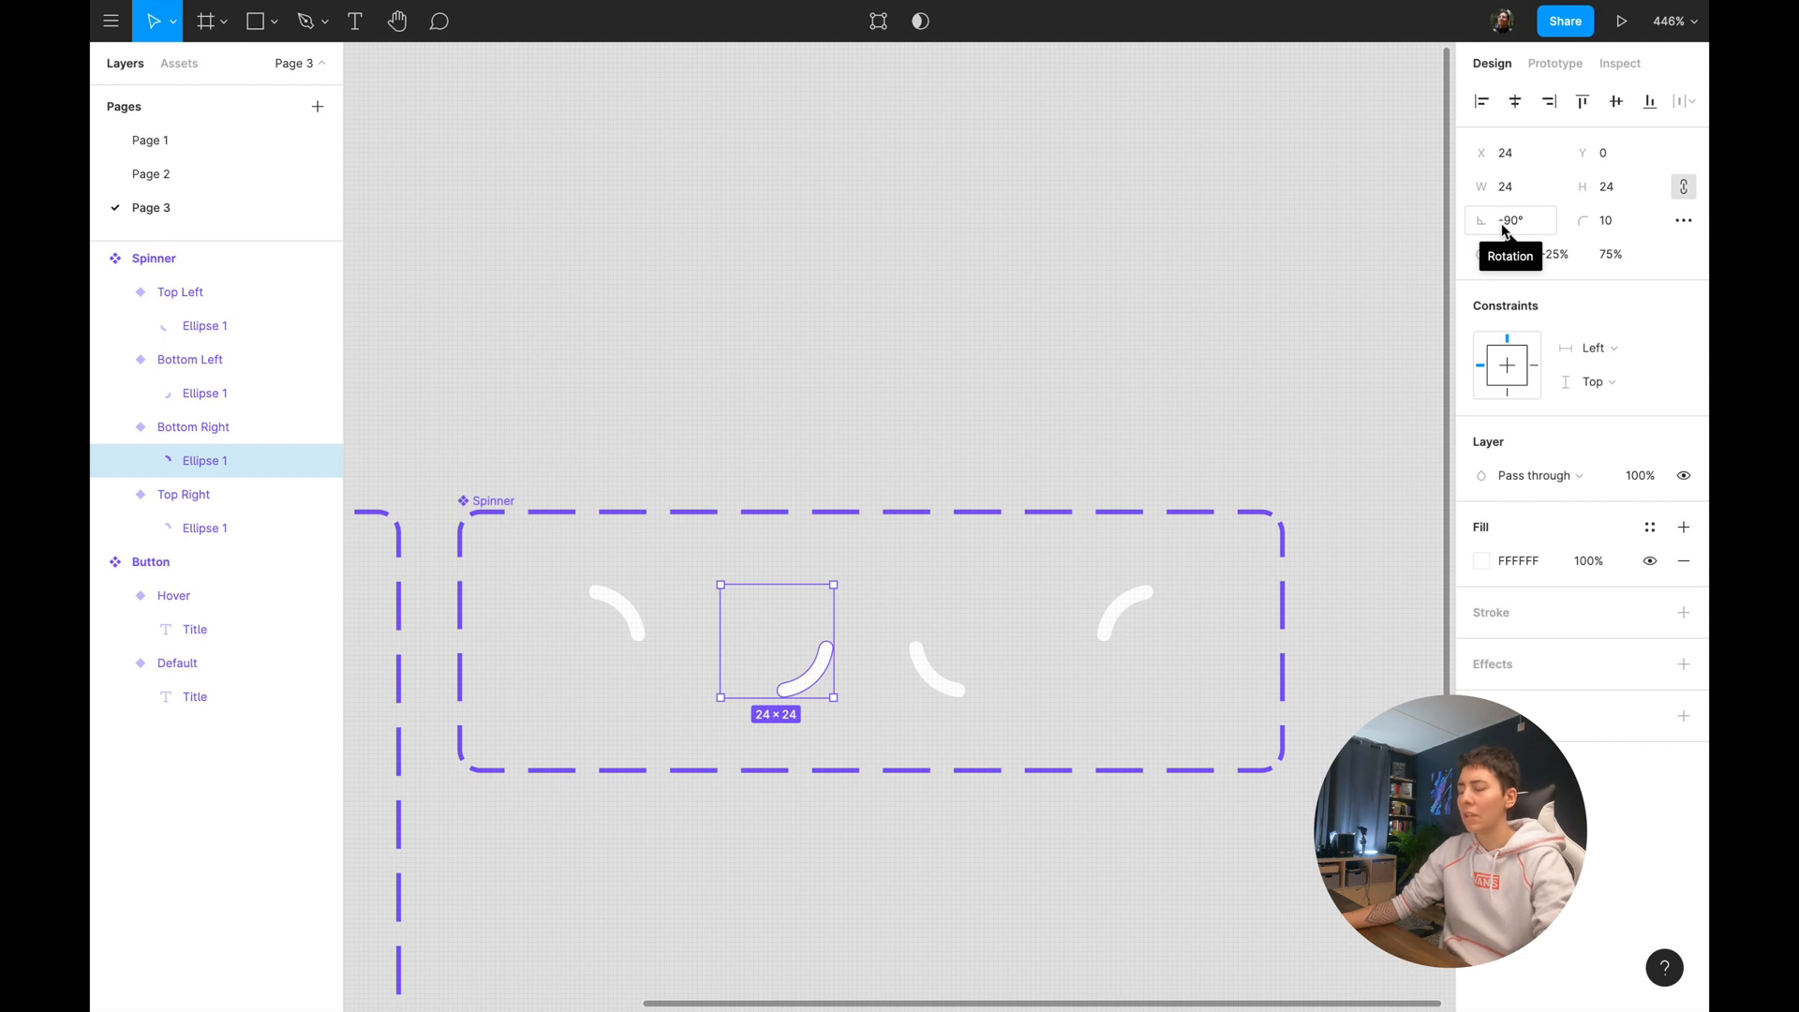
pyautogui.click(183, 494)
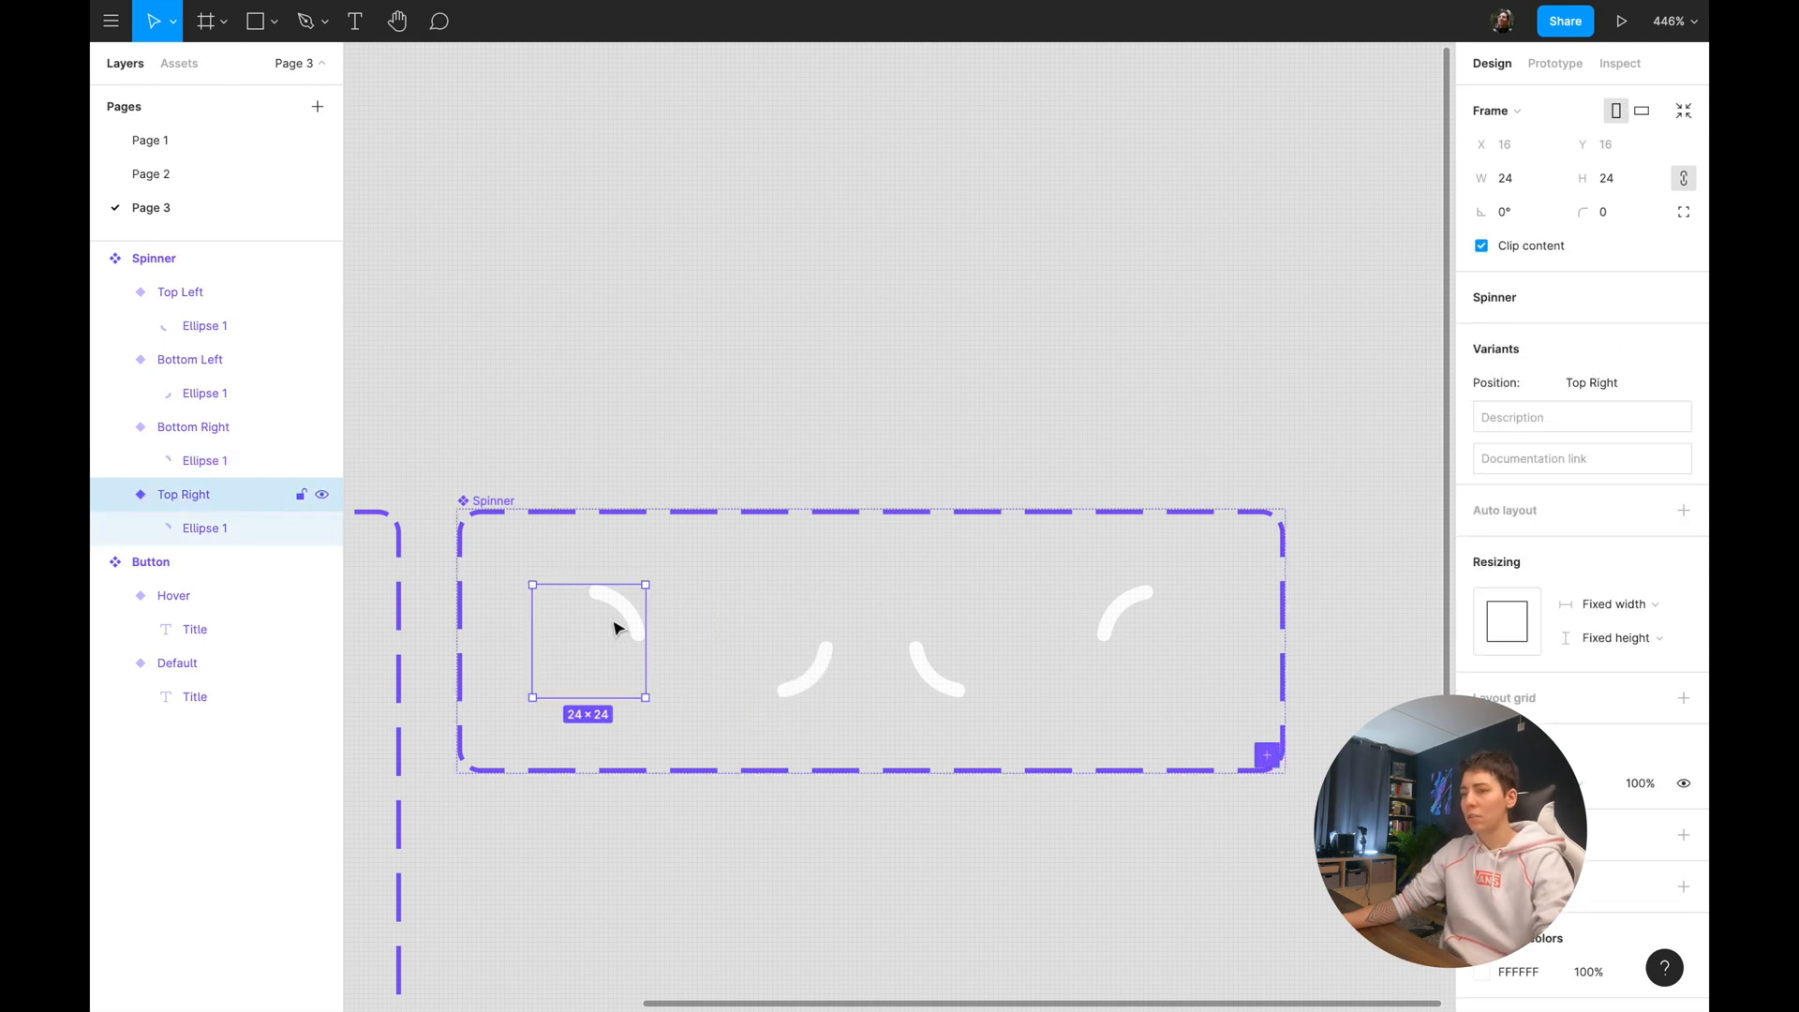
pyautogui.moveTo(1344, 90)
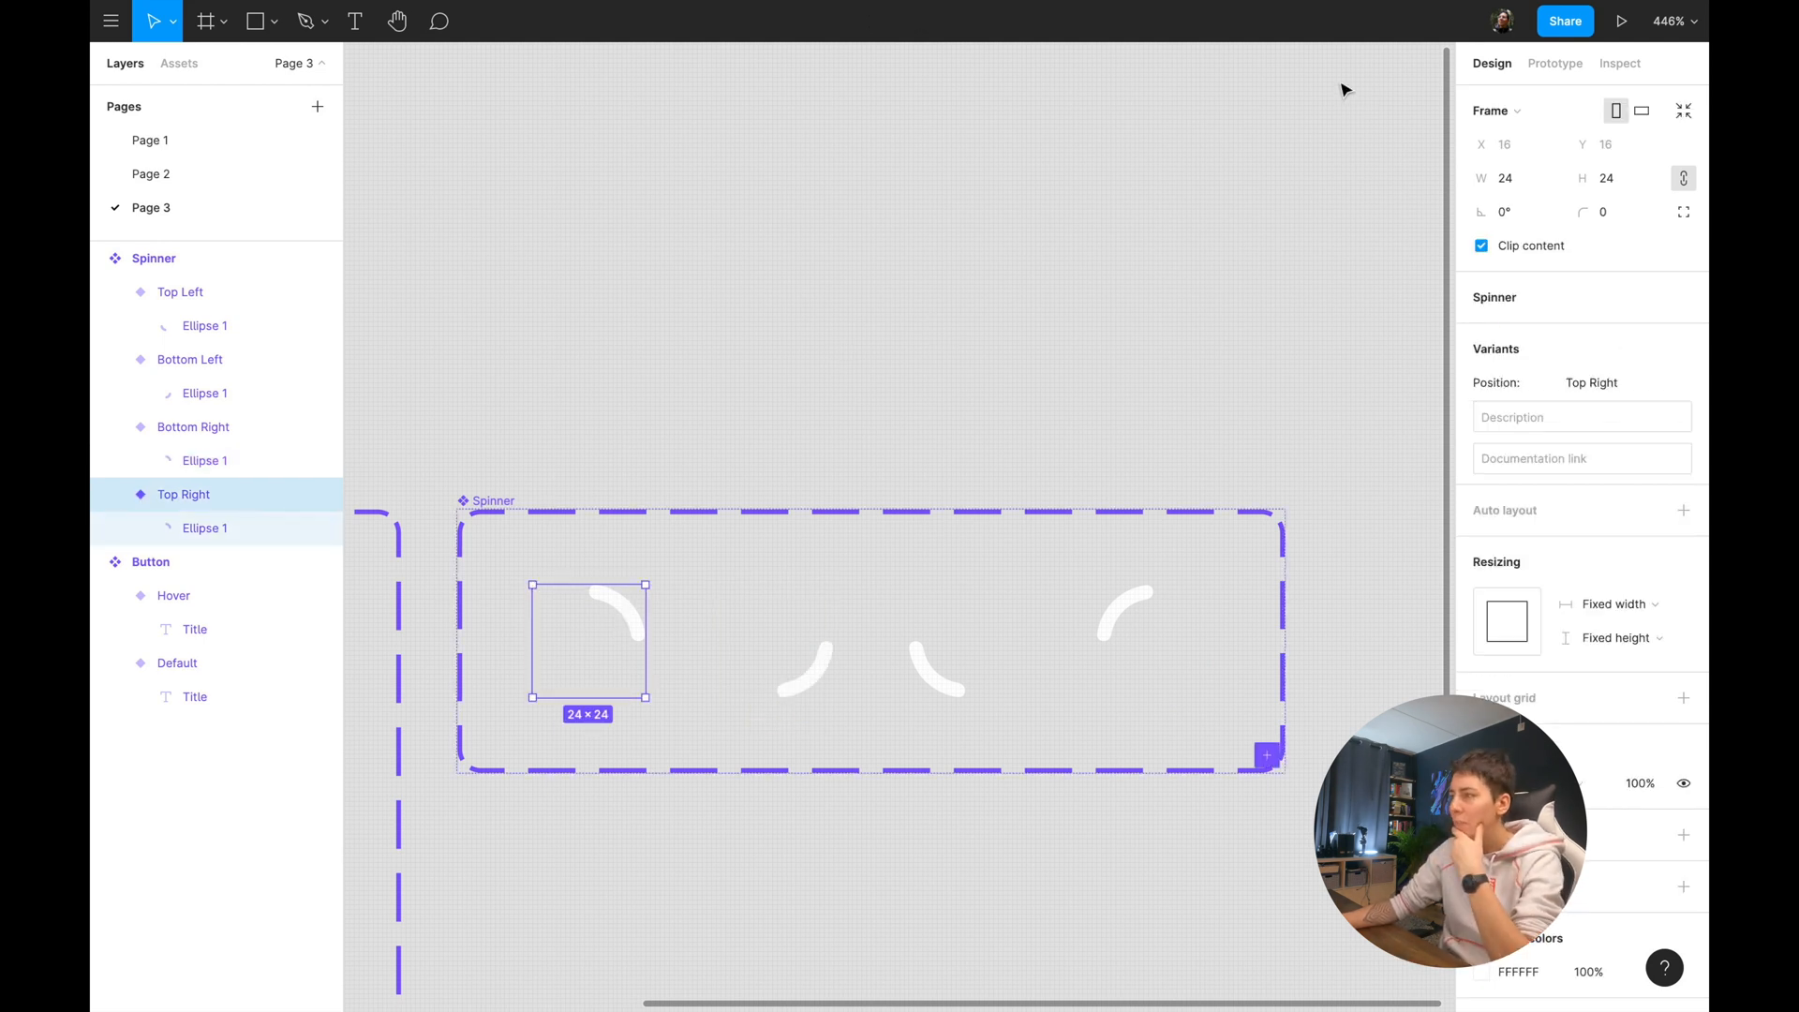
# Chain Top Right→Bottom Right→Bottom Left→Top Left→Top Right with After delay smart animate.
pyautogui.click(1555, 63)
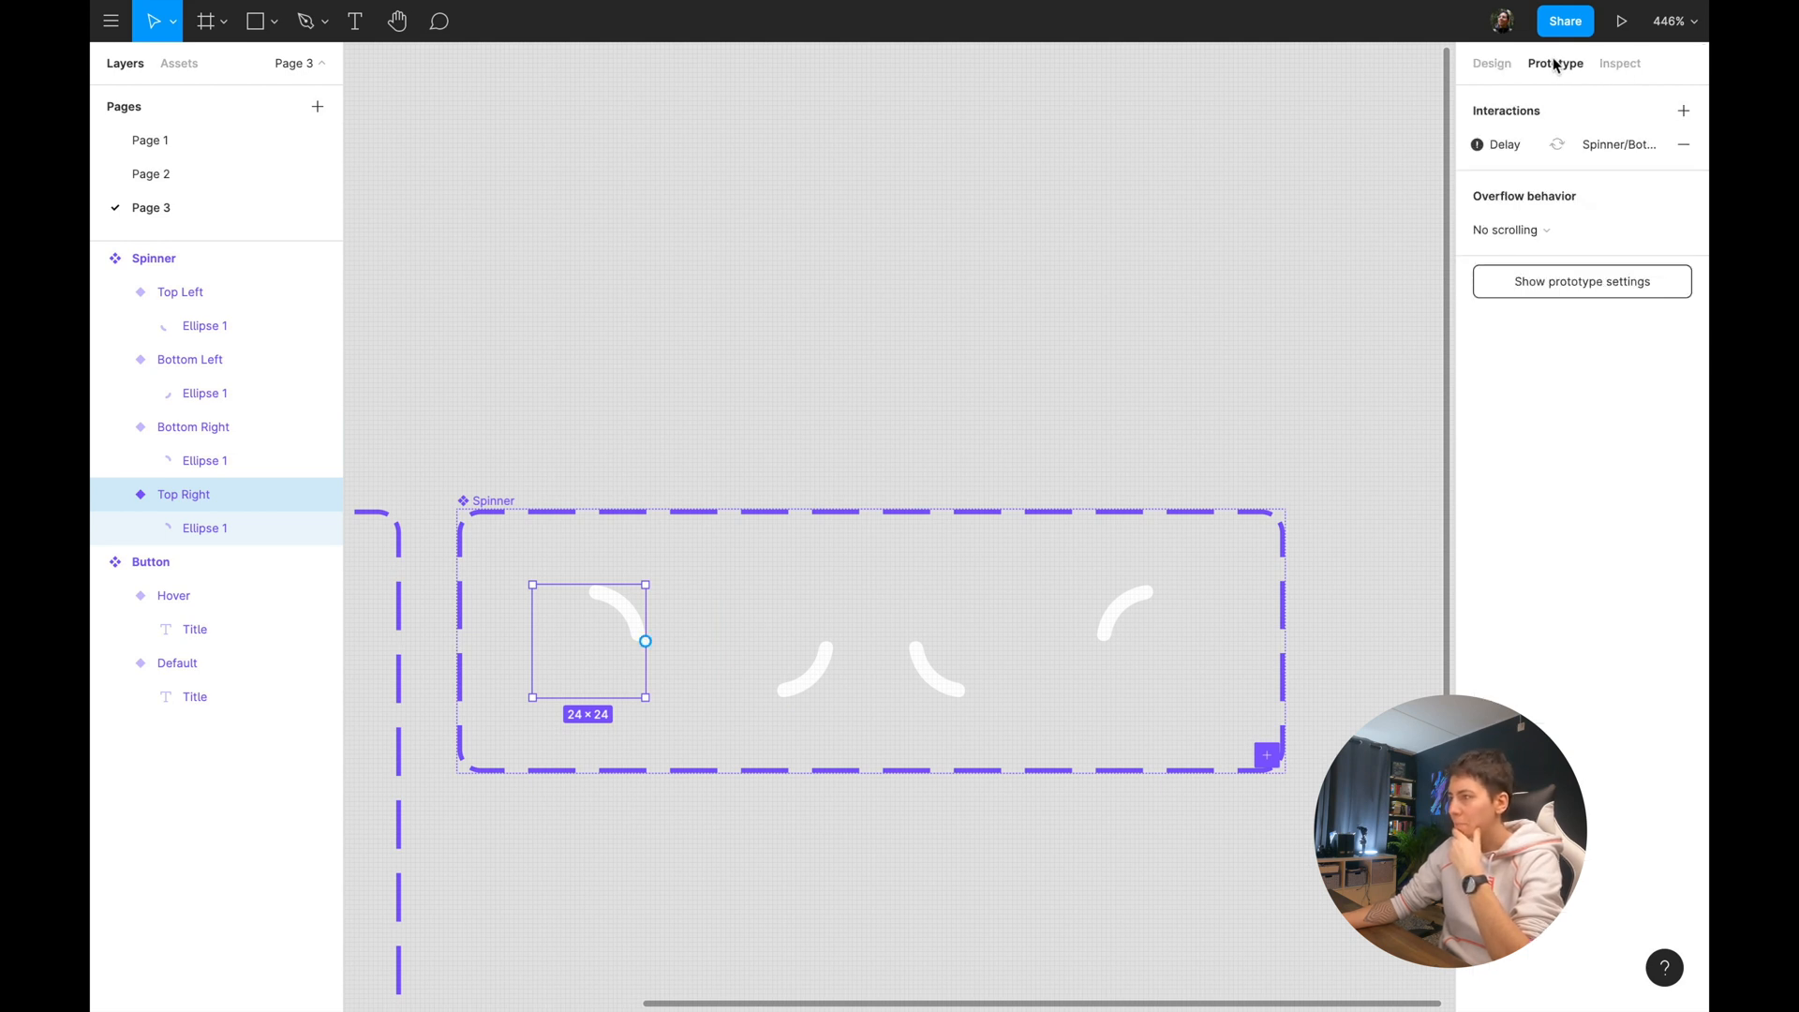
pyautogui.click(1683, 143)
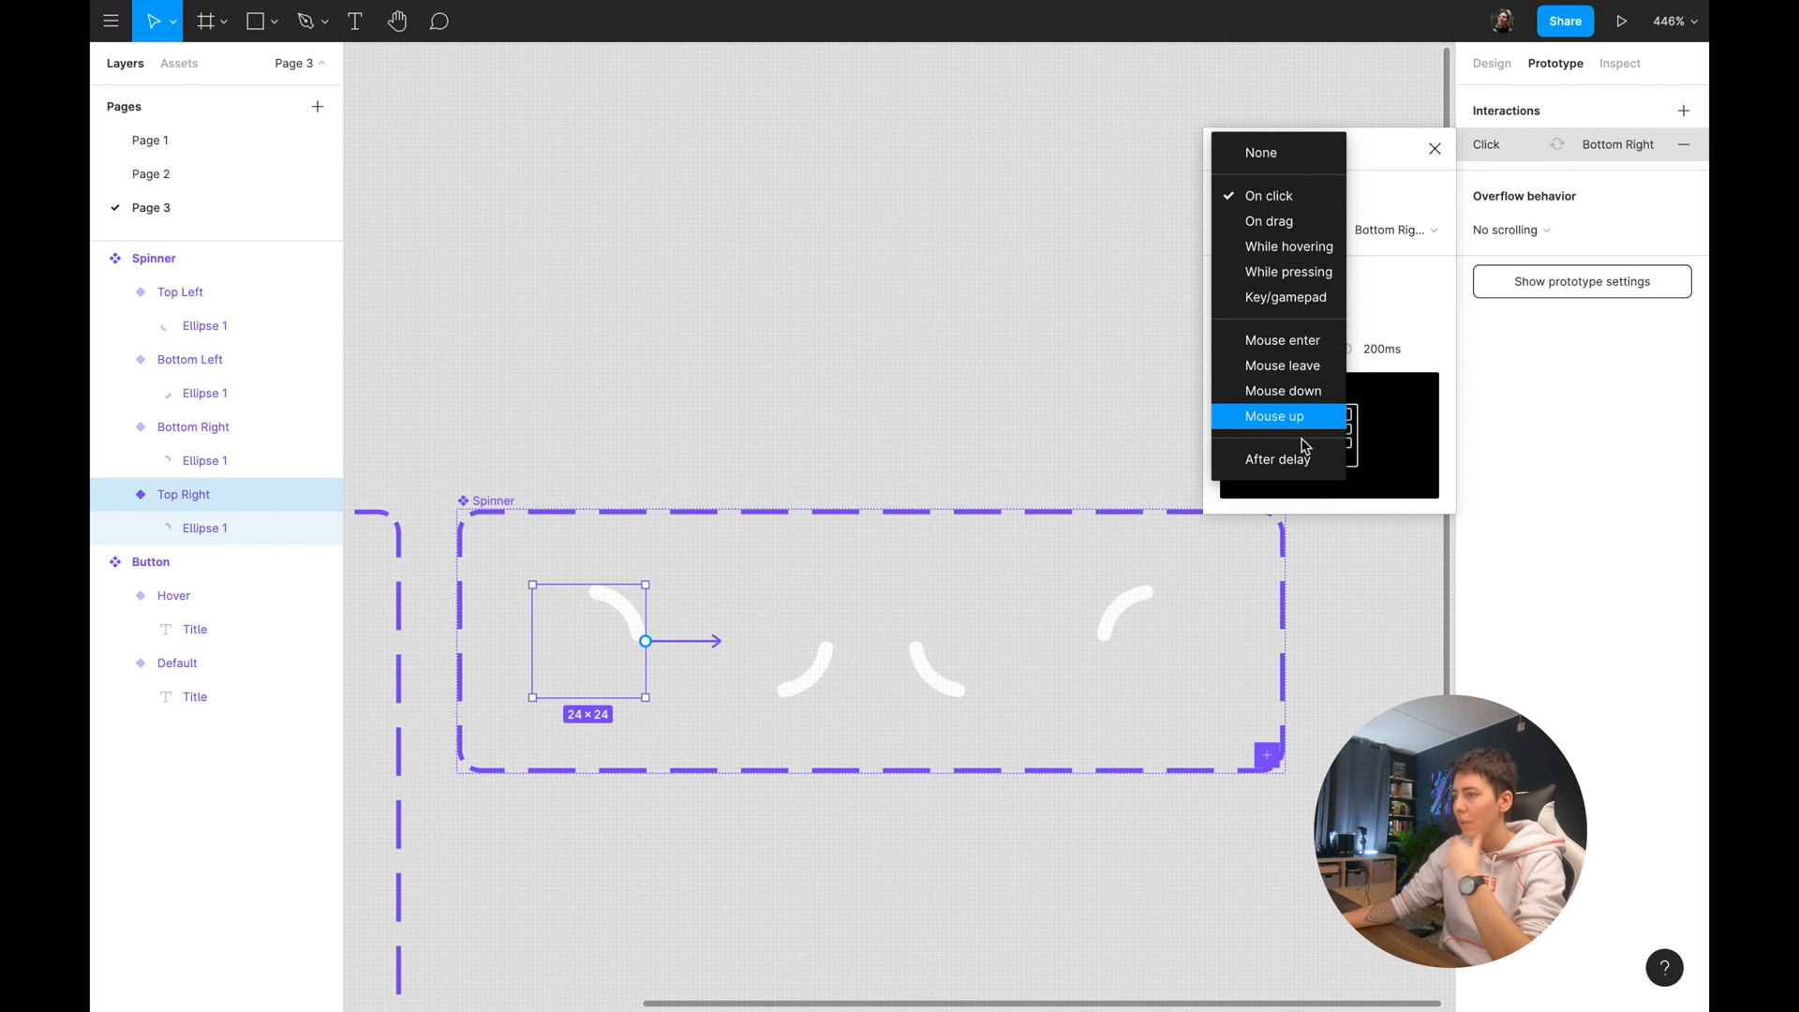
pyautogui.click(1279, 459)
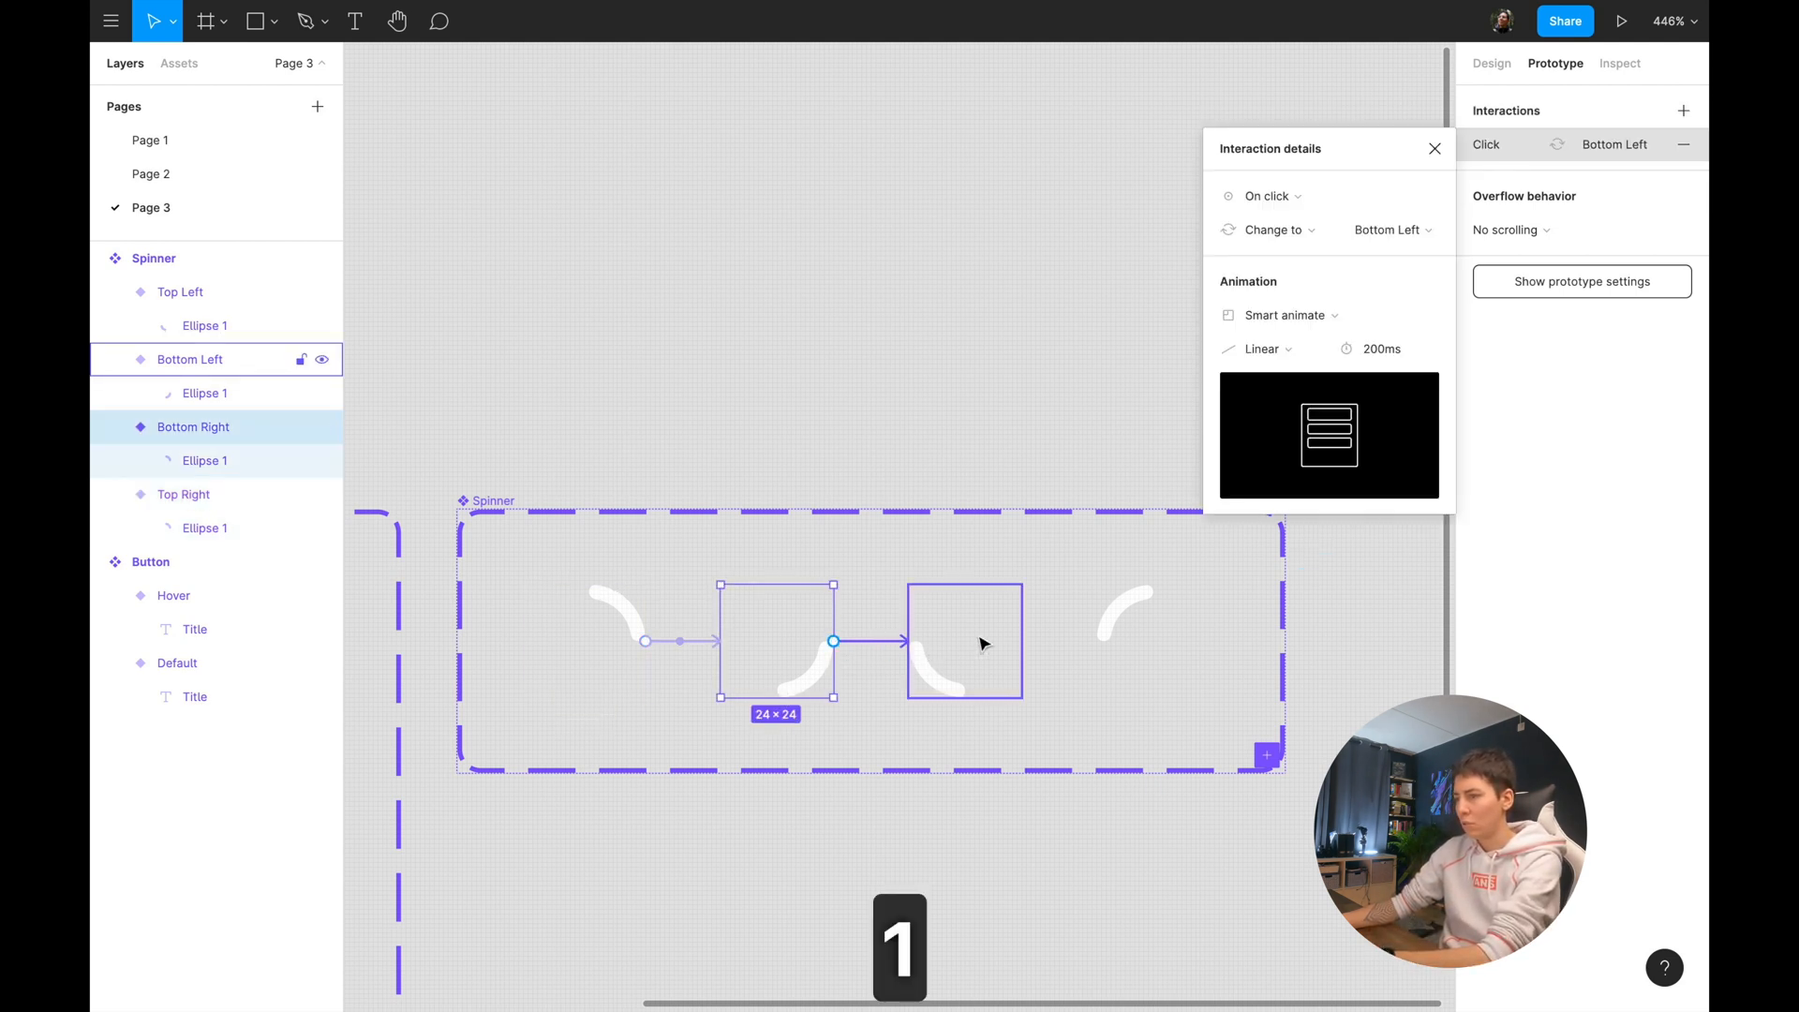
pyautogui.click(1268, 195)
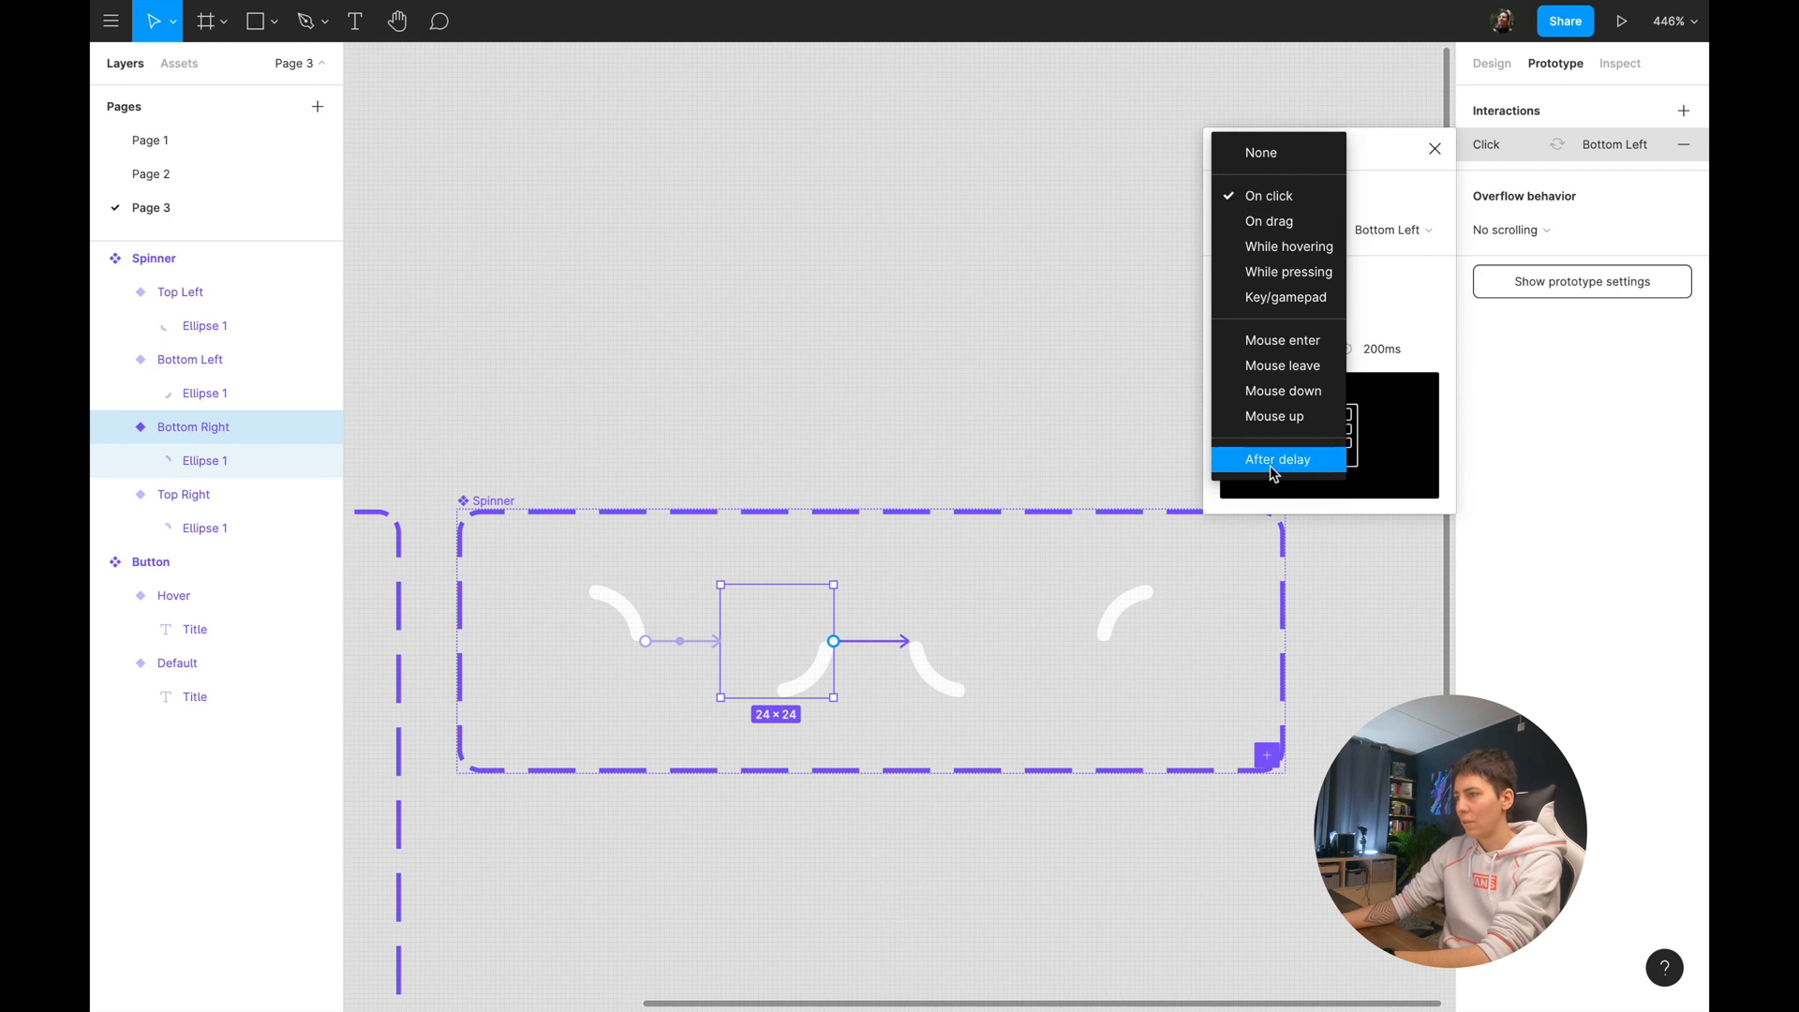
pyautogui.click(1278, 459)
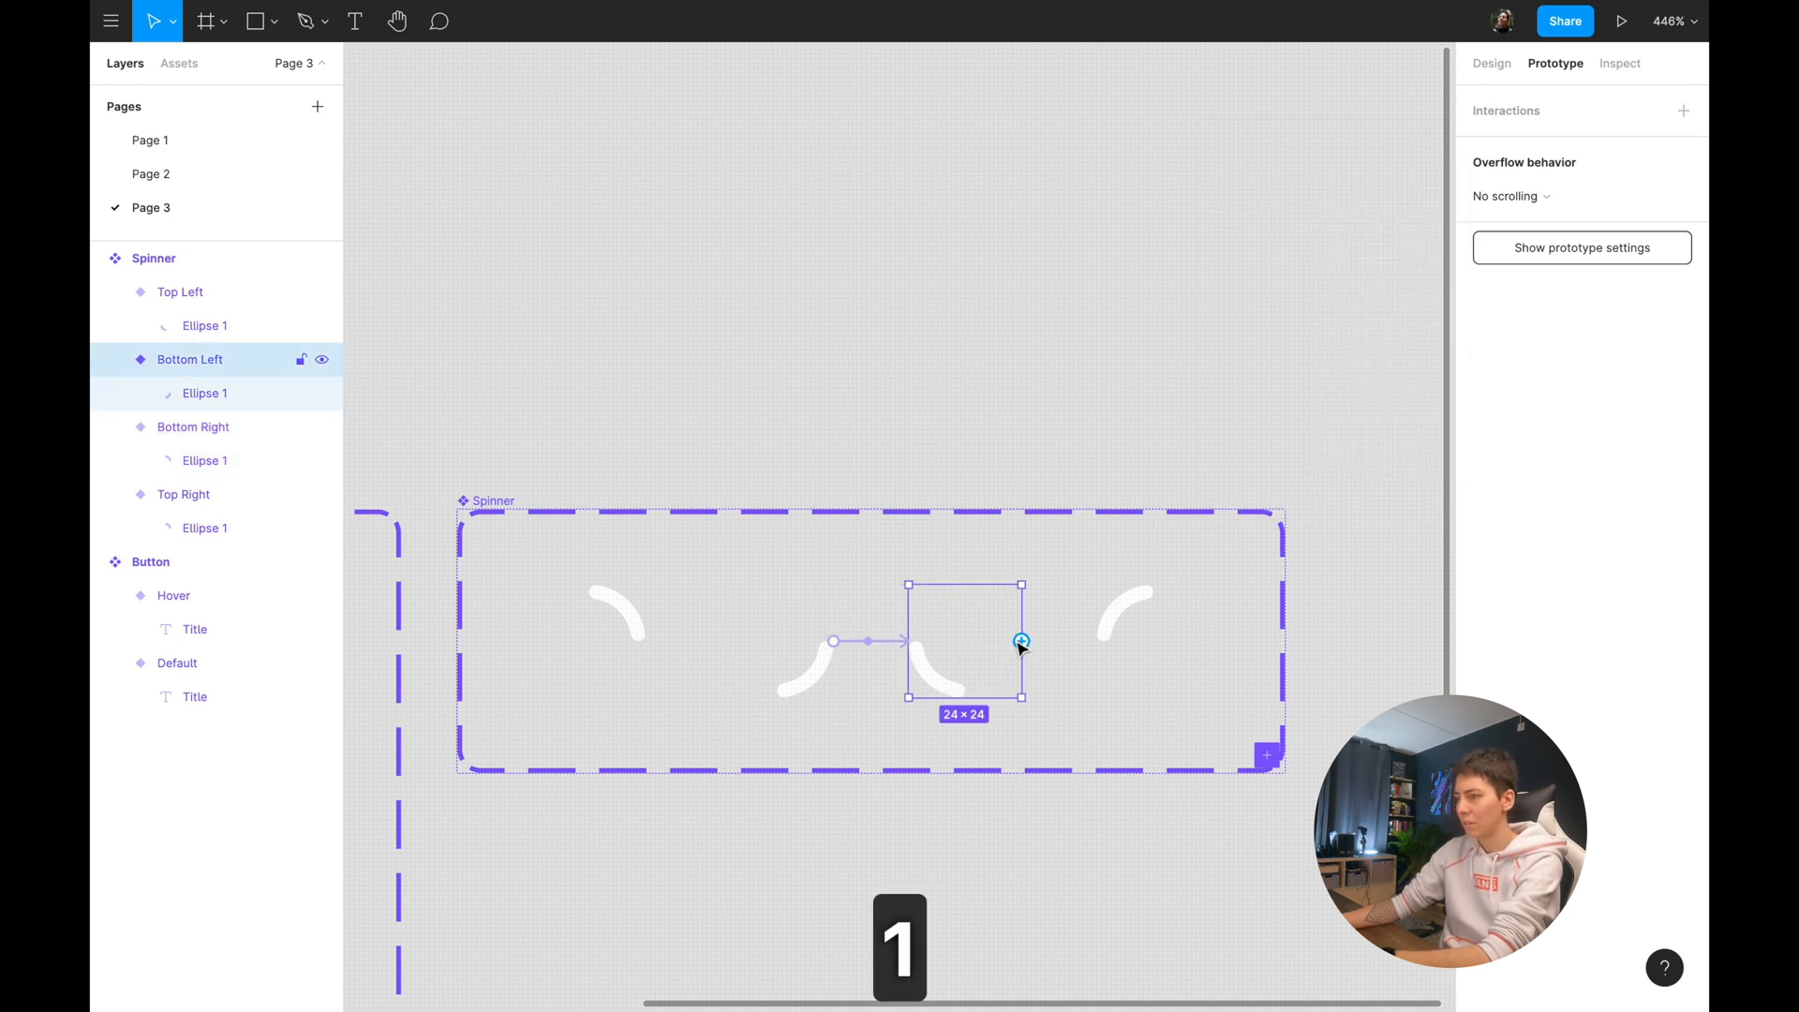
pyautogui.click(1502, 143)
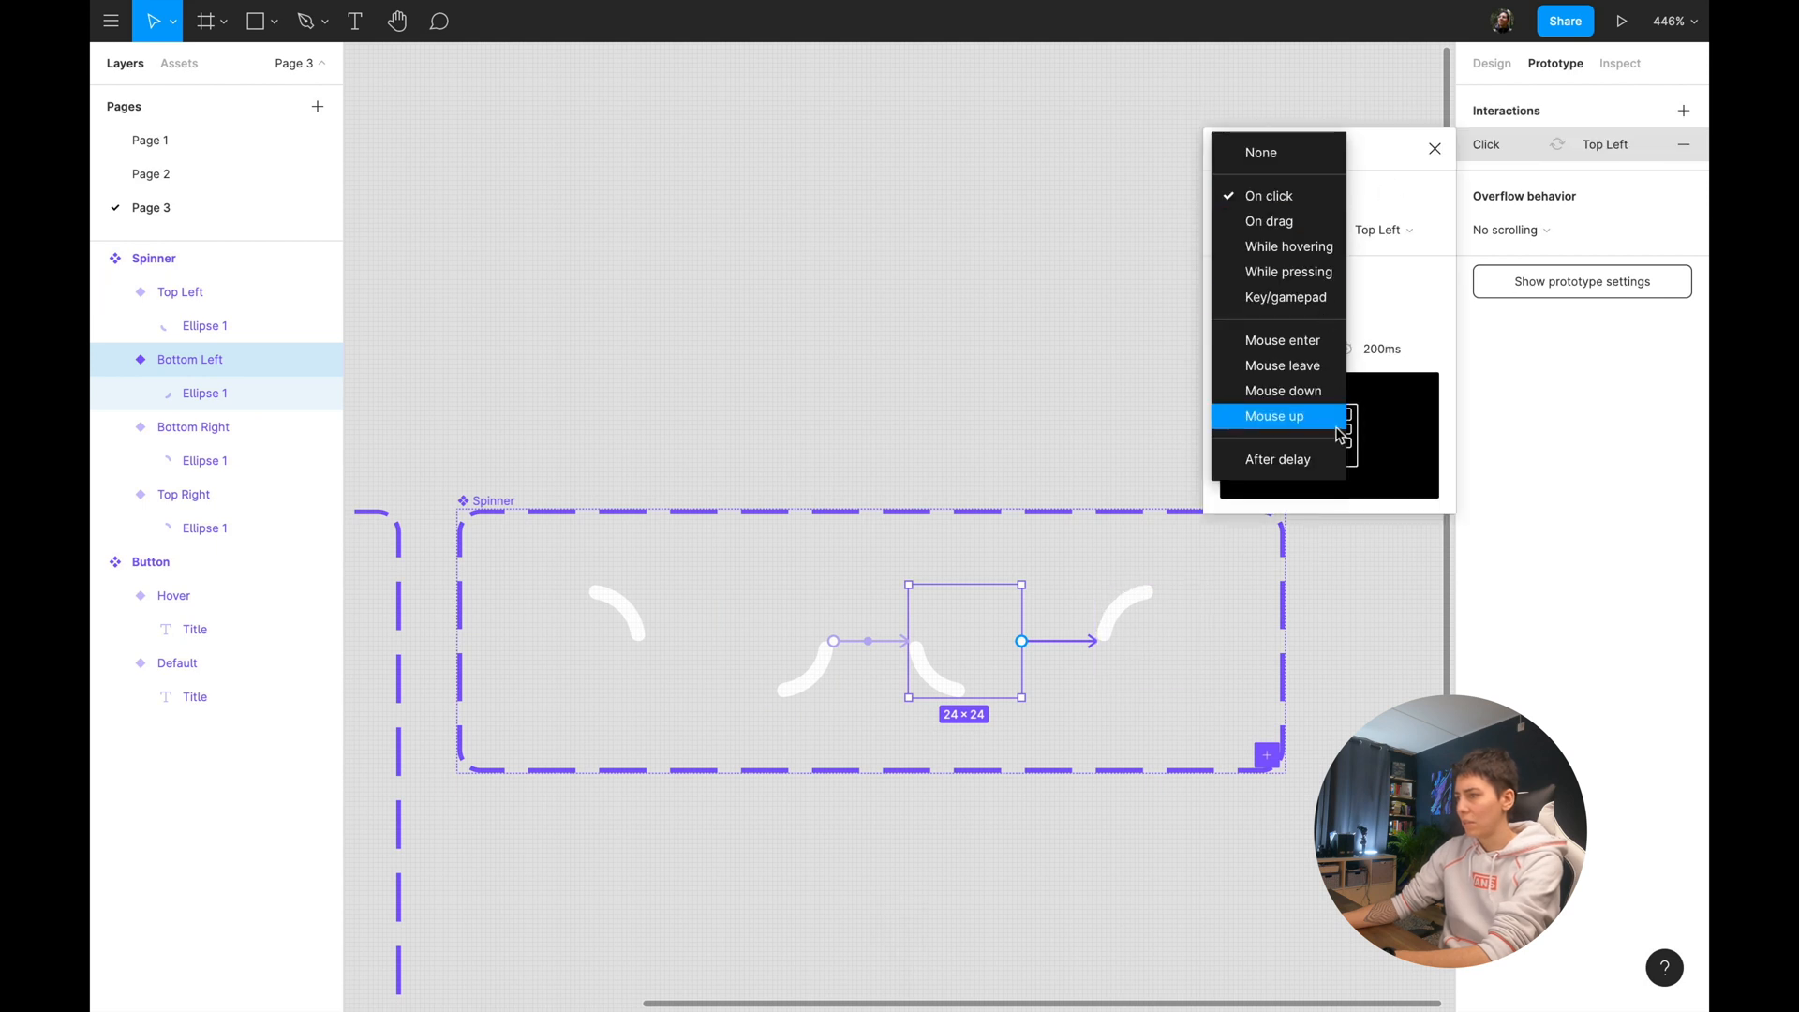
pyautogui.click(1277, 460)
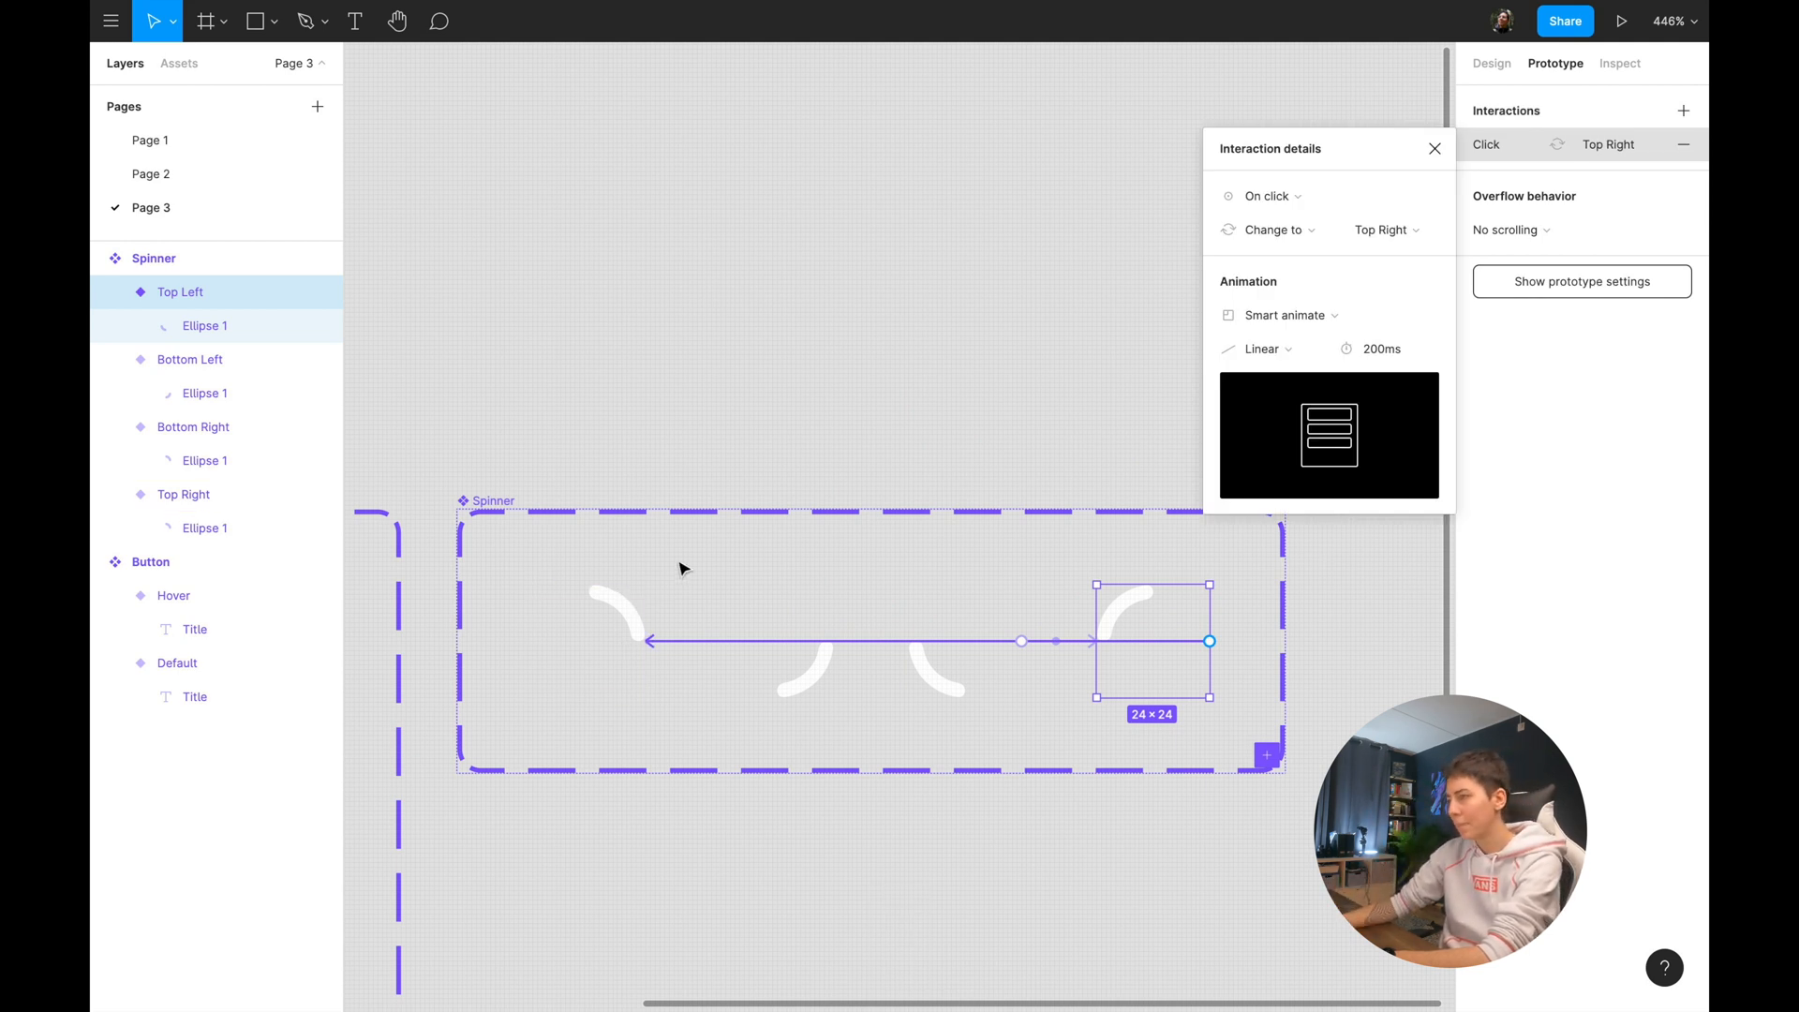
pyautogui.click(1268, 195)
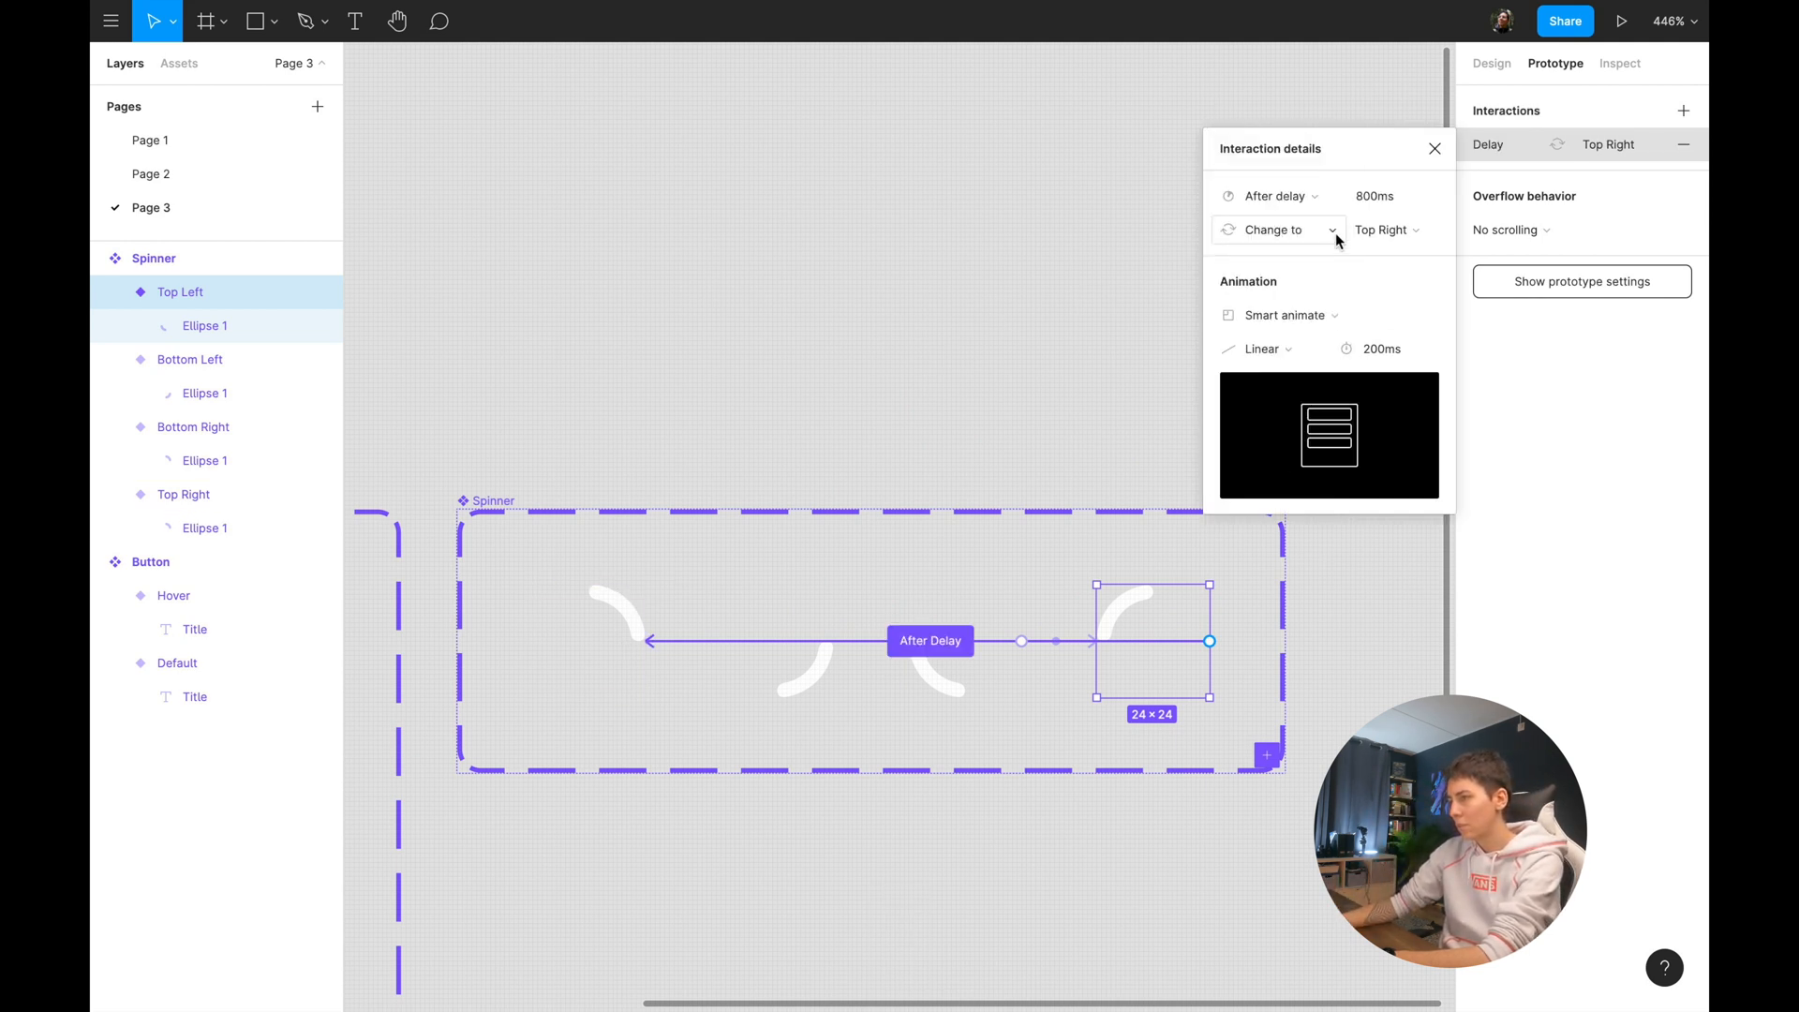
pyautogui.click(1433, 148)
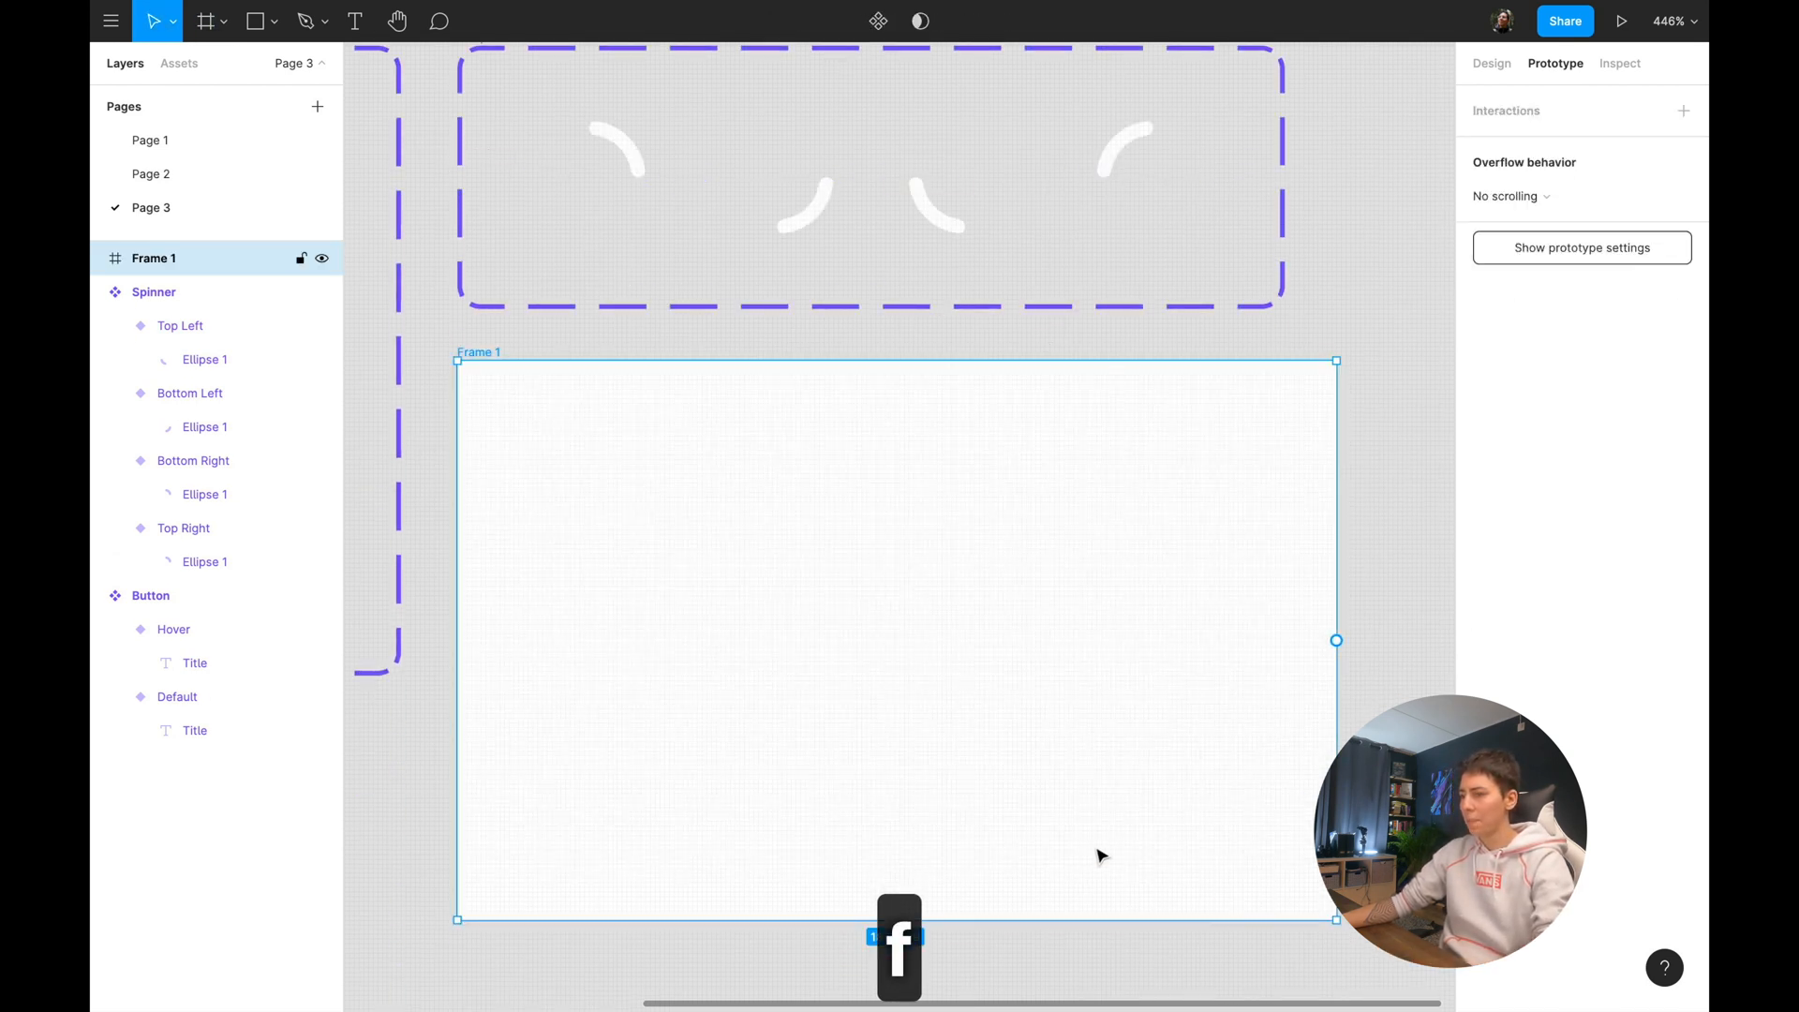
# Give Frame 1 a purple fill and bring the component sets into view.
pyautogui.click(1481, 562)
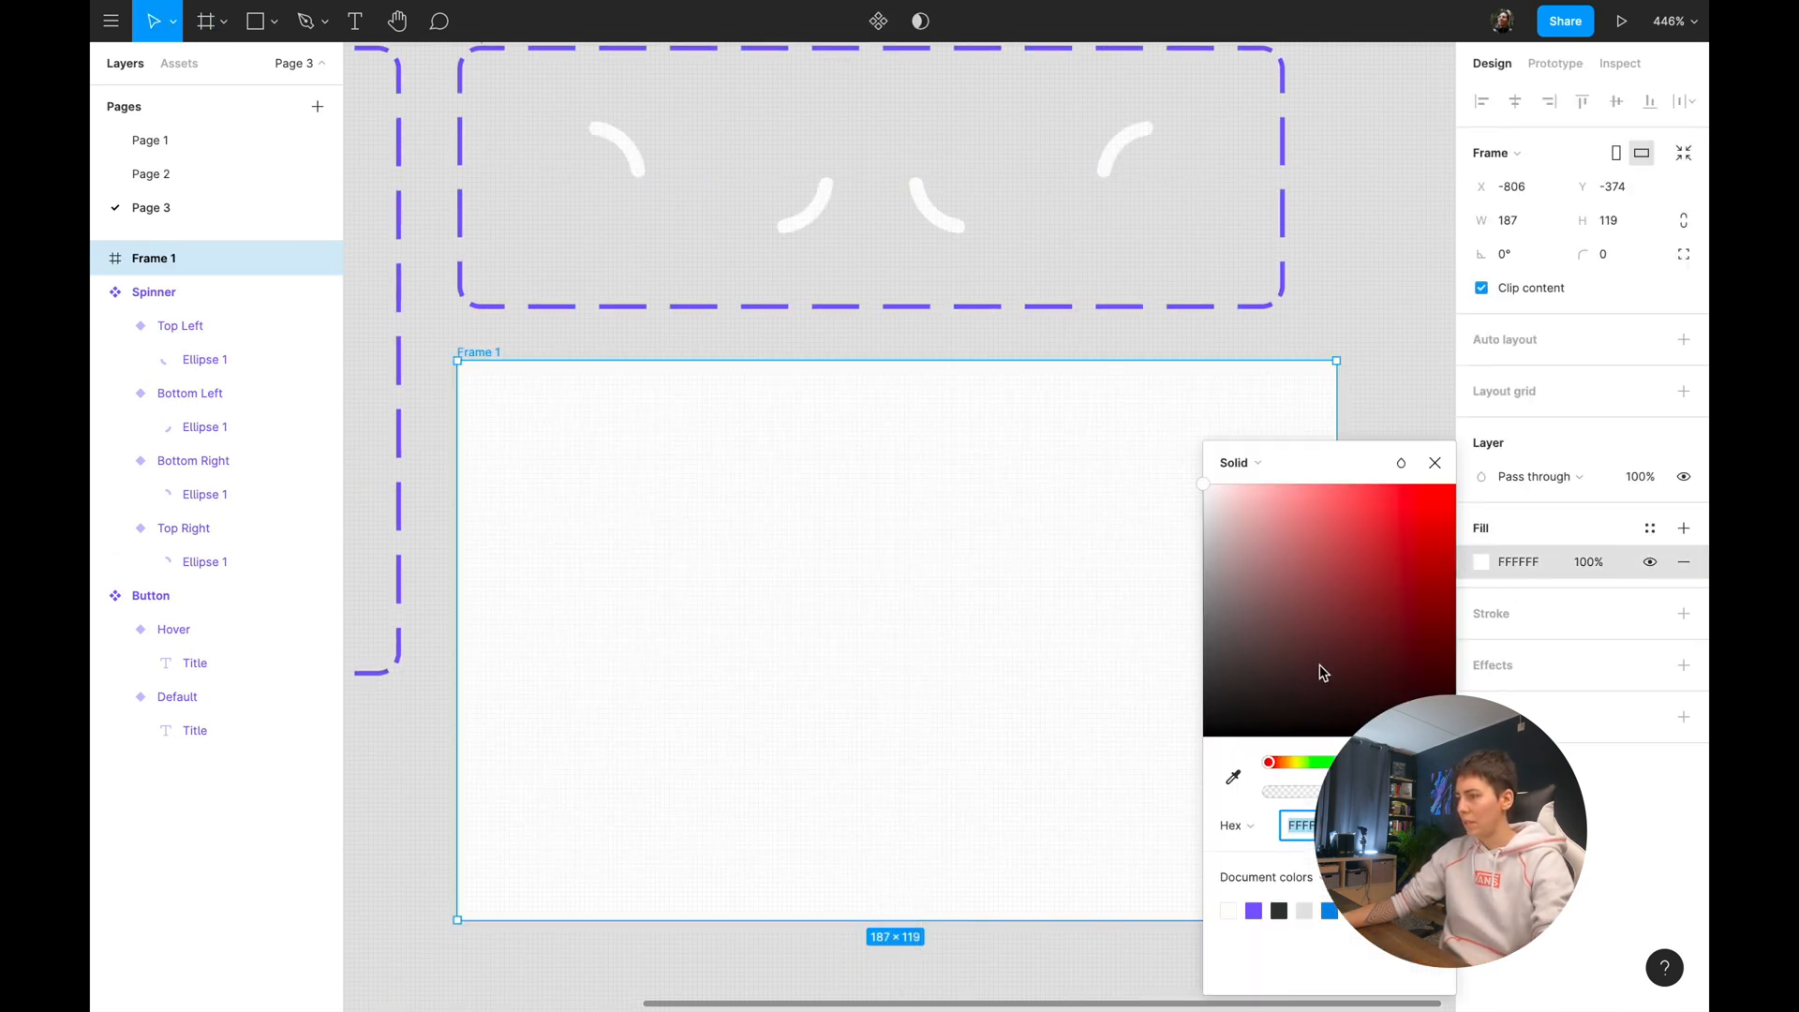
pyautogui.click(1253, 910)
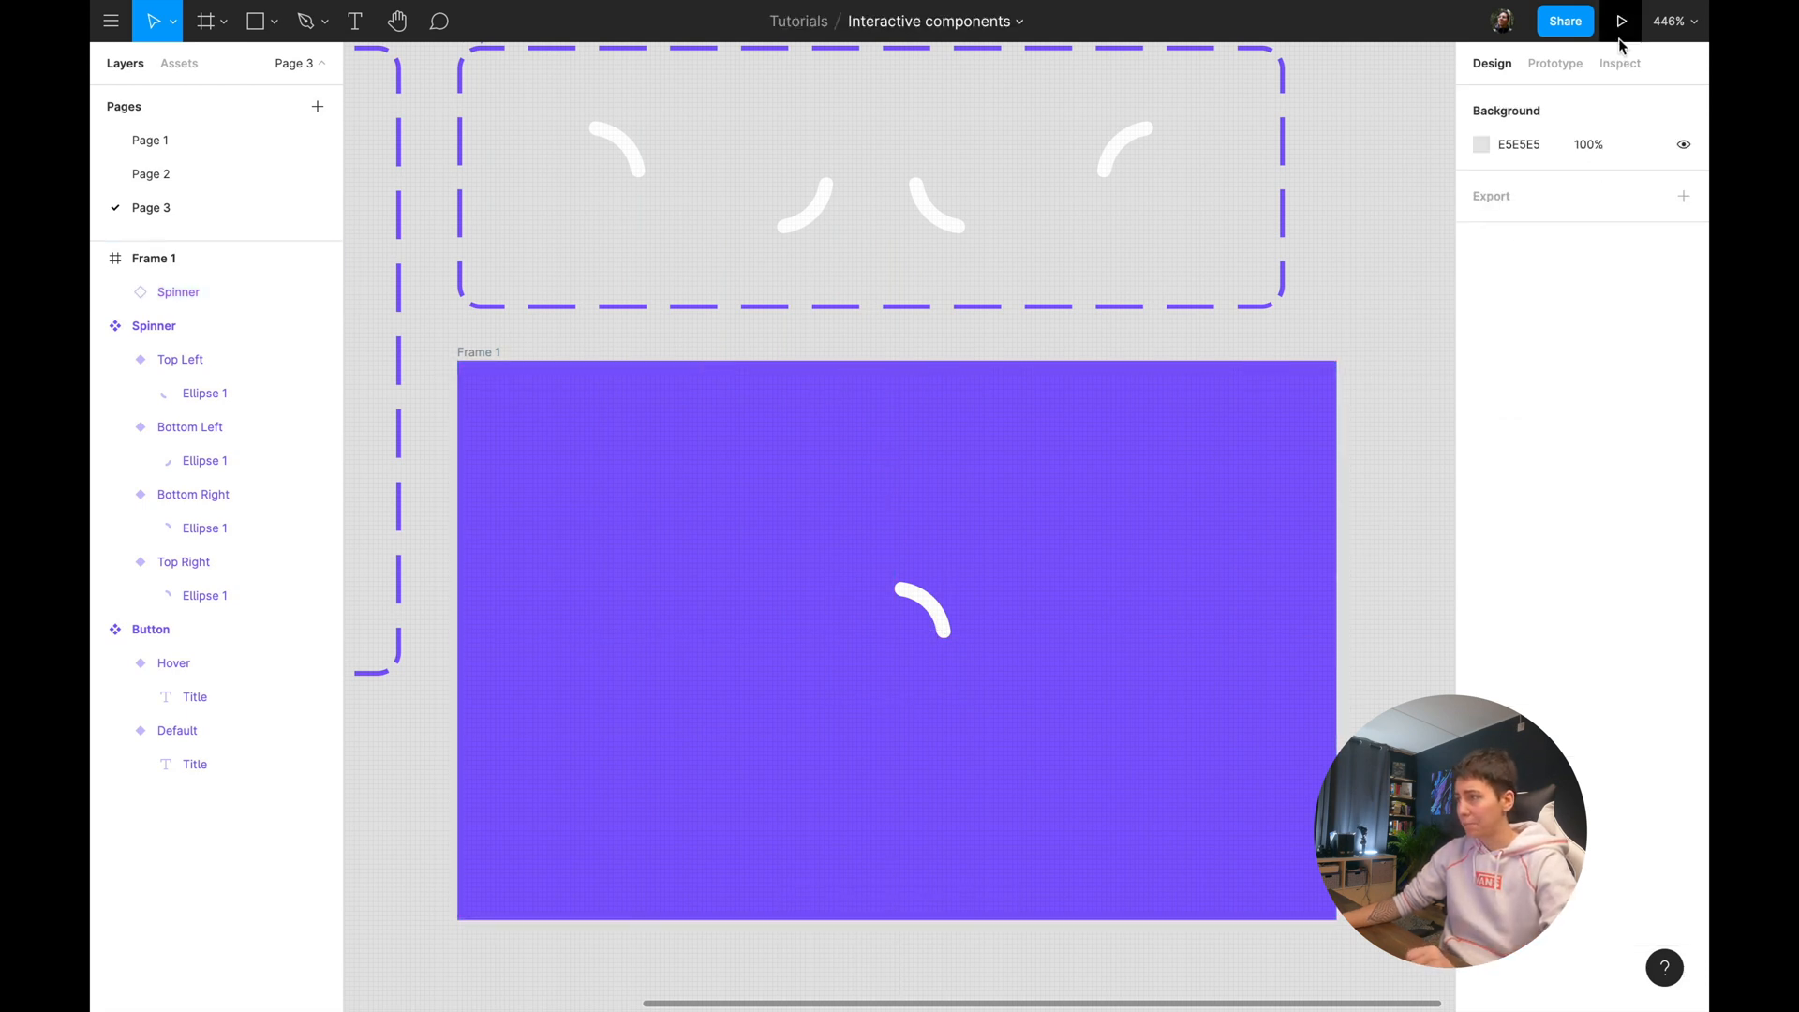
pyautogui.click(1621, 20)
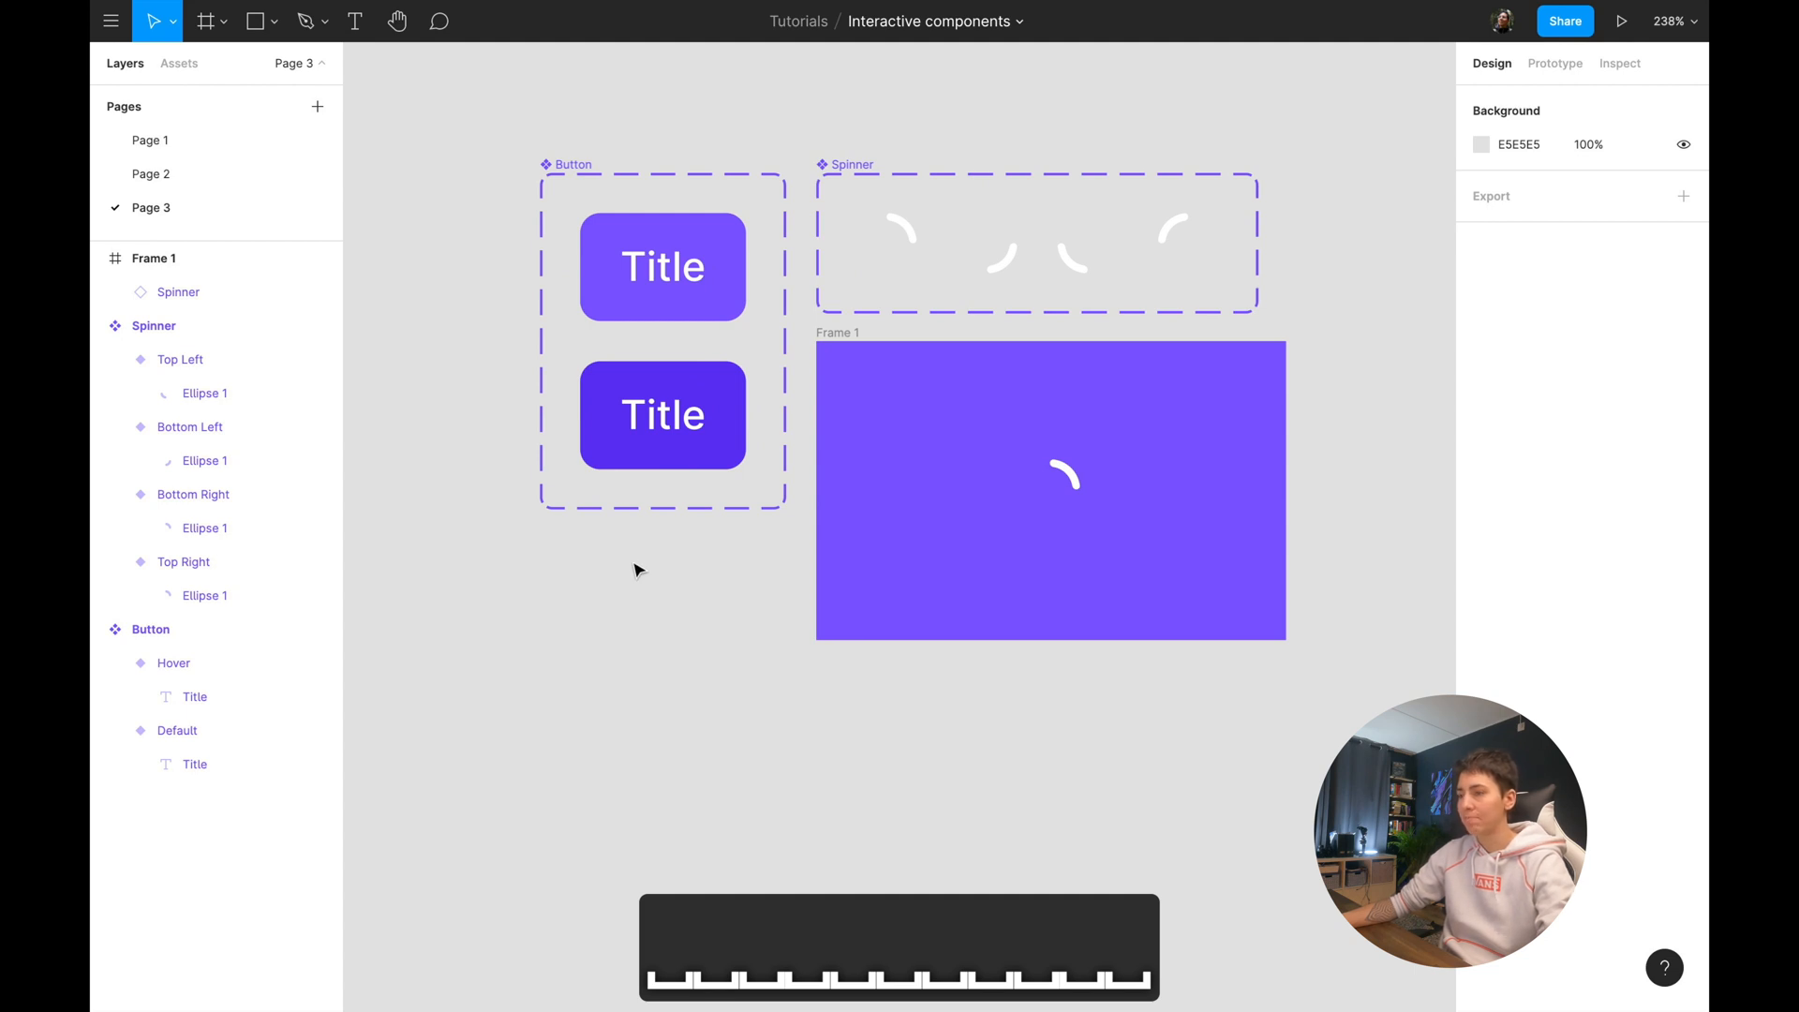
# Add a State3 variant and replace its Title text with the Spinner instance.
pyautogui.click(662, 414)
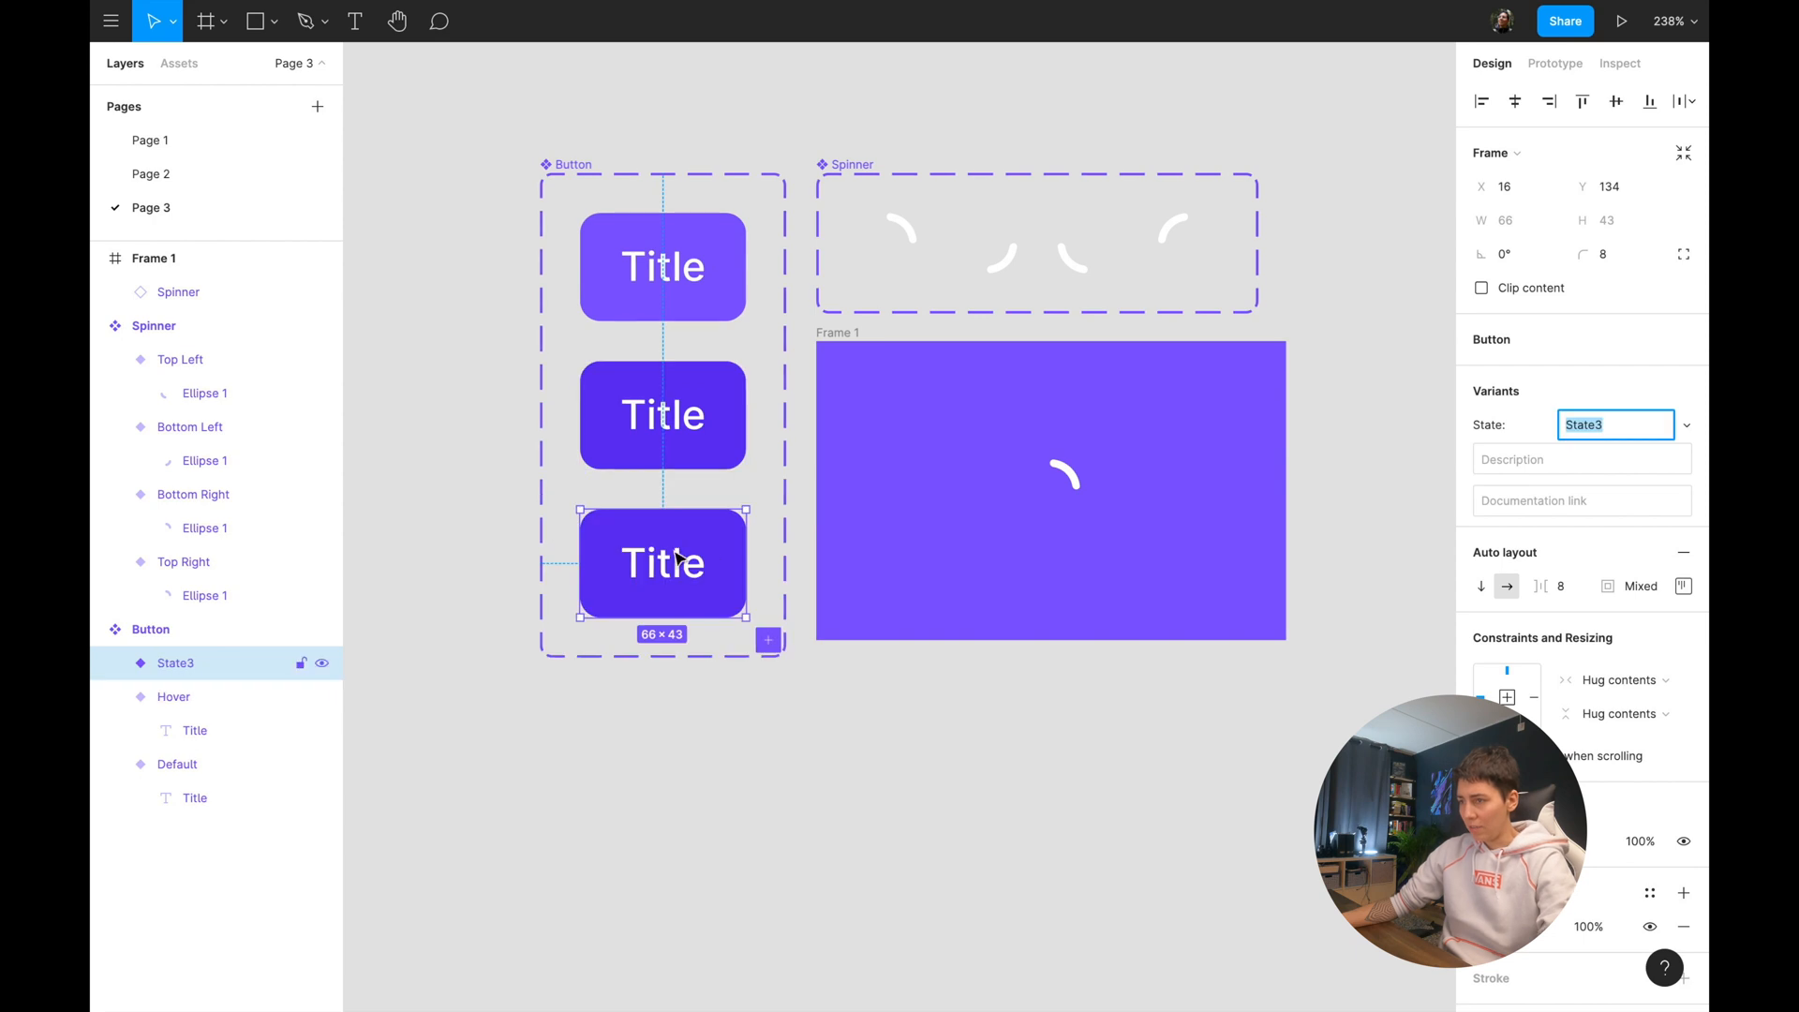
pyautogui.press('ctrl+c')
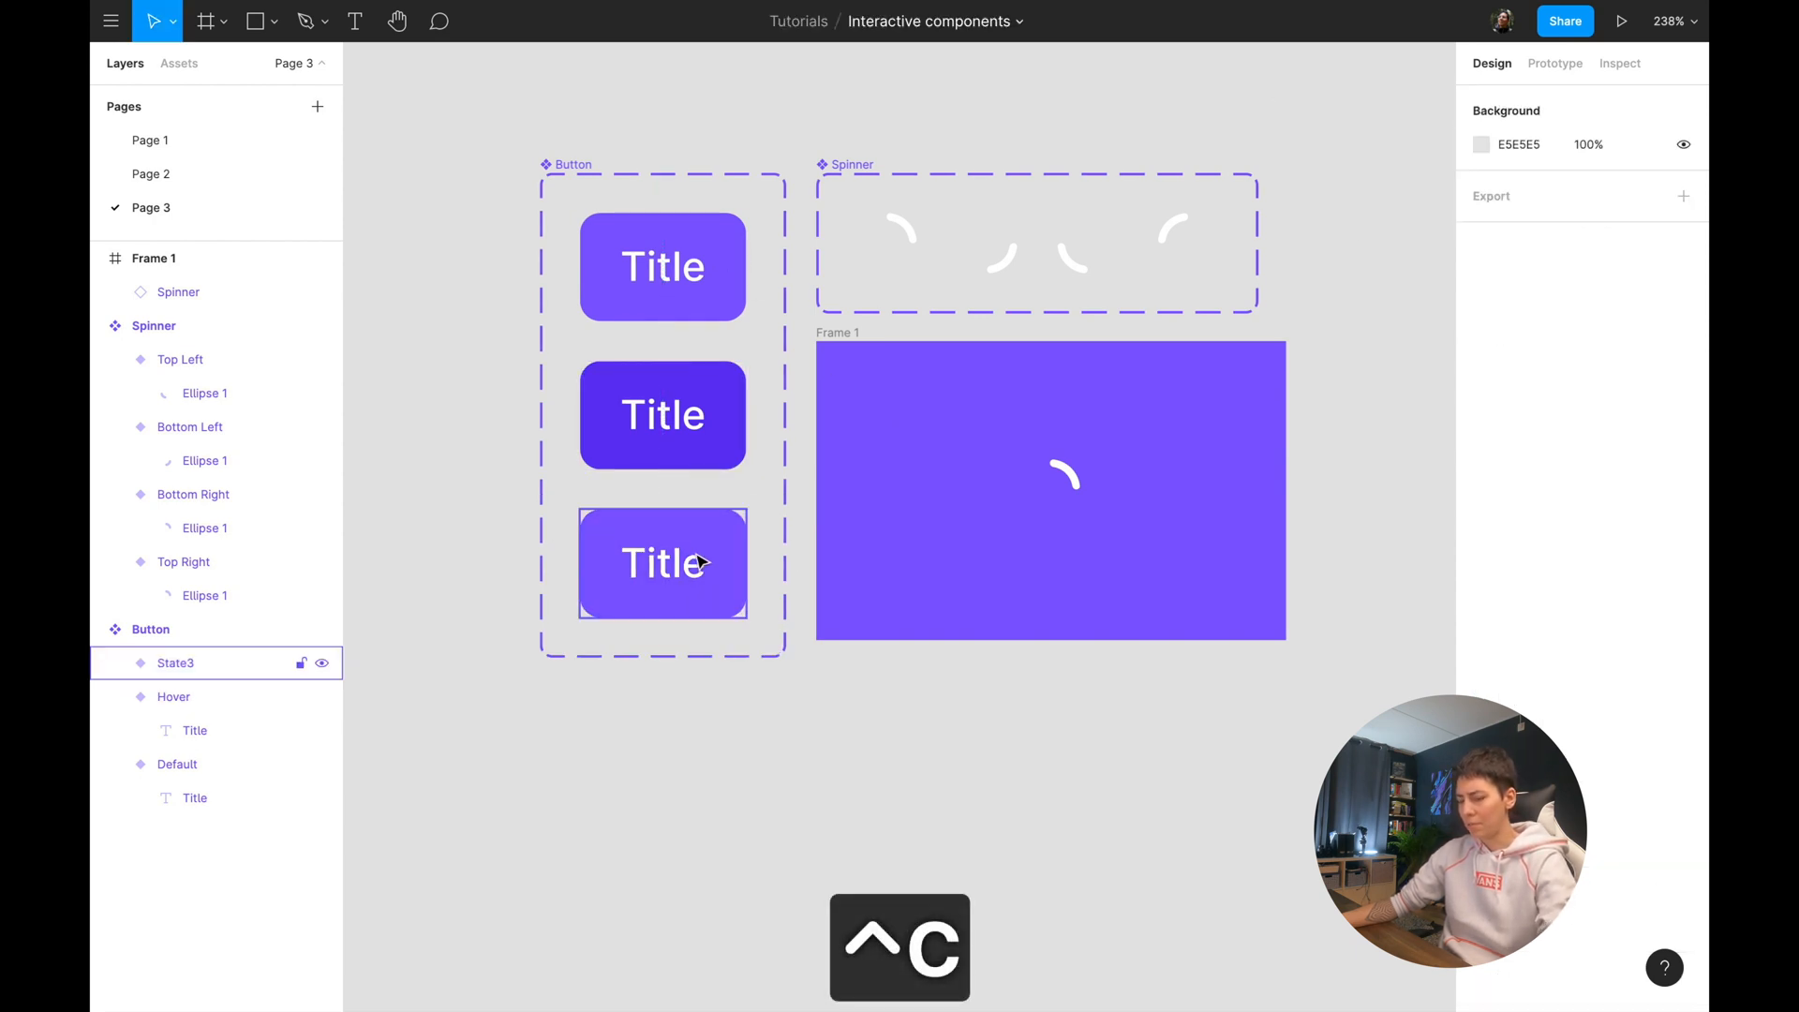
pyautogui.click(663, 562)
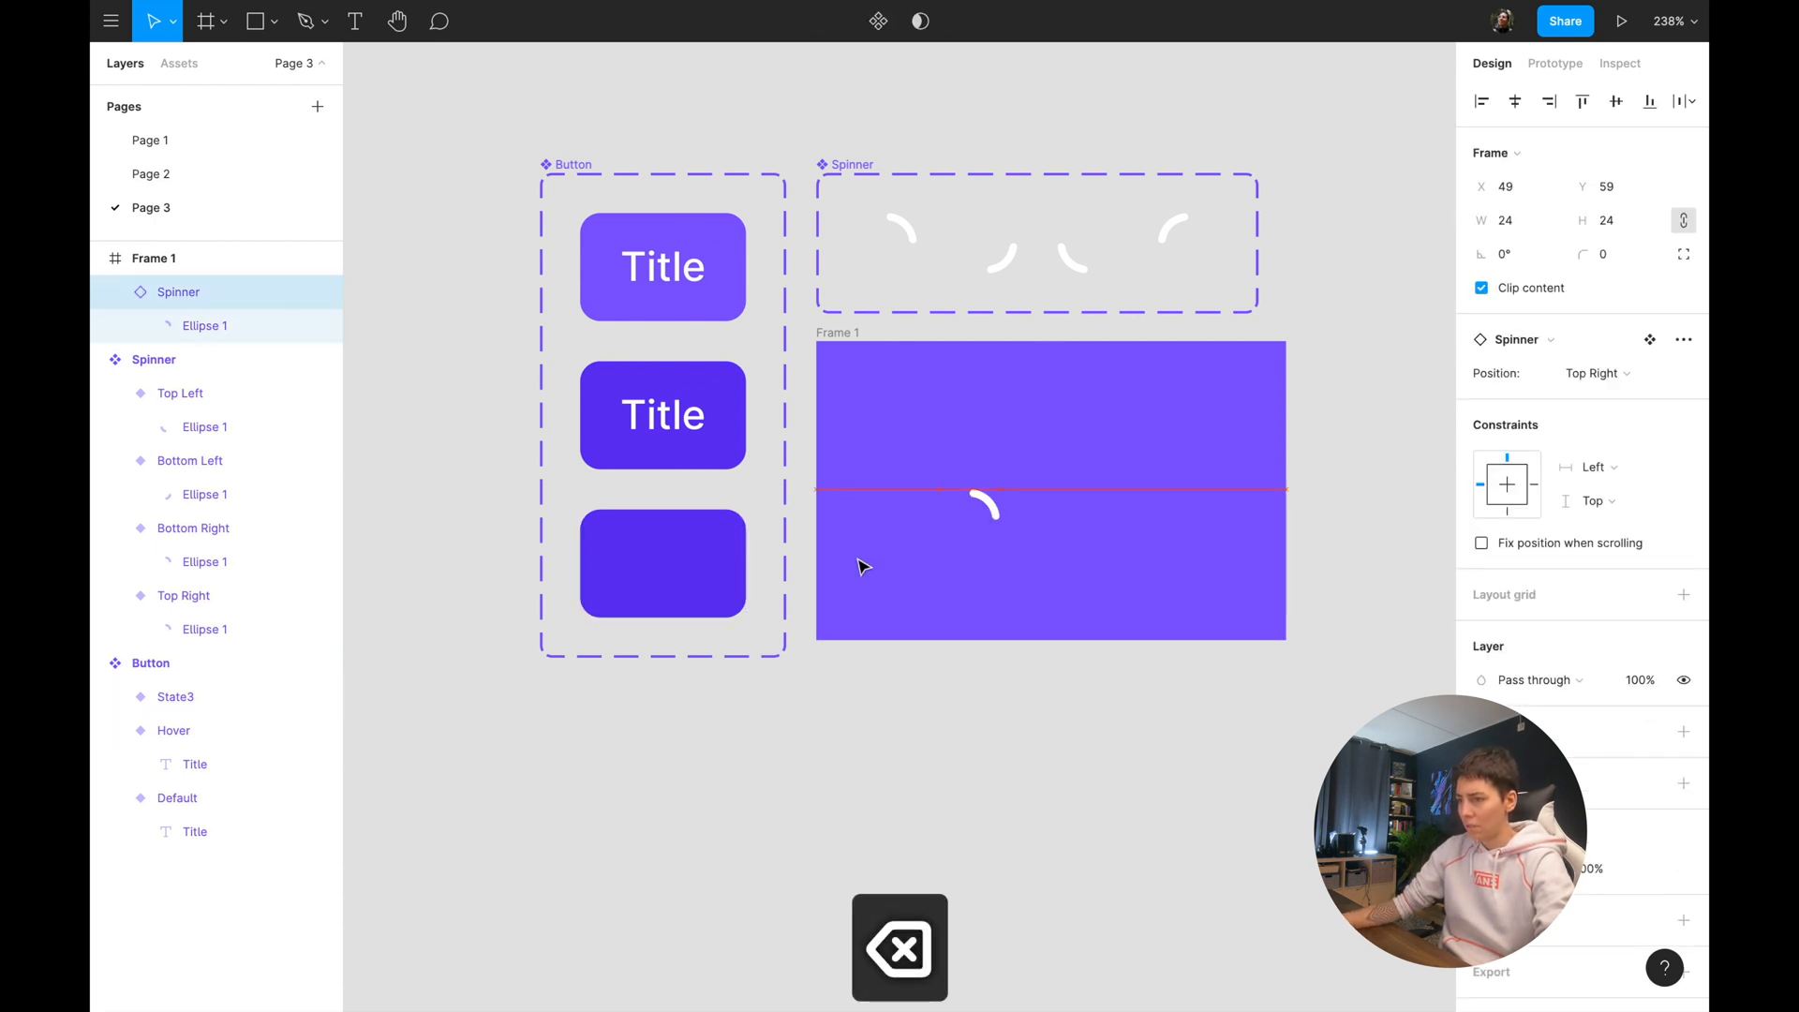
pyautogui.click(1048, 490)
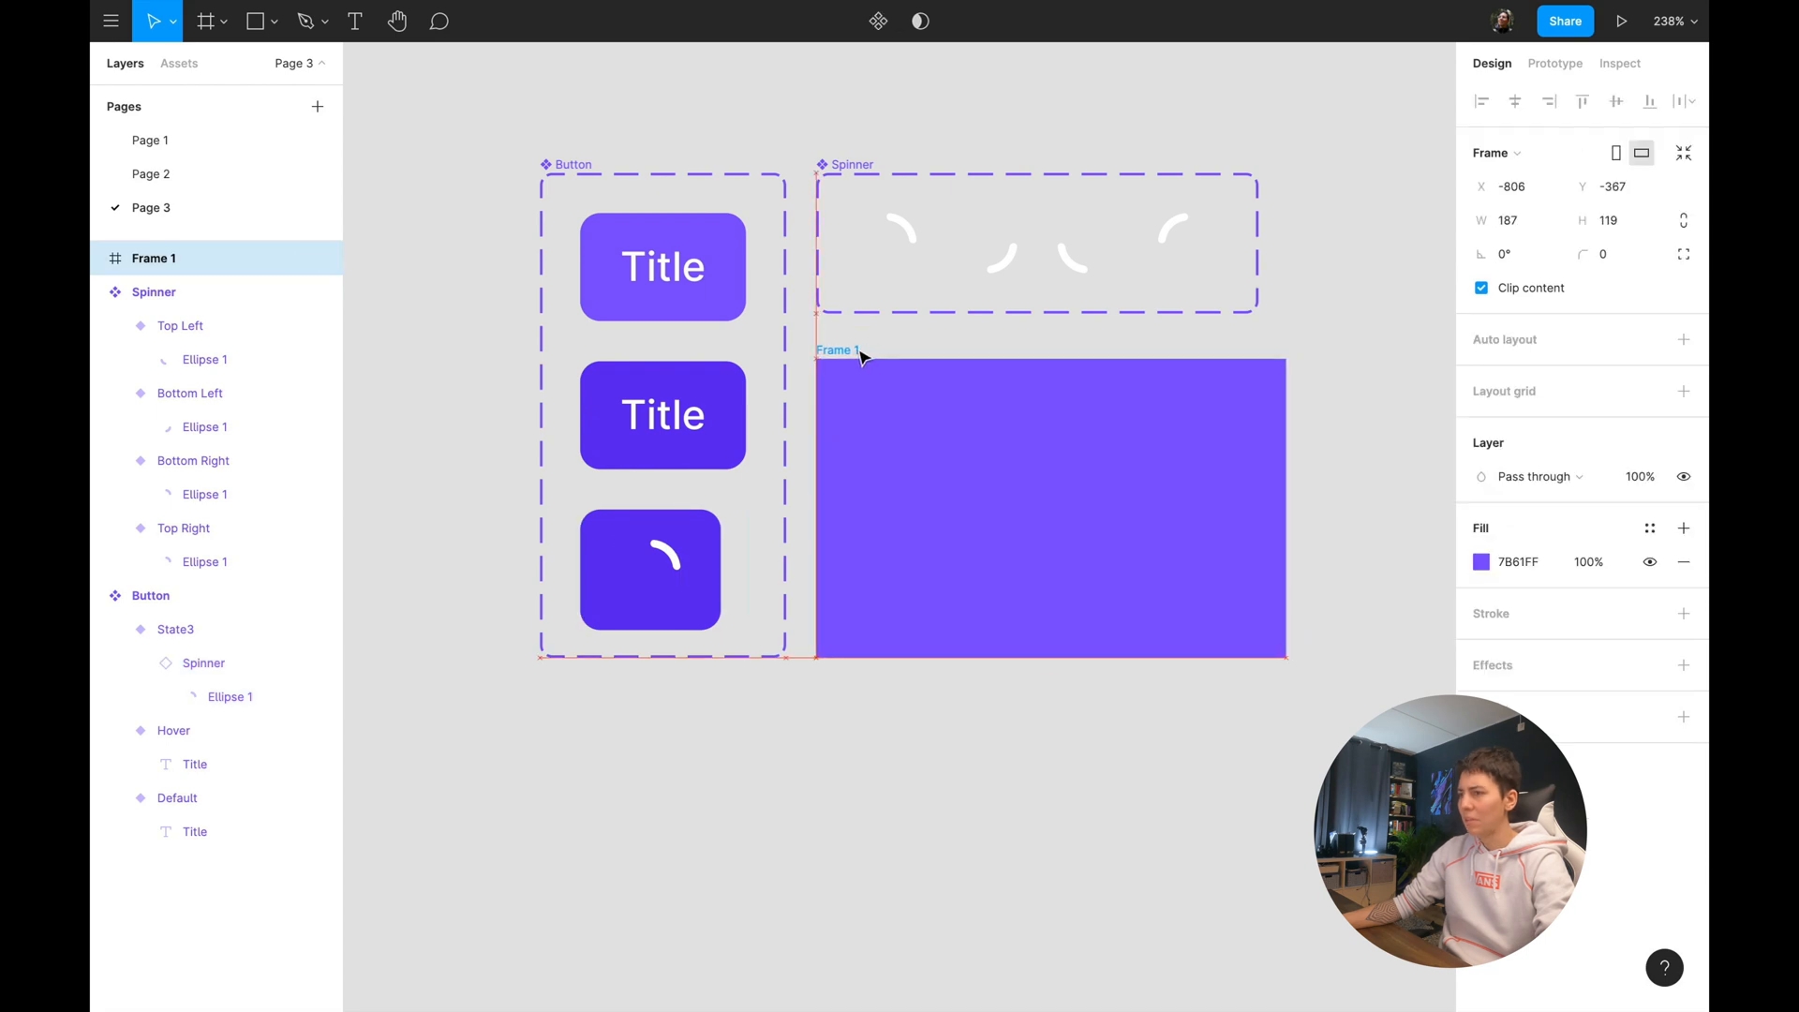
# Set State3's vertical resizing to fixed 43 to match the Hover variant's height.
pyautogui.click(1481, 561)
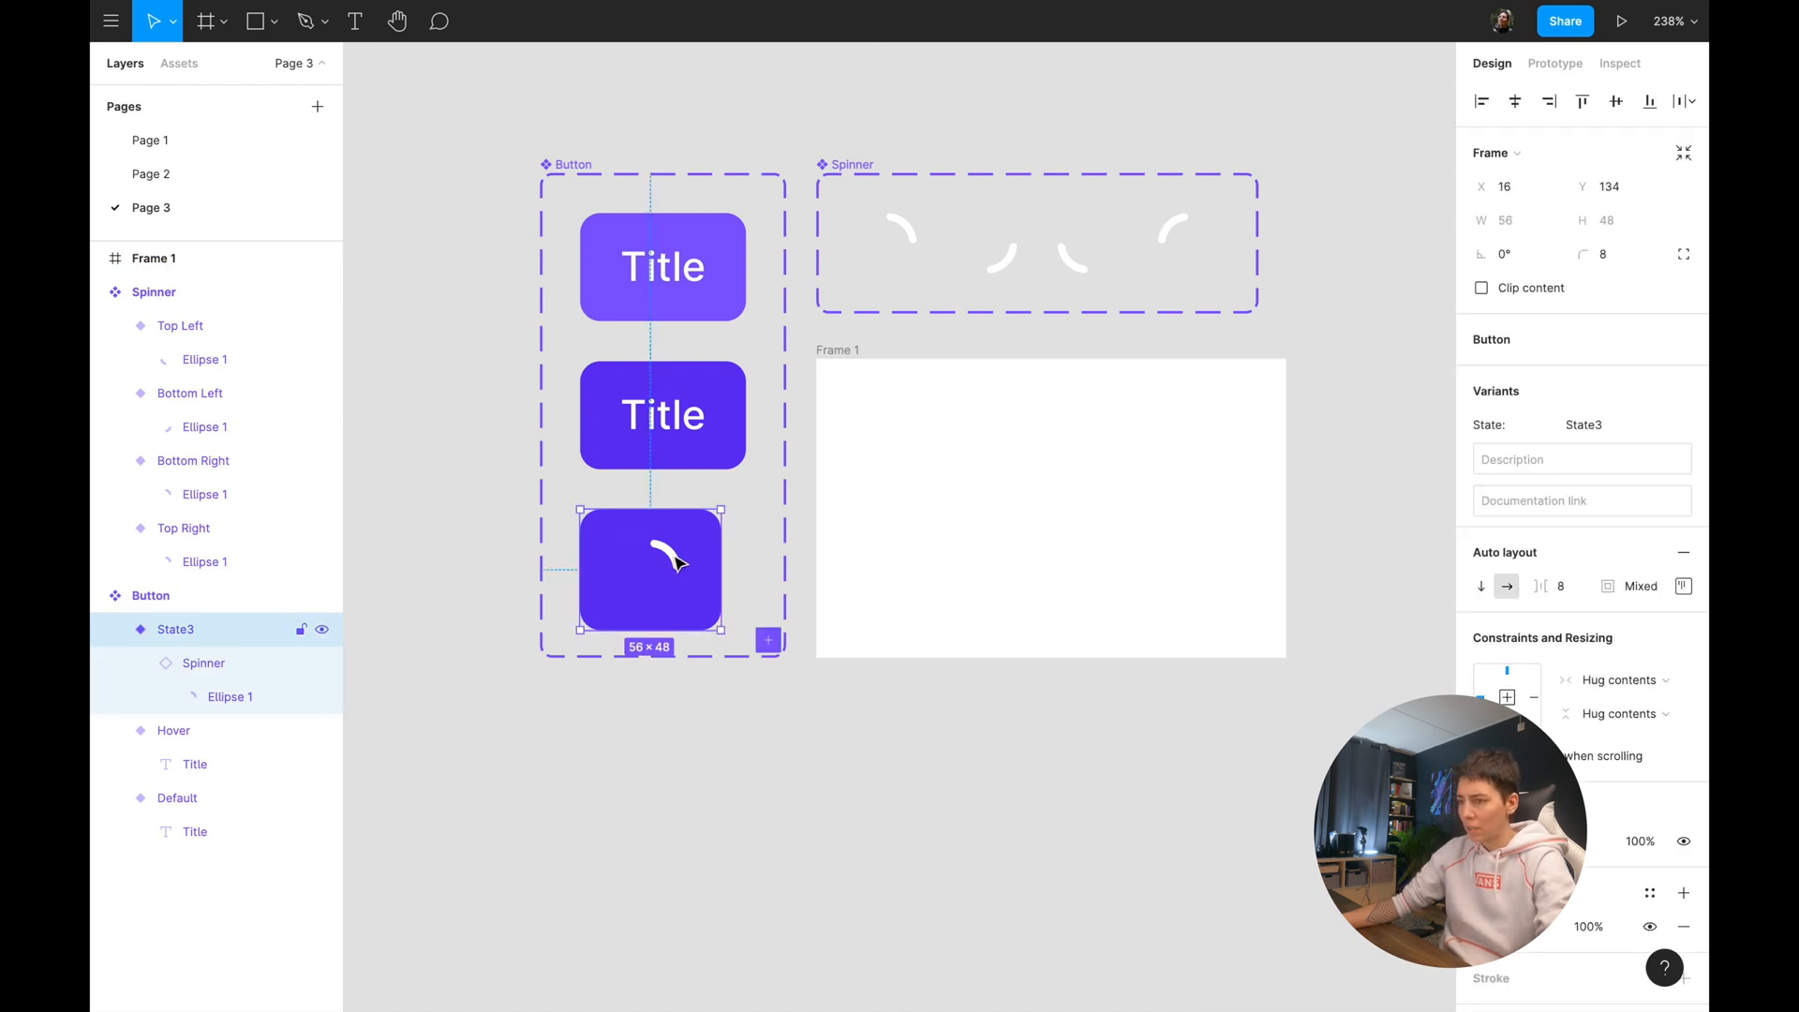
pyautogui.click(203, 663)
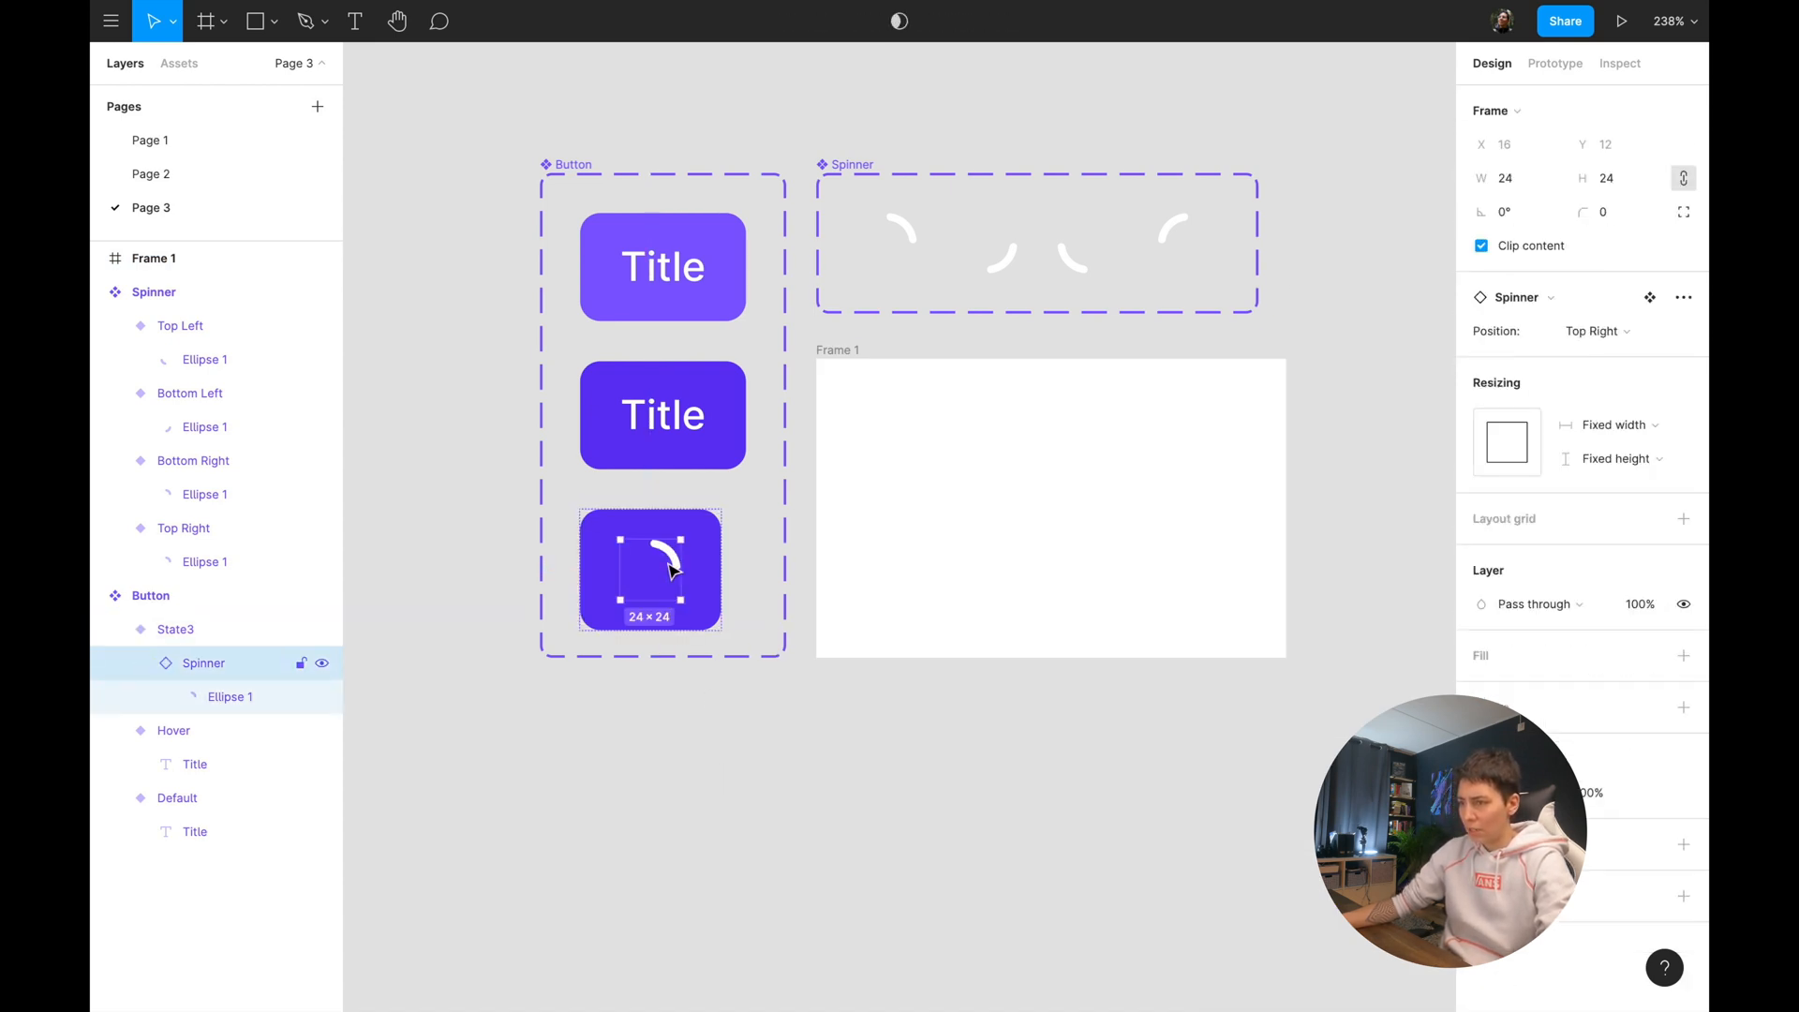
pyautogui.click(706, 691)
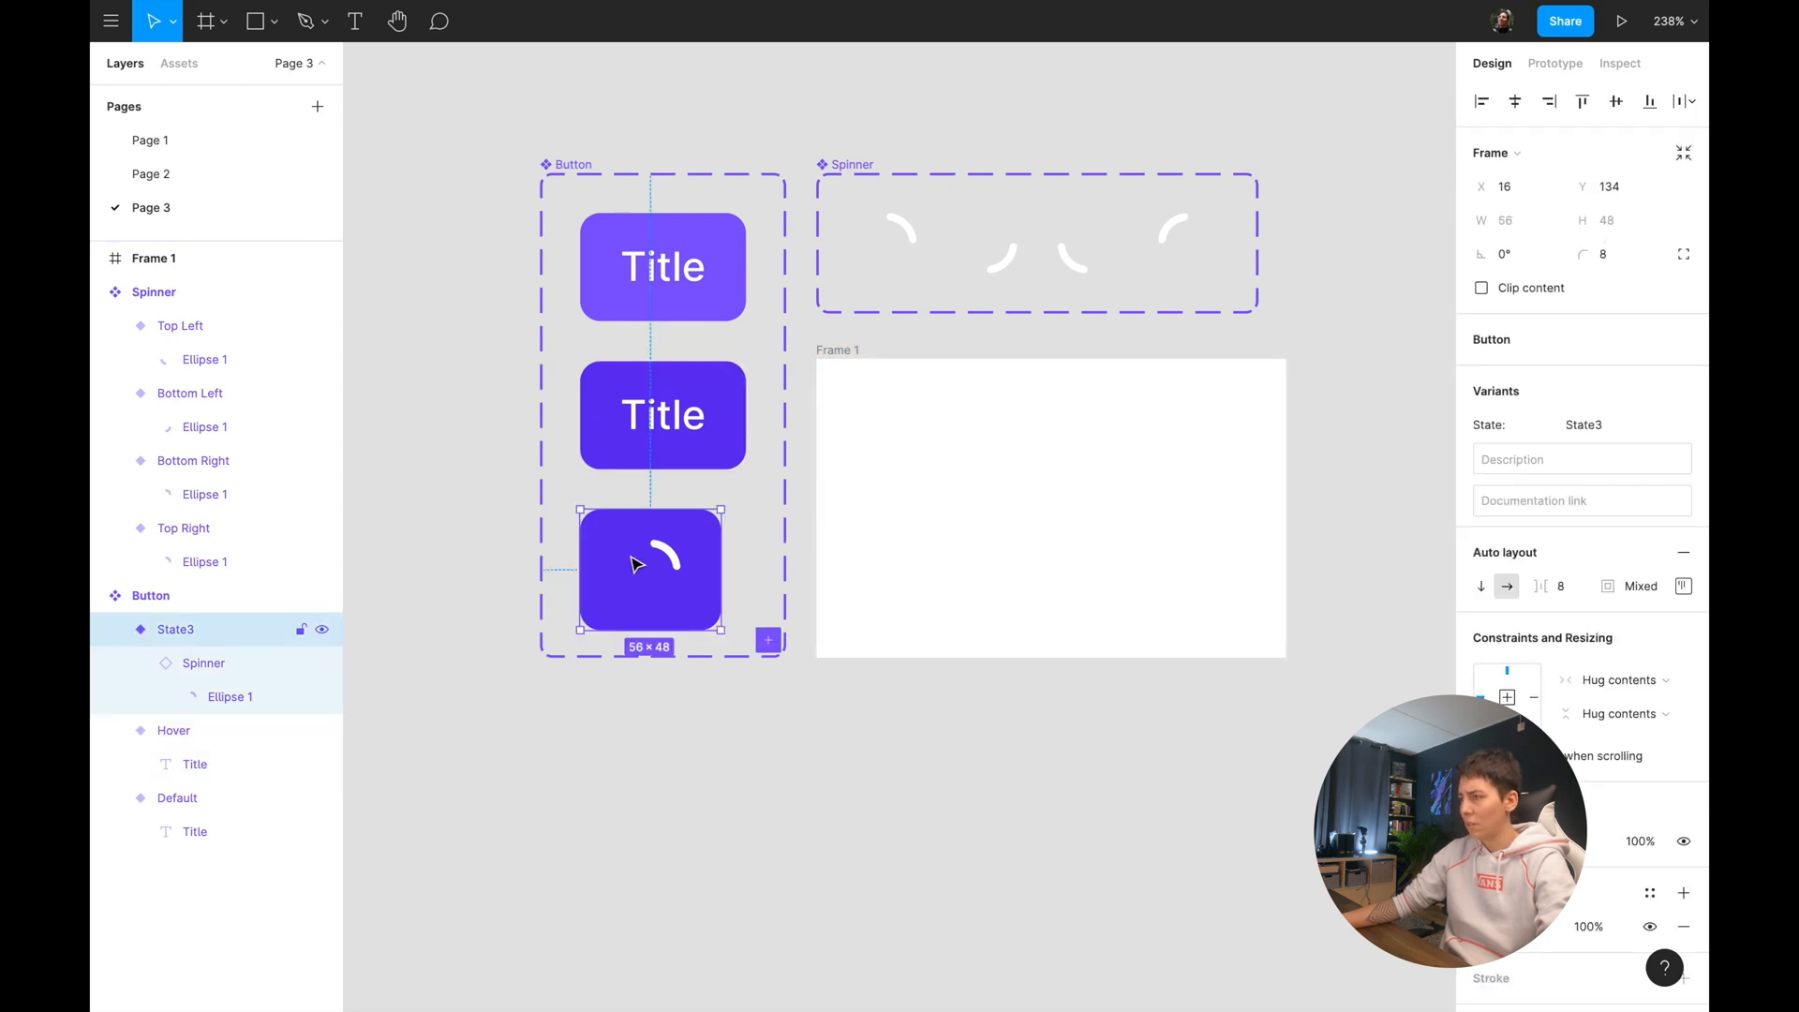
pyautogui.moveTo(1532, 204)
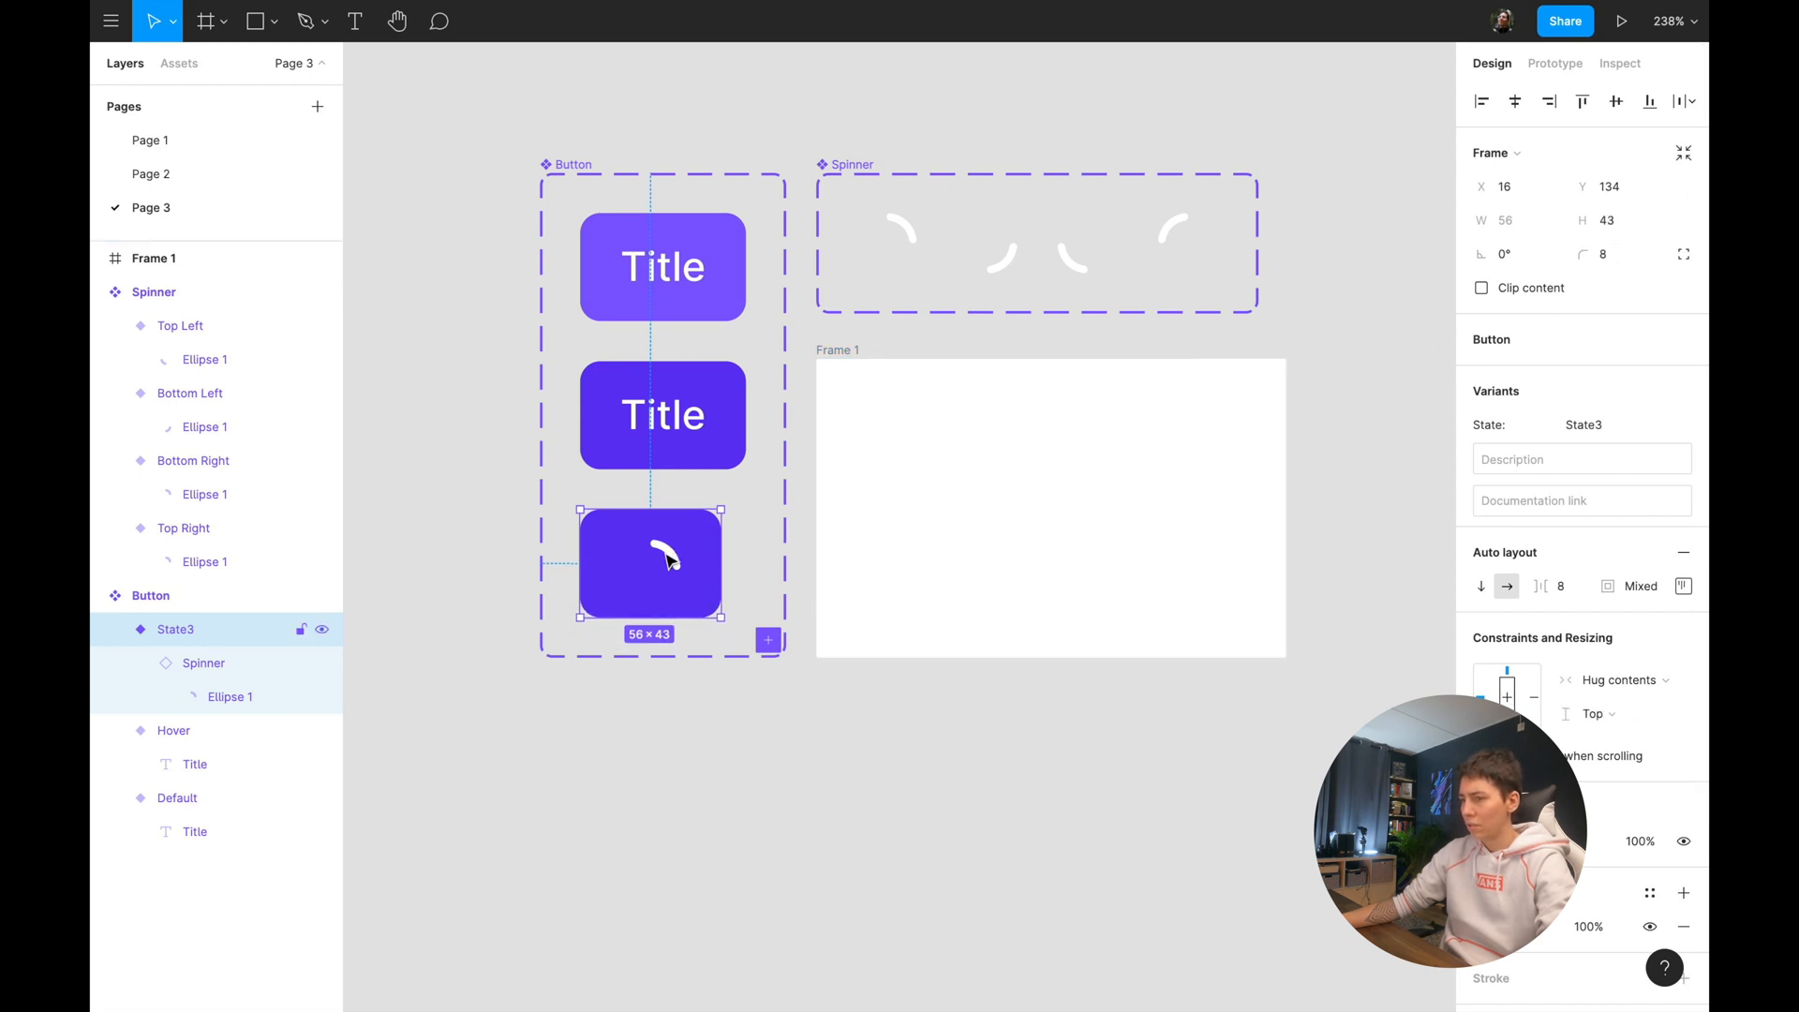
pyautogui.click(1683, 586)
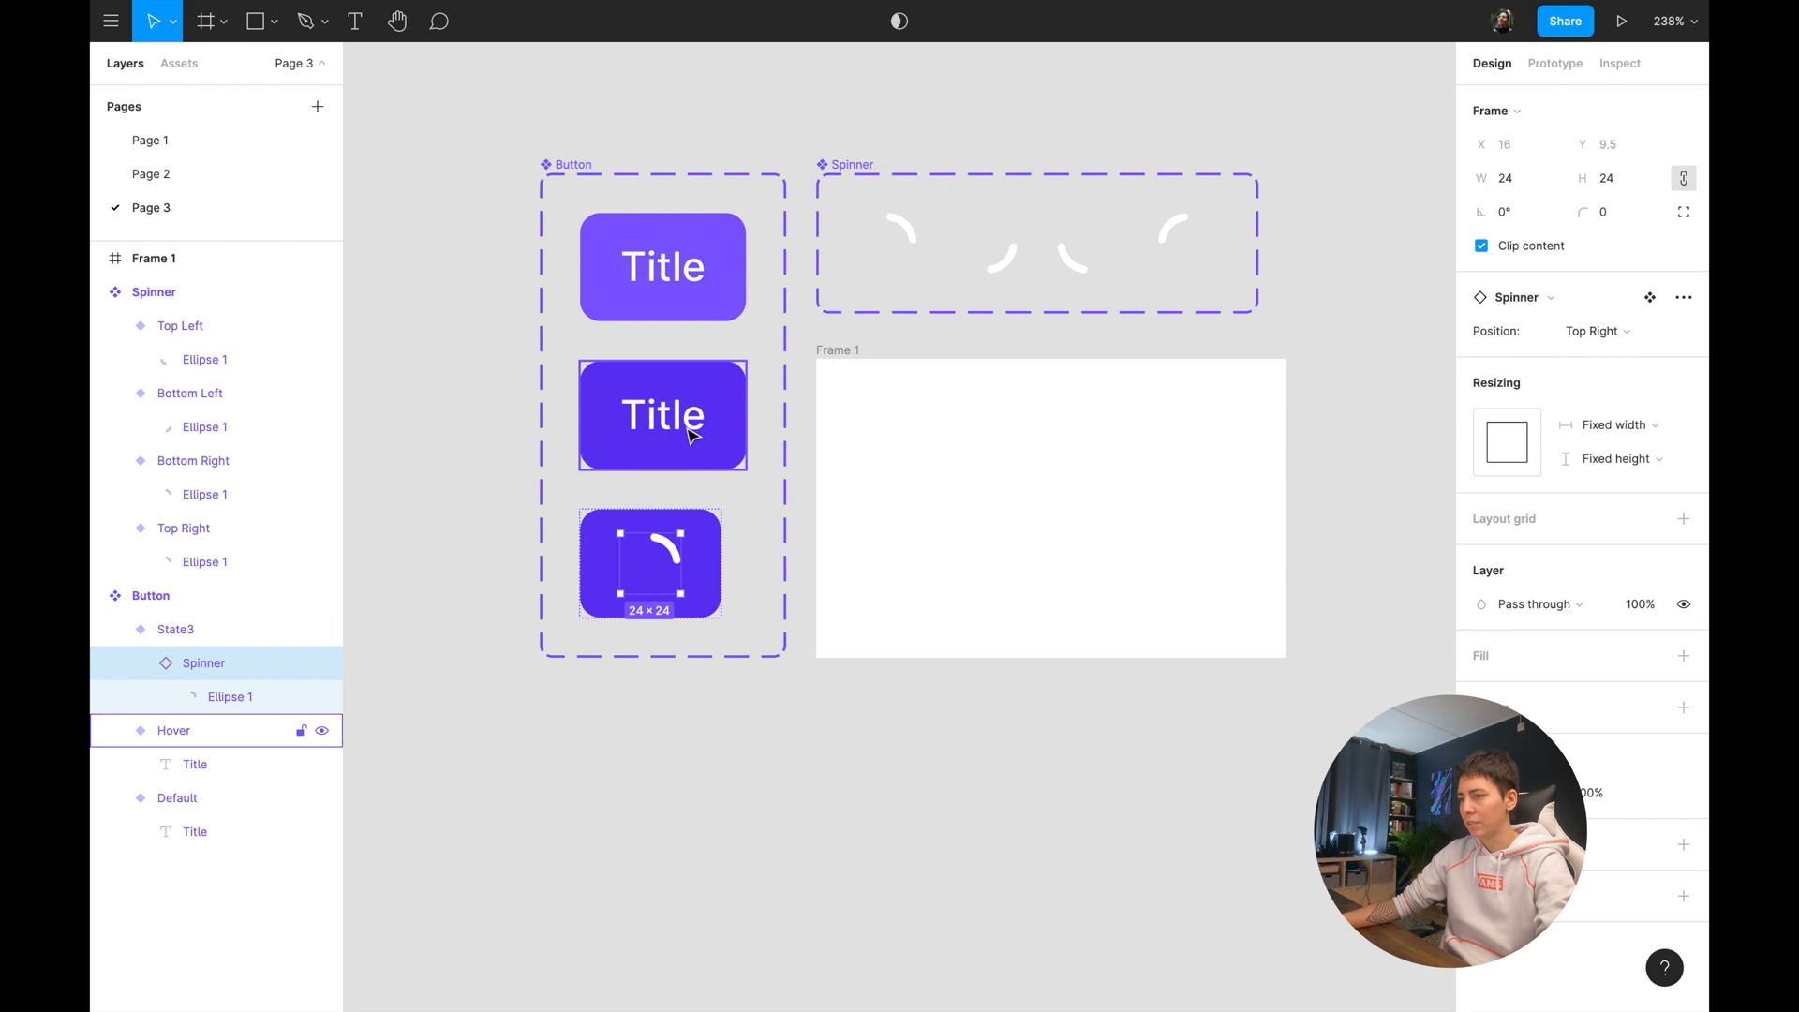
pyautogui.click(174, 629)
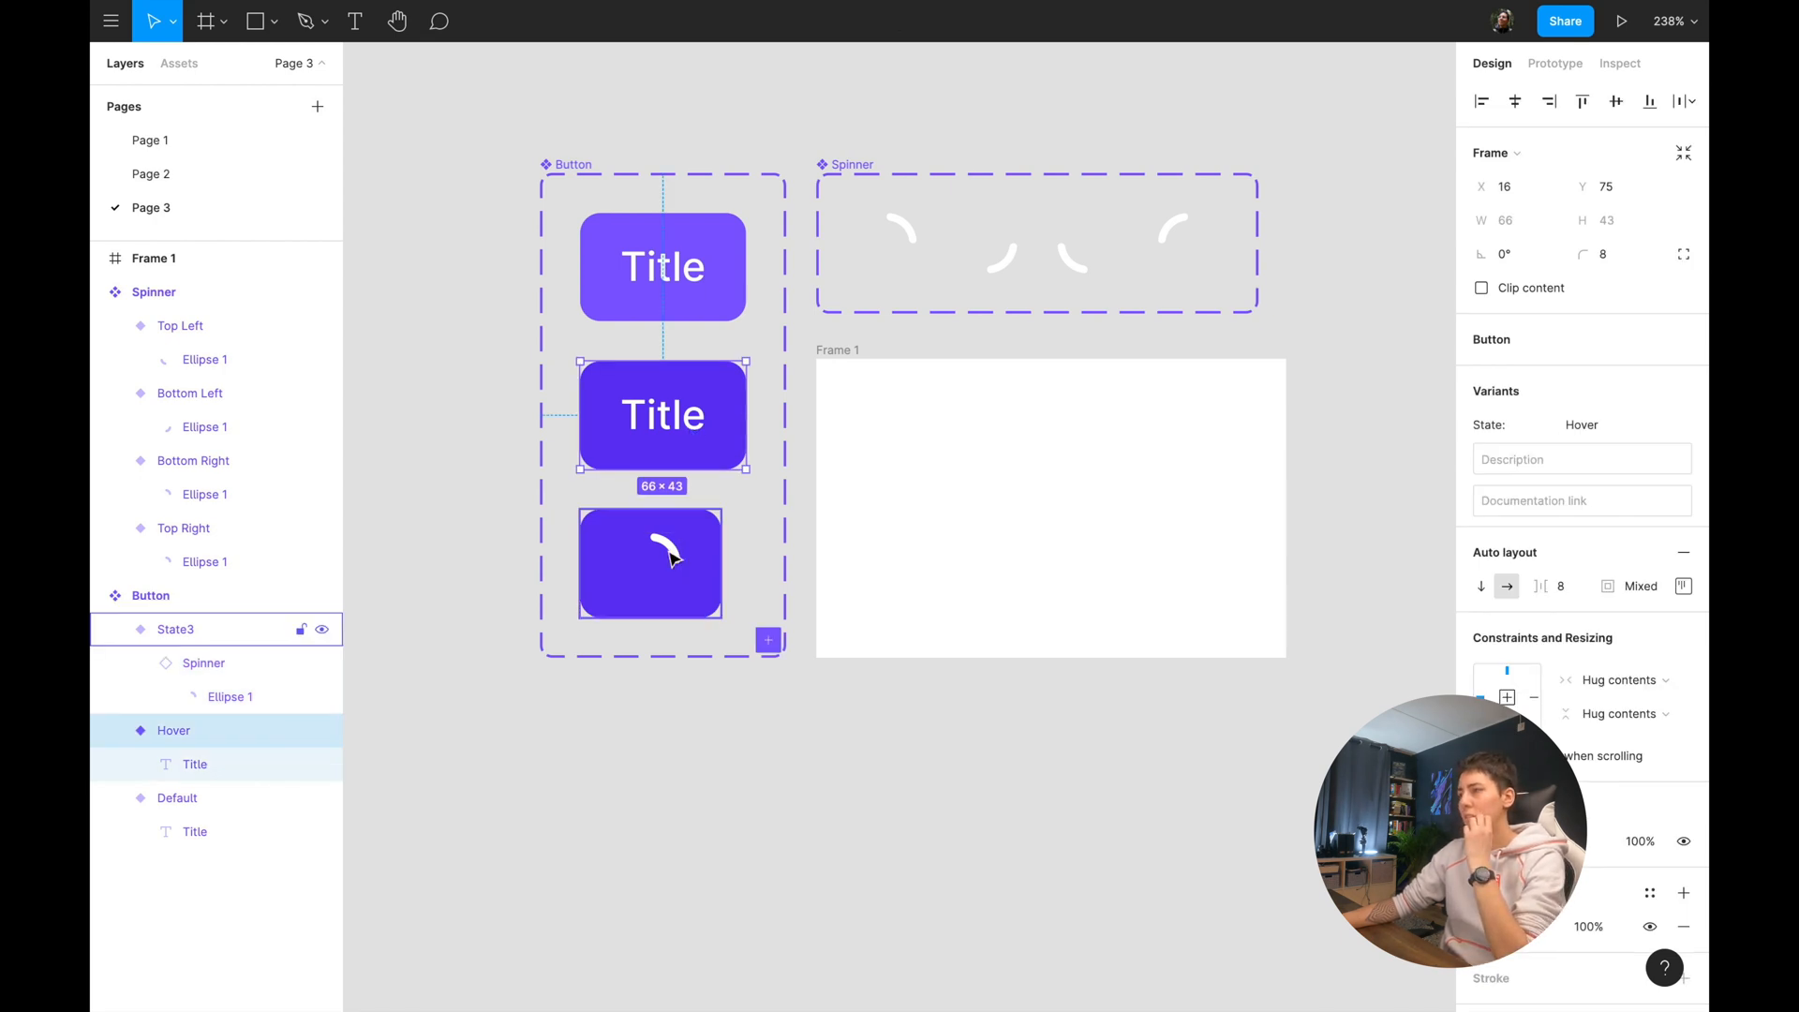
pyautogui.click(177, 797)
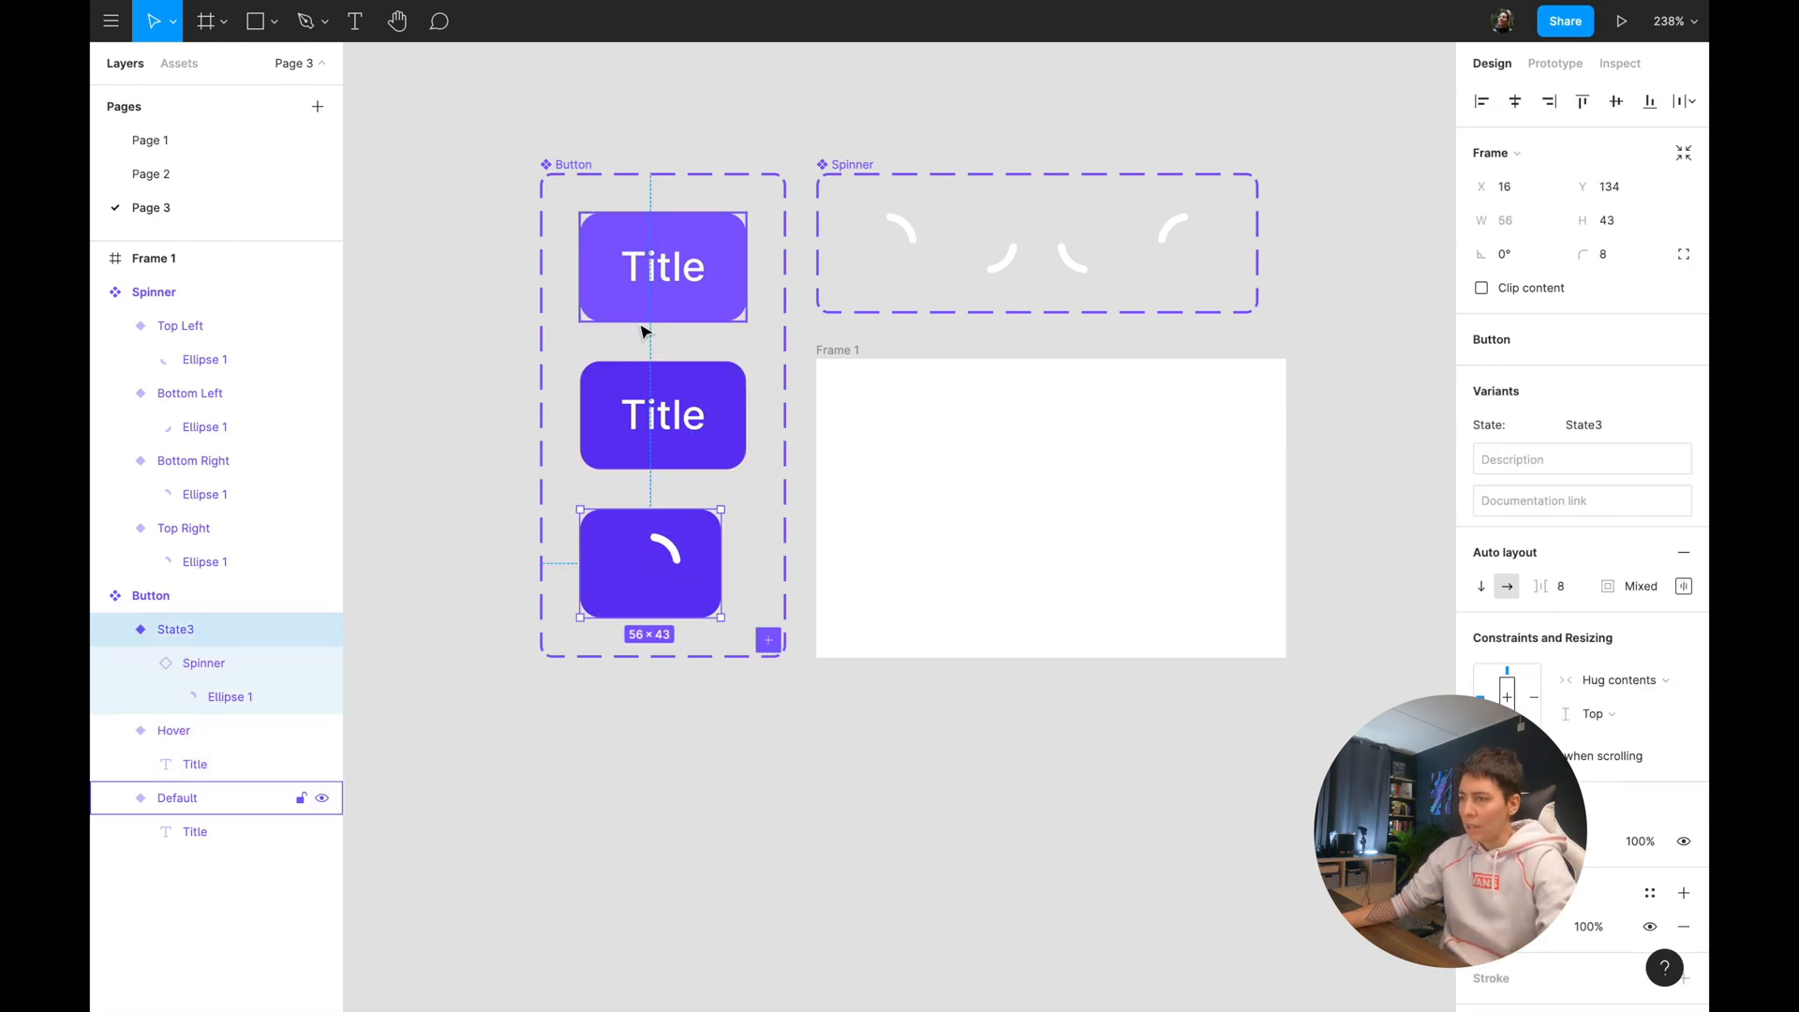
pyautogui.moveTo(686, 288)
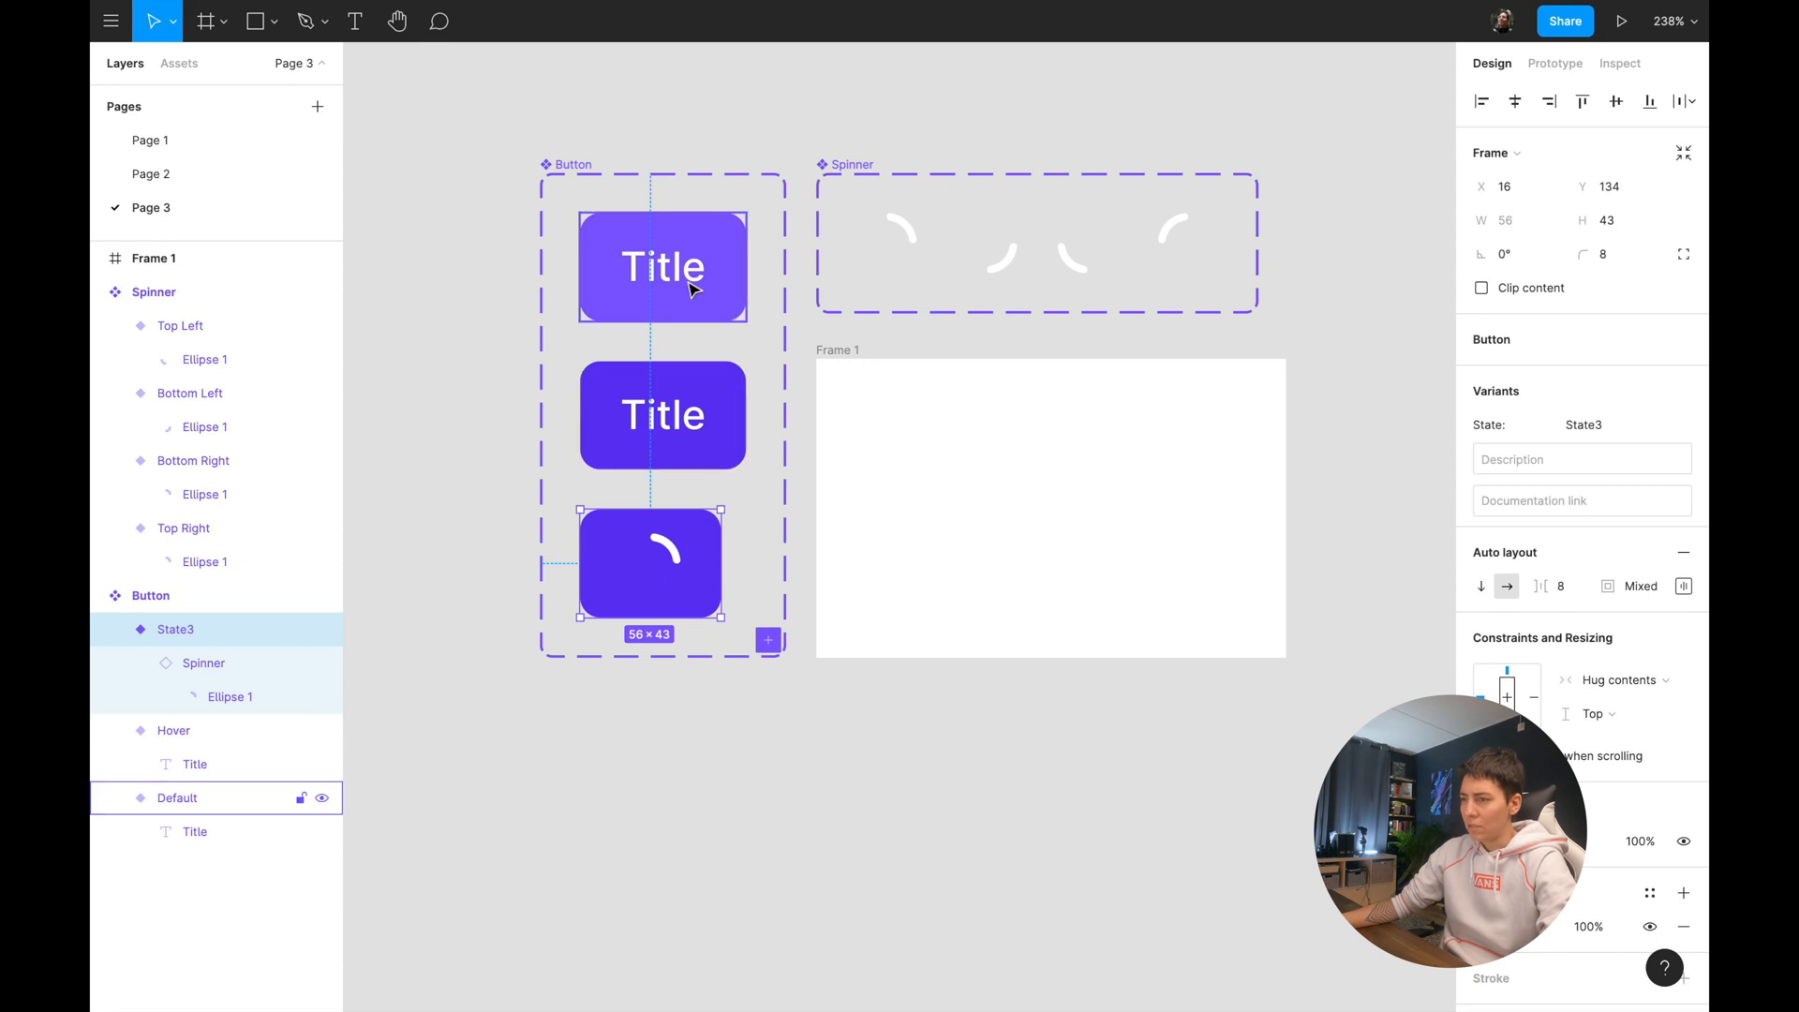
pyautogui.moveTo(662, 414)
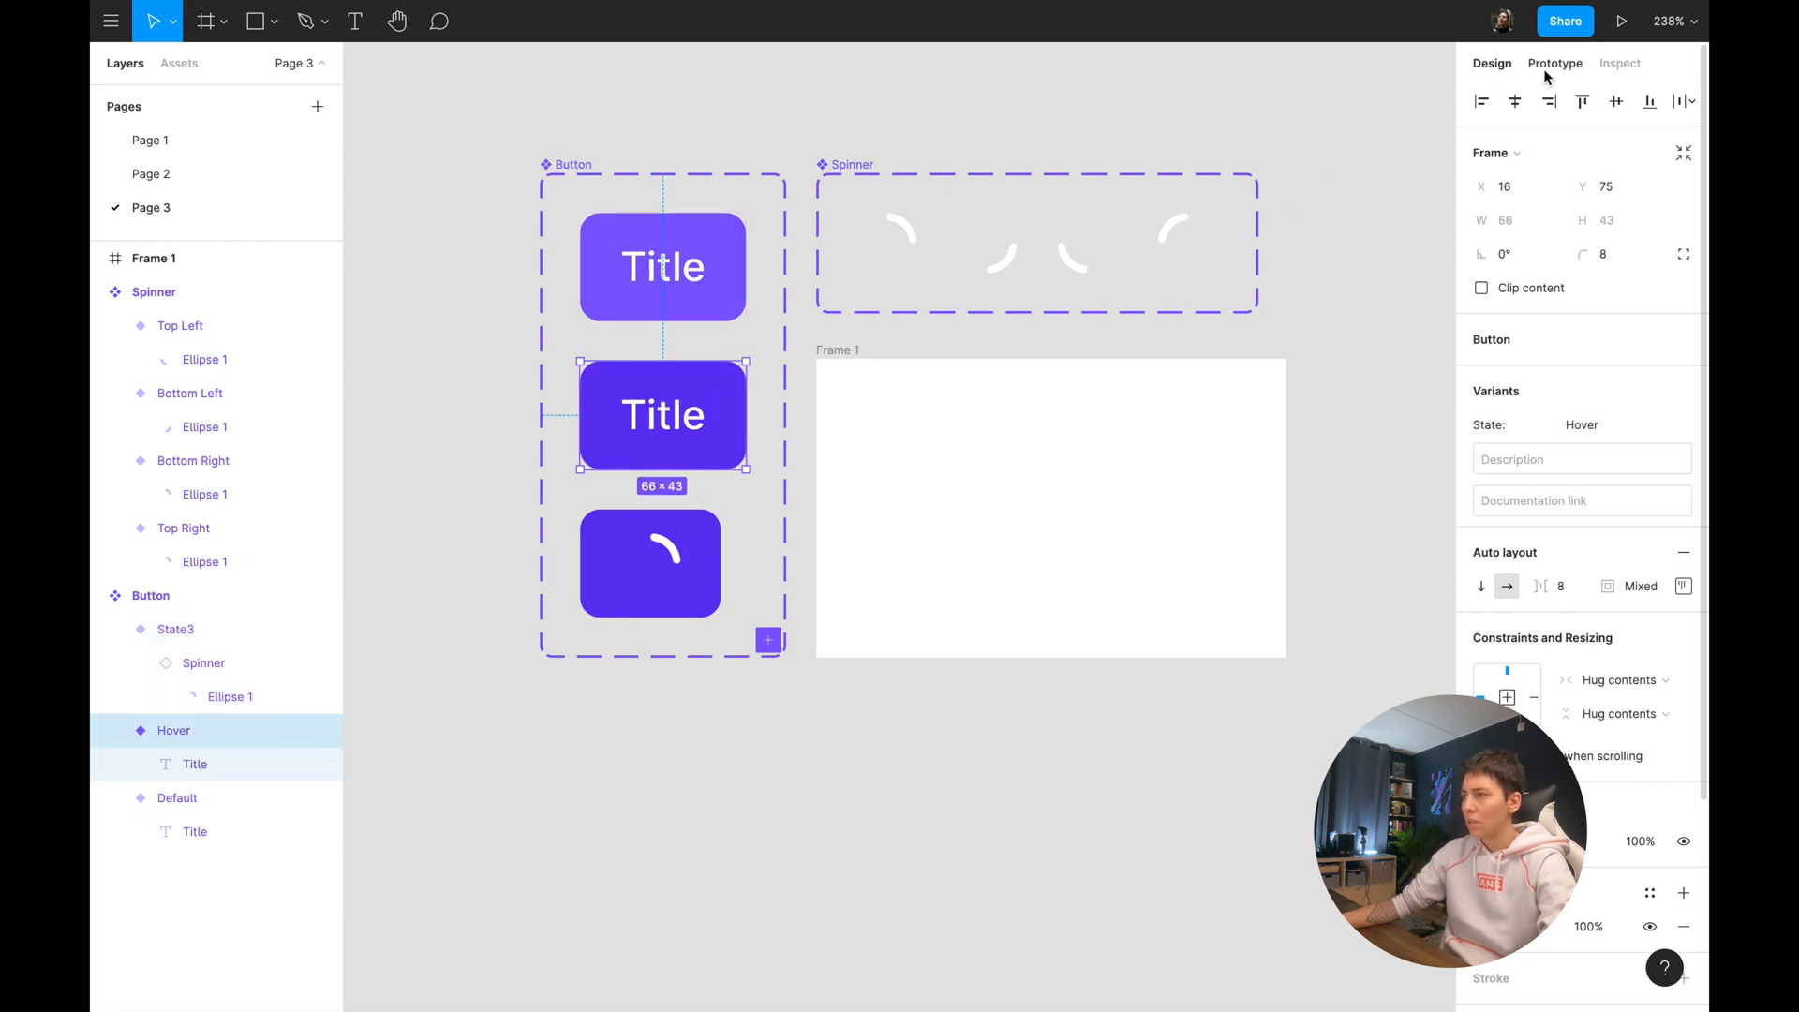
# Give the Hover variant an On click → Change to State3 interaction, Smart animate, Linear 200ms.
pyautogui.click(1555, 63)
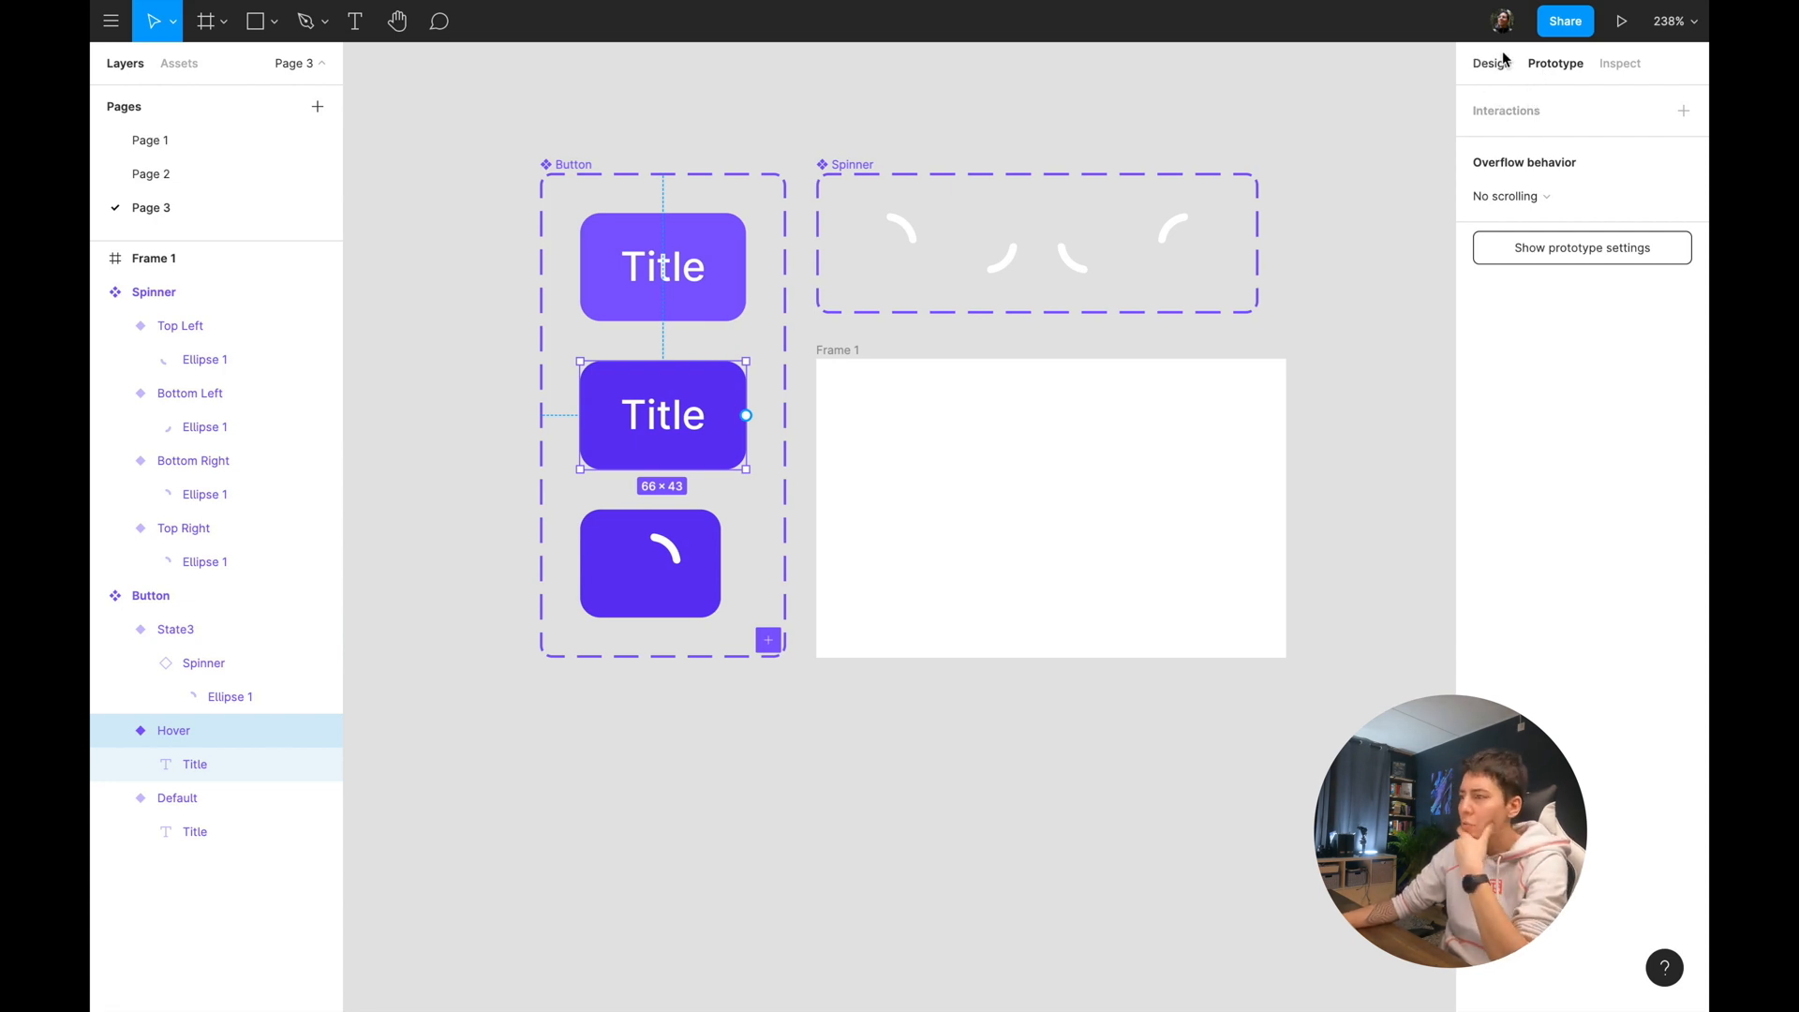
pyautogui.click(176, 629)
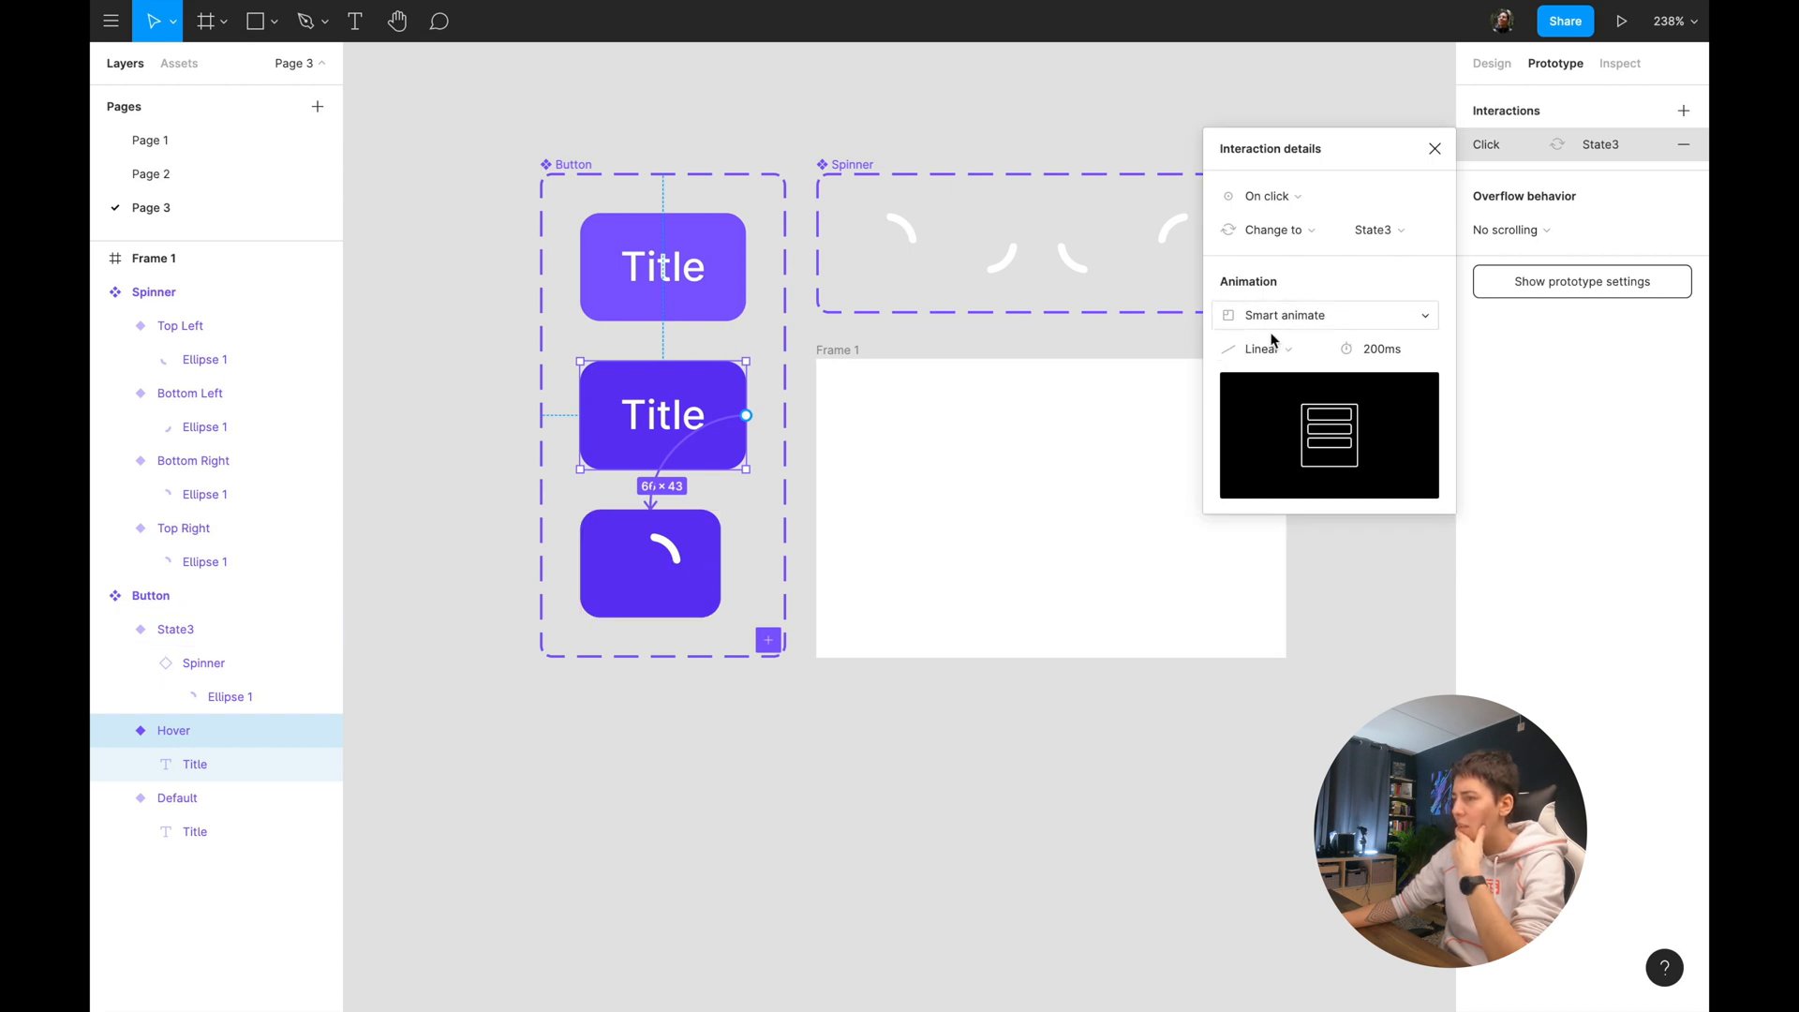
pyautogui.click(1383, 349)
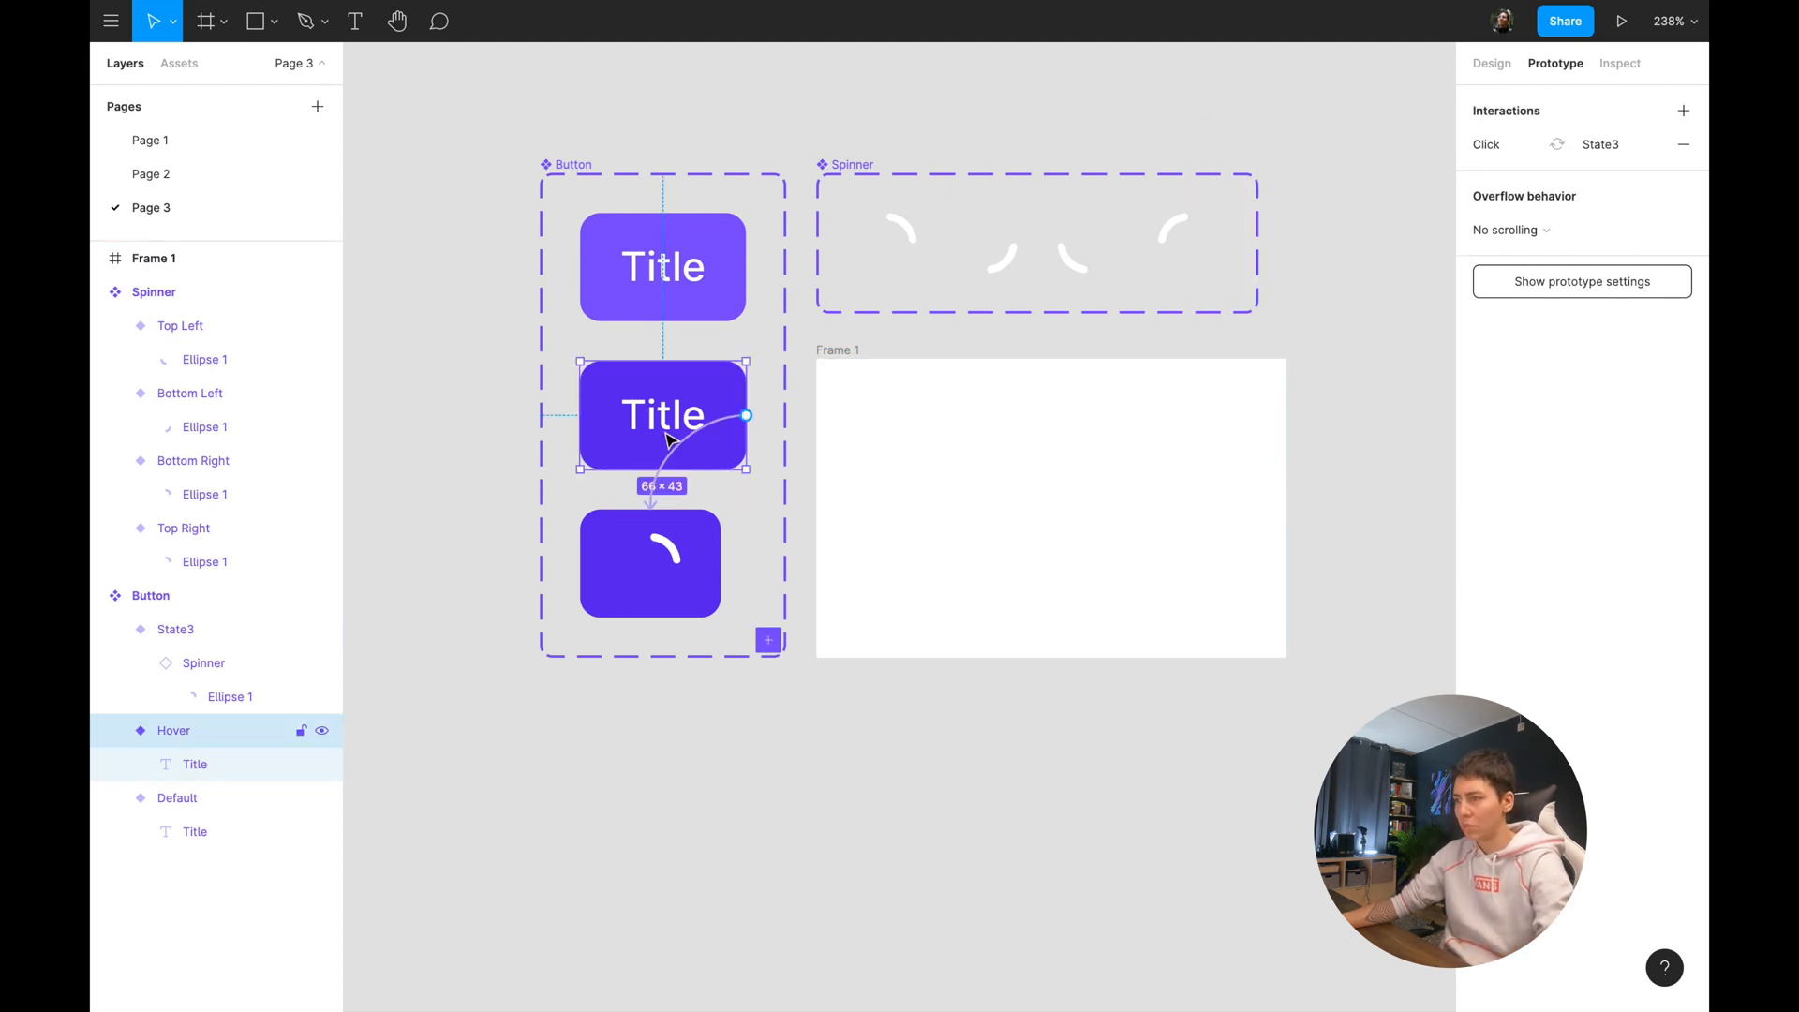
pyautogui.click(1049, 507)
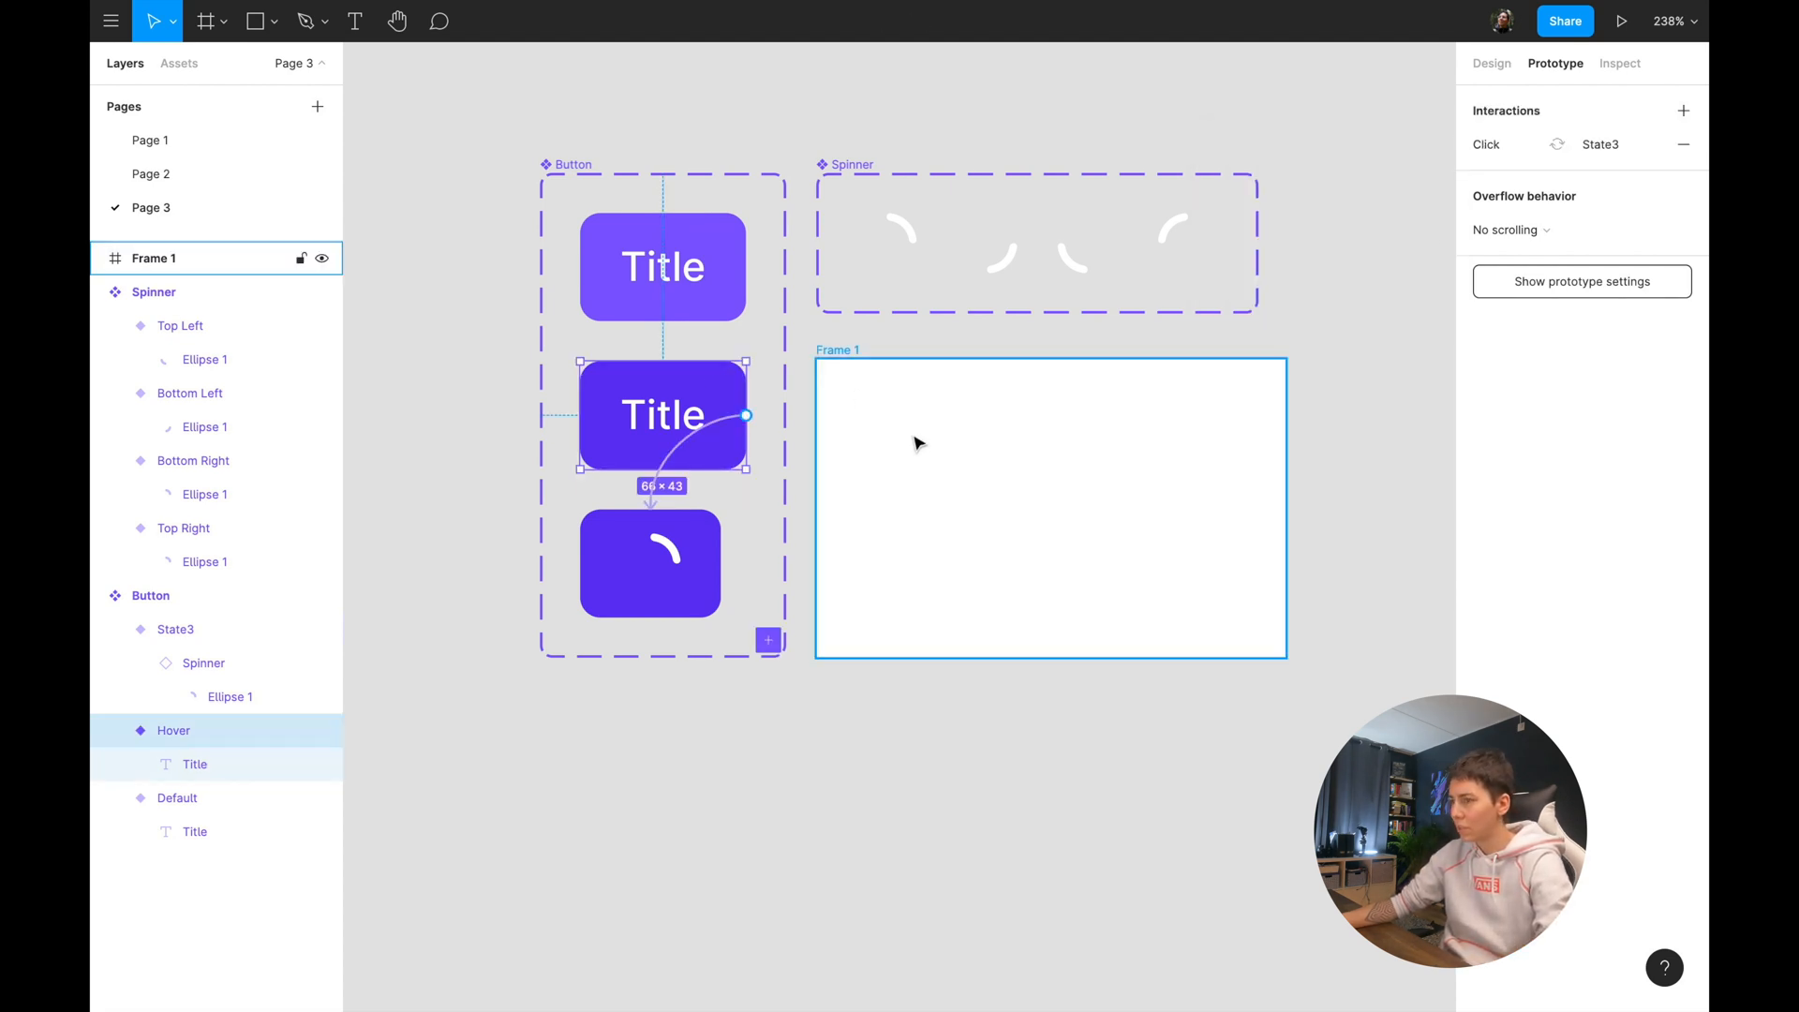
pyautogui.click(1492, 63)
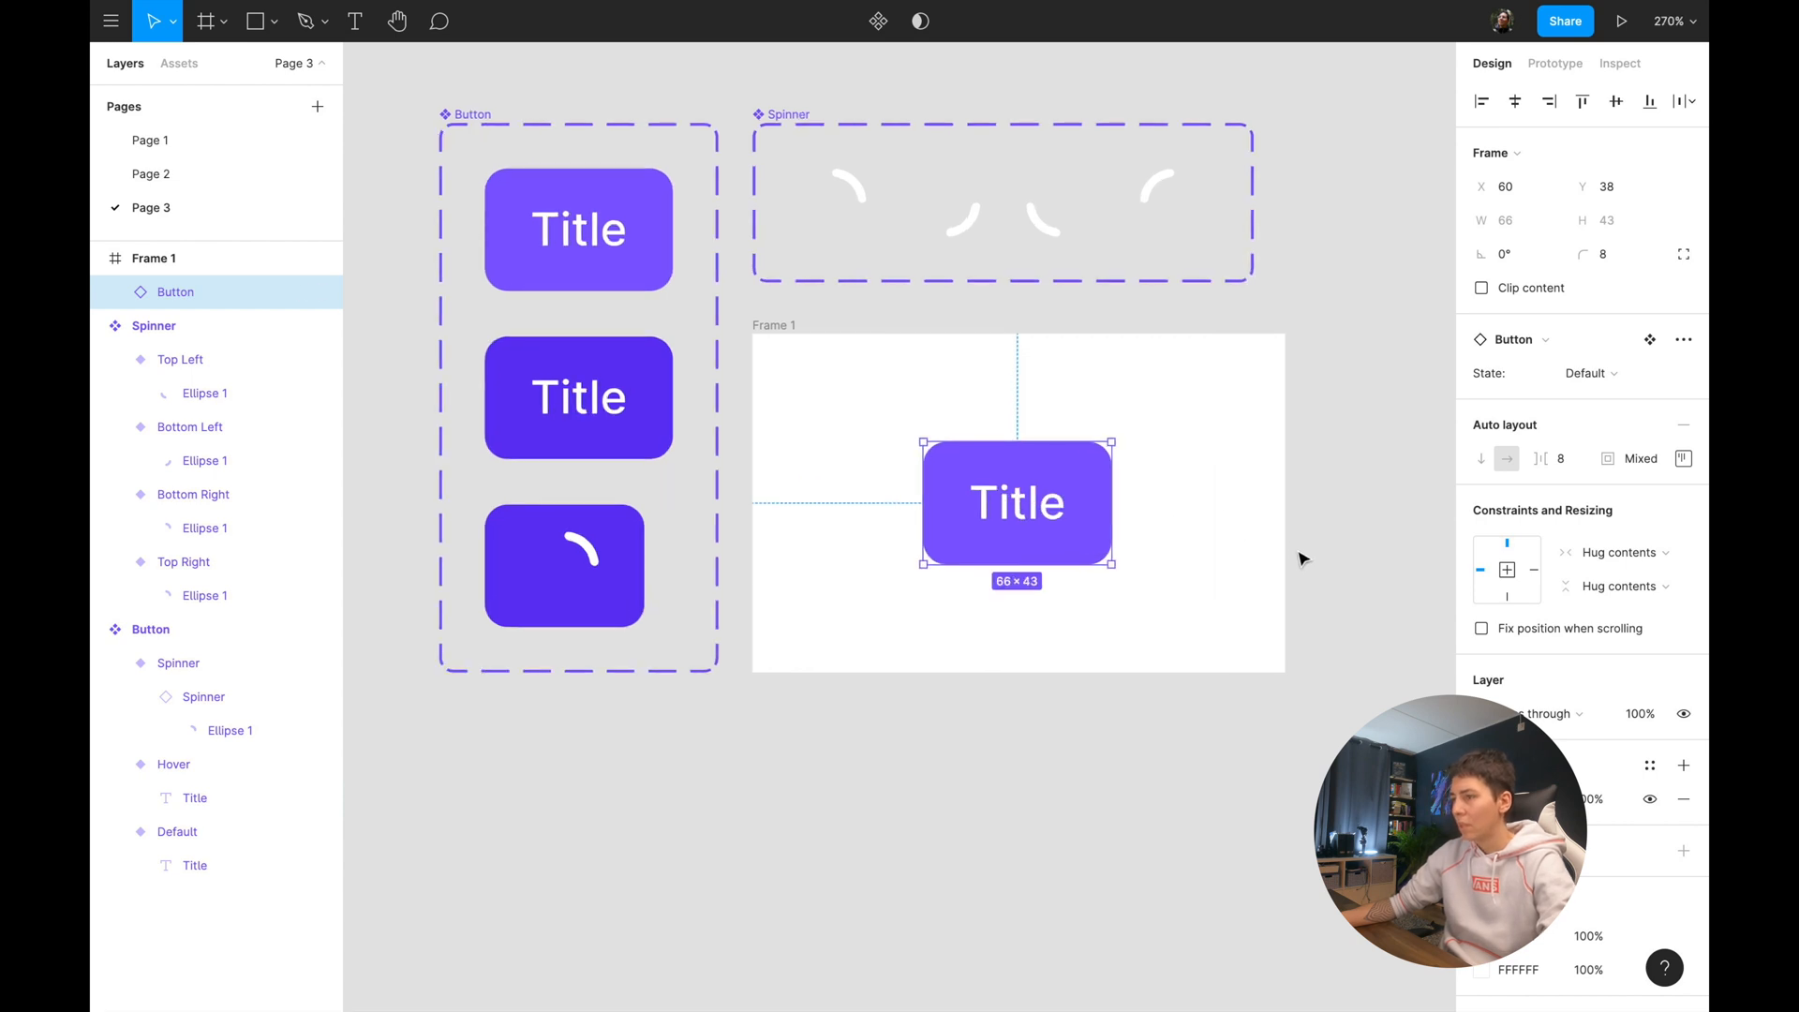
# Preview the Default Button instance in Frame 1 in prototype mode, then exit.
pyautogui.click(1622, 20)
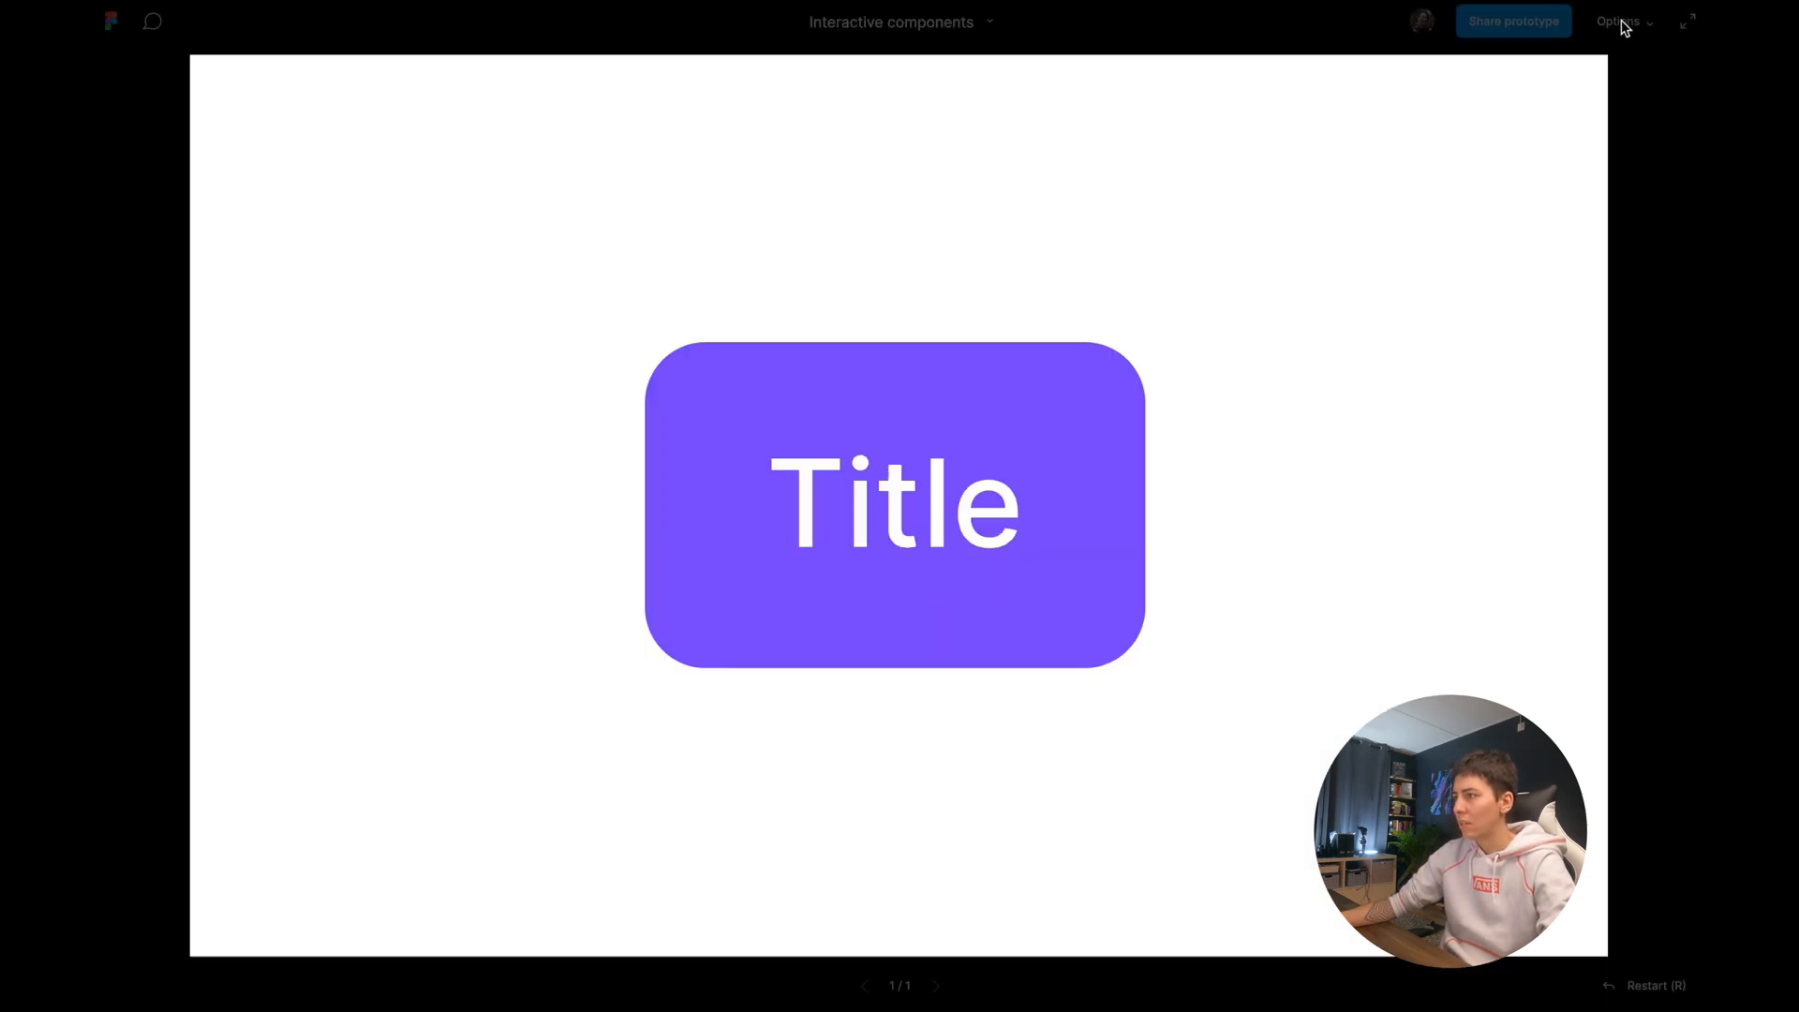
pyautogui.moveTo(1231, 317)
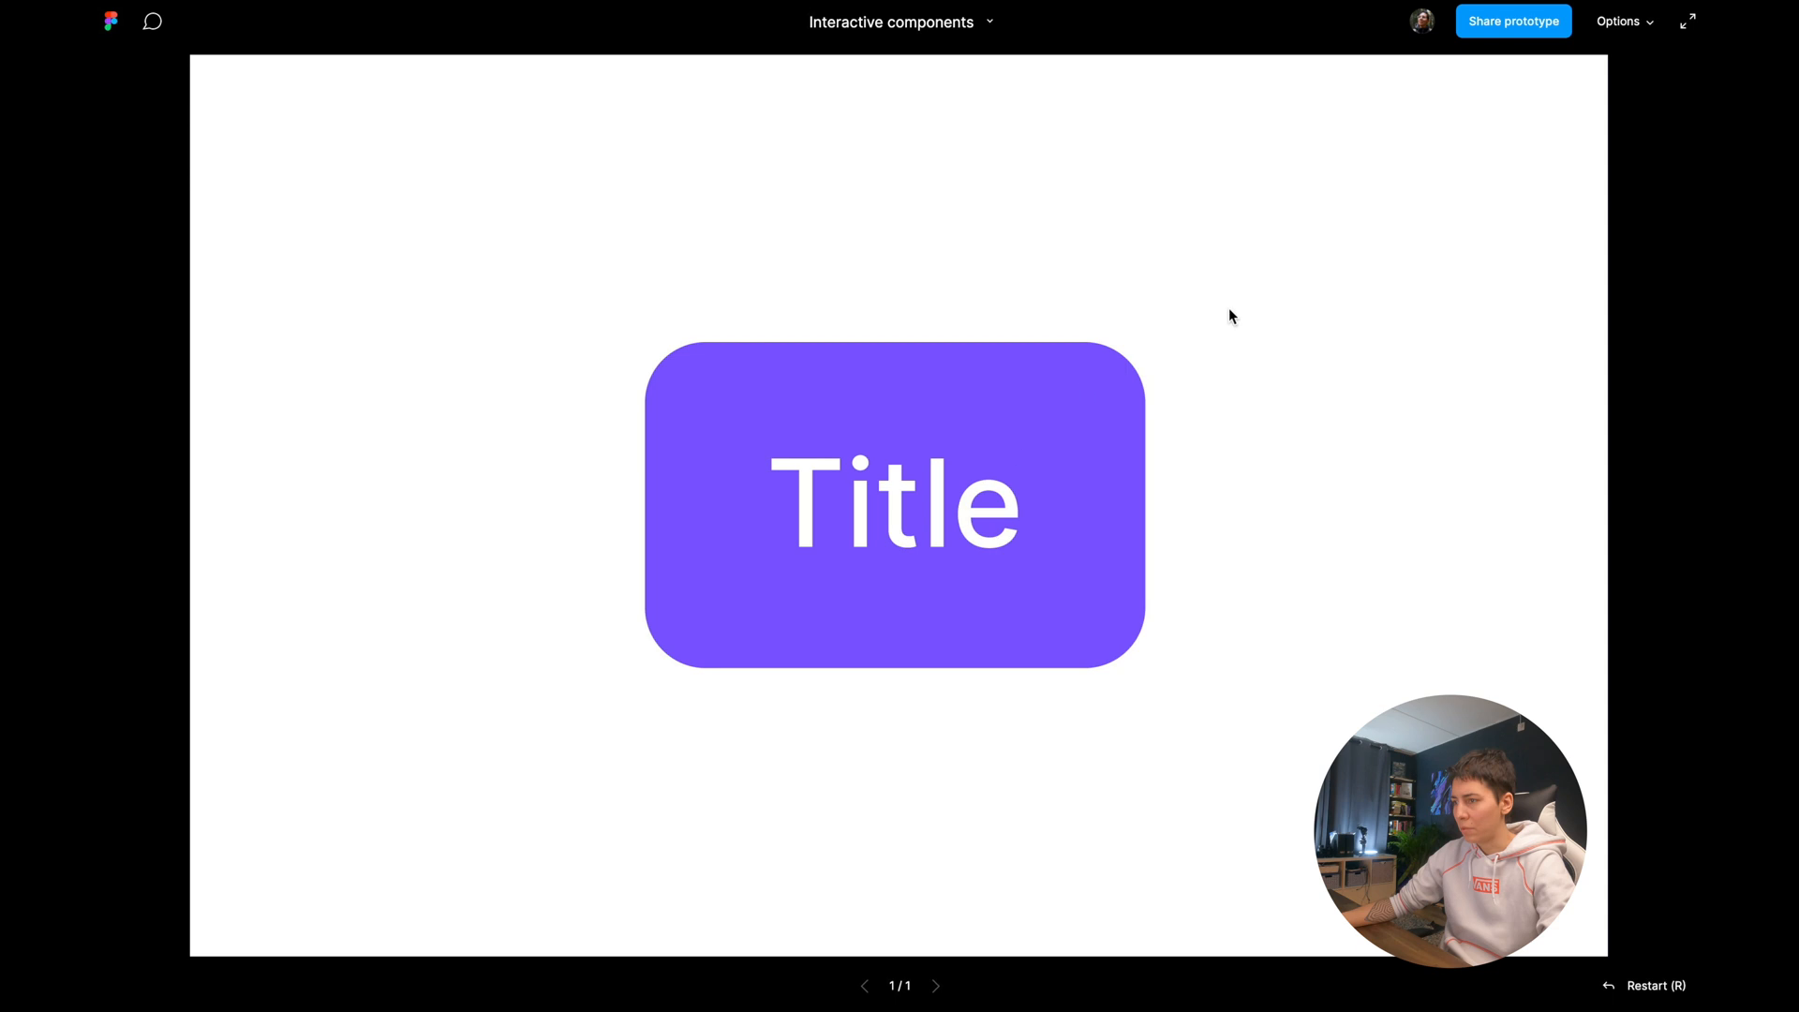
pyautogui.click(1686, 21)
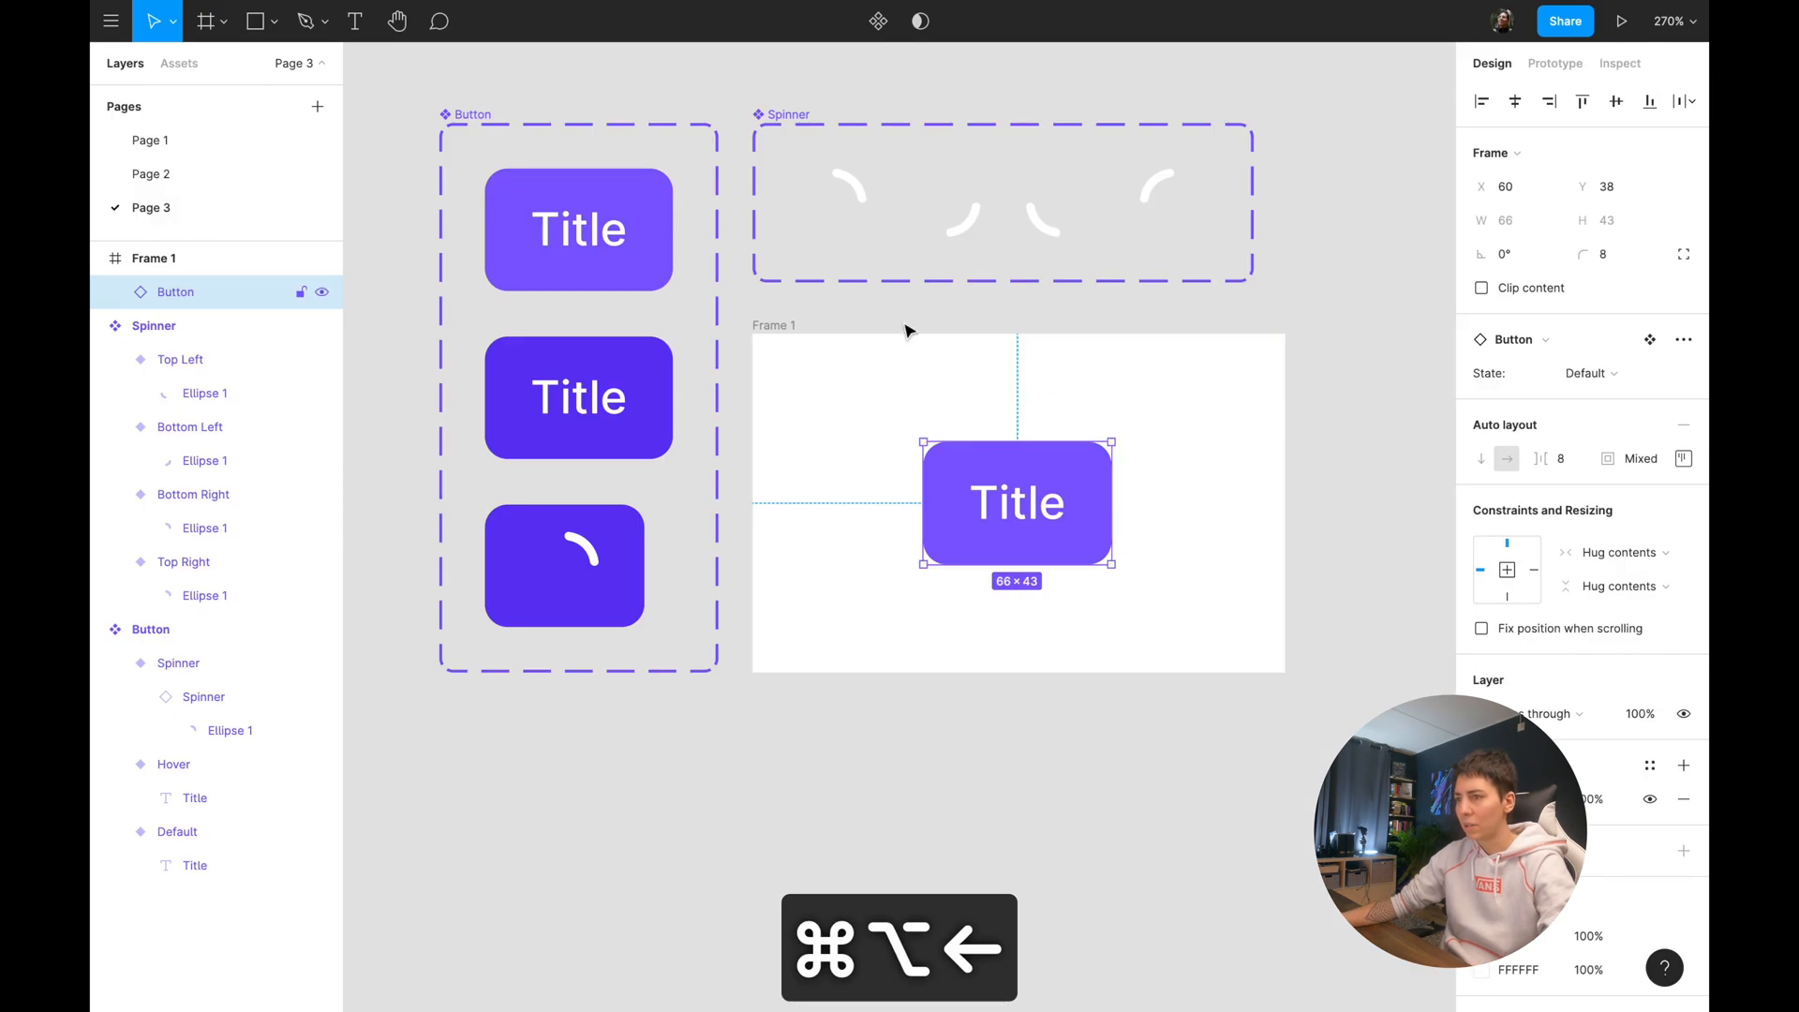
# Add an On click → Change to Hover interaction with Smart animate to the Default variant.
pyautogui.click(1554, 62)
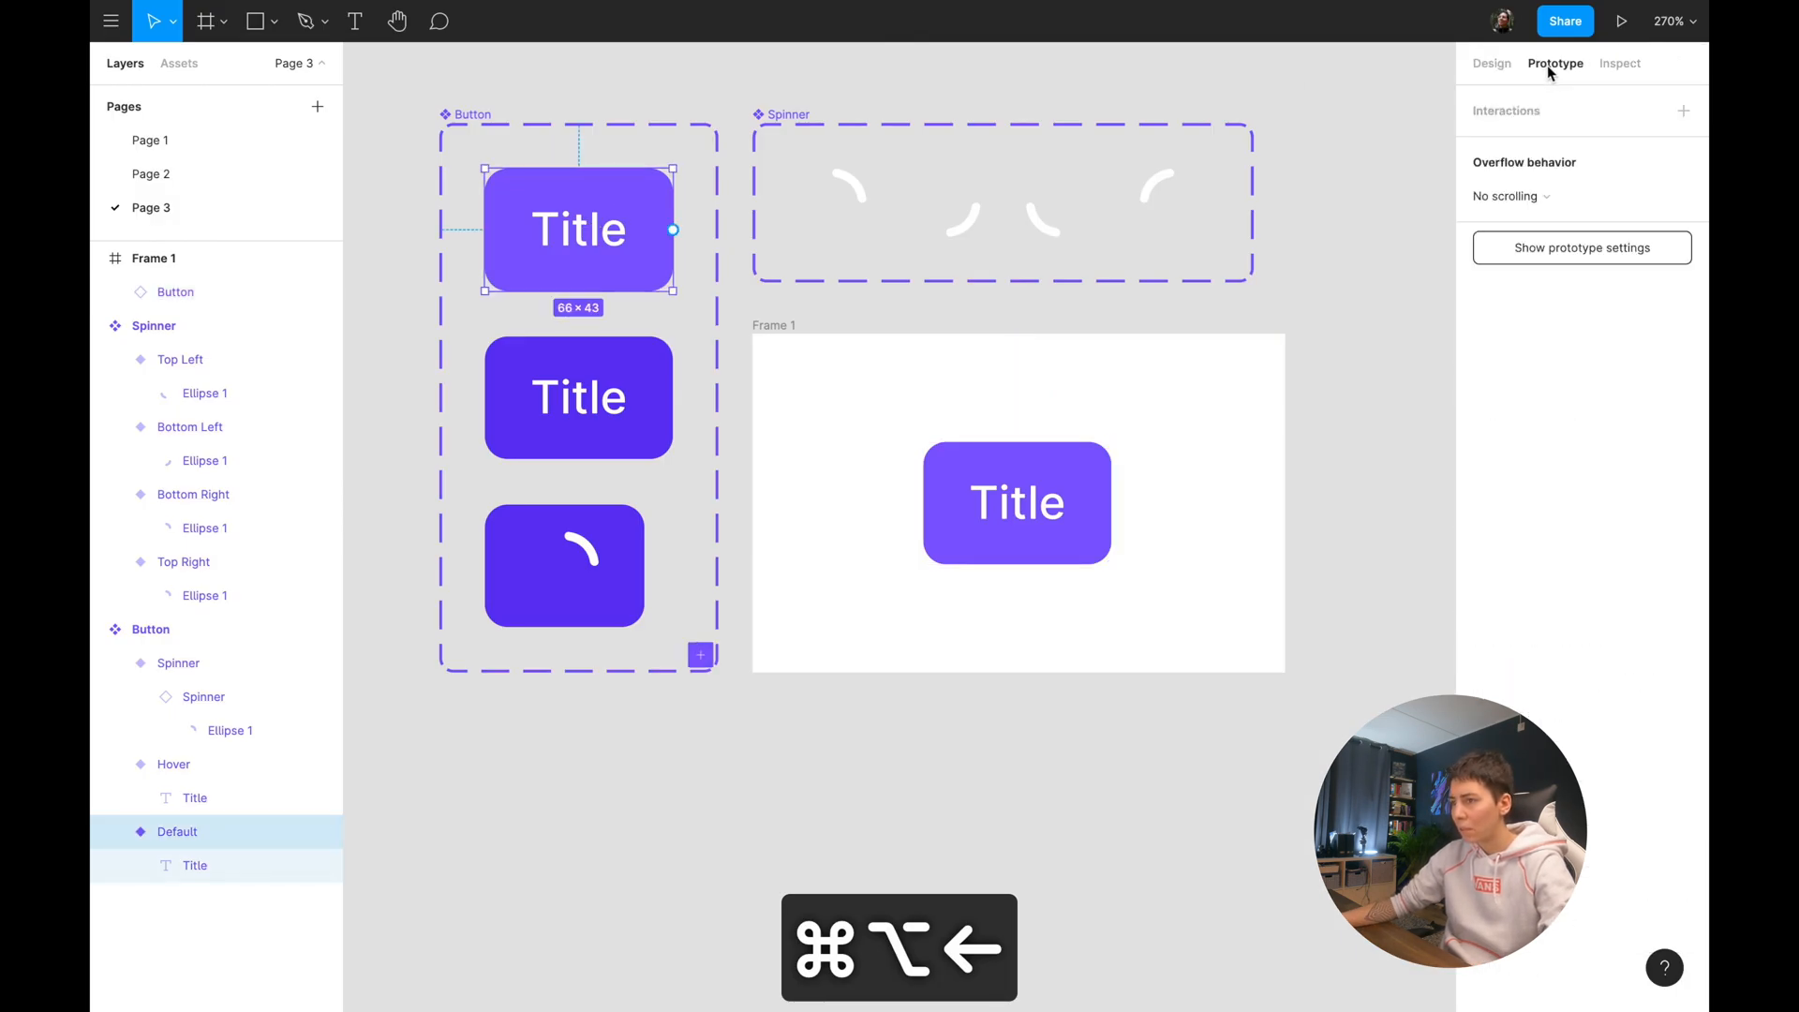
pyautogui.moveTo(648, 233)
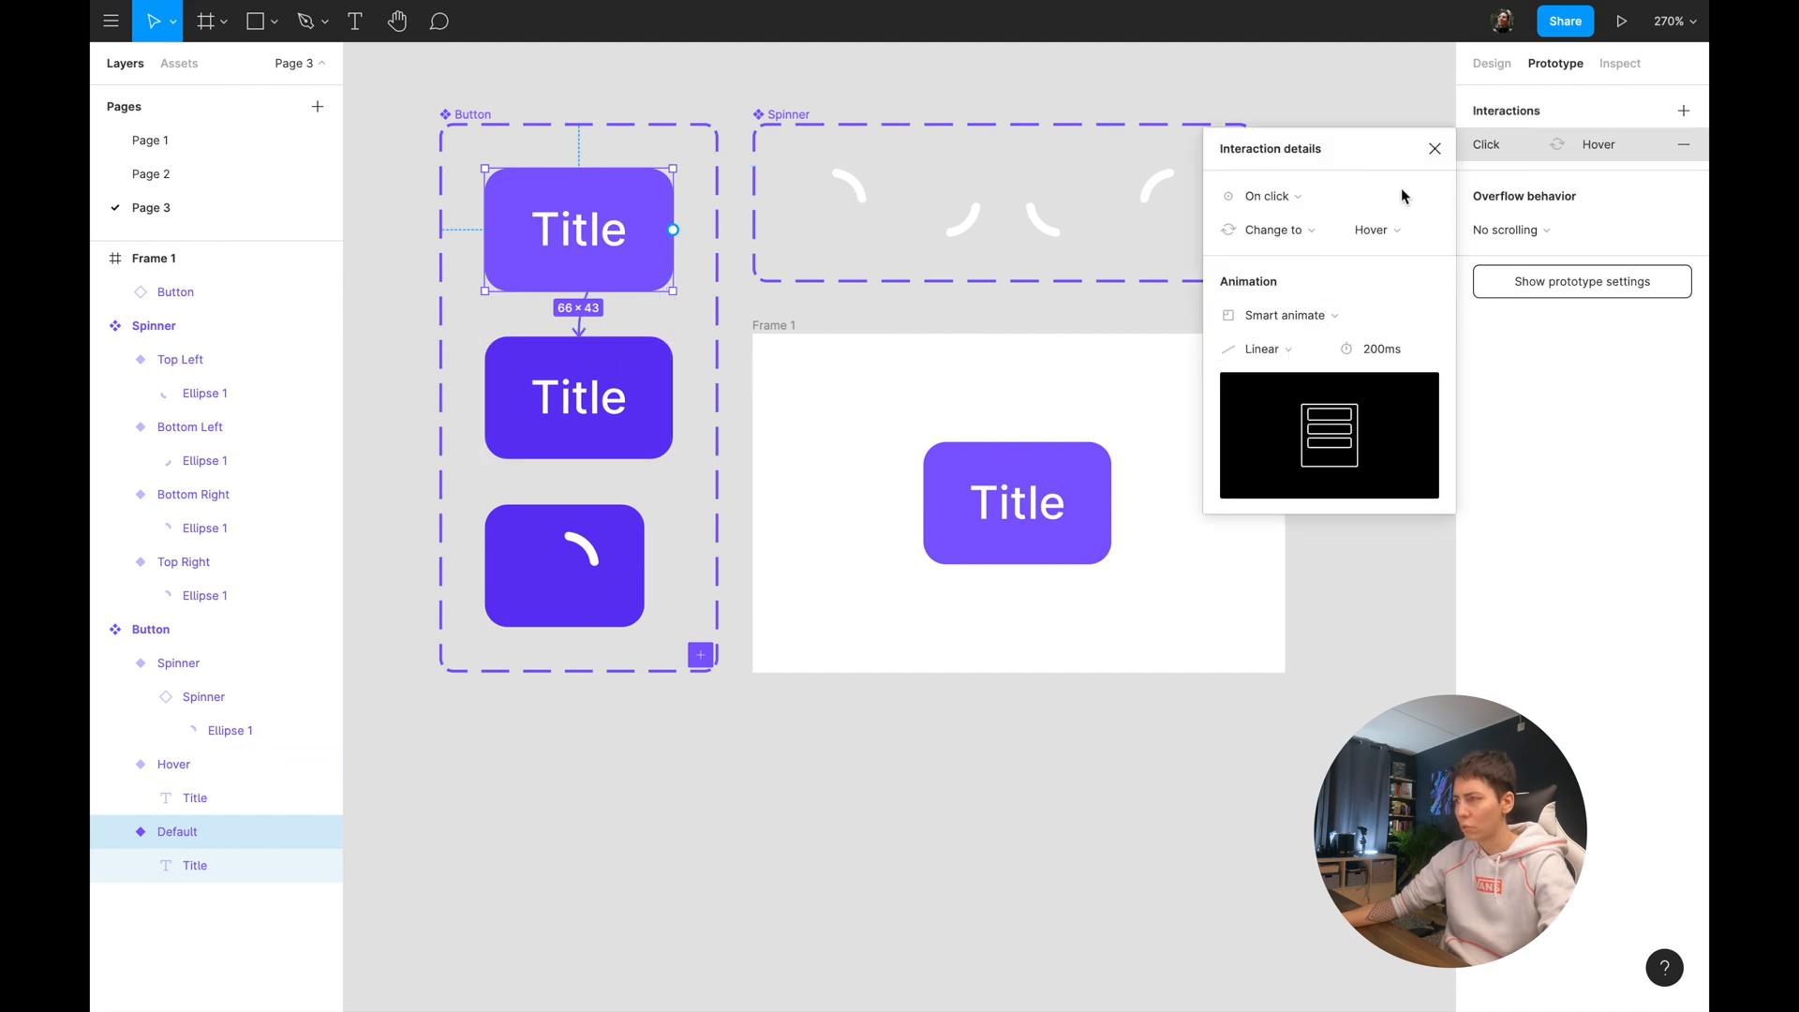
pyautogui.click(1268, 195)
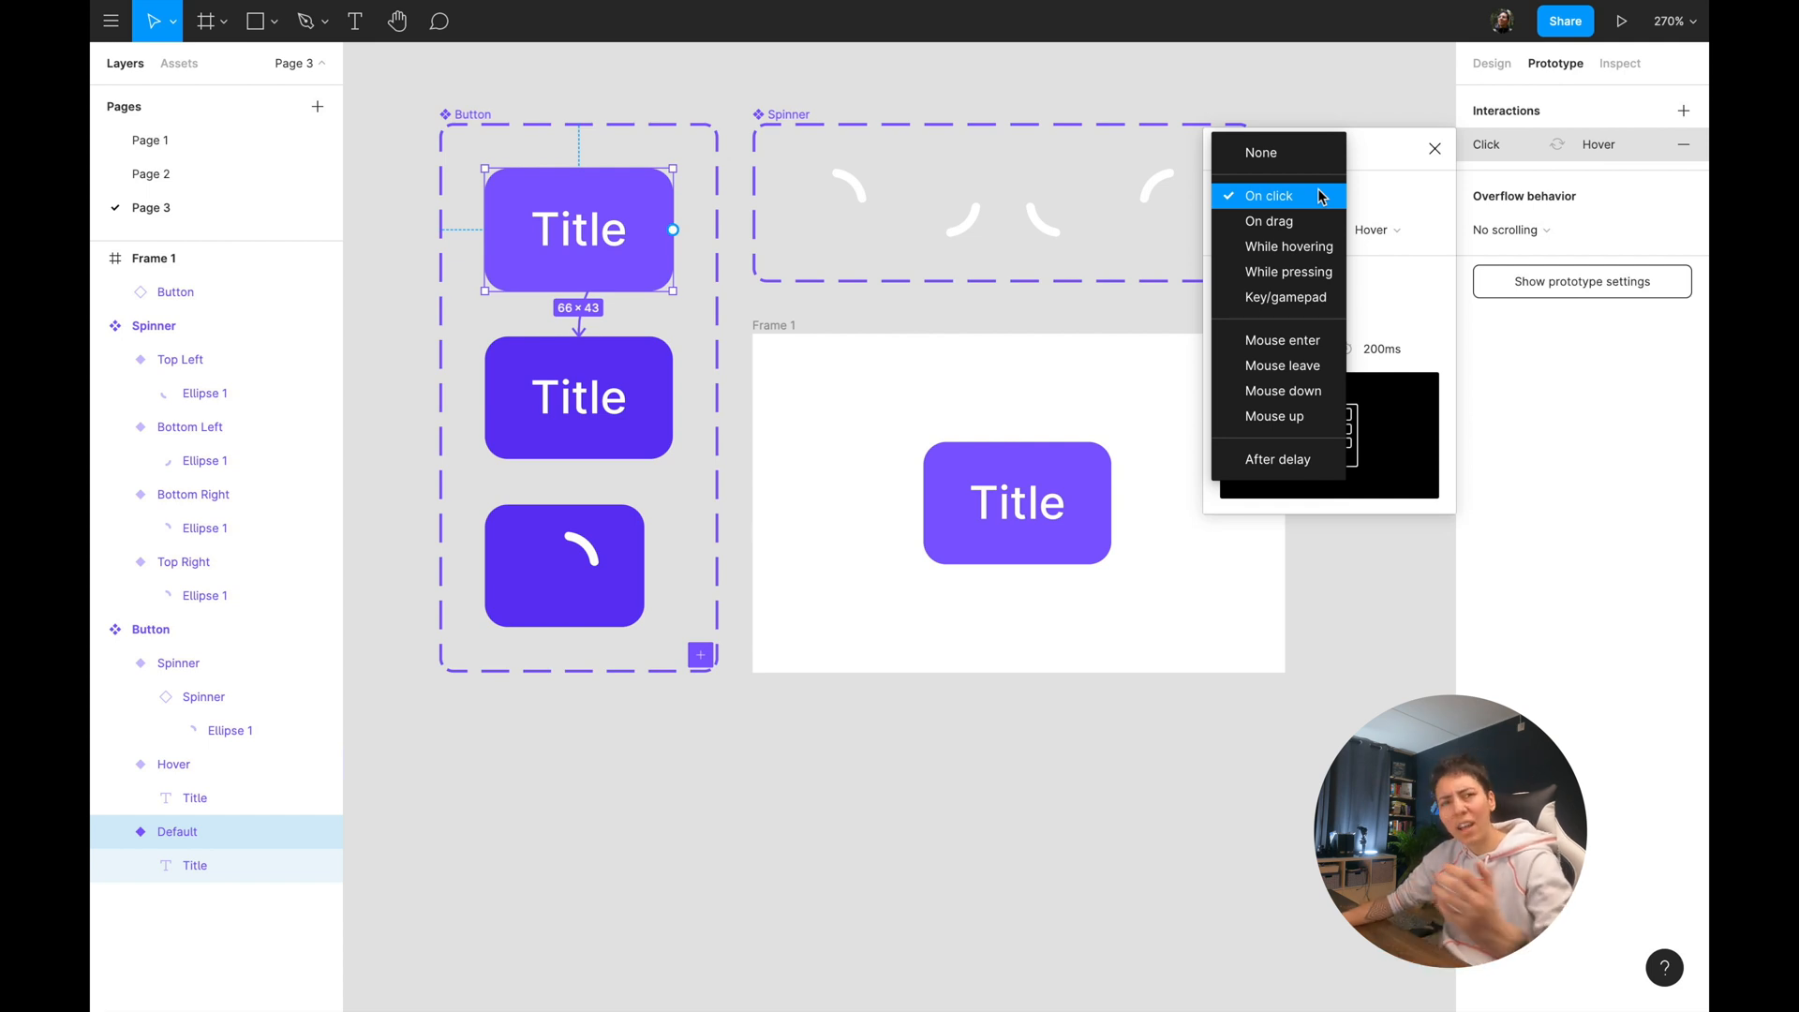
pyautogui.click(1288, 247)
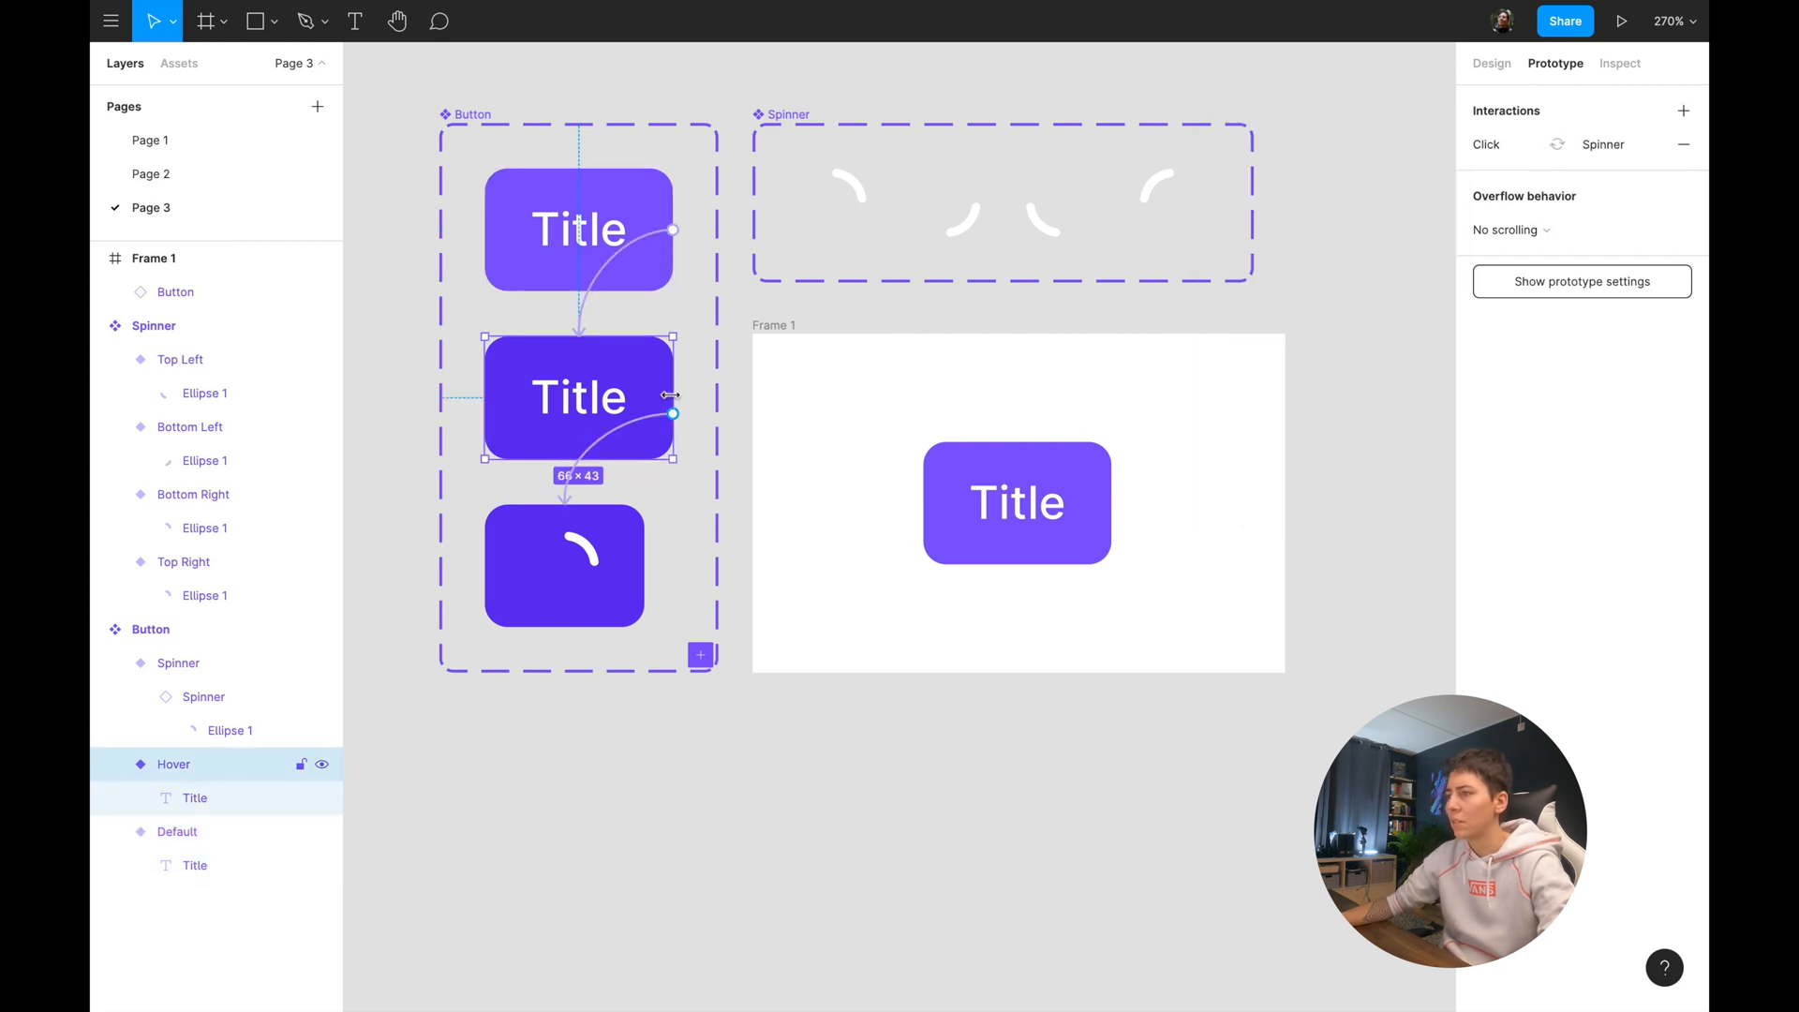
pyautogui.moveTo(666, 410)
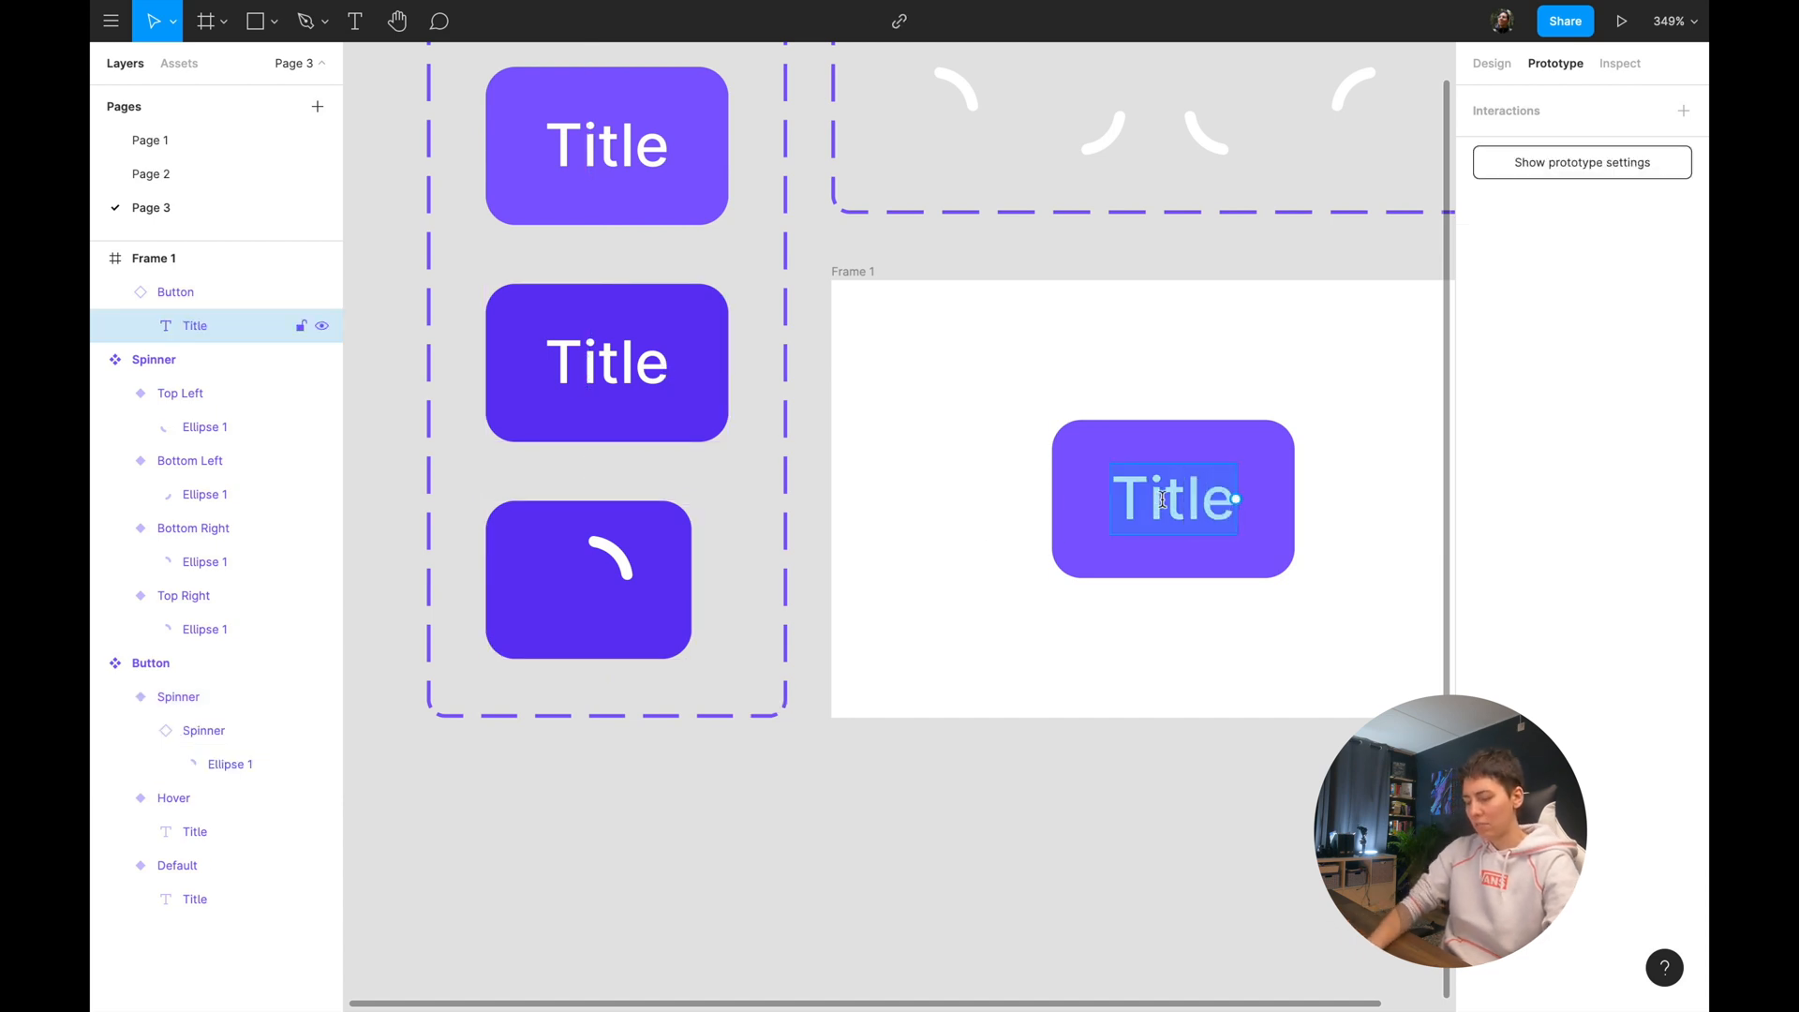
# Retype the Frame 1 button text as 'A long name' and deselect the widened button.
pyautogui.write('A long')
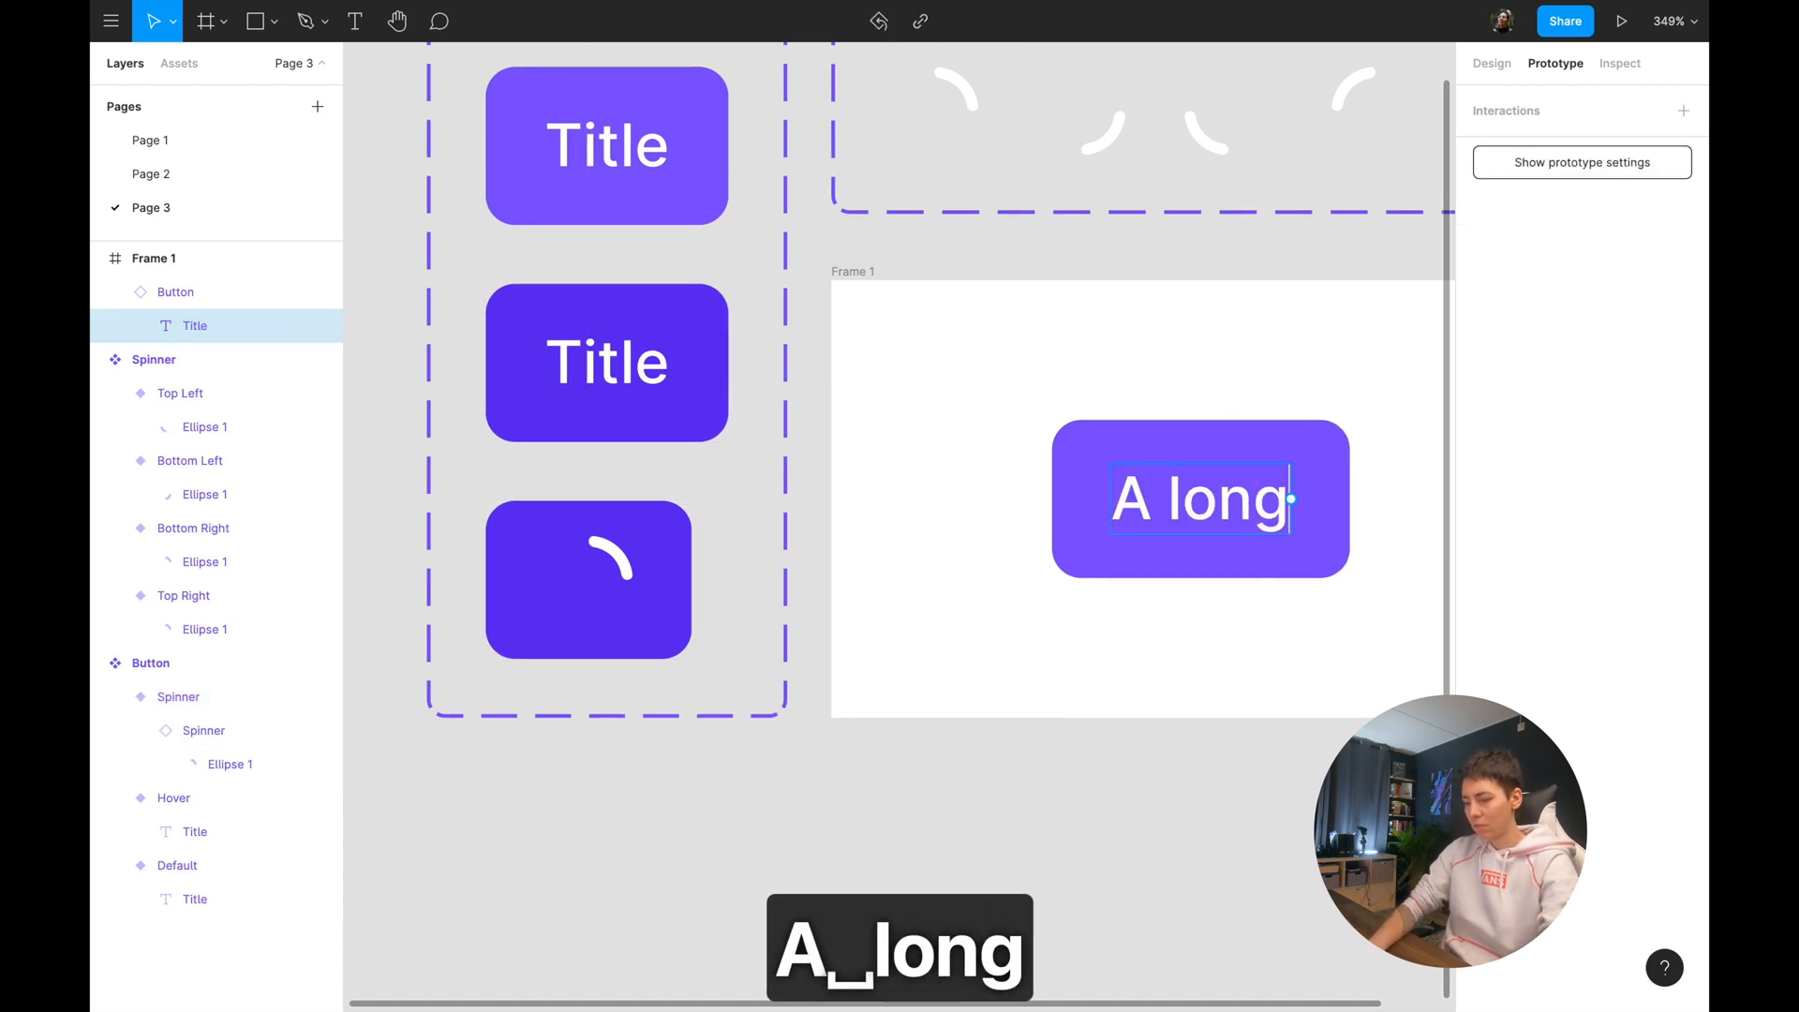
pyautogui.write('name')
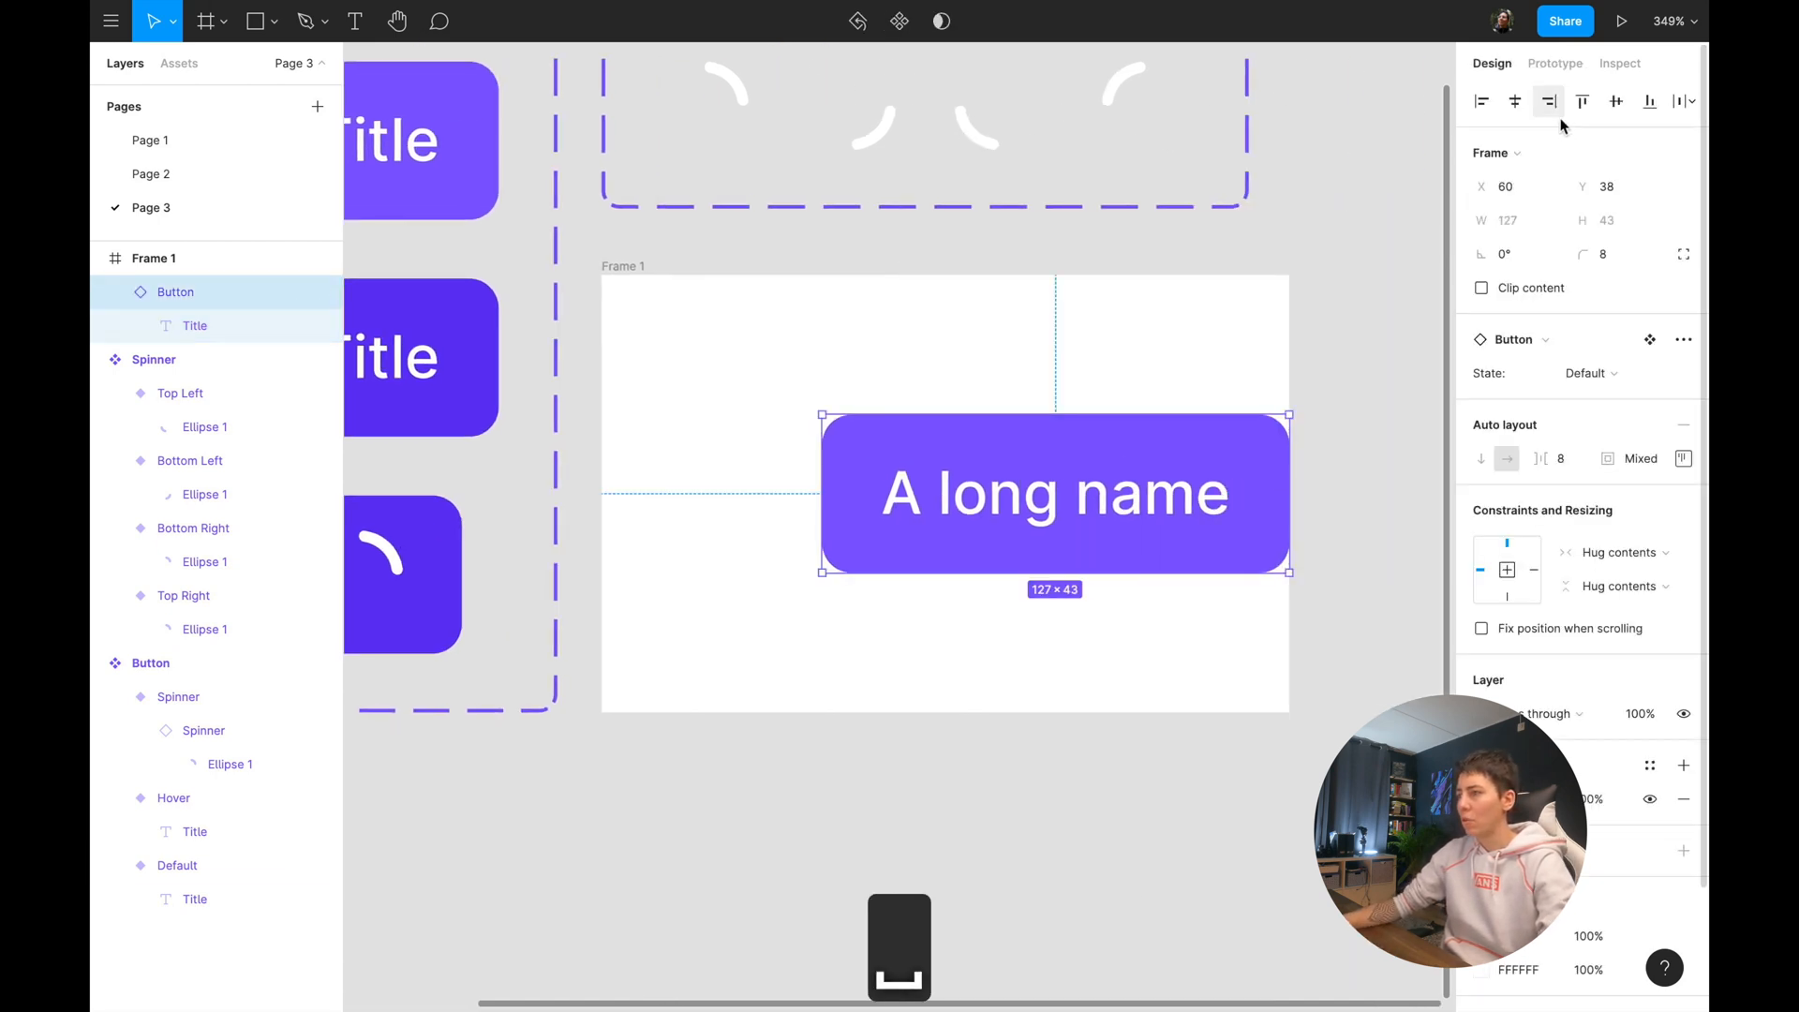
pyautogui.click(835, 750)
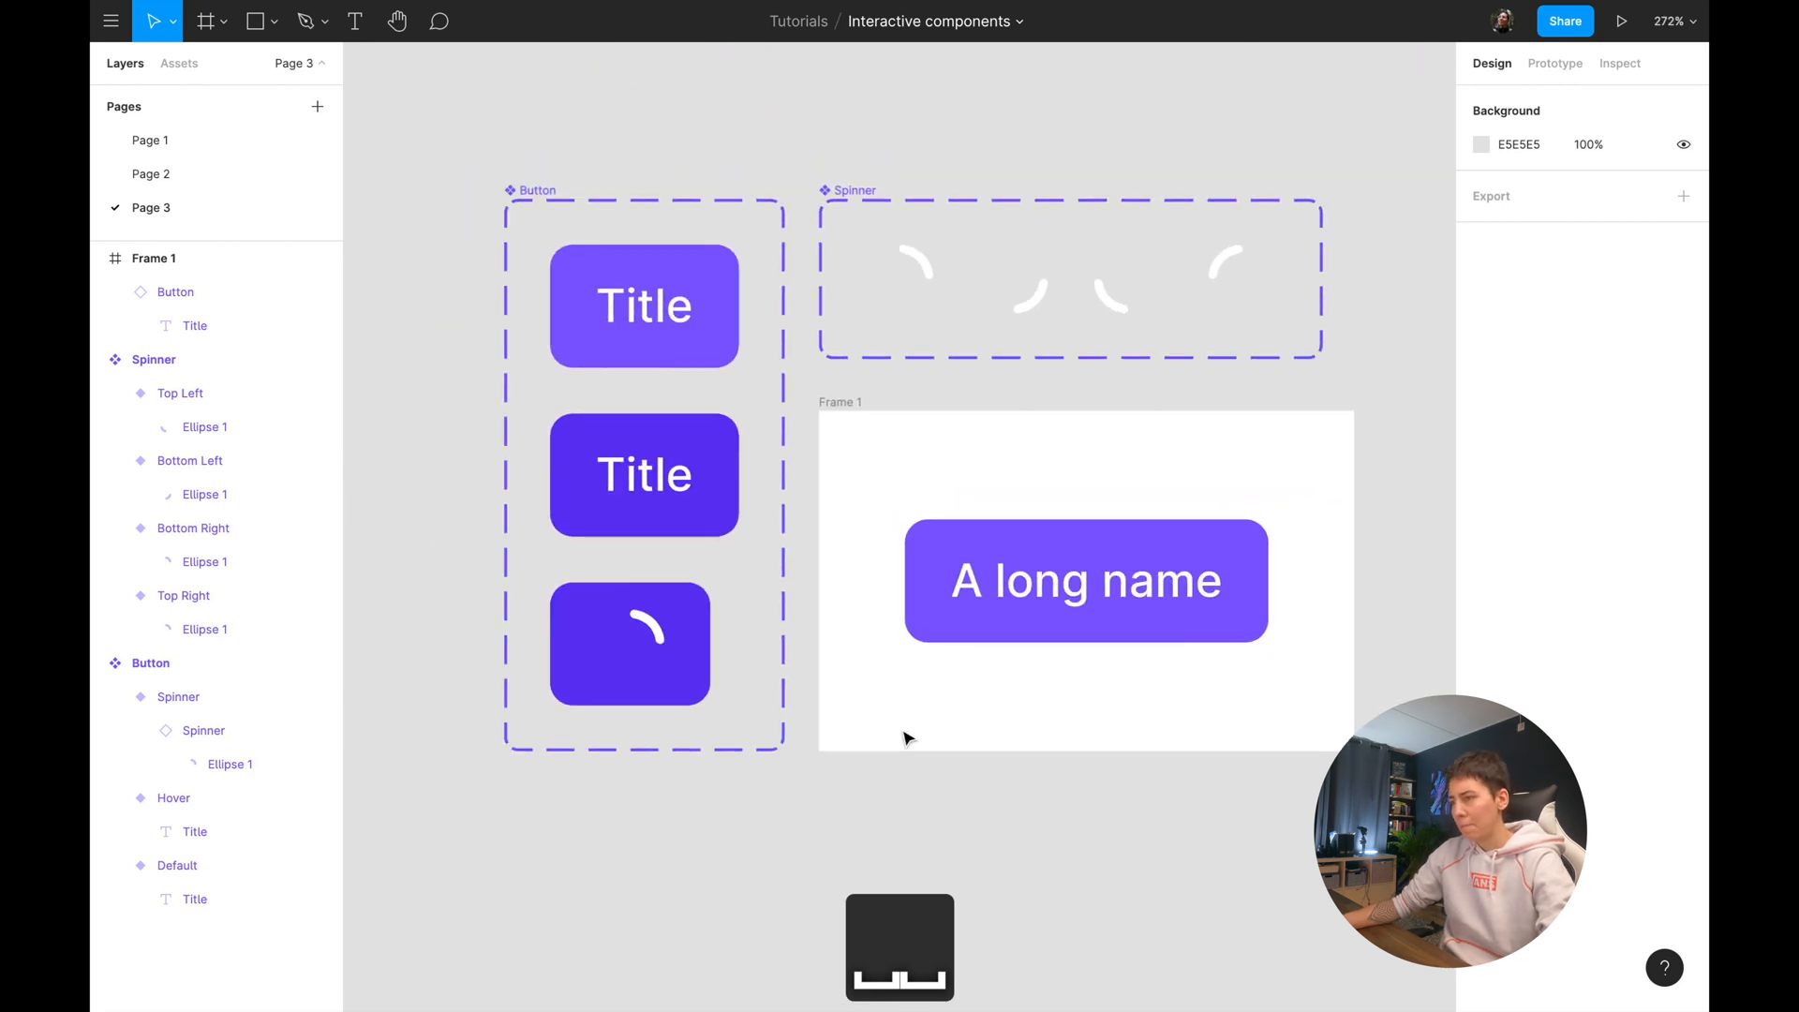
pyautogui.click(1621, 21)
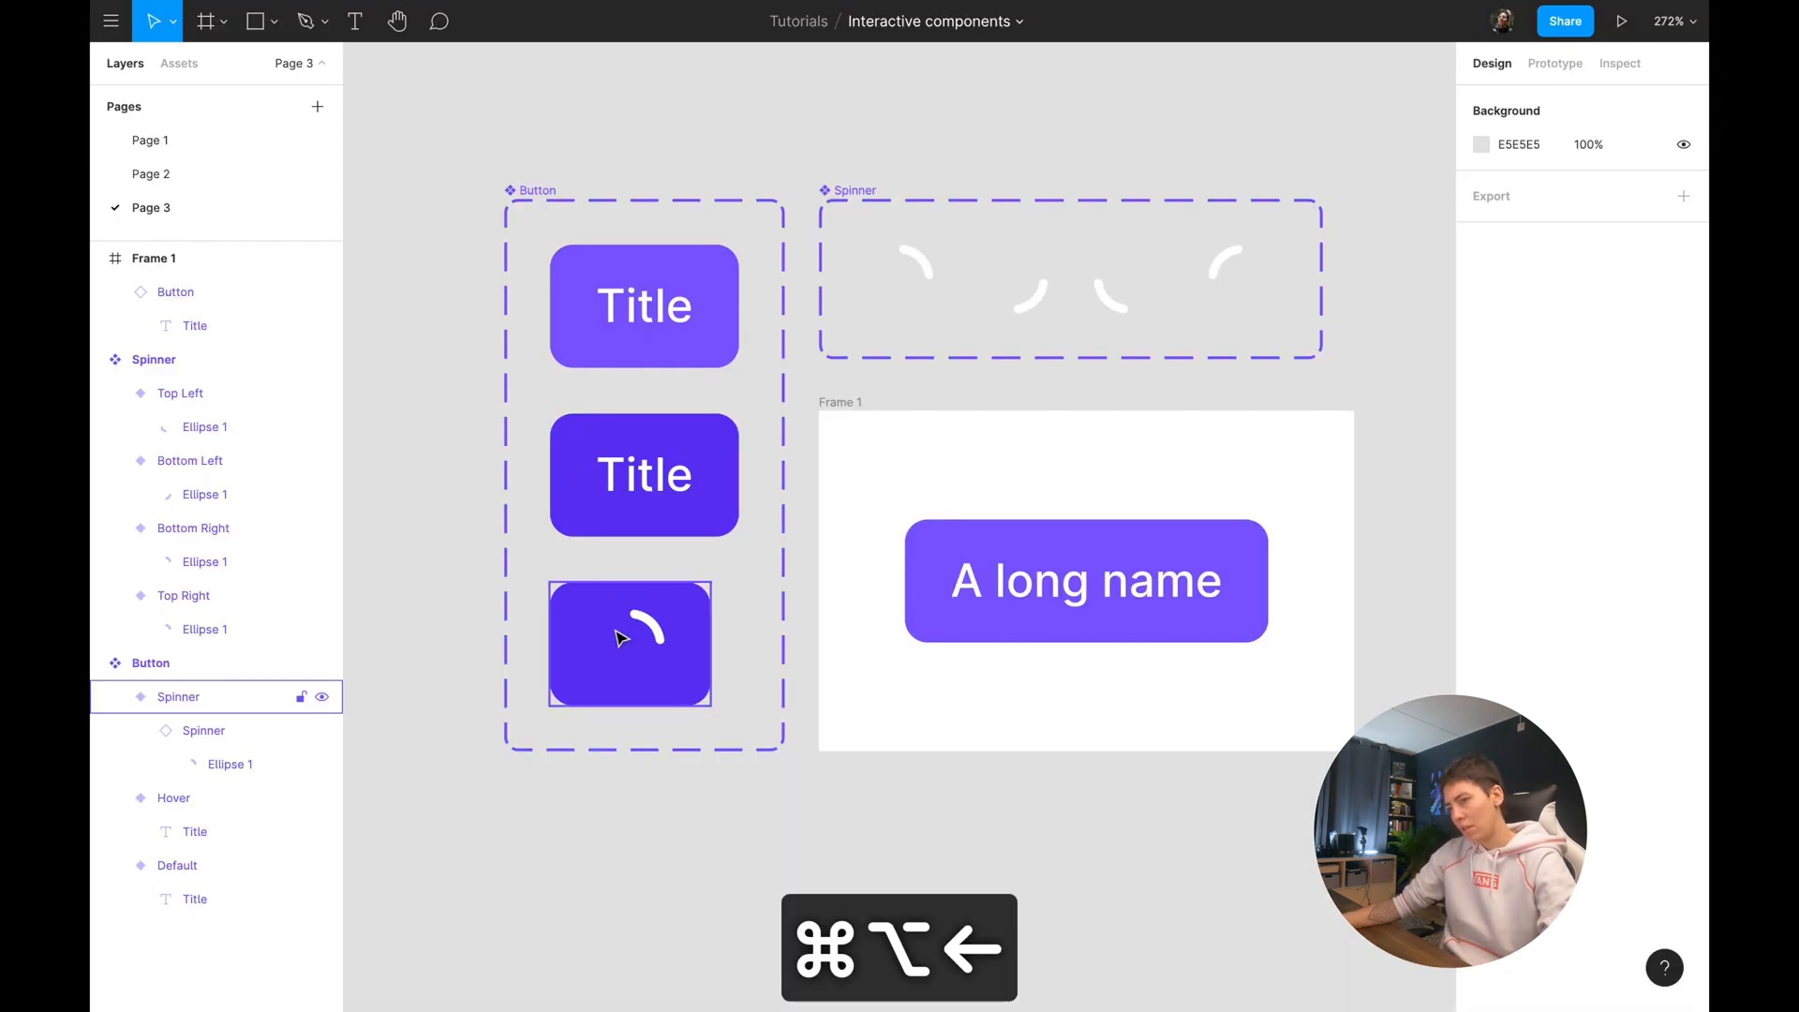
pyautogui.click(629, 642)
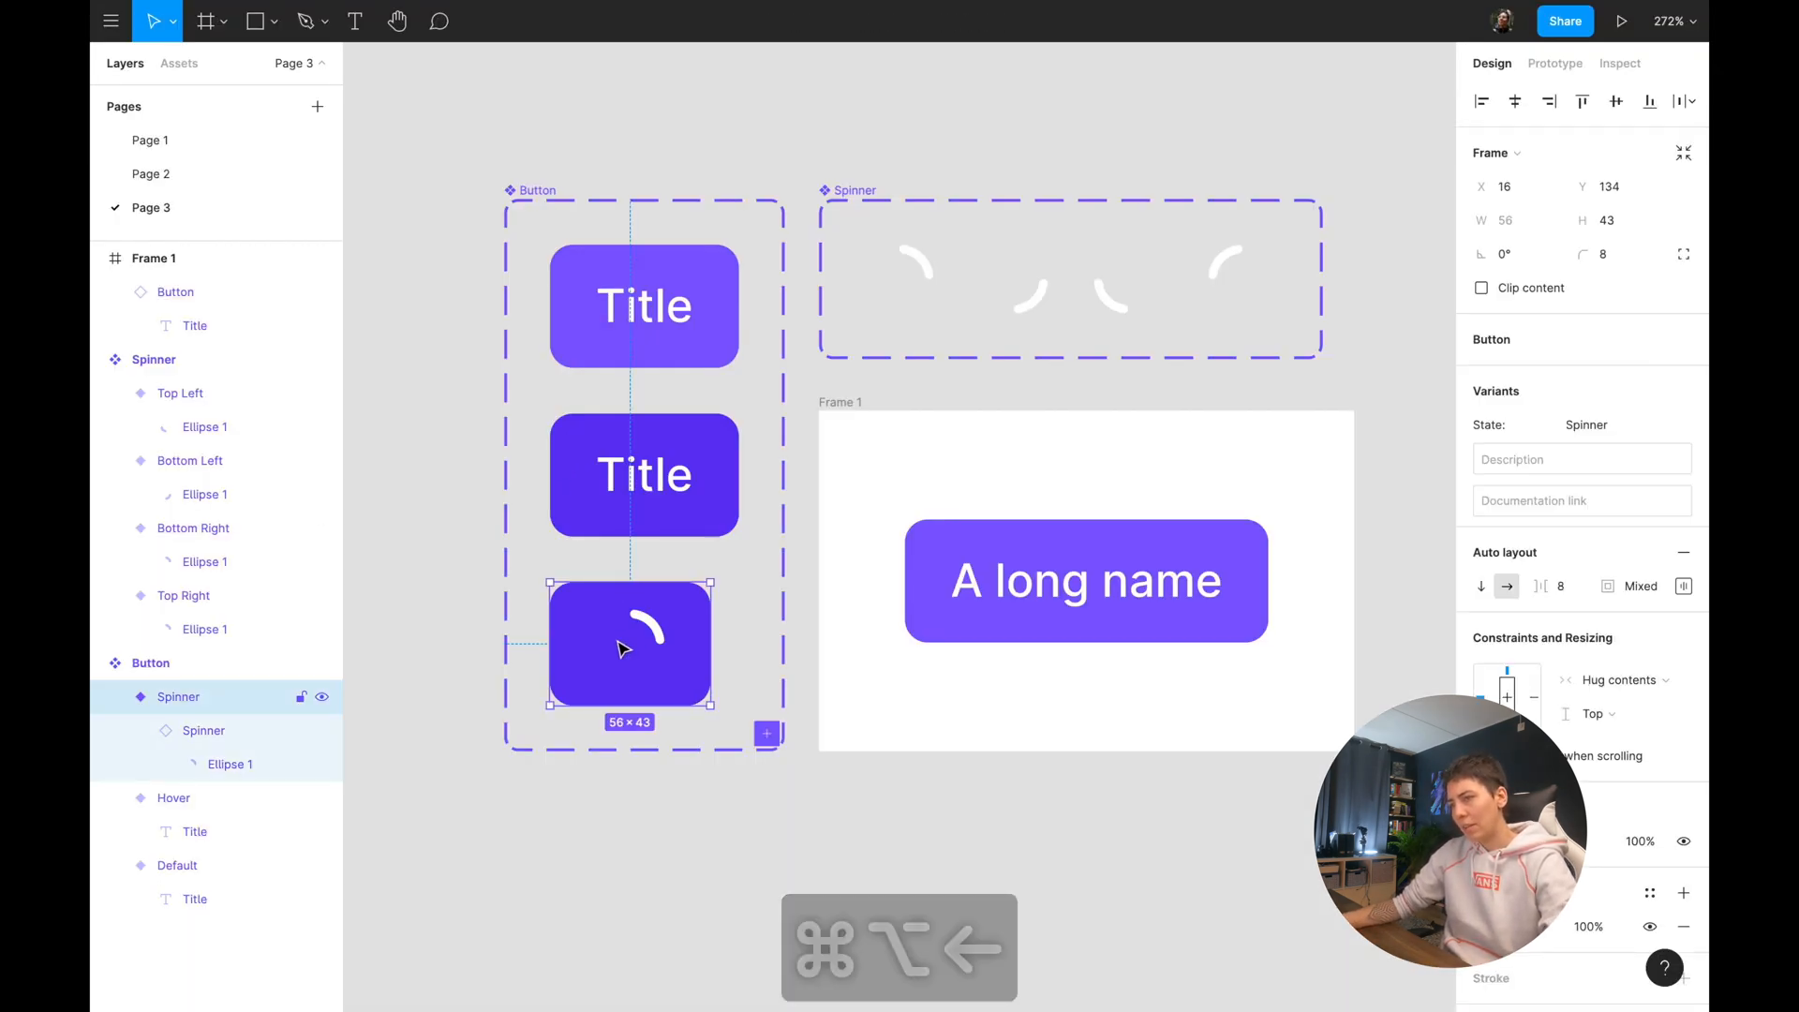
pyautogui.click(1085, 579)
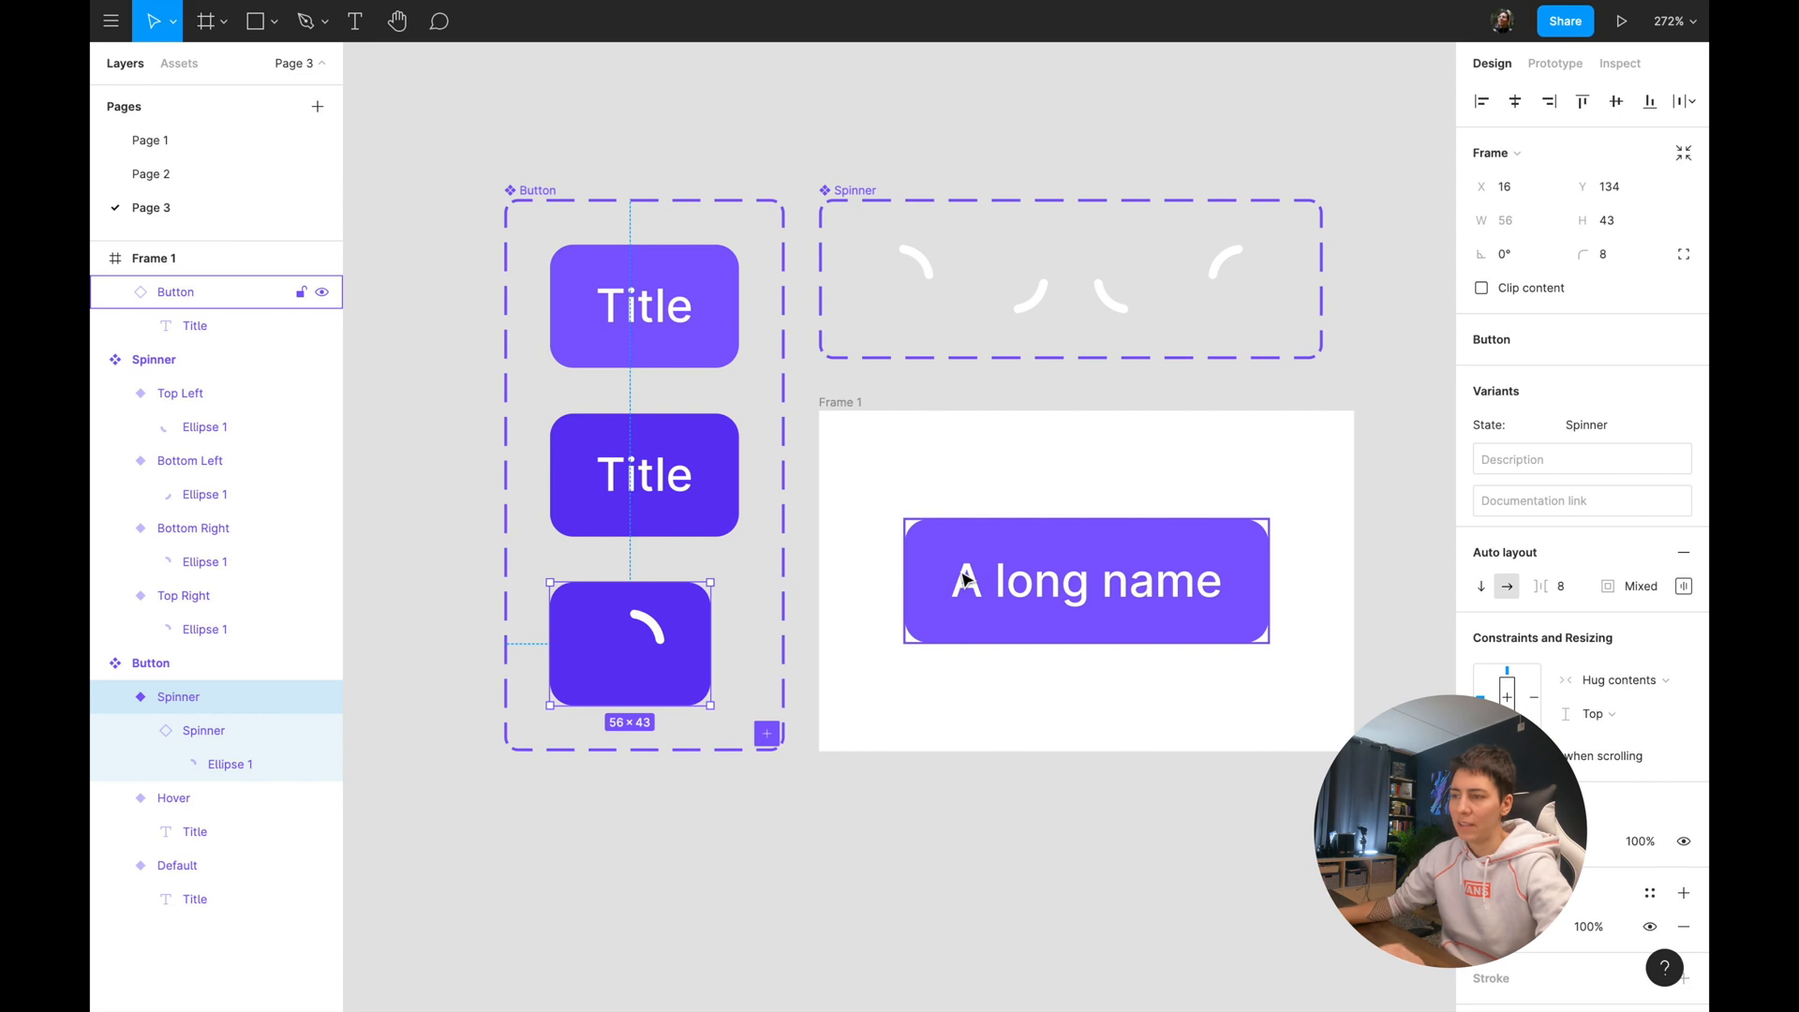
pyautogui.moveTo(939, 588)
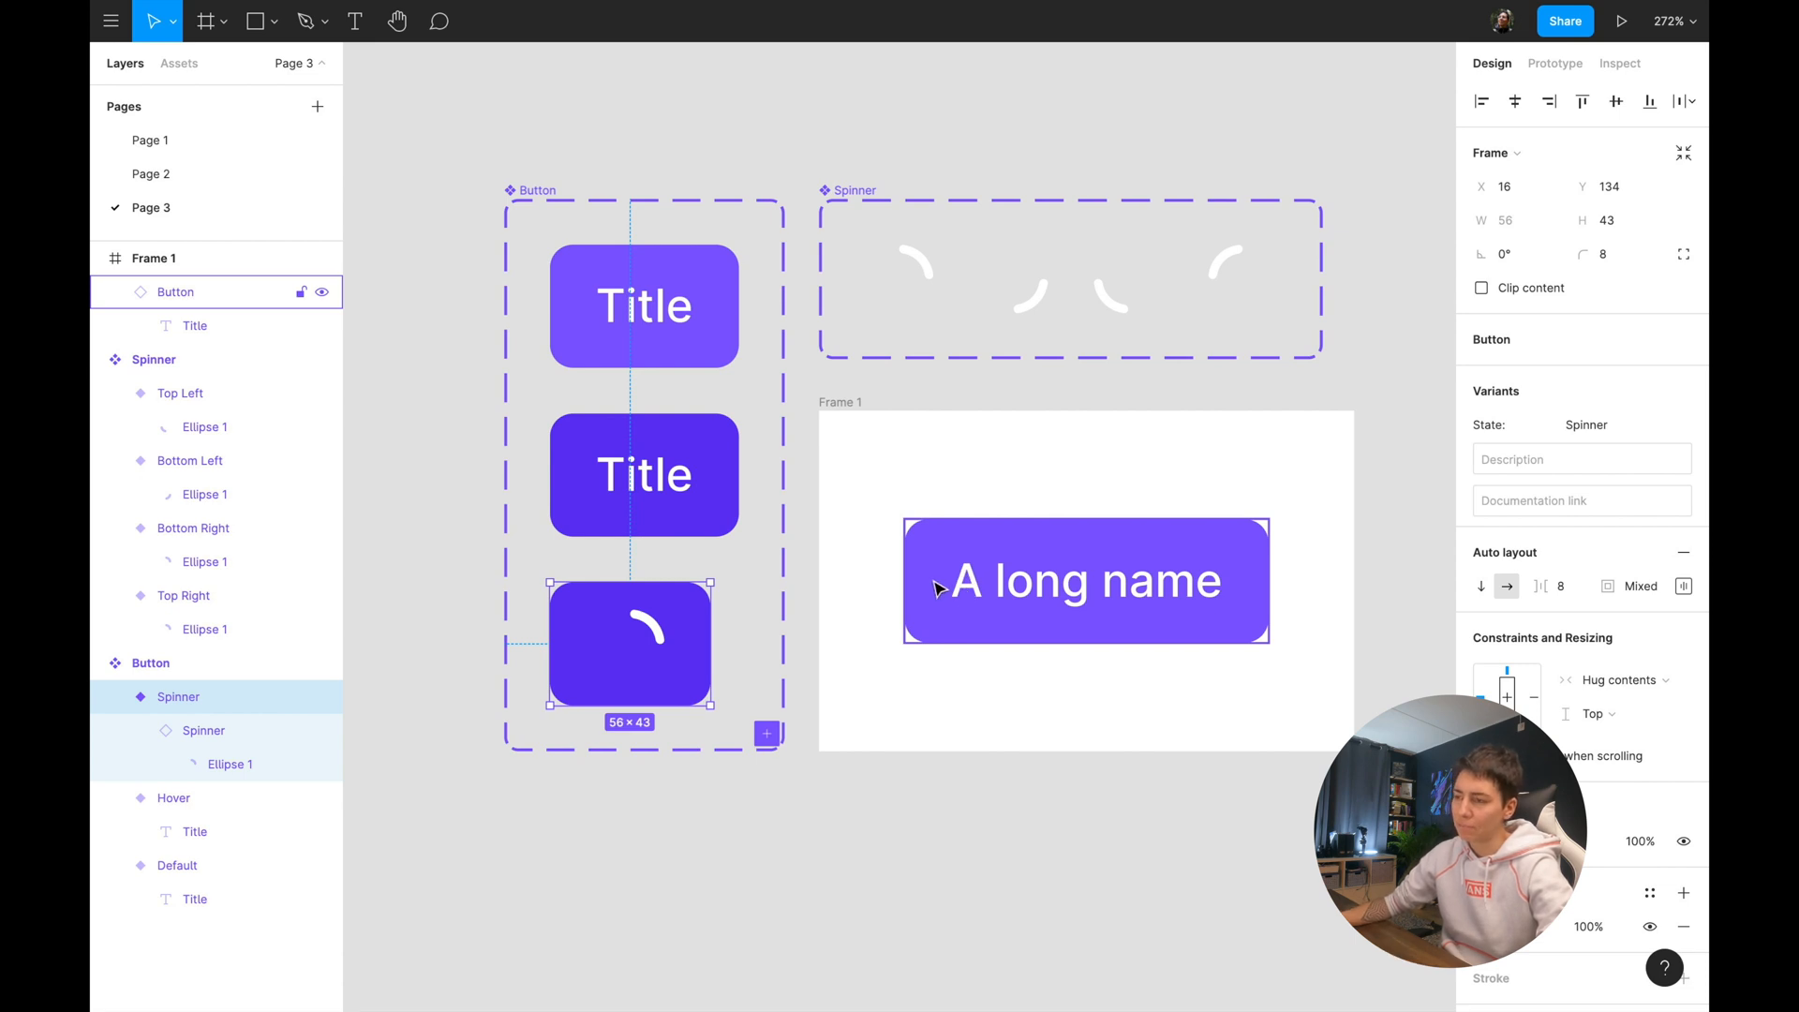
pyautogui.moveTo(860, 640)
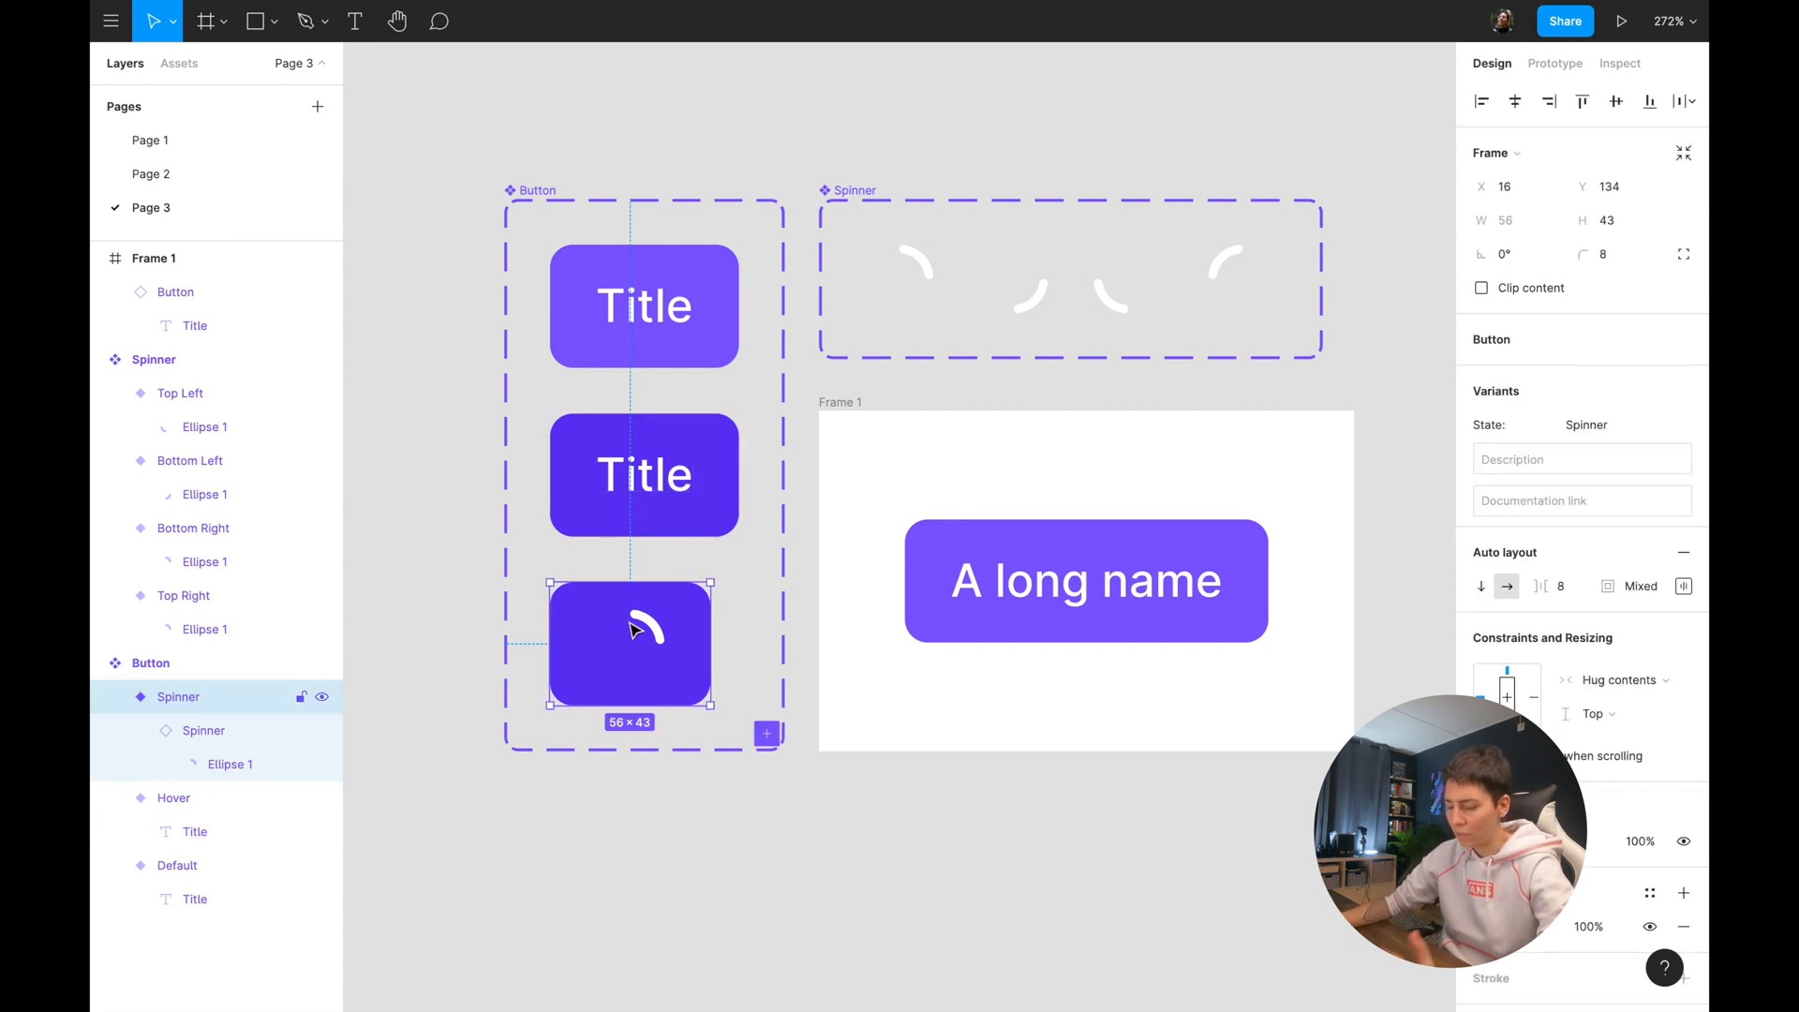
# Paste the Title text into the Spinner variant ahead of the spinner, spacing 16.
pyautogui.press('cmd+v')
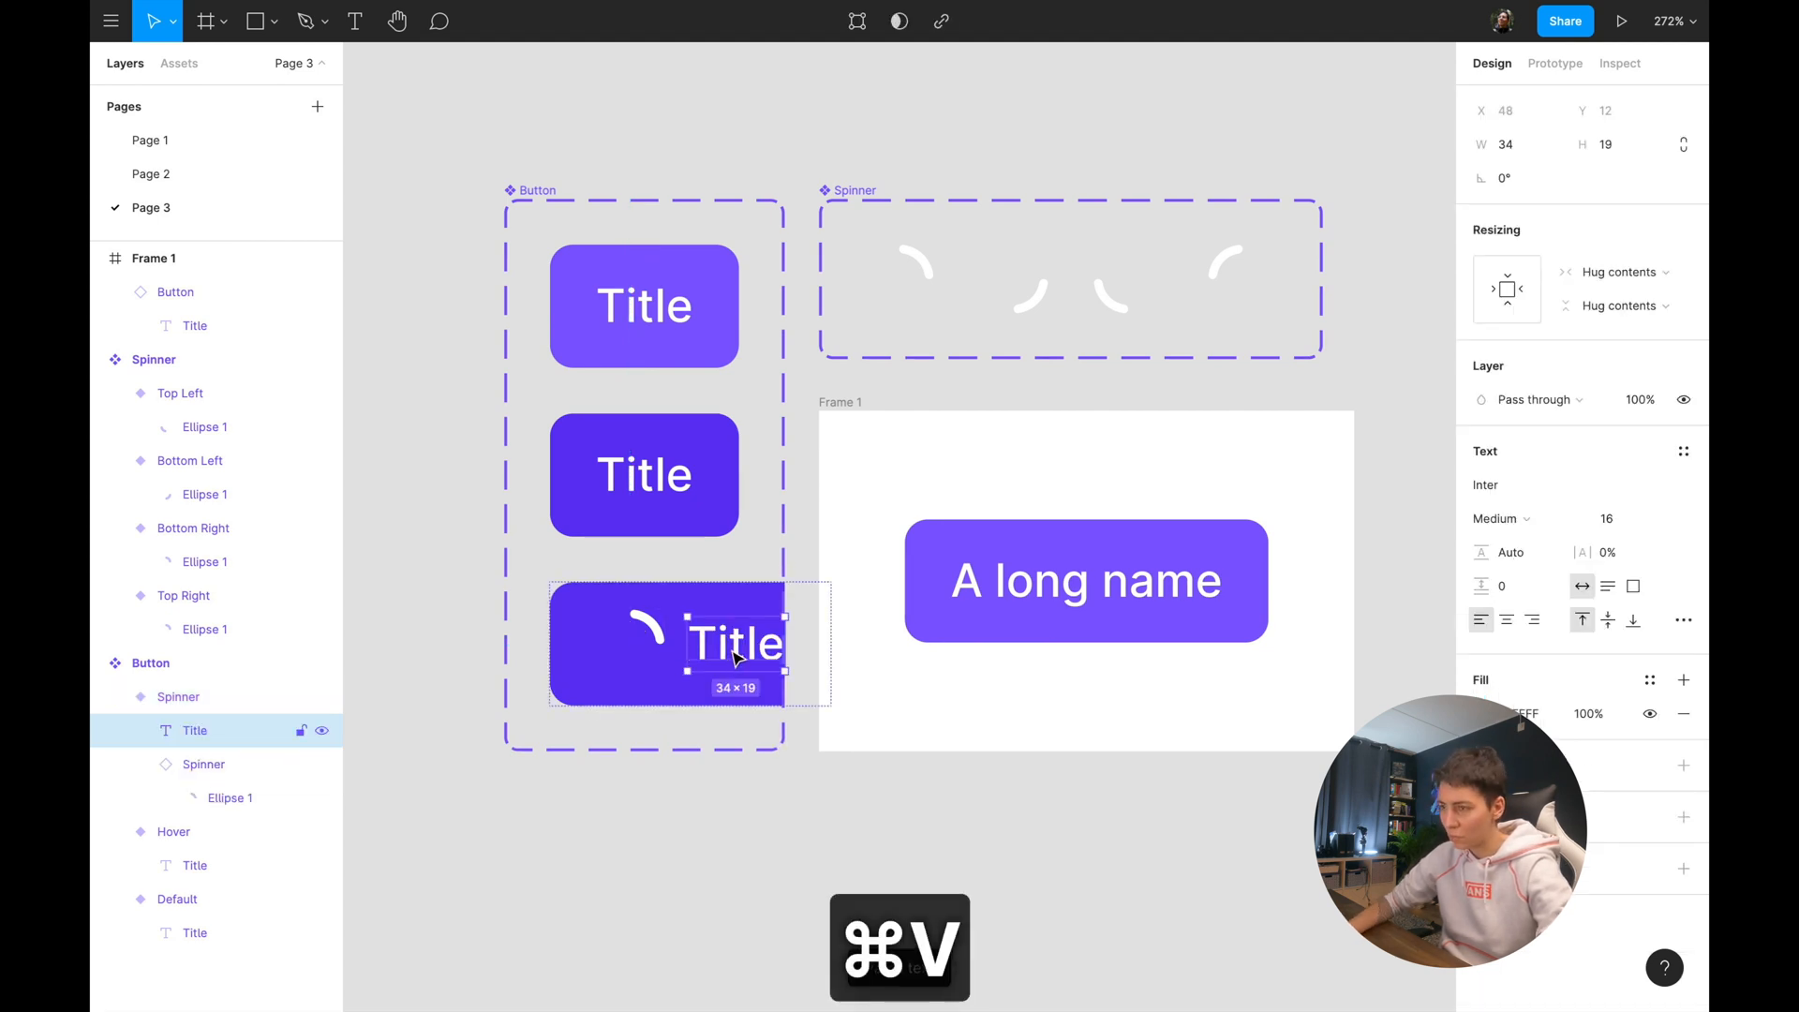
pyautogui.press('Left')
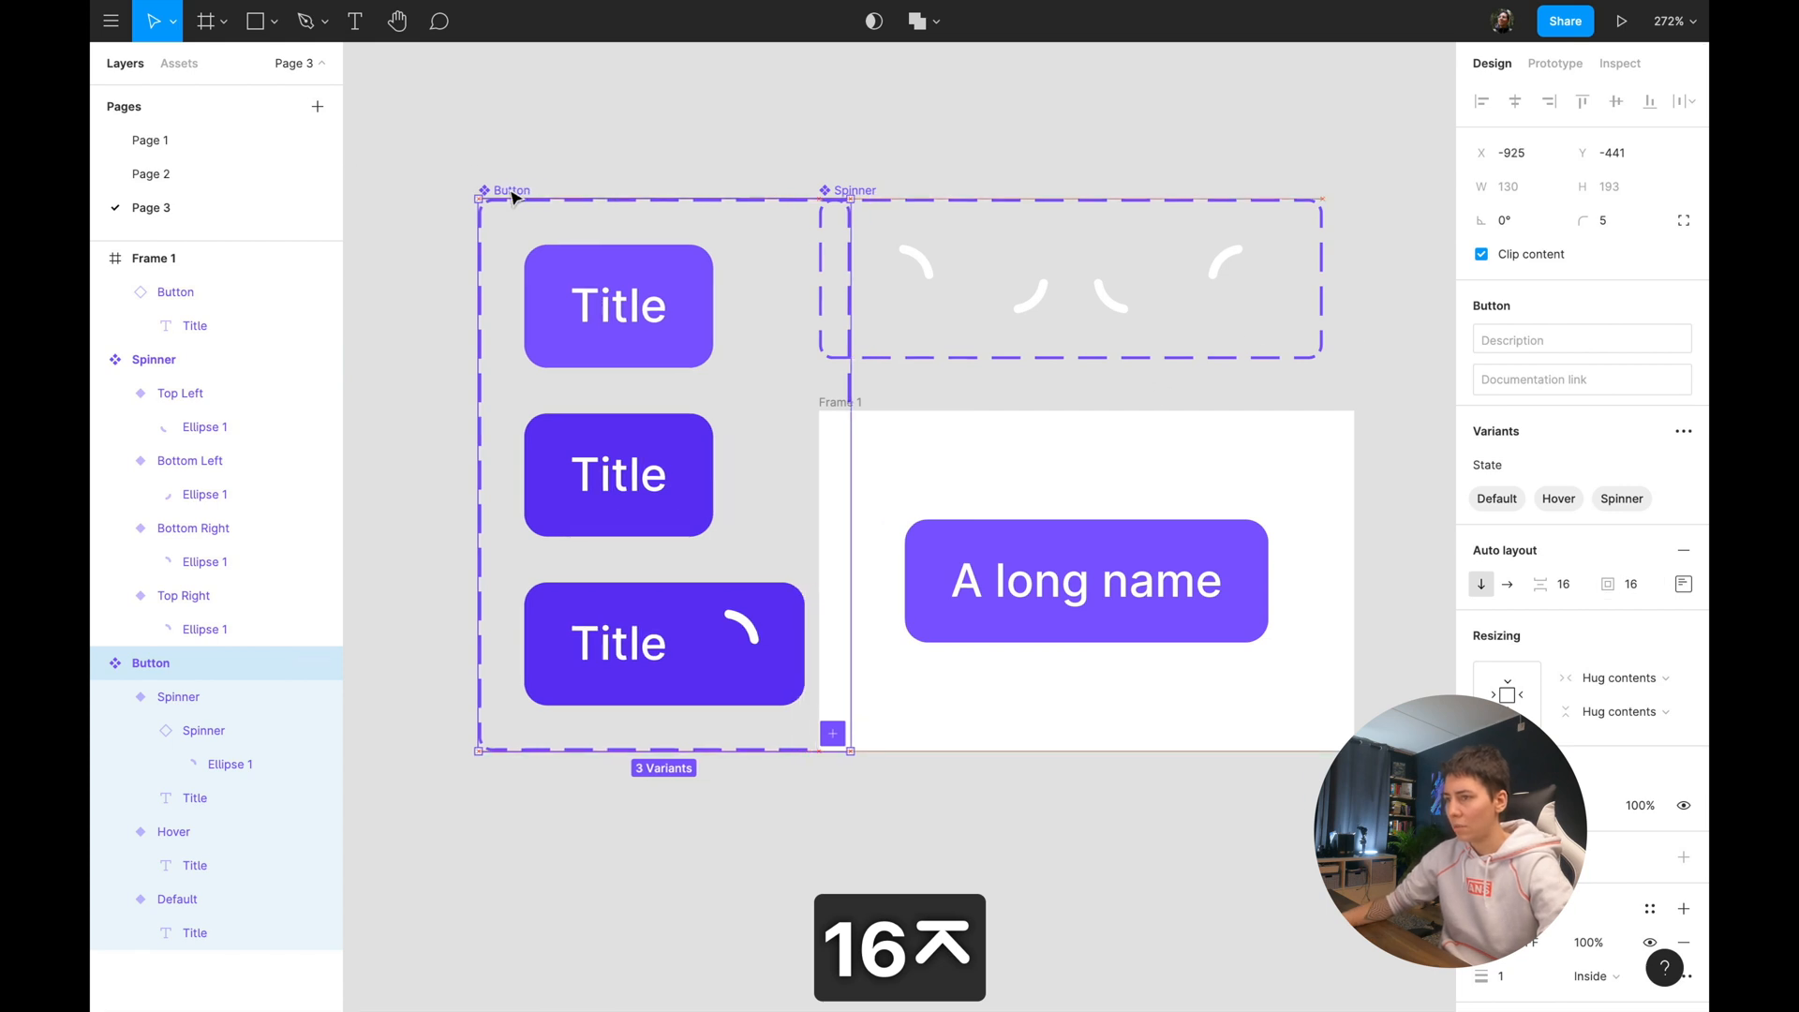
pyautogui.click(554, 94)
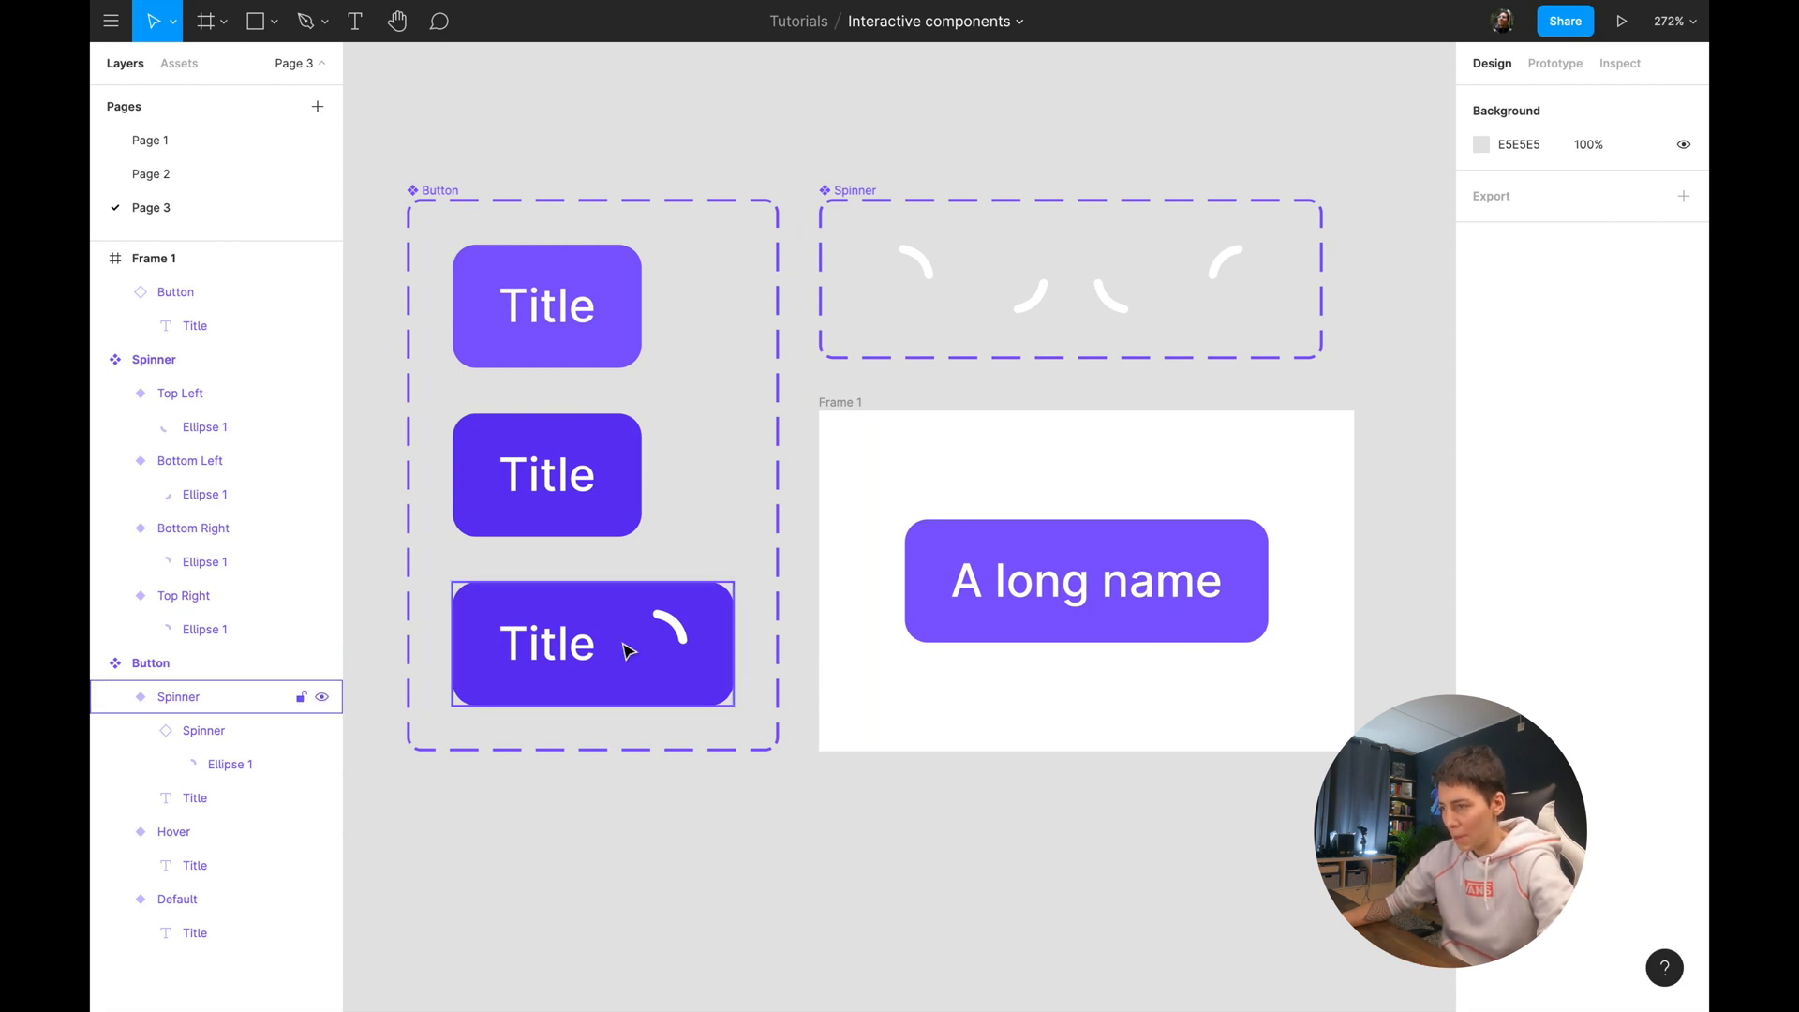
pyautogui.click(1624, 21)
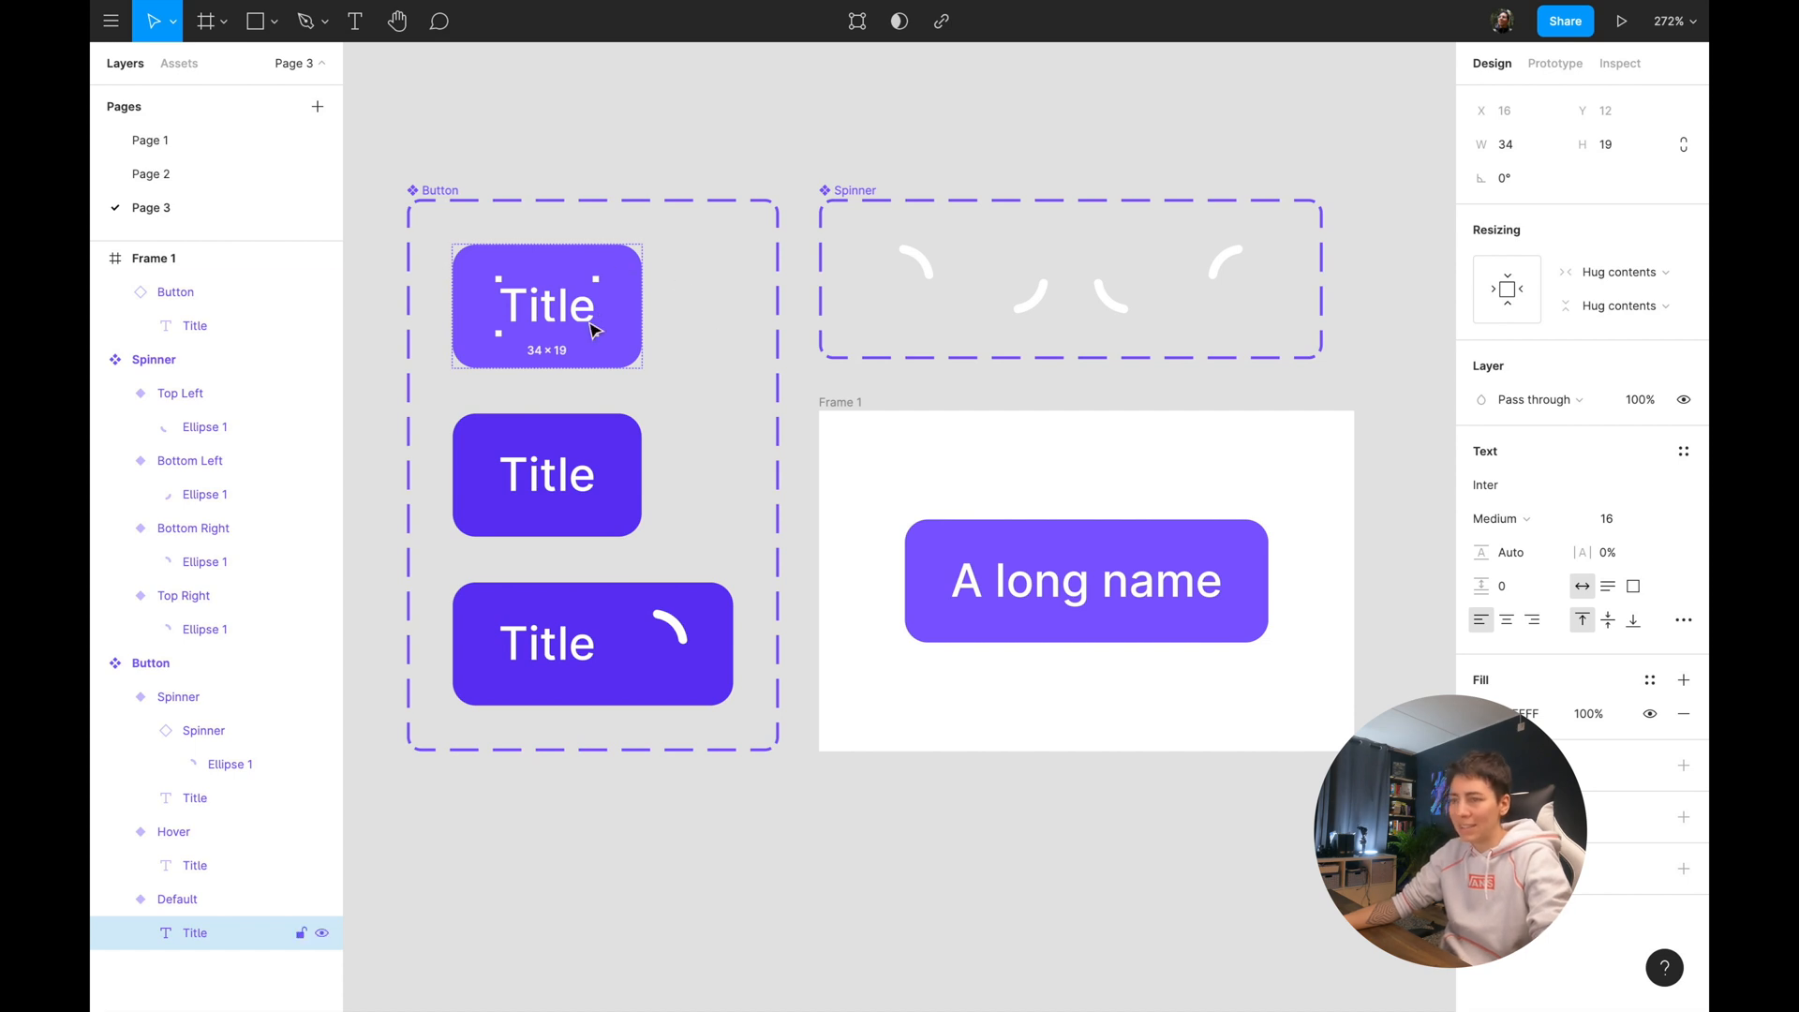
pyautogui.click(1085, 581)
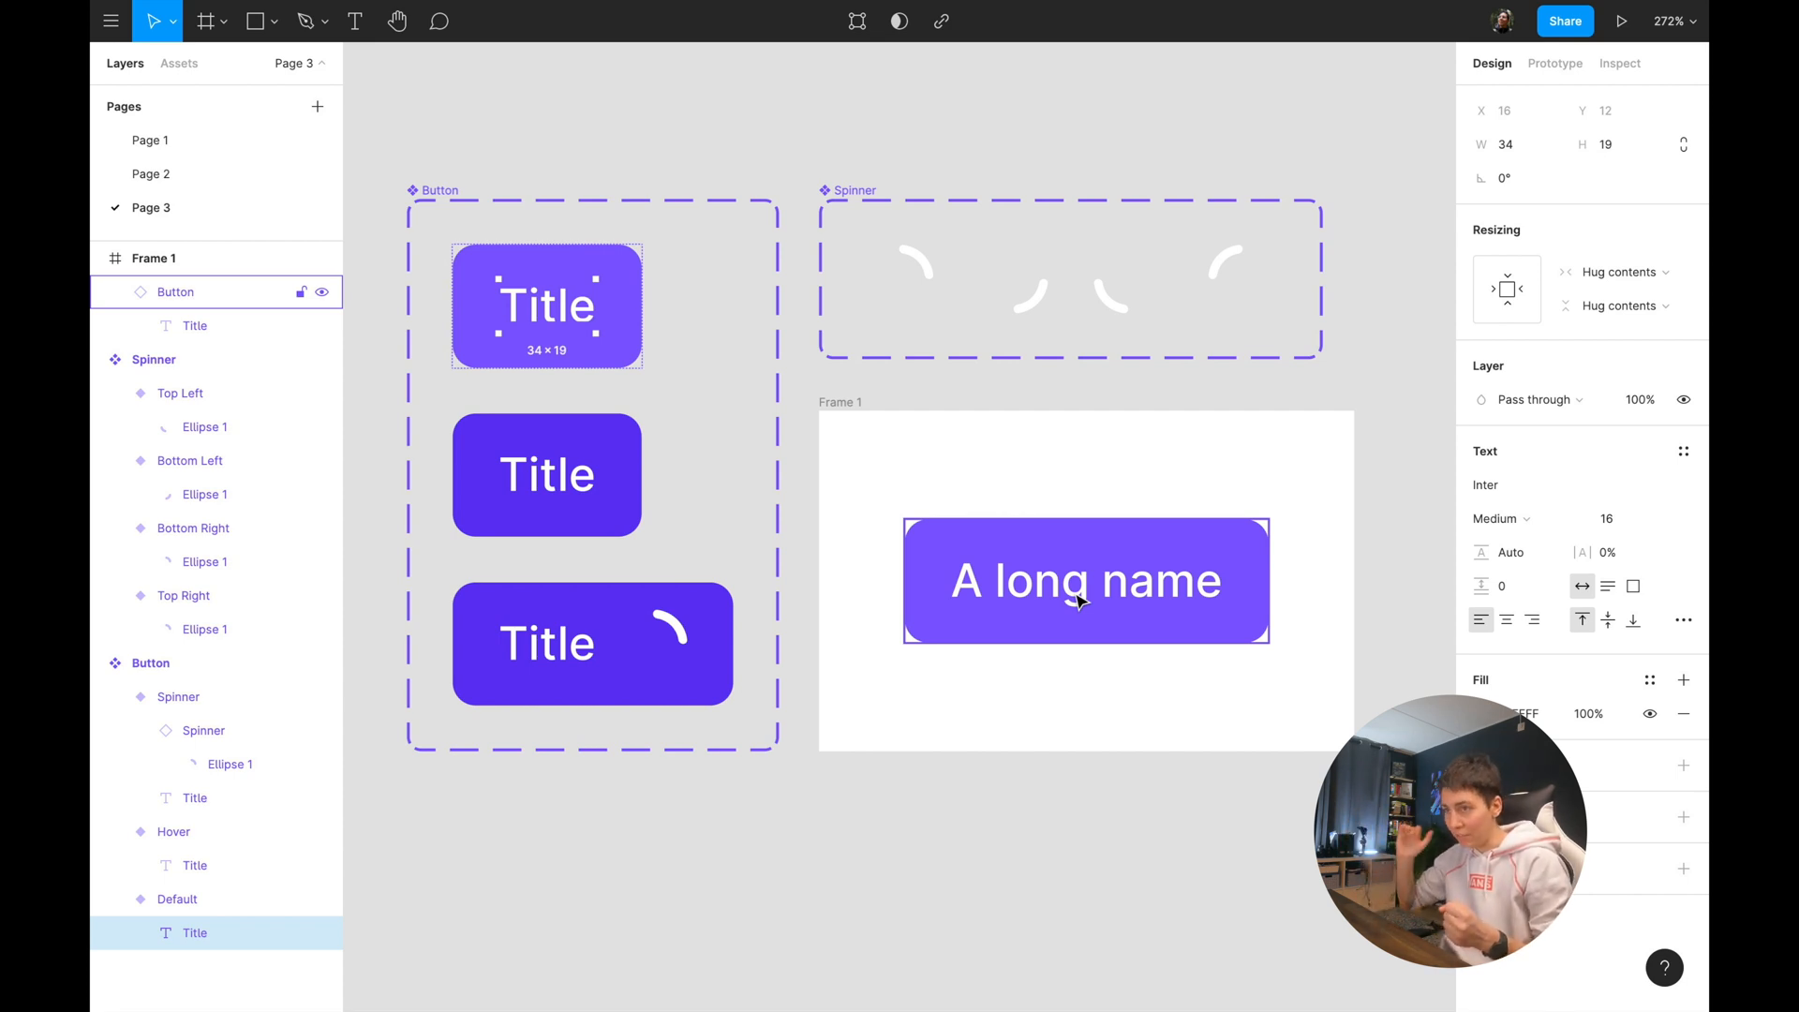
pyautogui.moveTo(1016, 540)
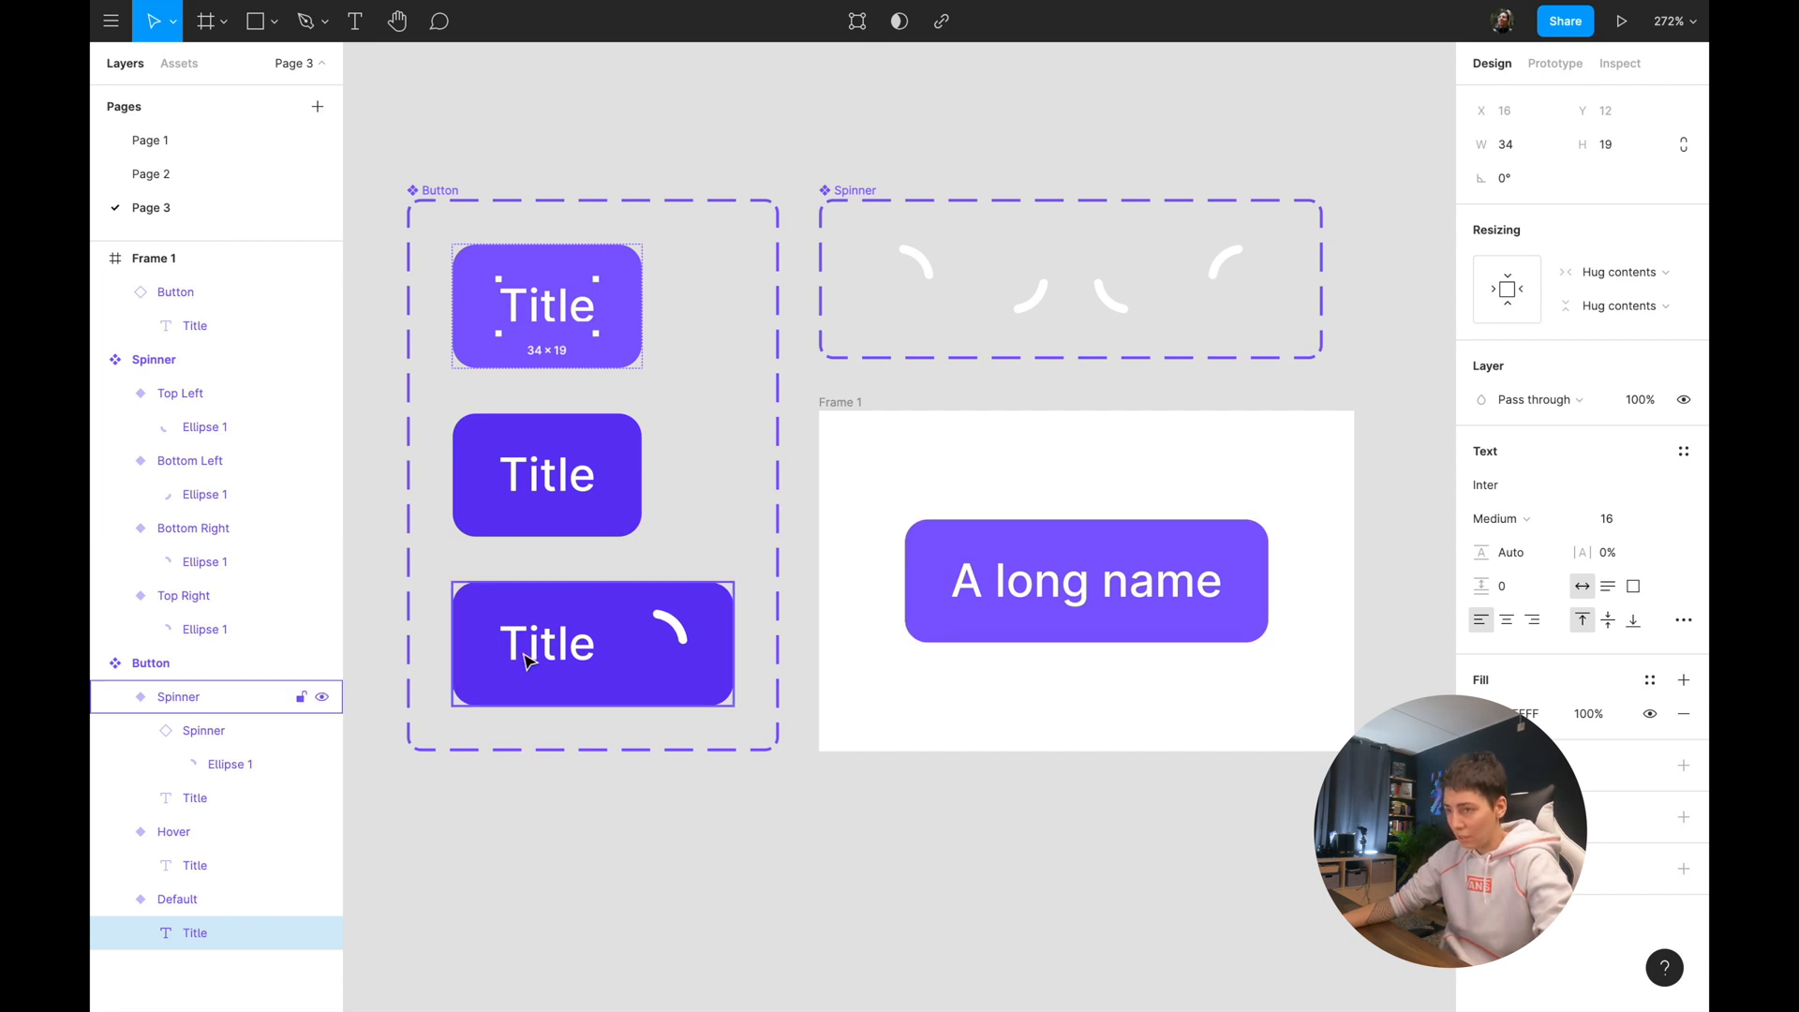
pyautogui.moveTo(686, 643)
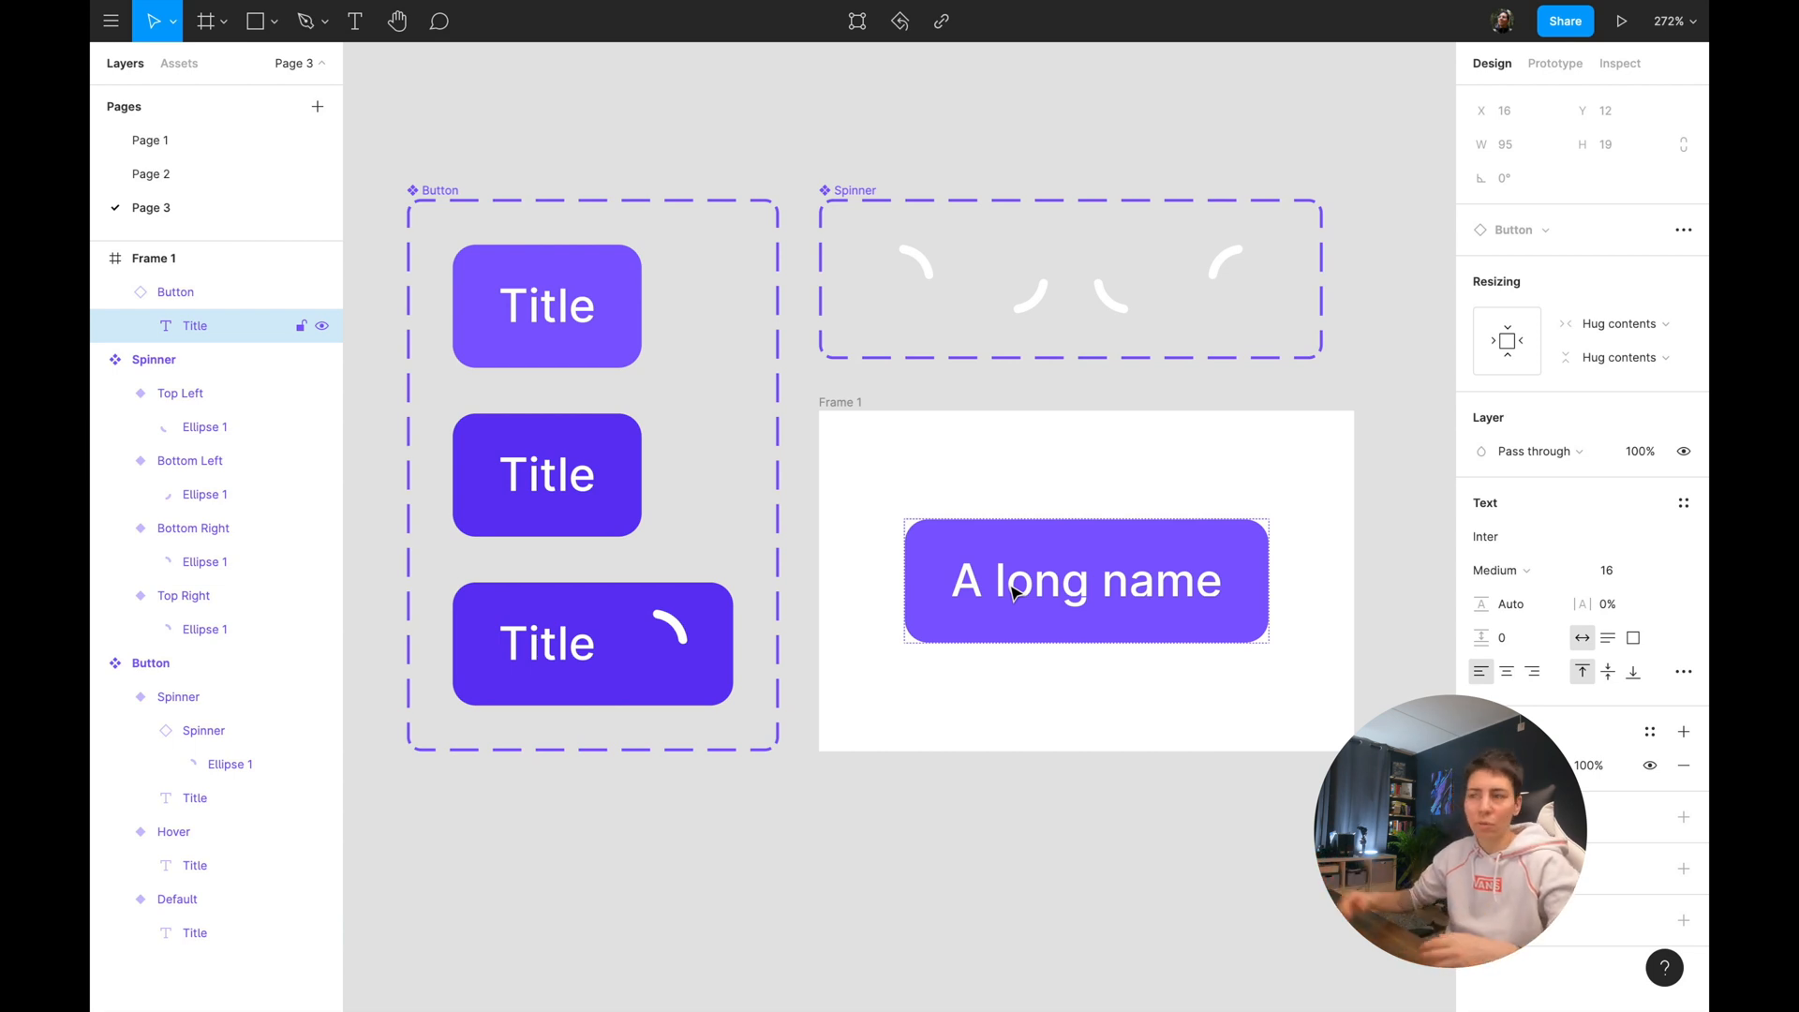
pyautogui.moveTo(823, 629)
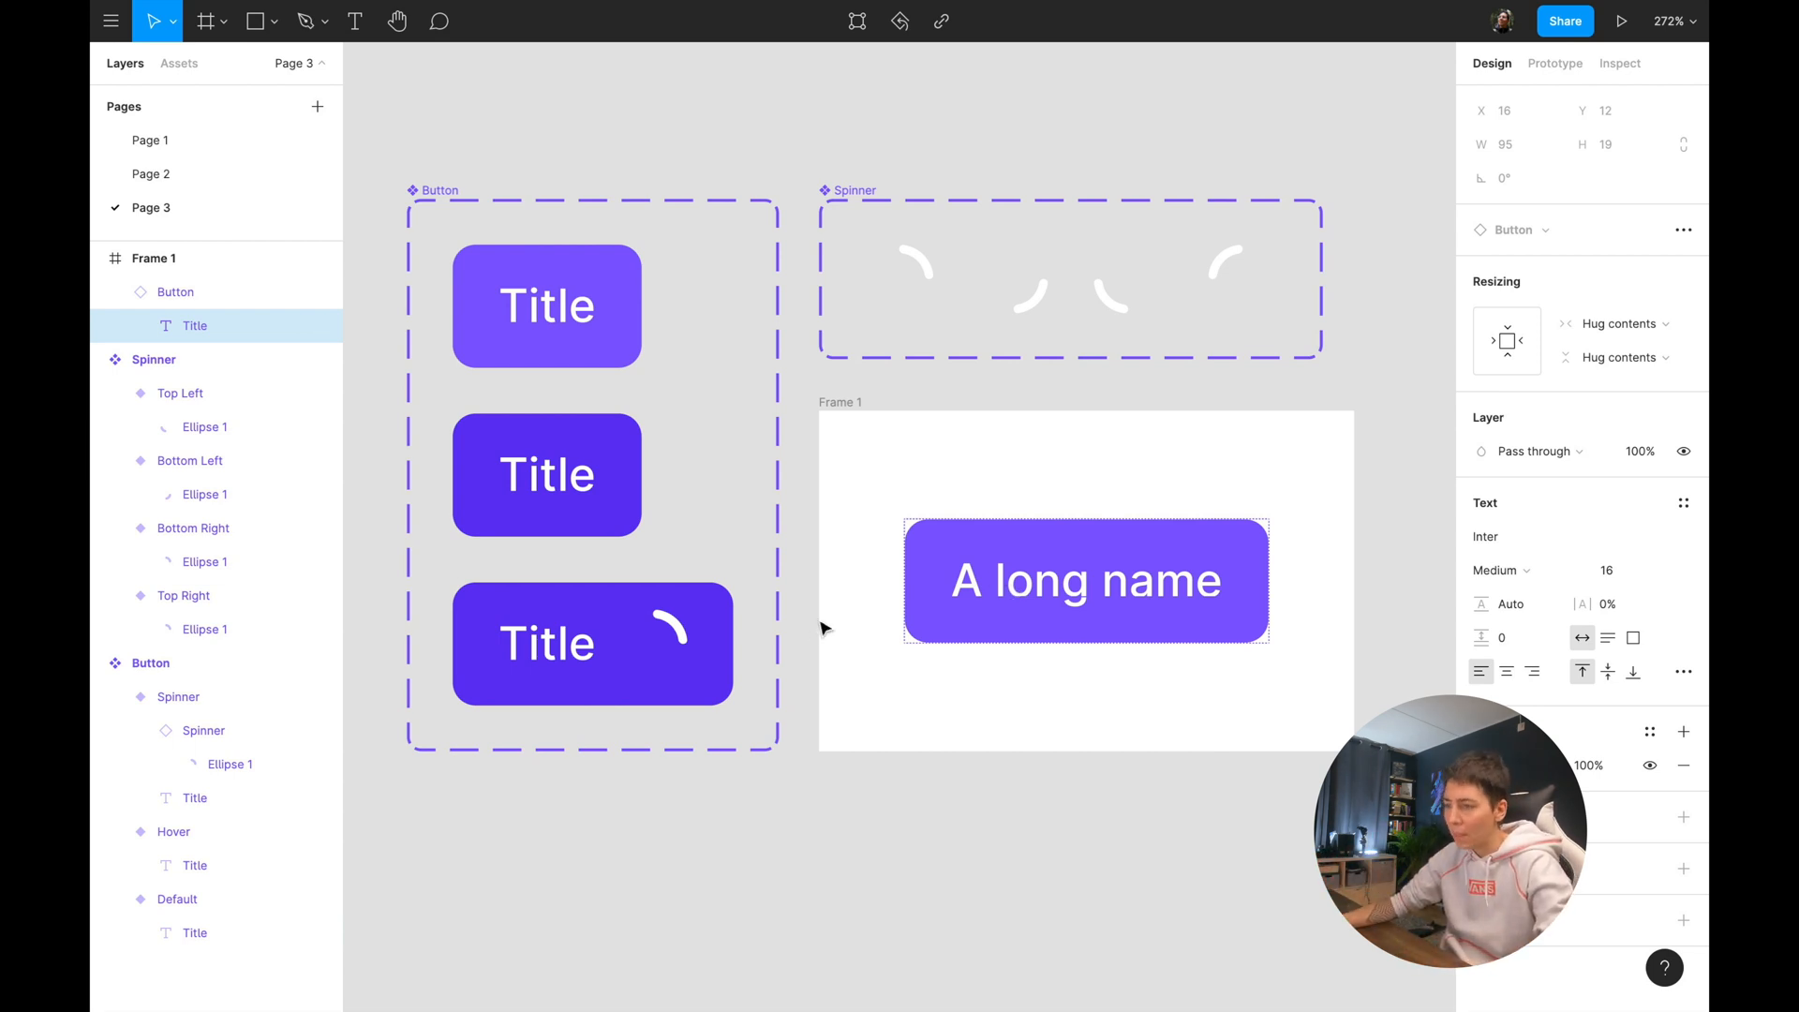
# Group the spinner and Title text into Group 1 inside the Spinner variant.
pyautogui.scroll(3)
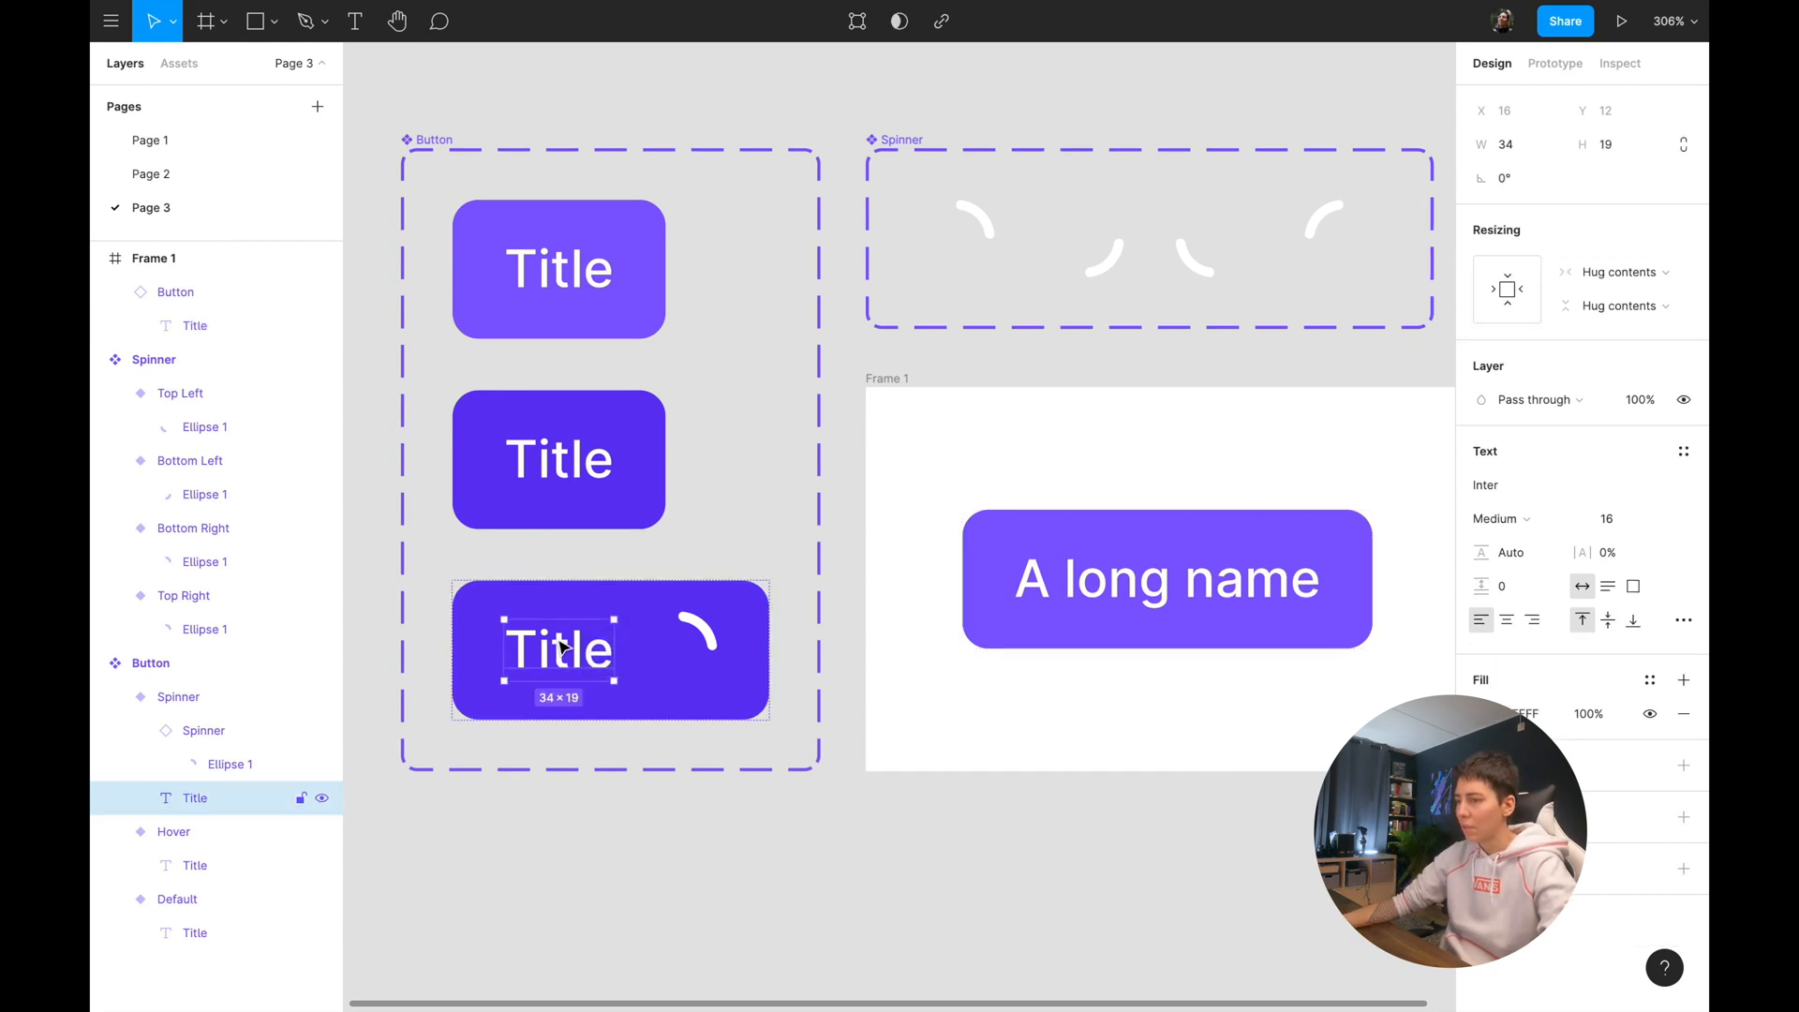
pyautogui.press('ctrl+c')
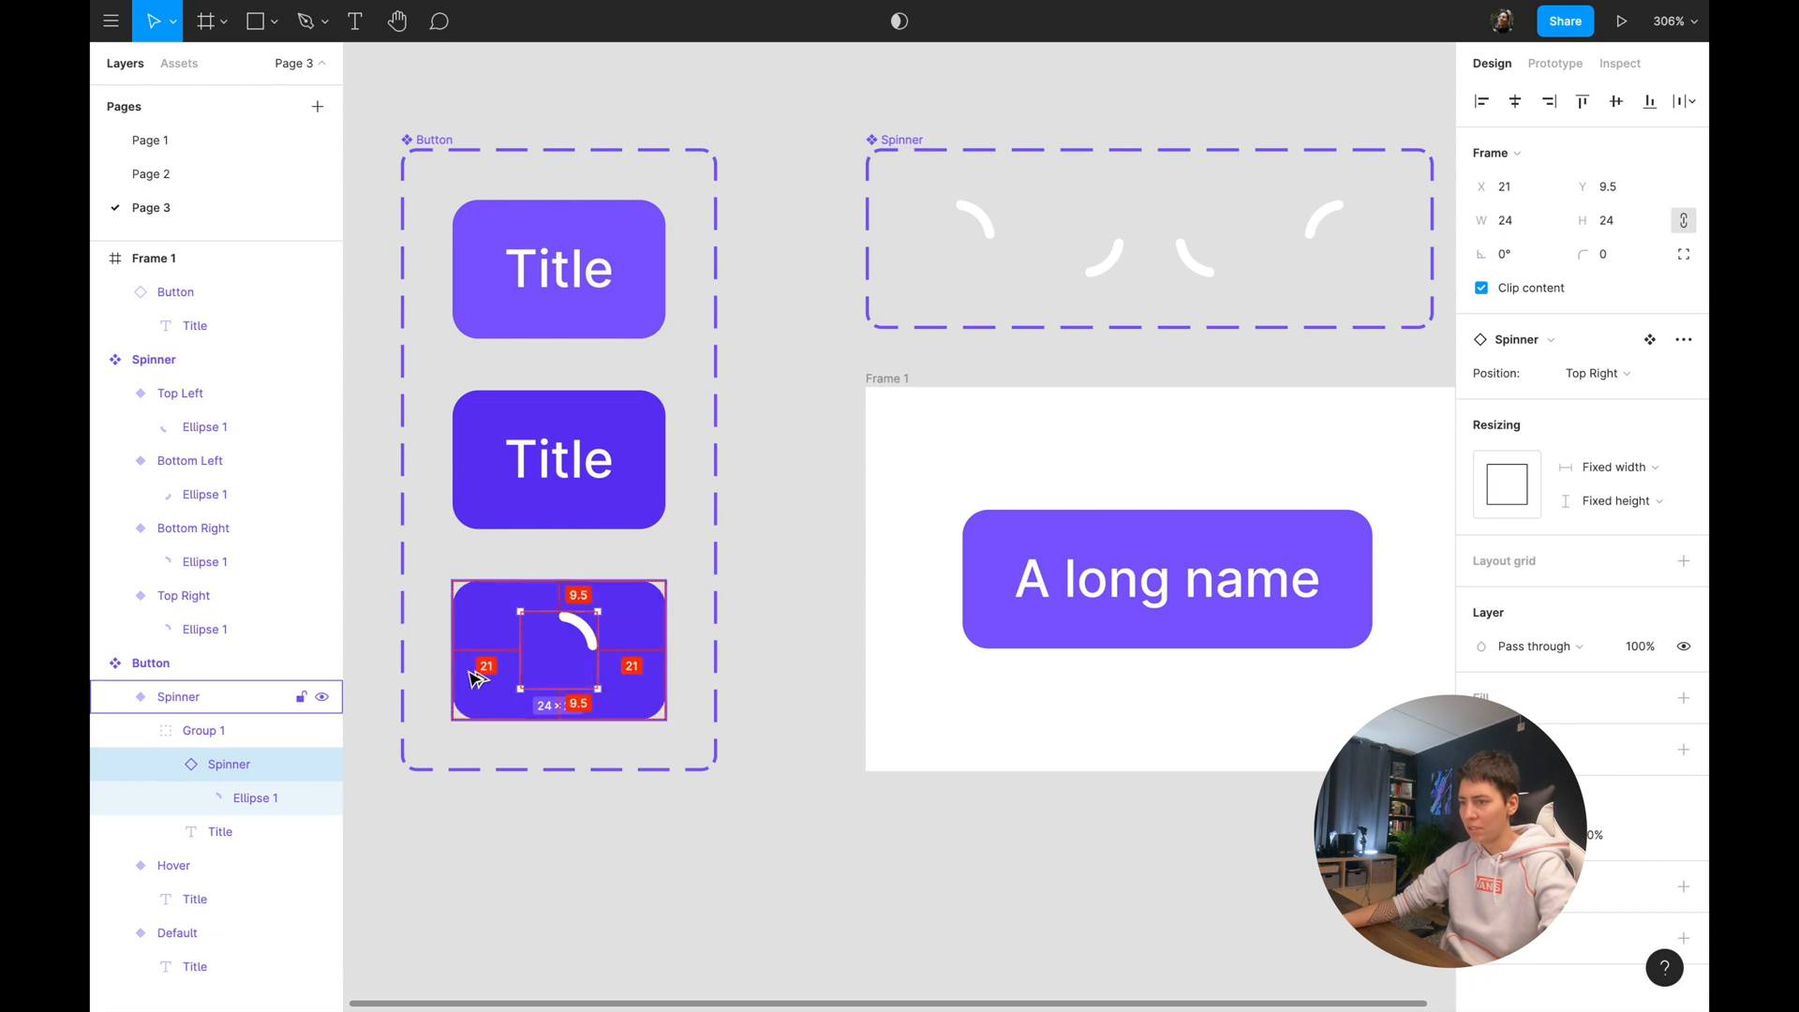
pyautogui.click(219, 831)
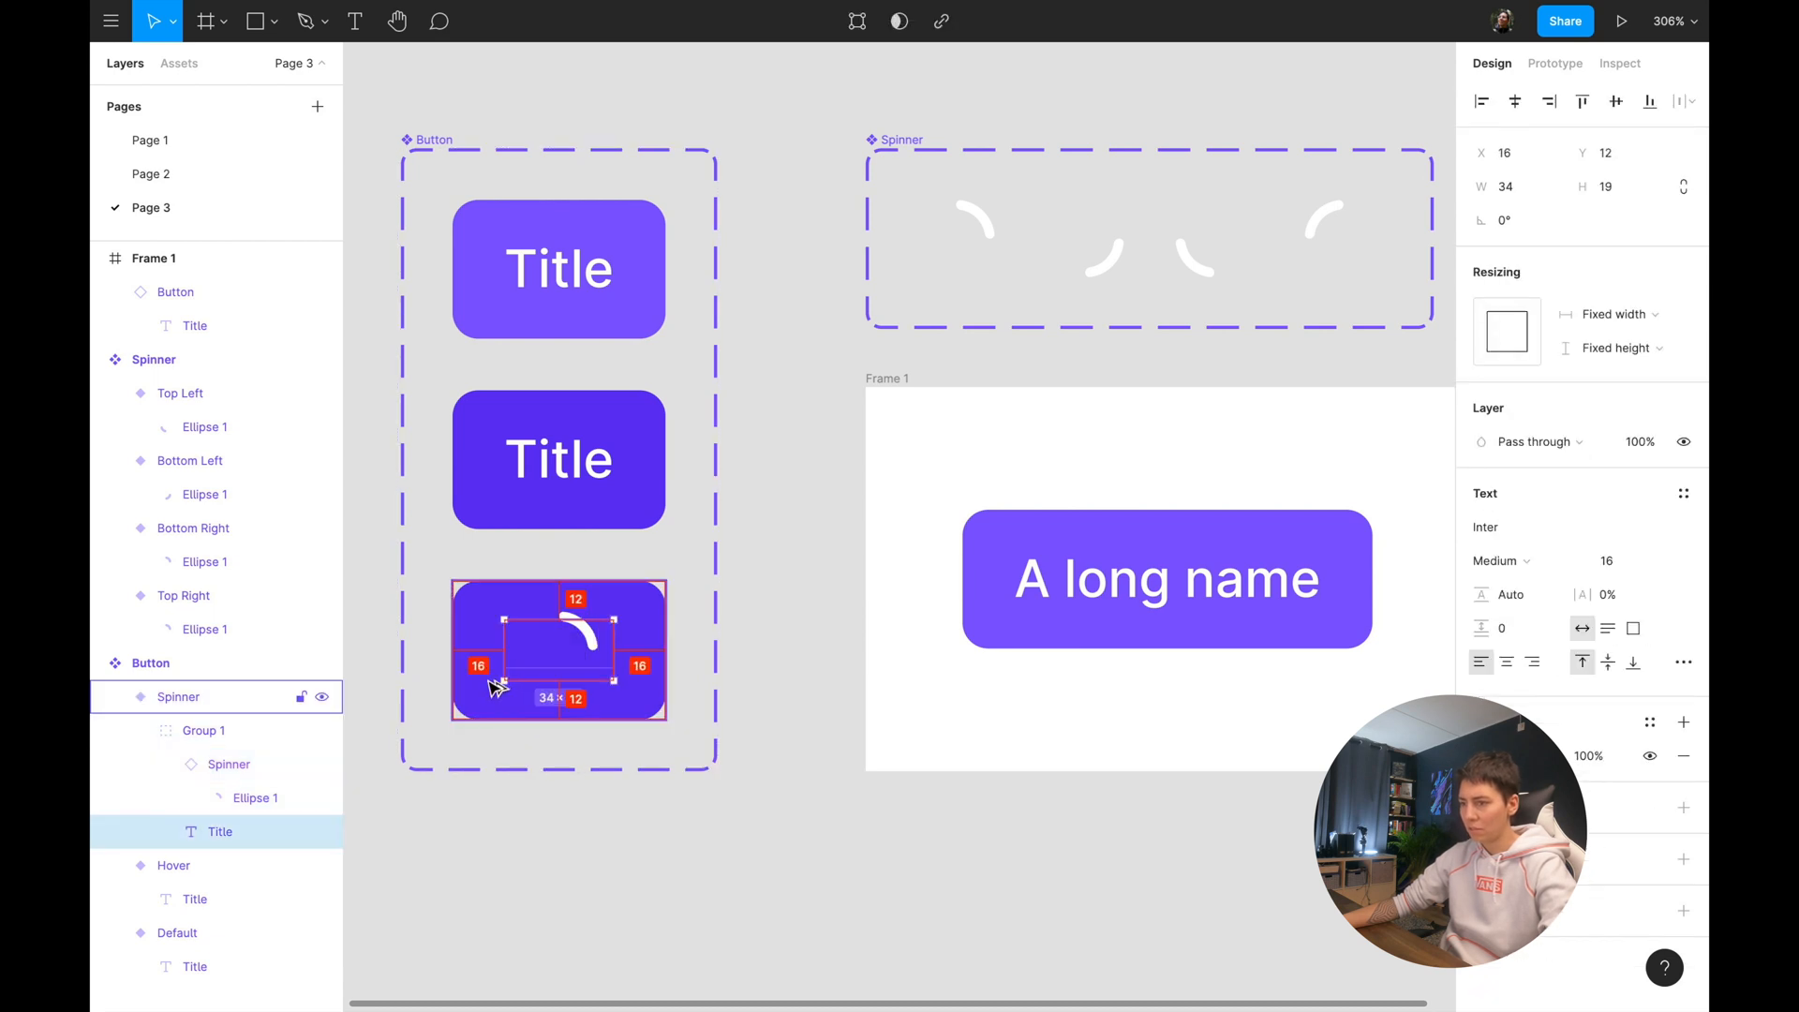
pyautogui.click(783, 705)
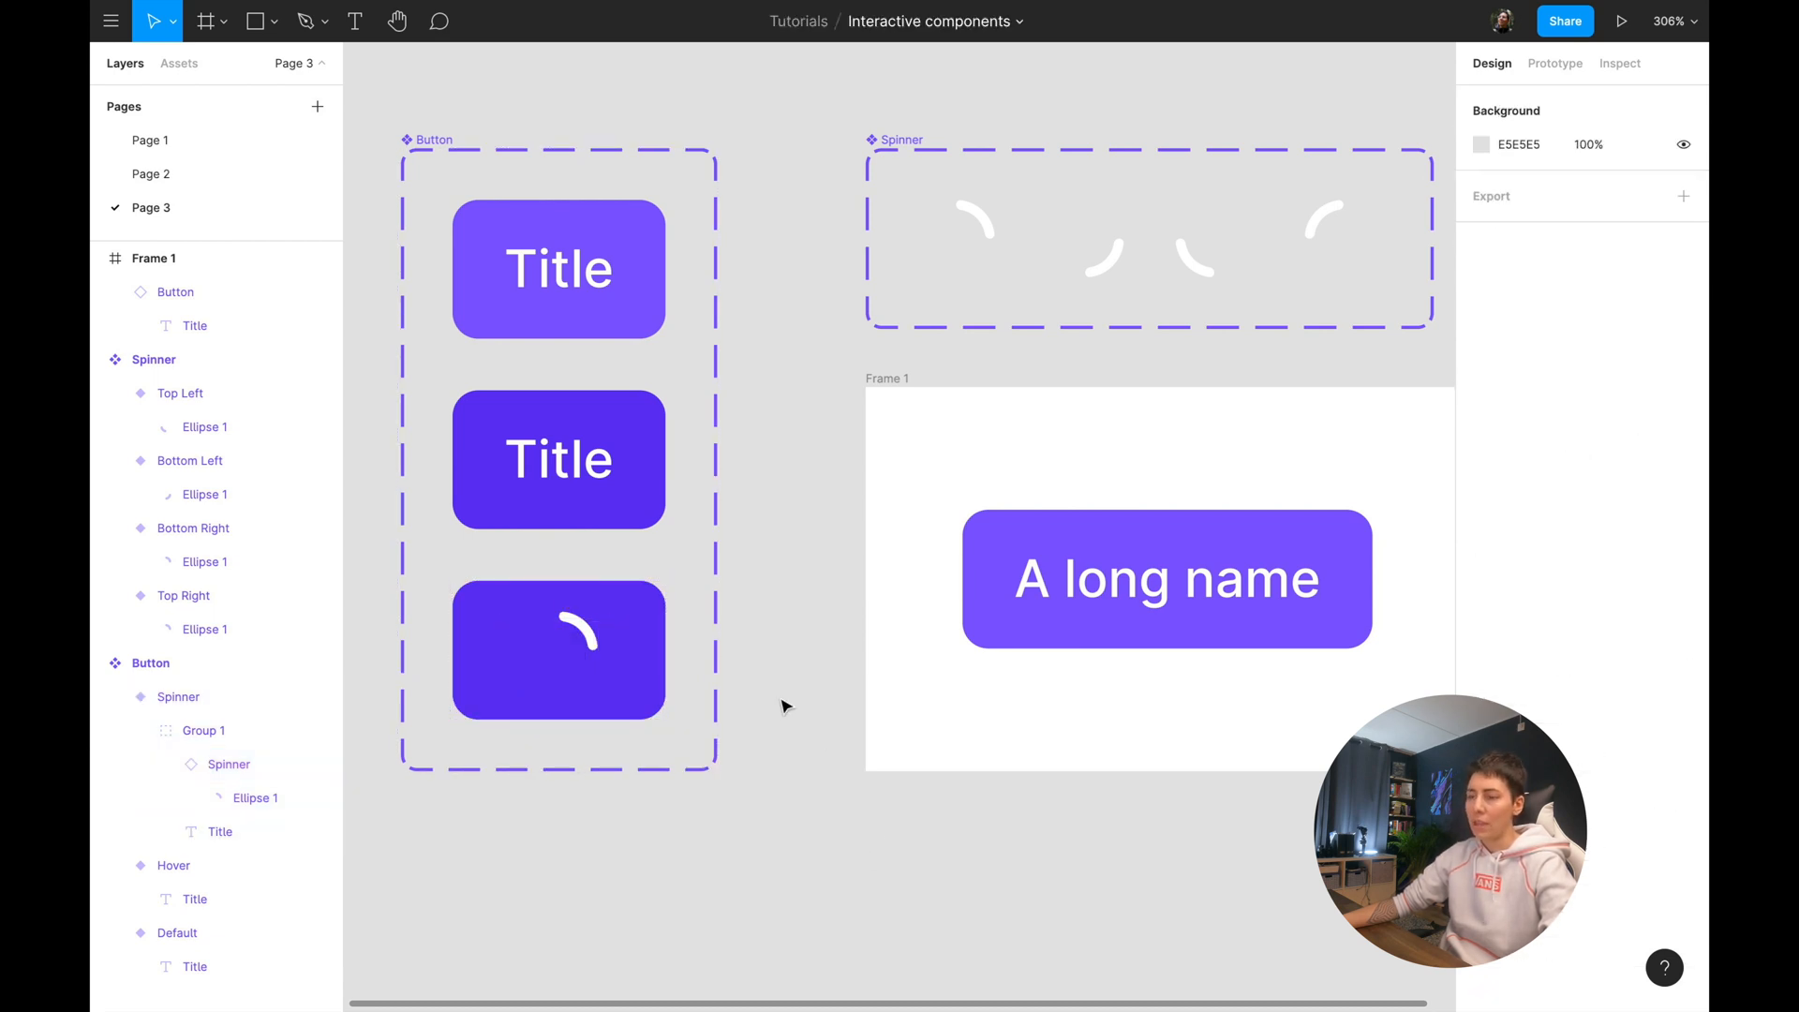
pyautogui.moveTo(721, 703)
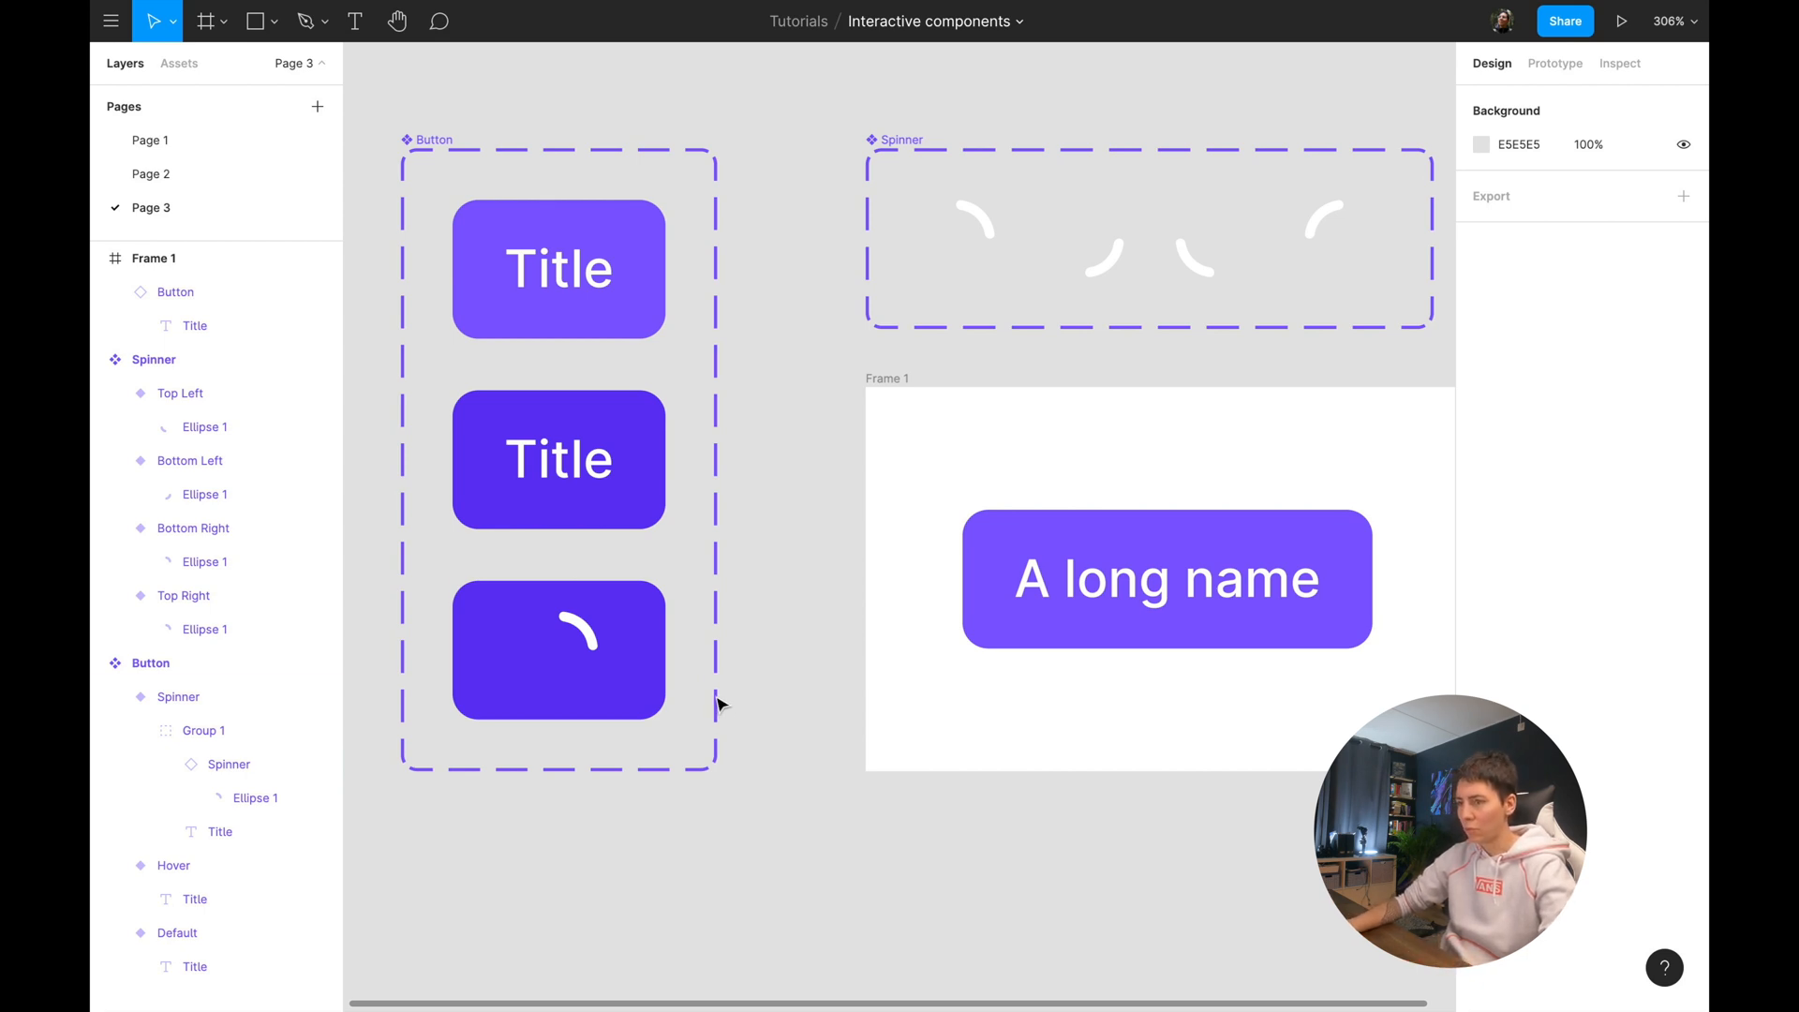
pyautogui.click(1622, 20)
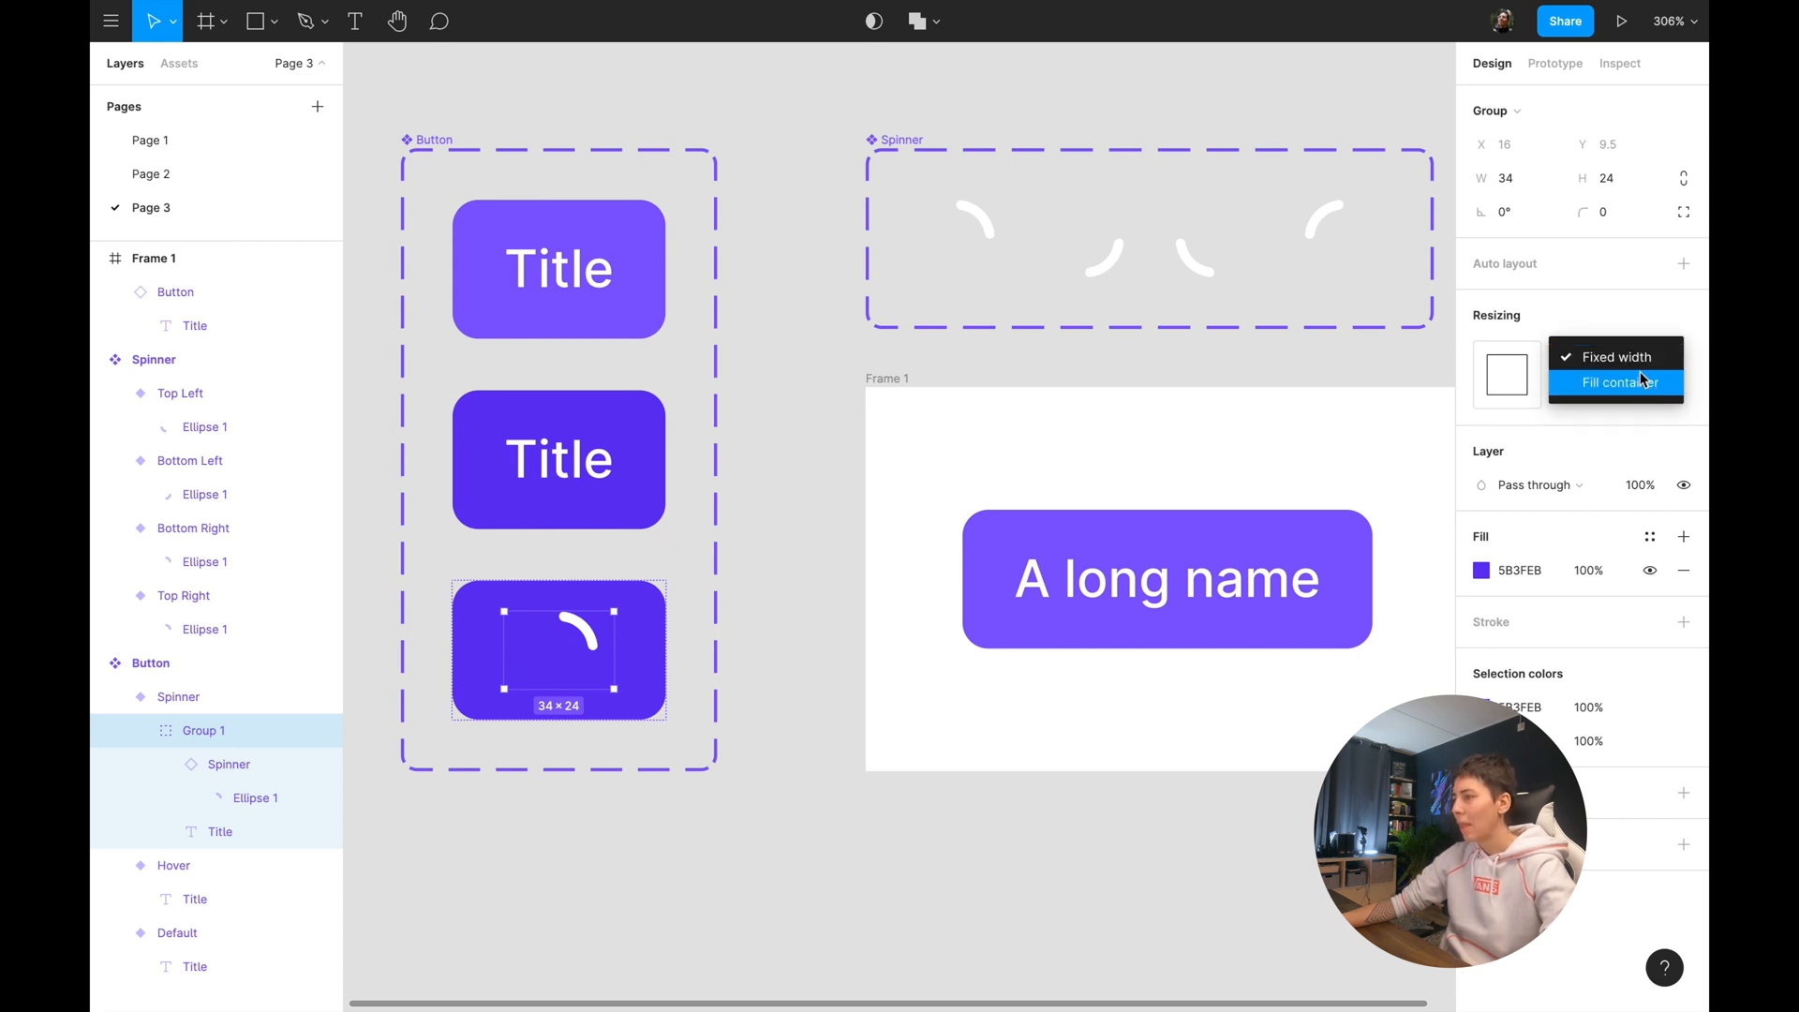
pyautogui.click(1620, 382)
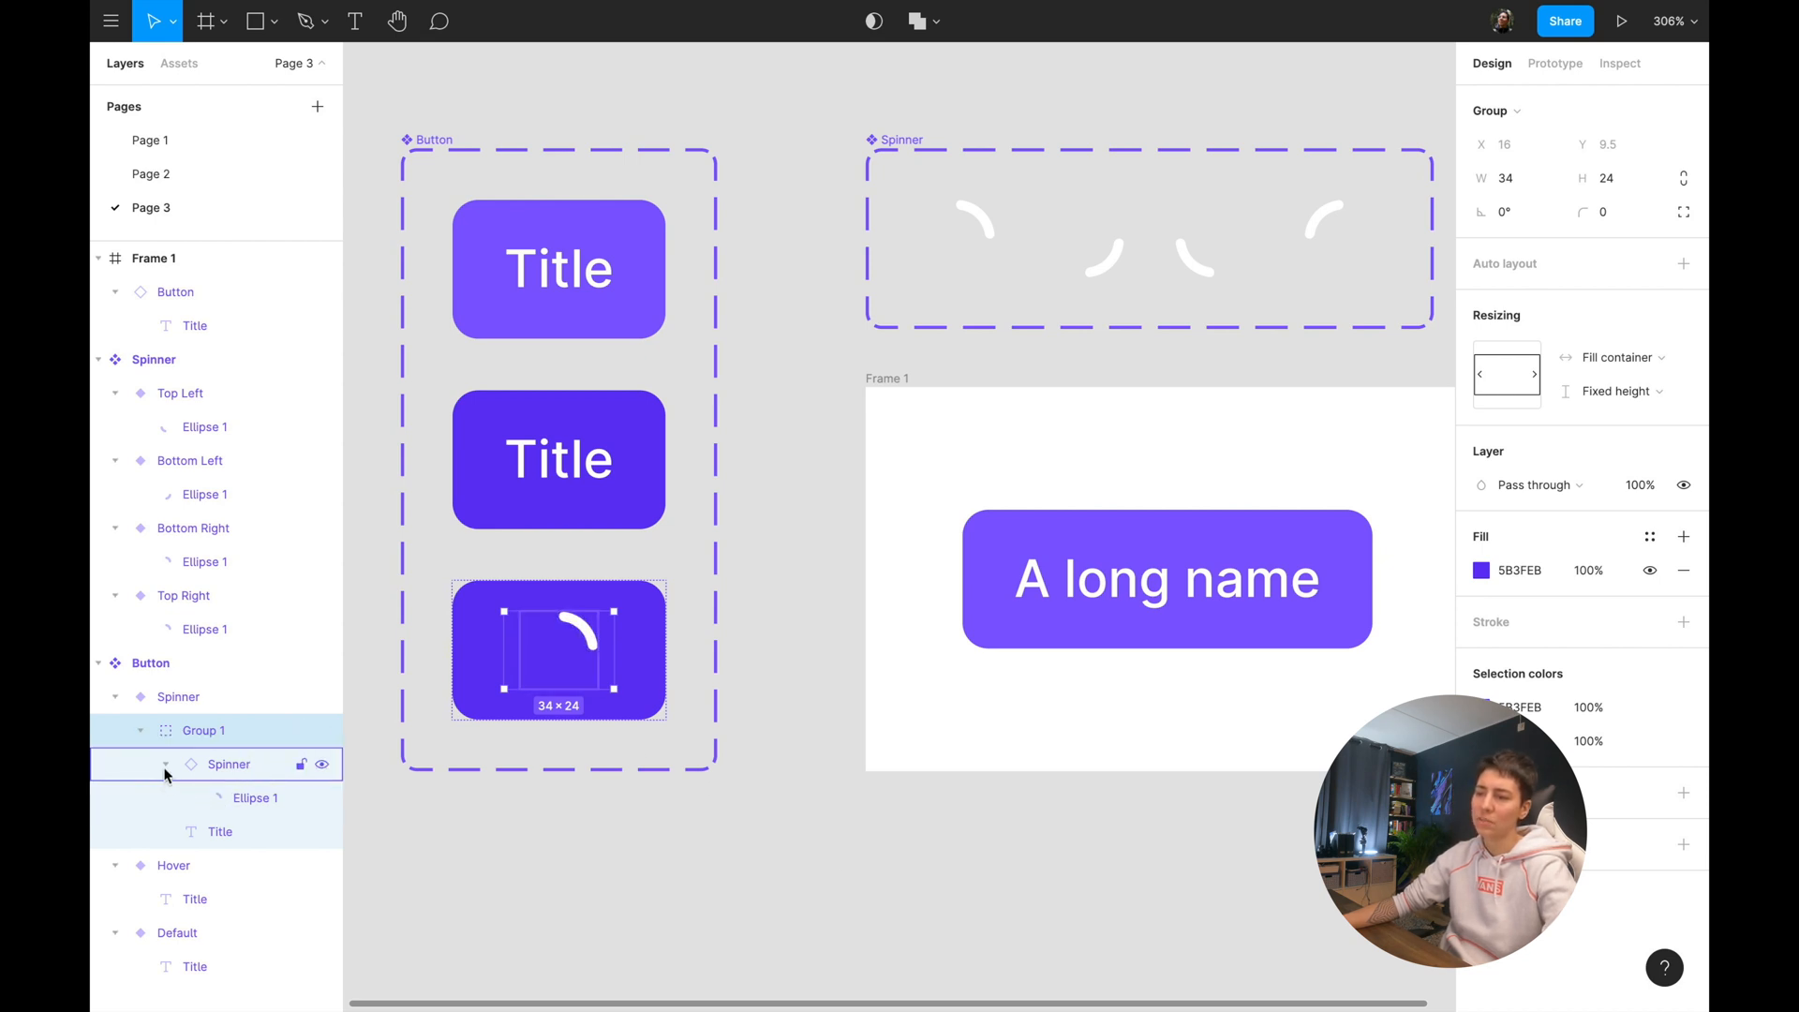
pyautogui.click(164, 765)
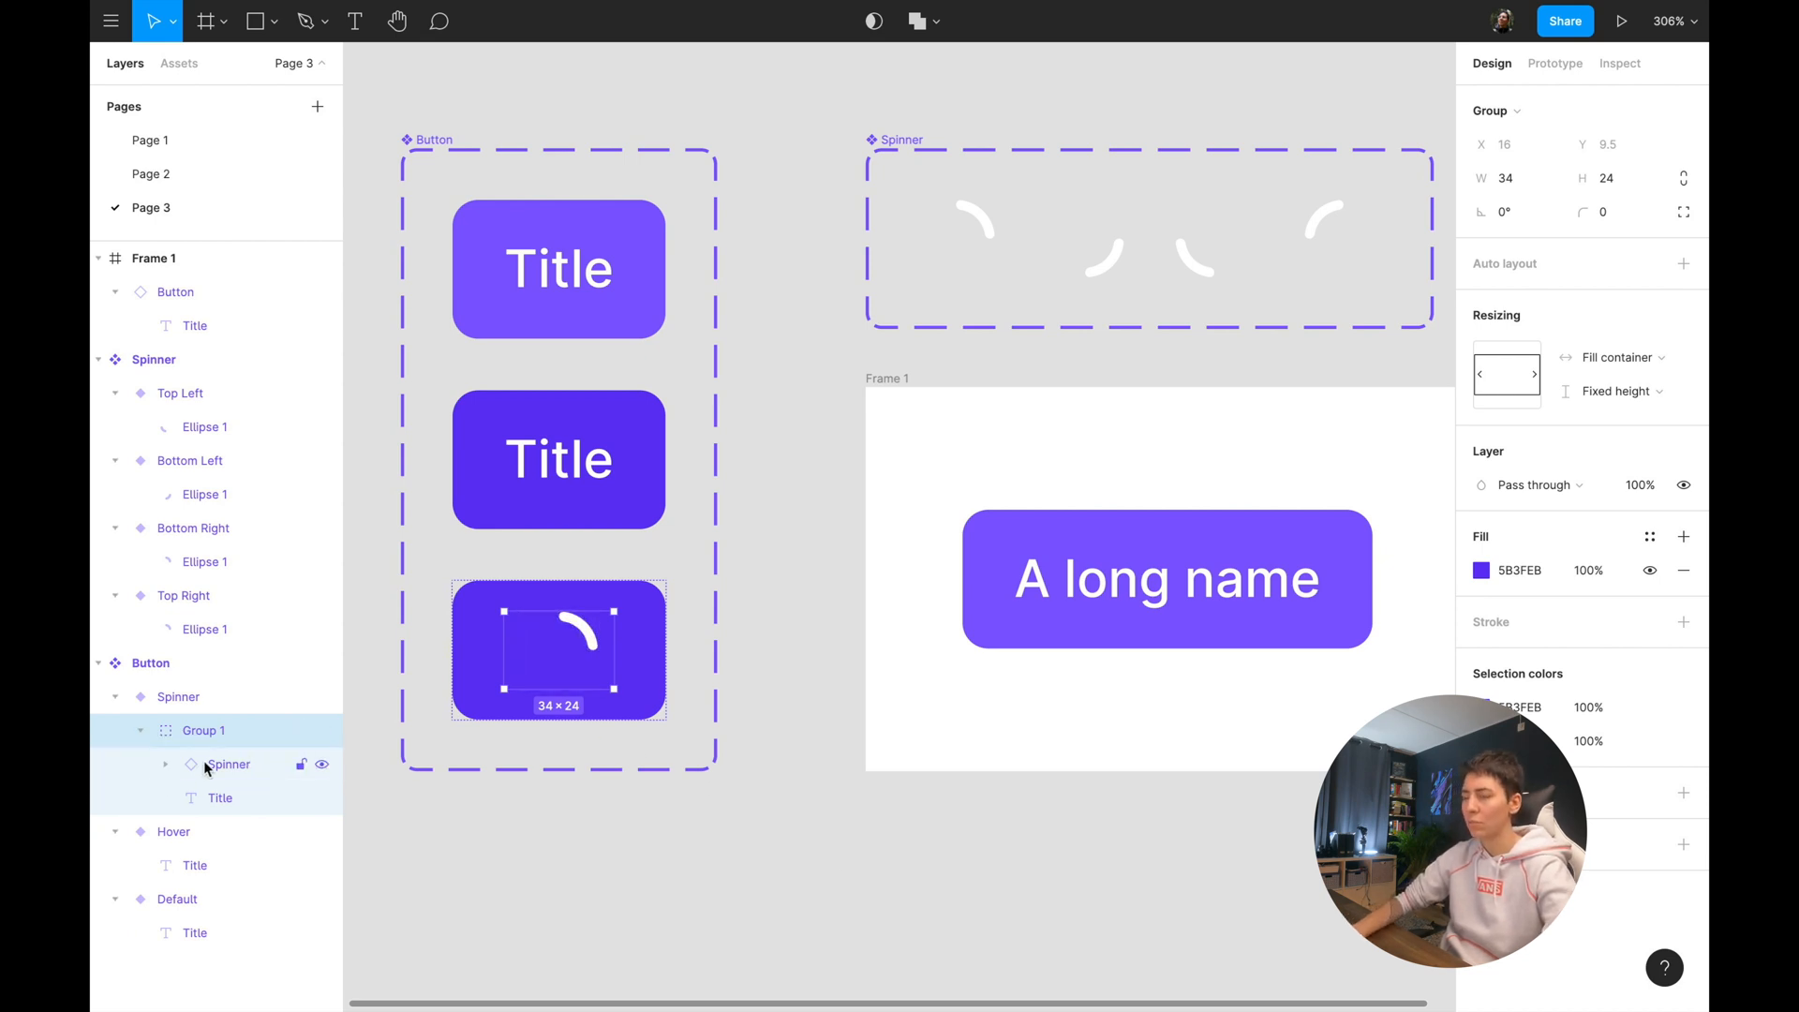
pyautogui.click(1622, 20)
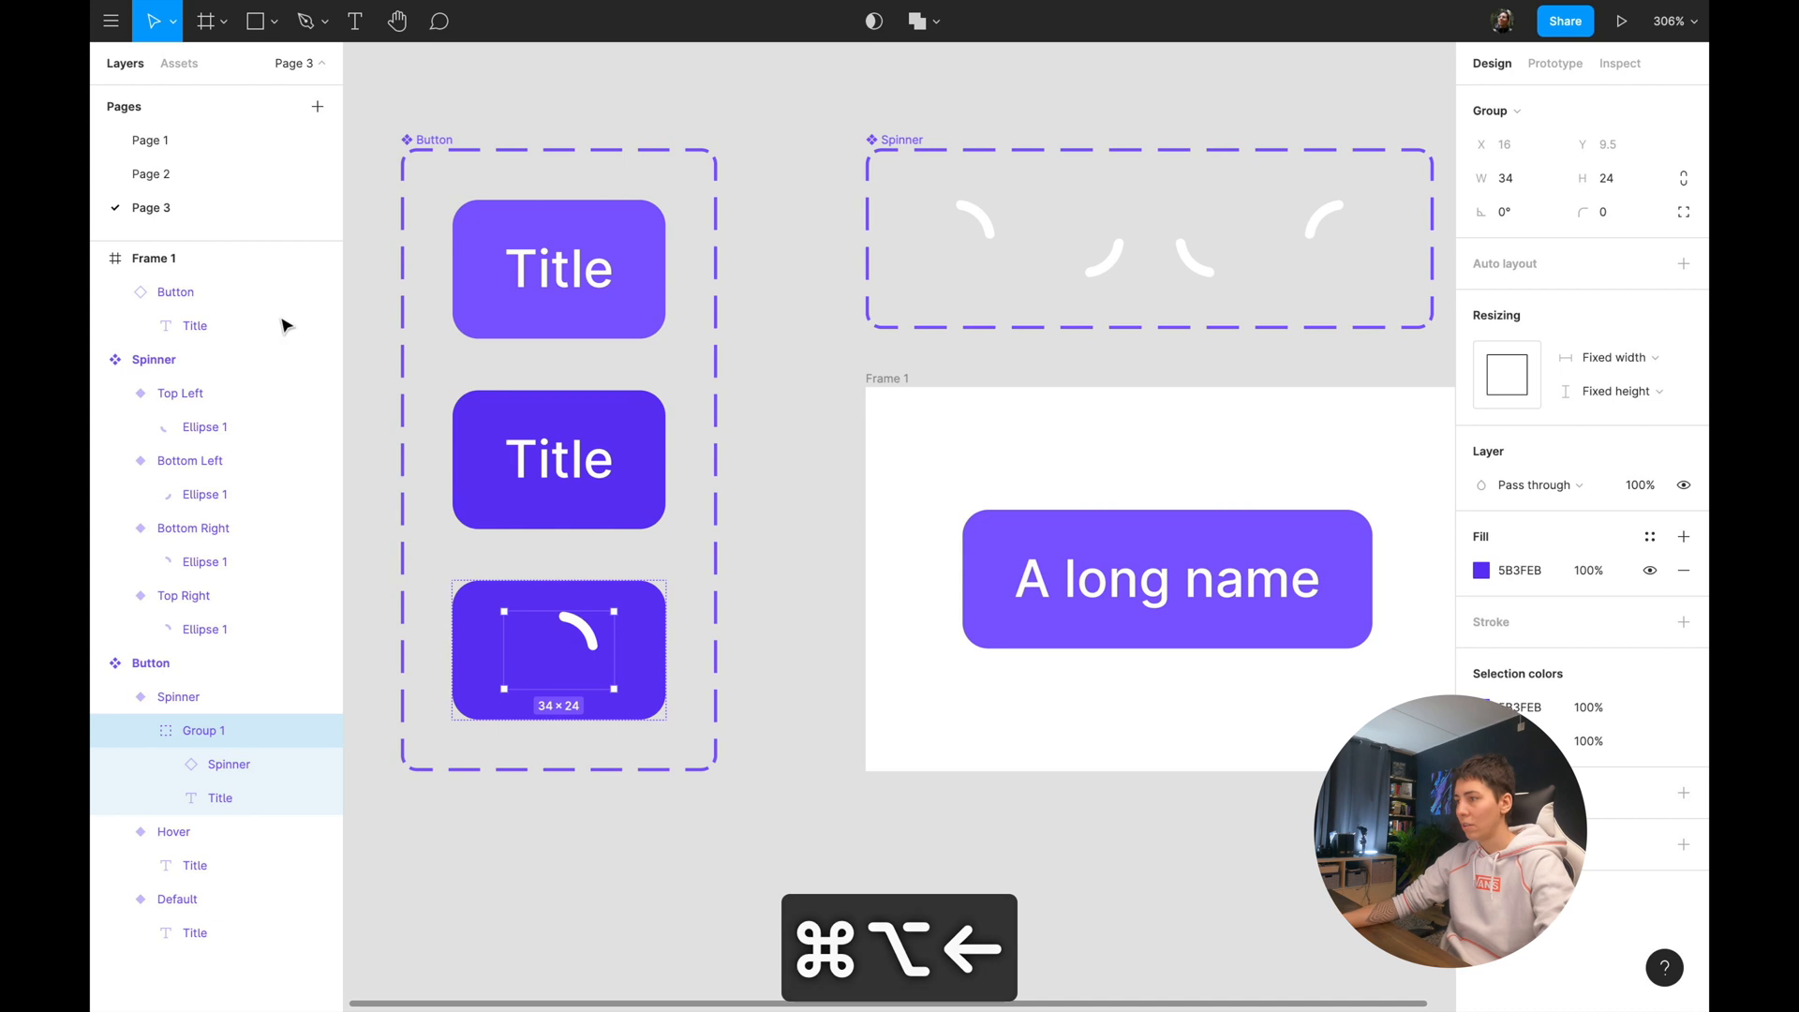
pyautogui.click(1621, 20)
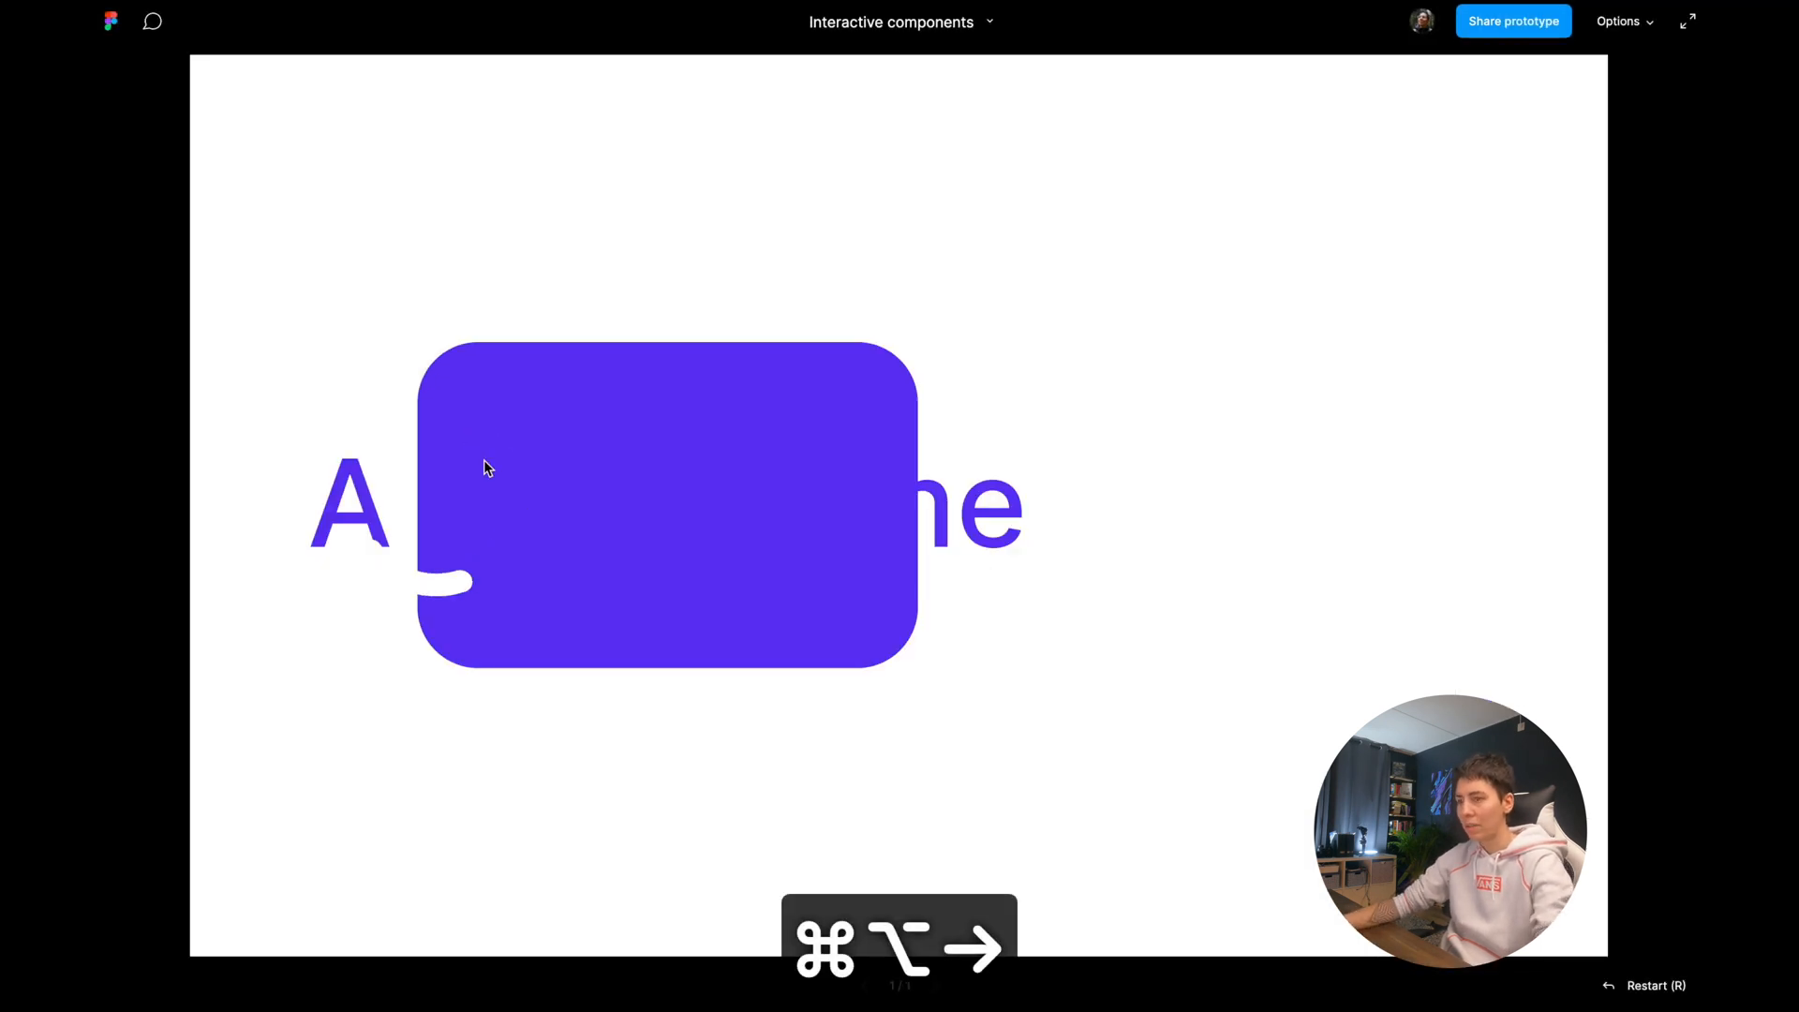
pyautogui.press('r')
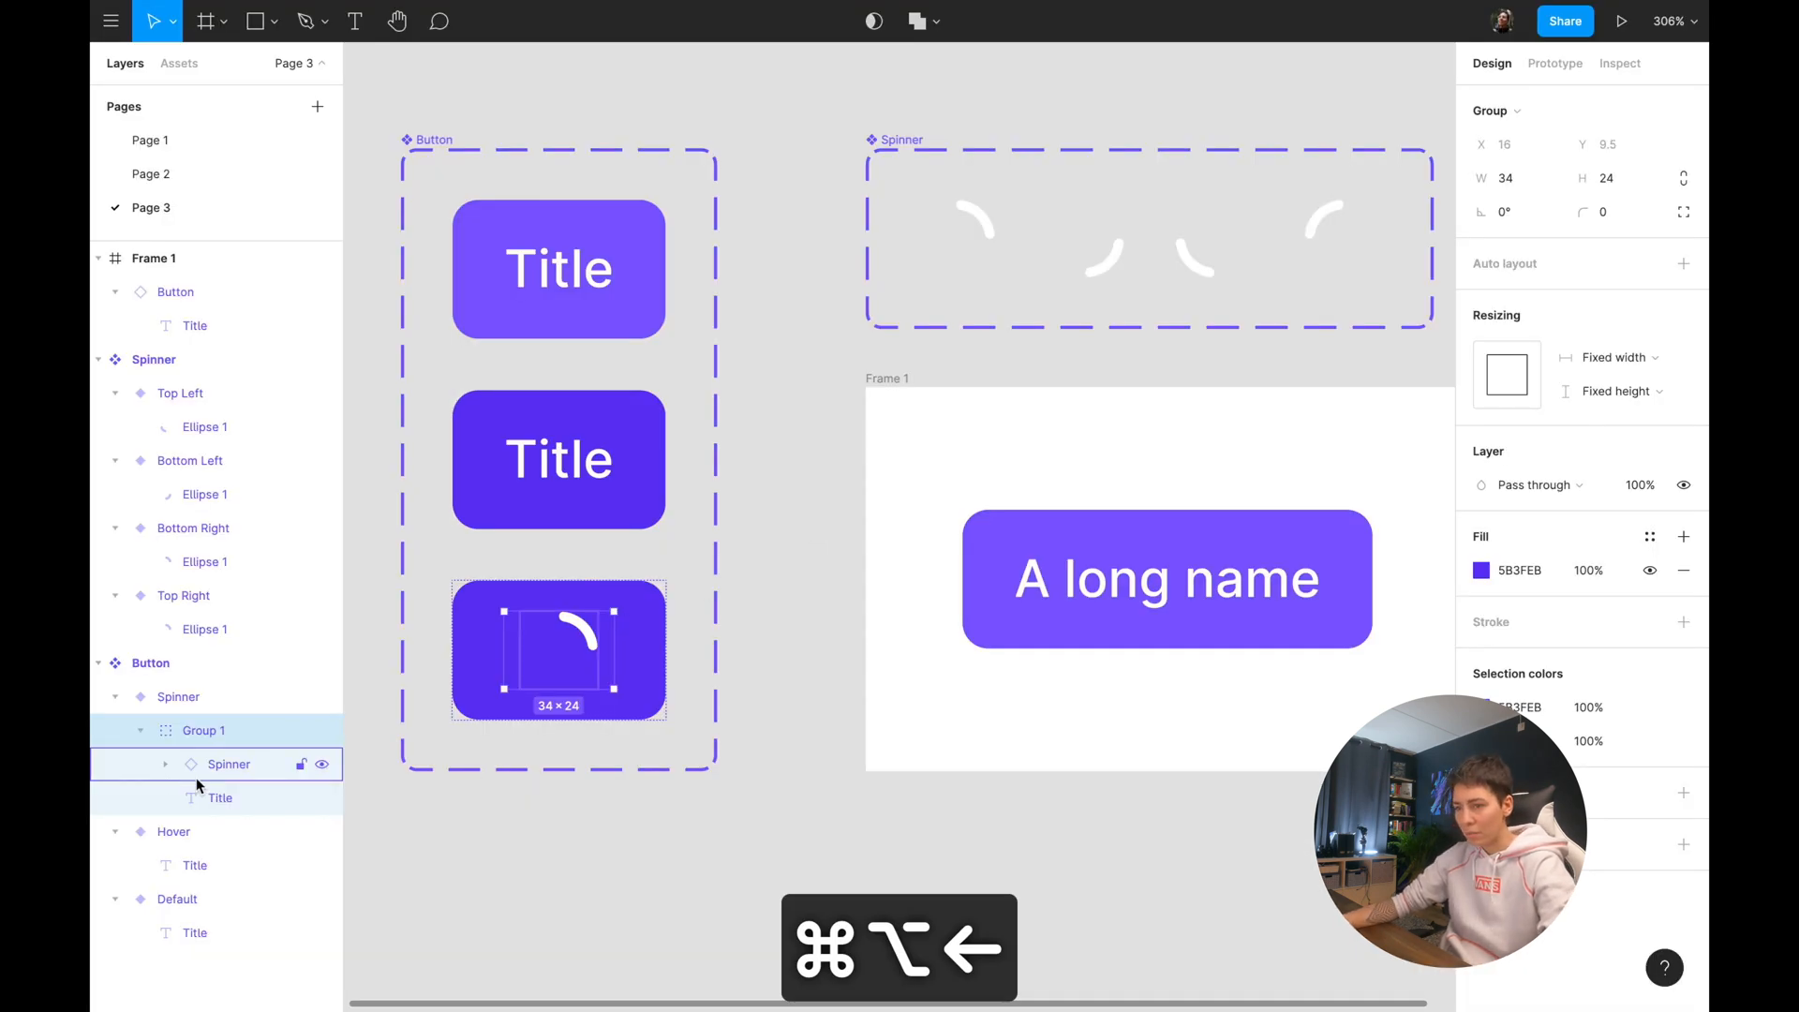
# Convert Group 1 into a 34×24 fixed-size frame after reviewing its resizing options.
pyautogui.click(229, 765)
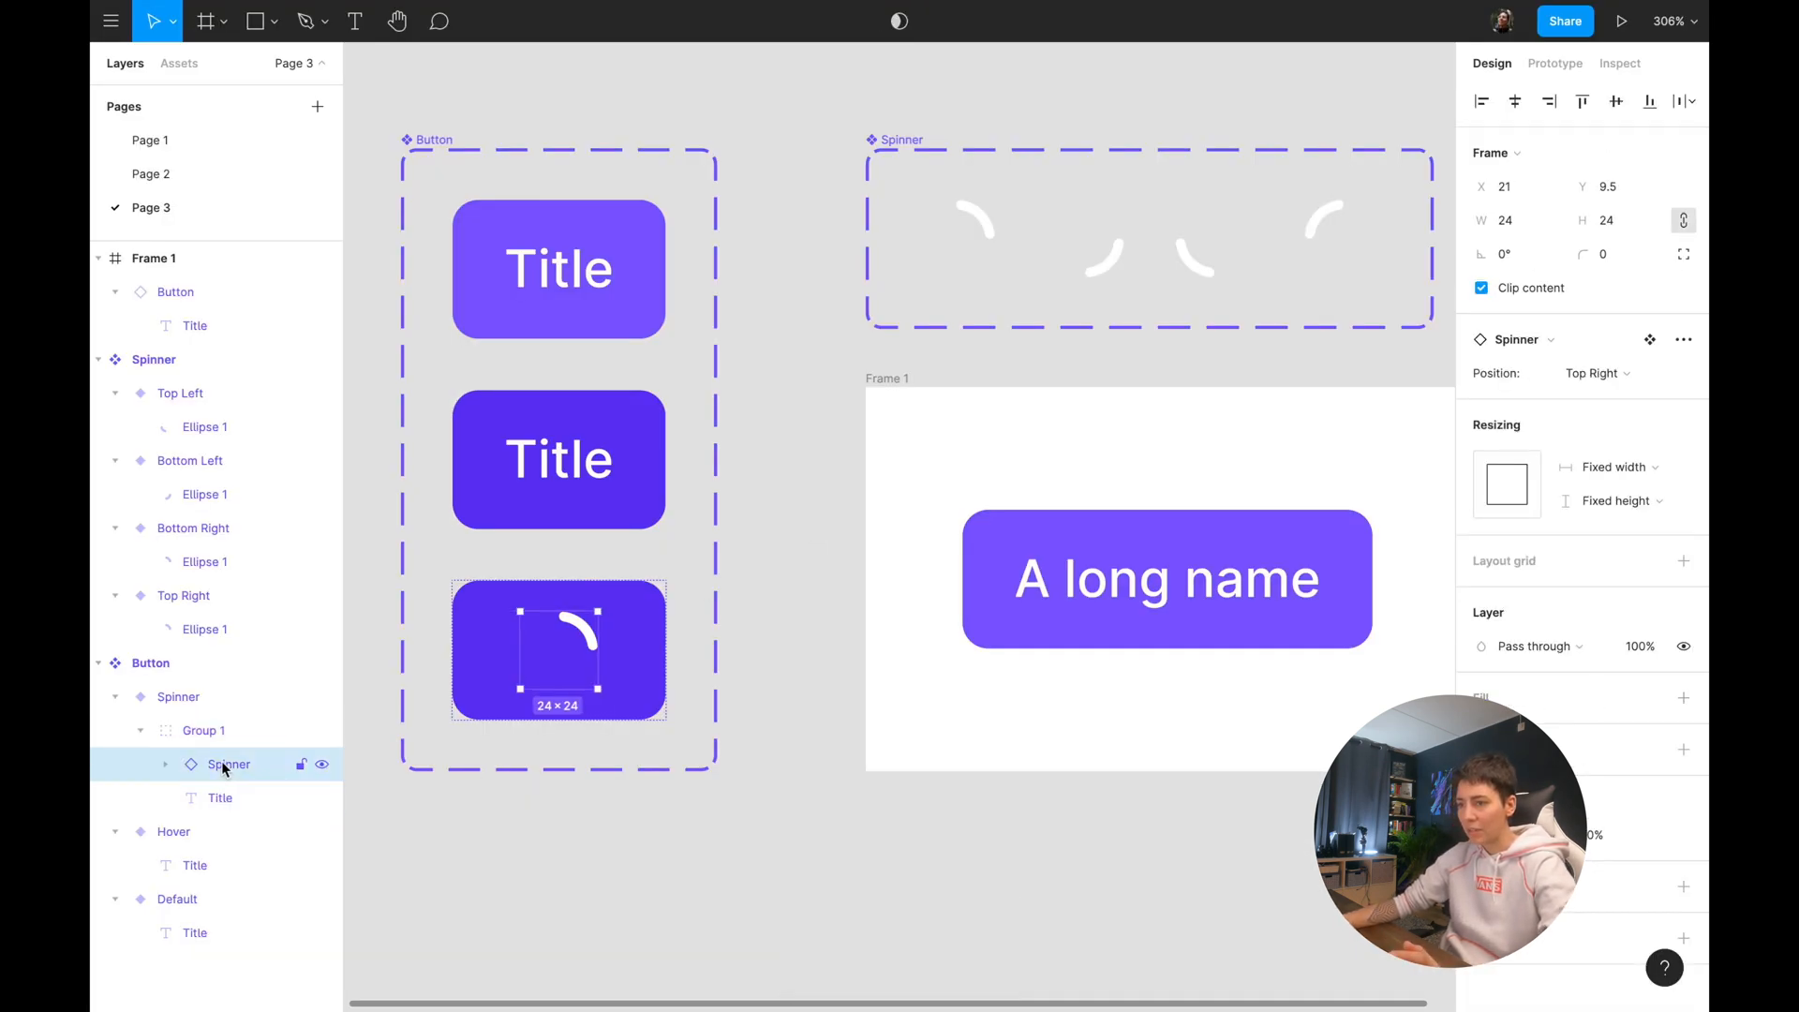
pyautogui.moveTo(191, 798)
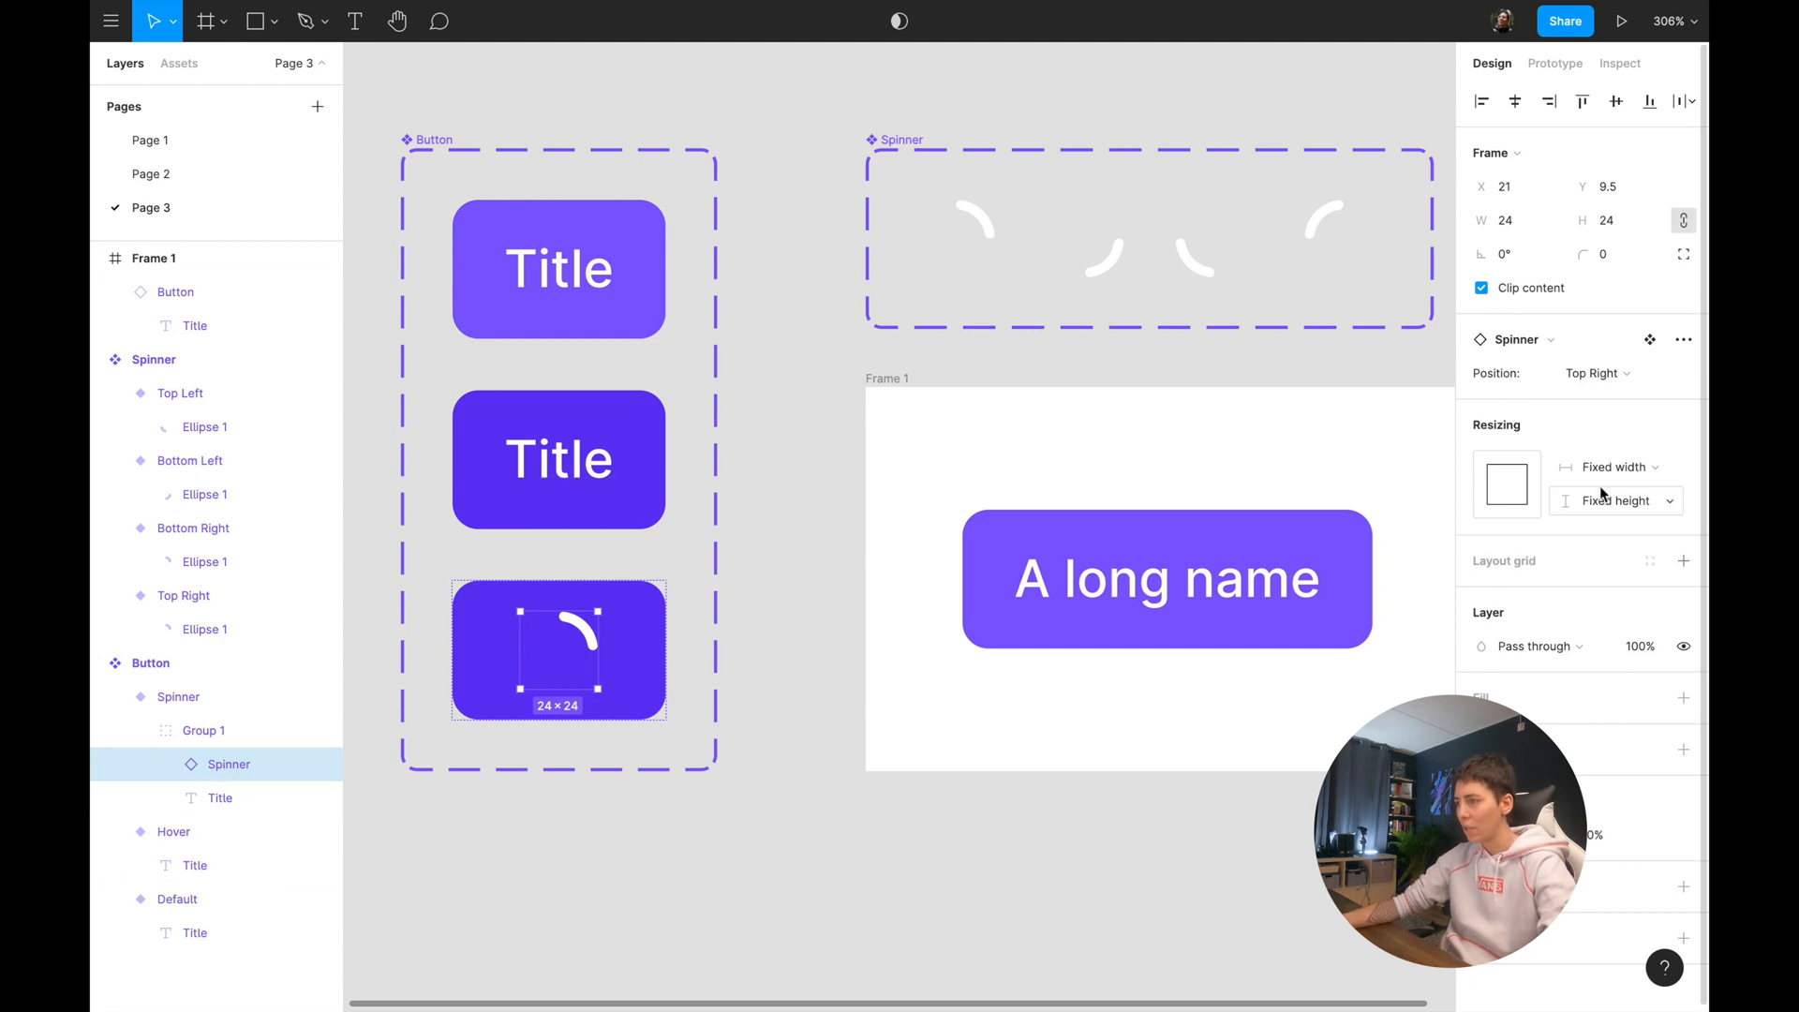
pyautogui.moveTo(1630, 520)
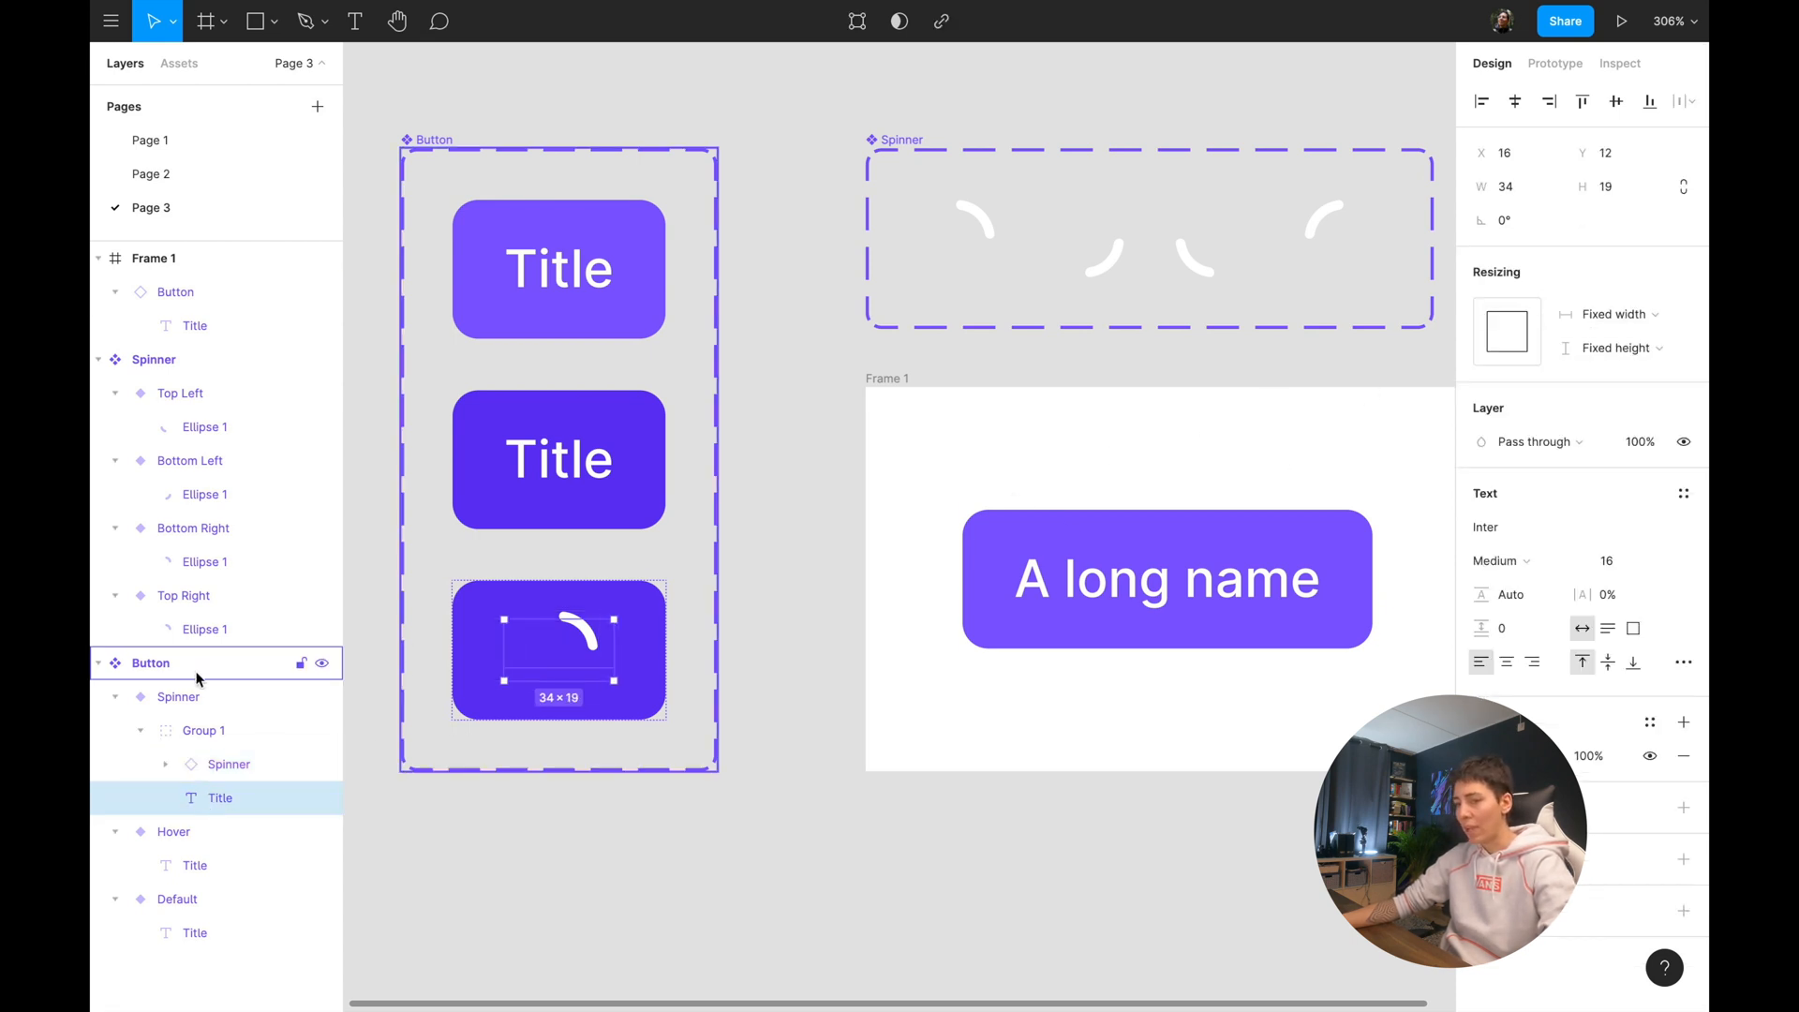
pyautogui.click(1609, 314)
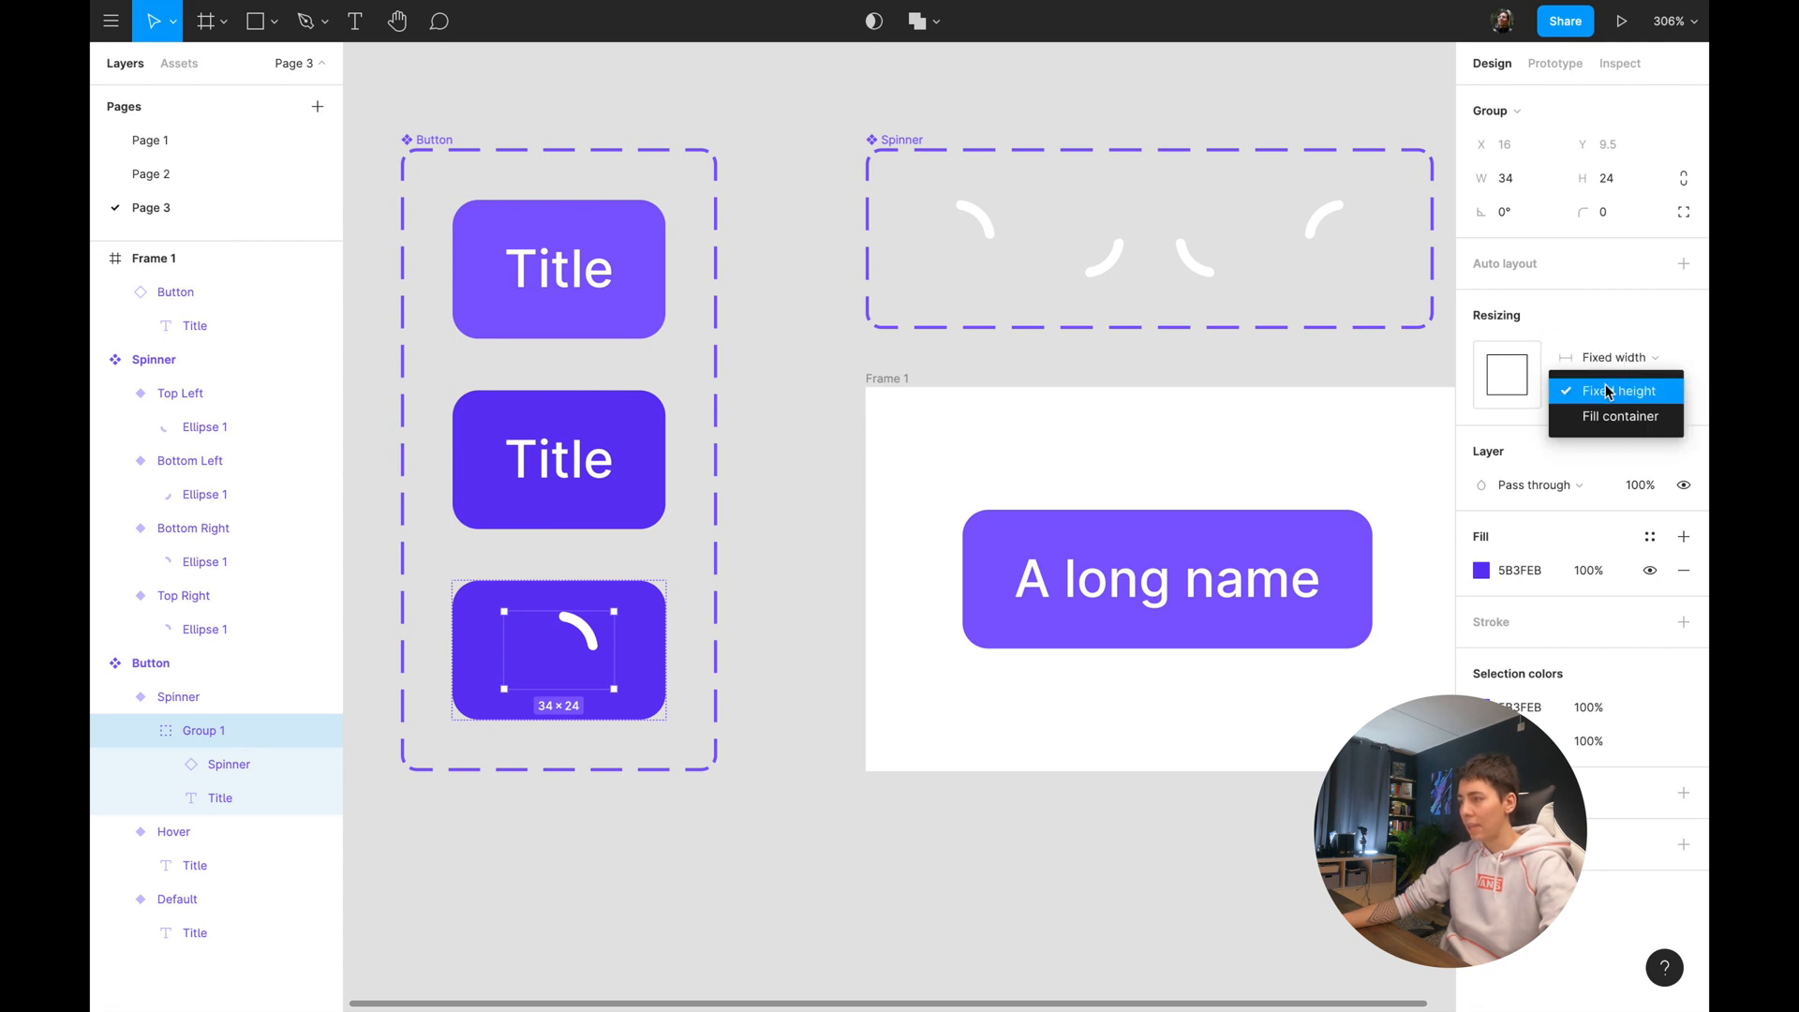
pyautogui.click(1616, 390)
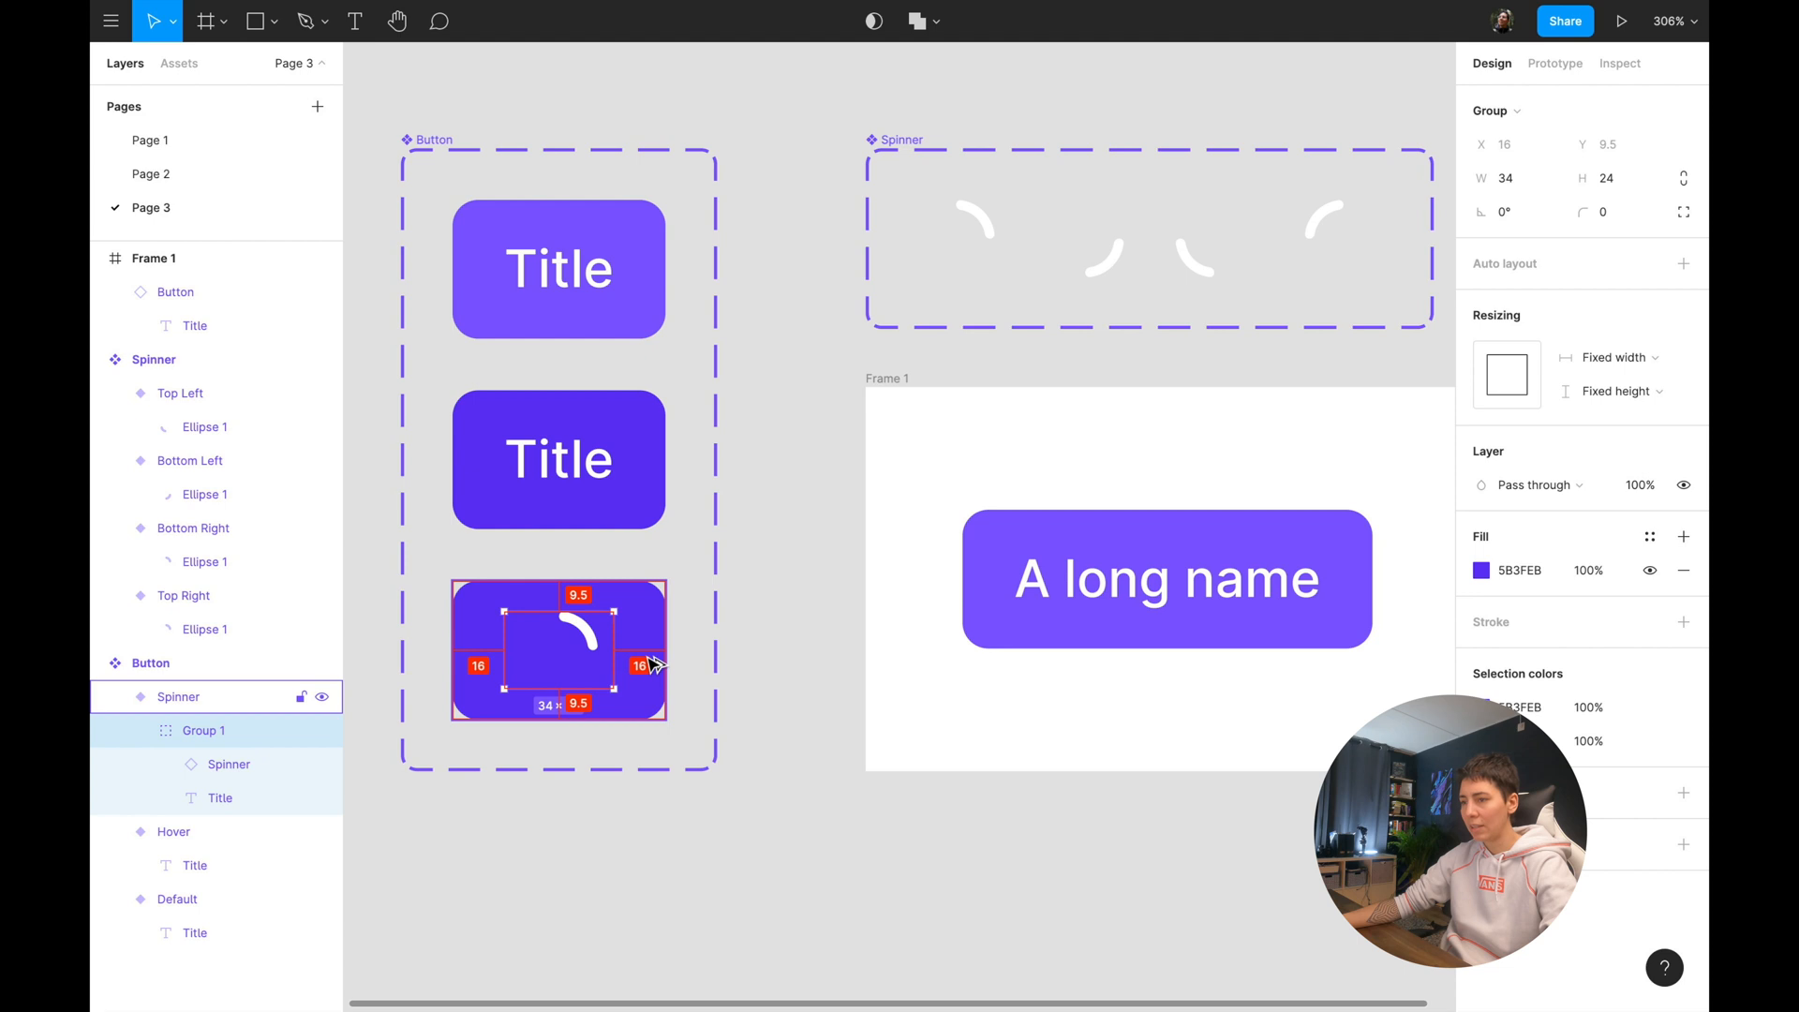
pyautogui.moveTo(608, 591)
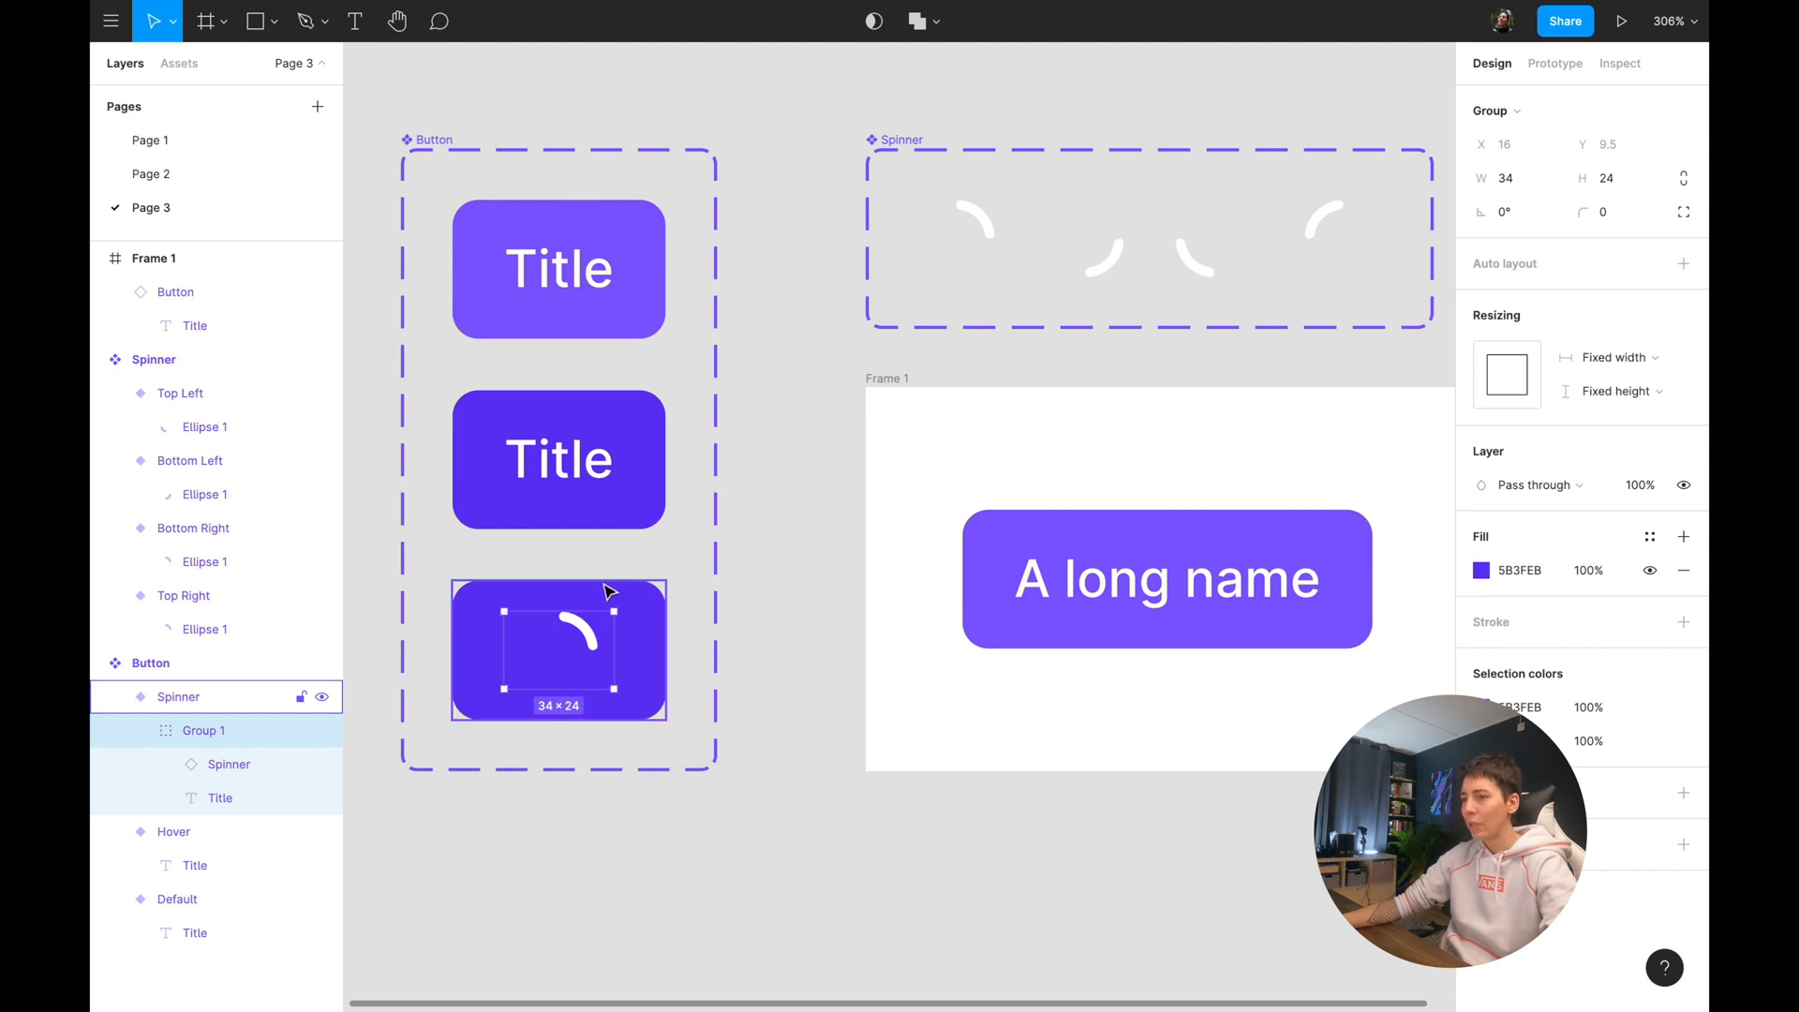
pyautogui.click(1621, 357)
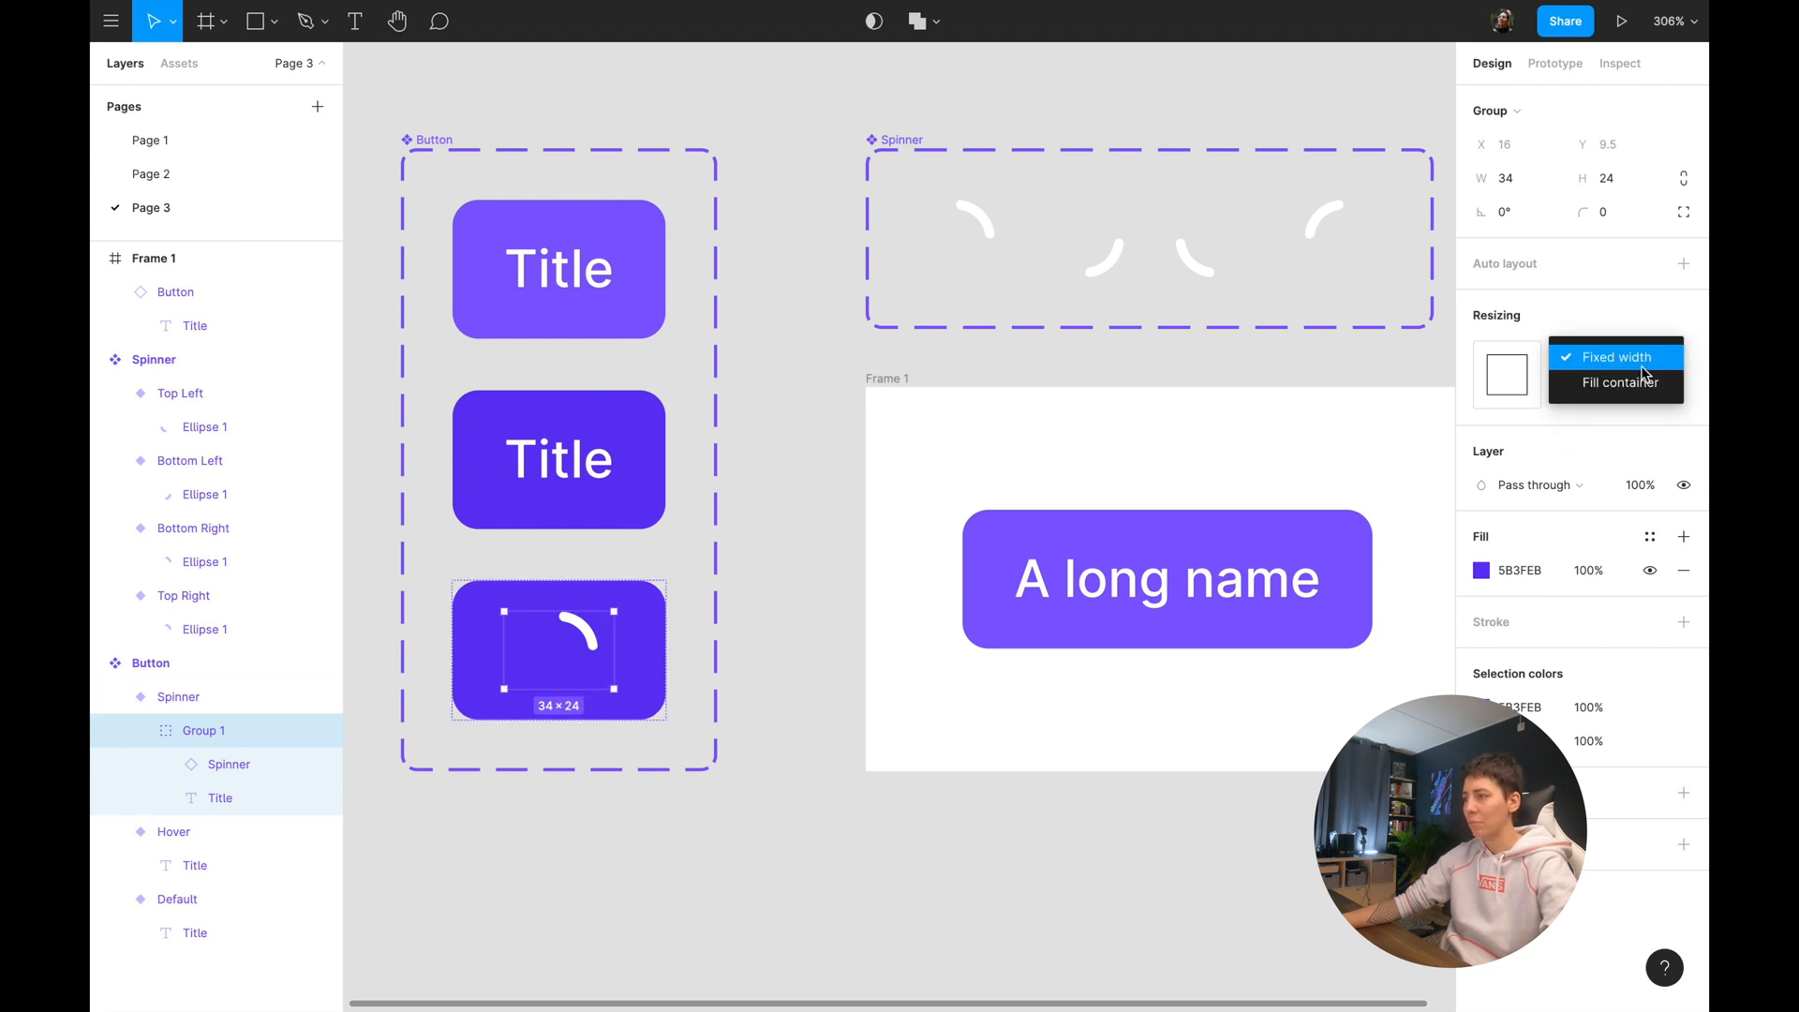
pyautogui.moveTo(1616, 383)
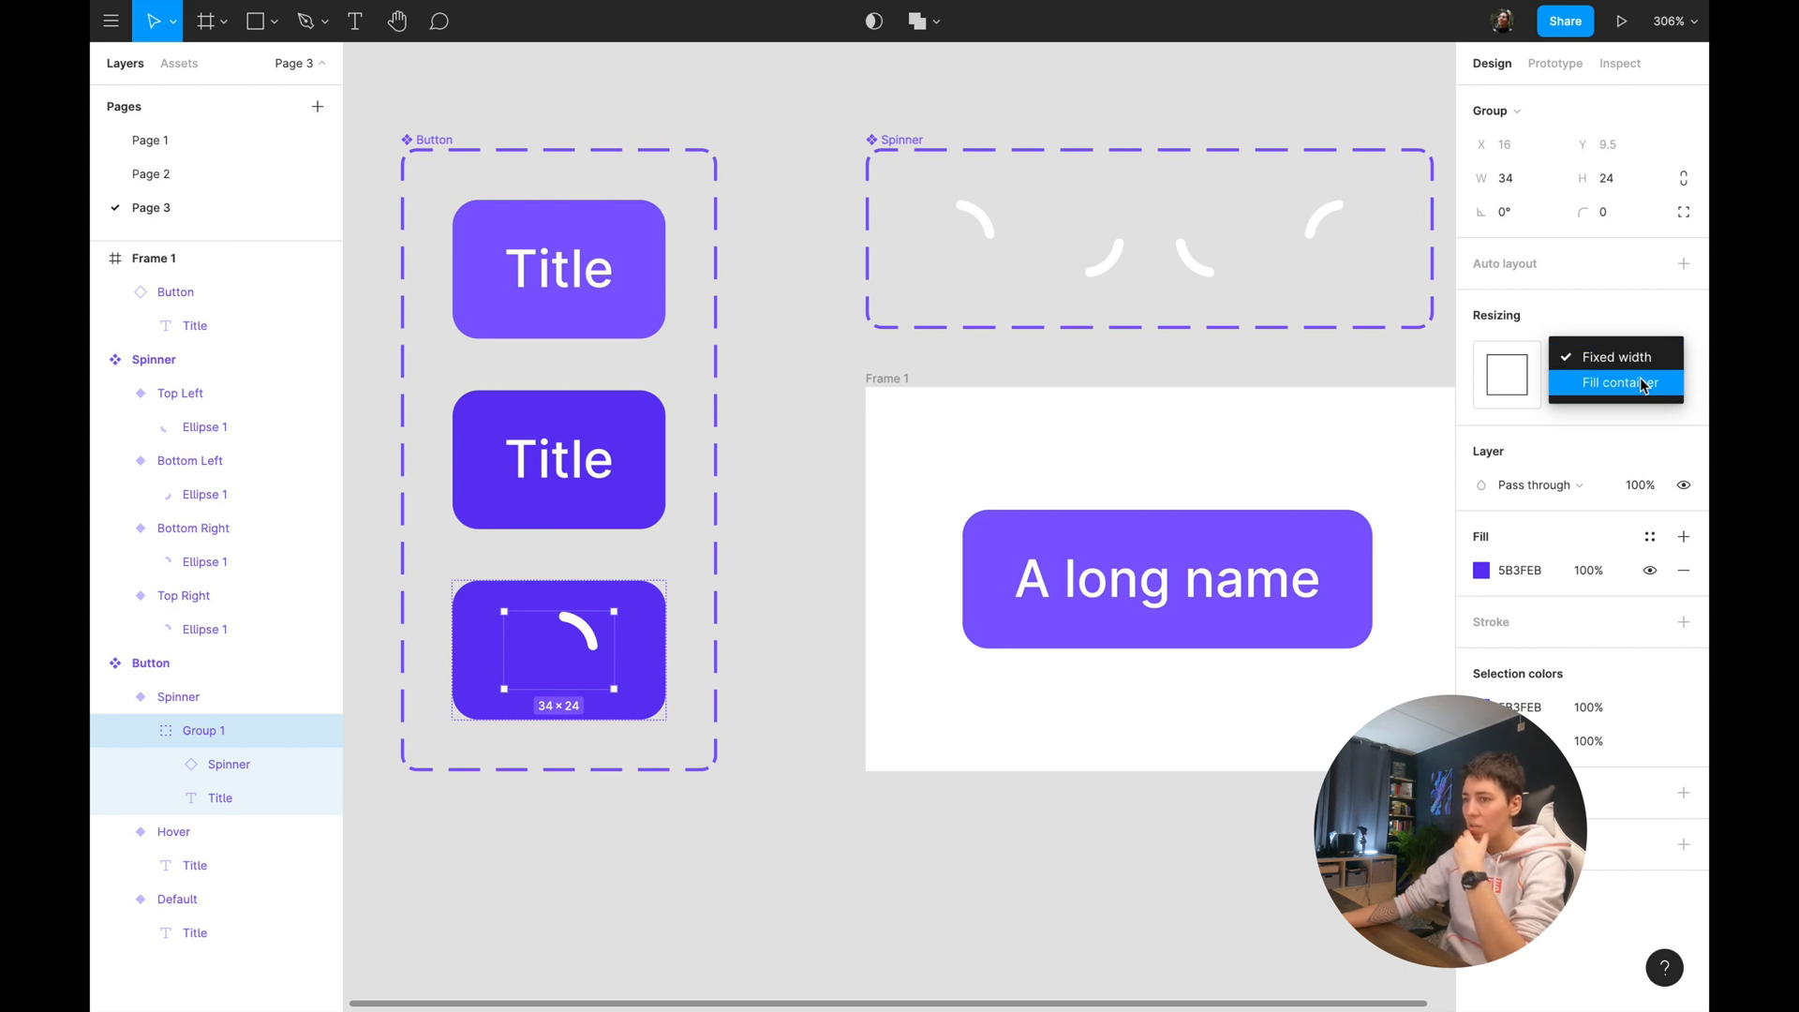
pyautogui.moveTo(1586, 389)
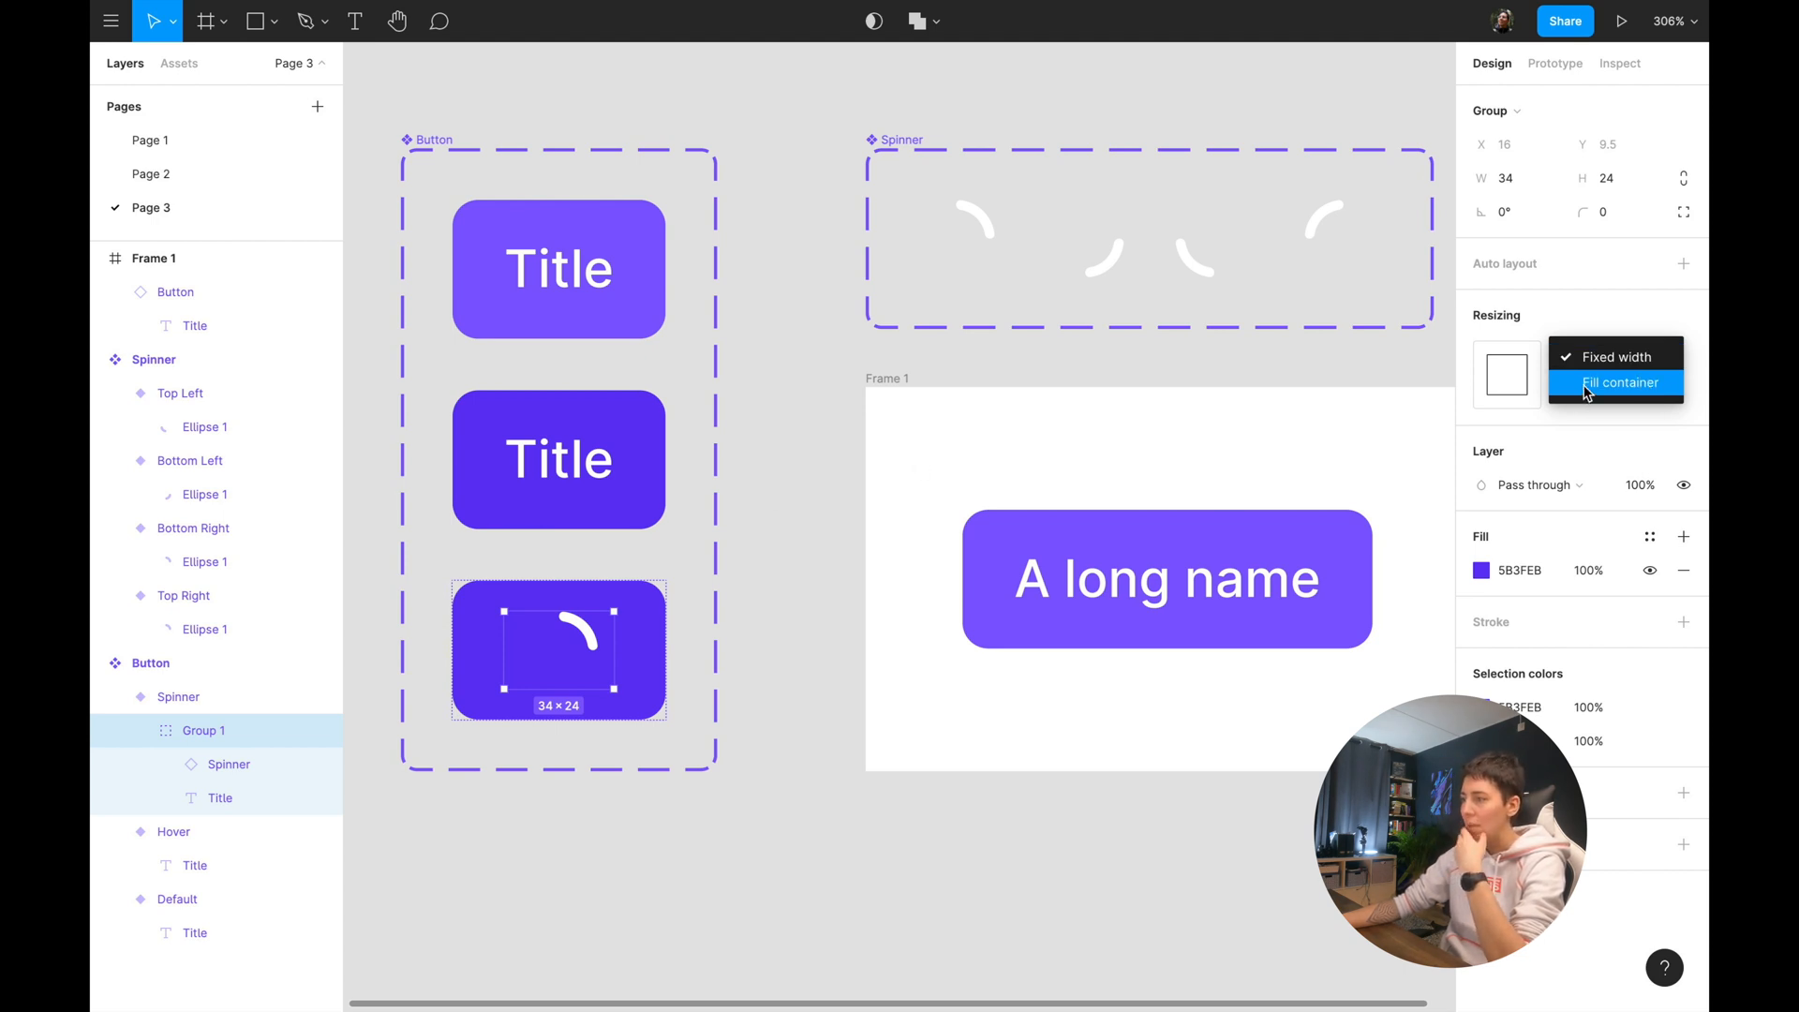
pyautogui.click(1622, 357)
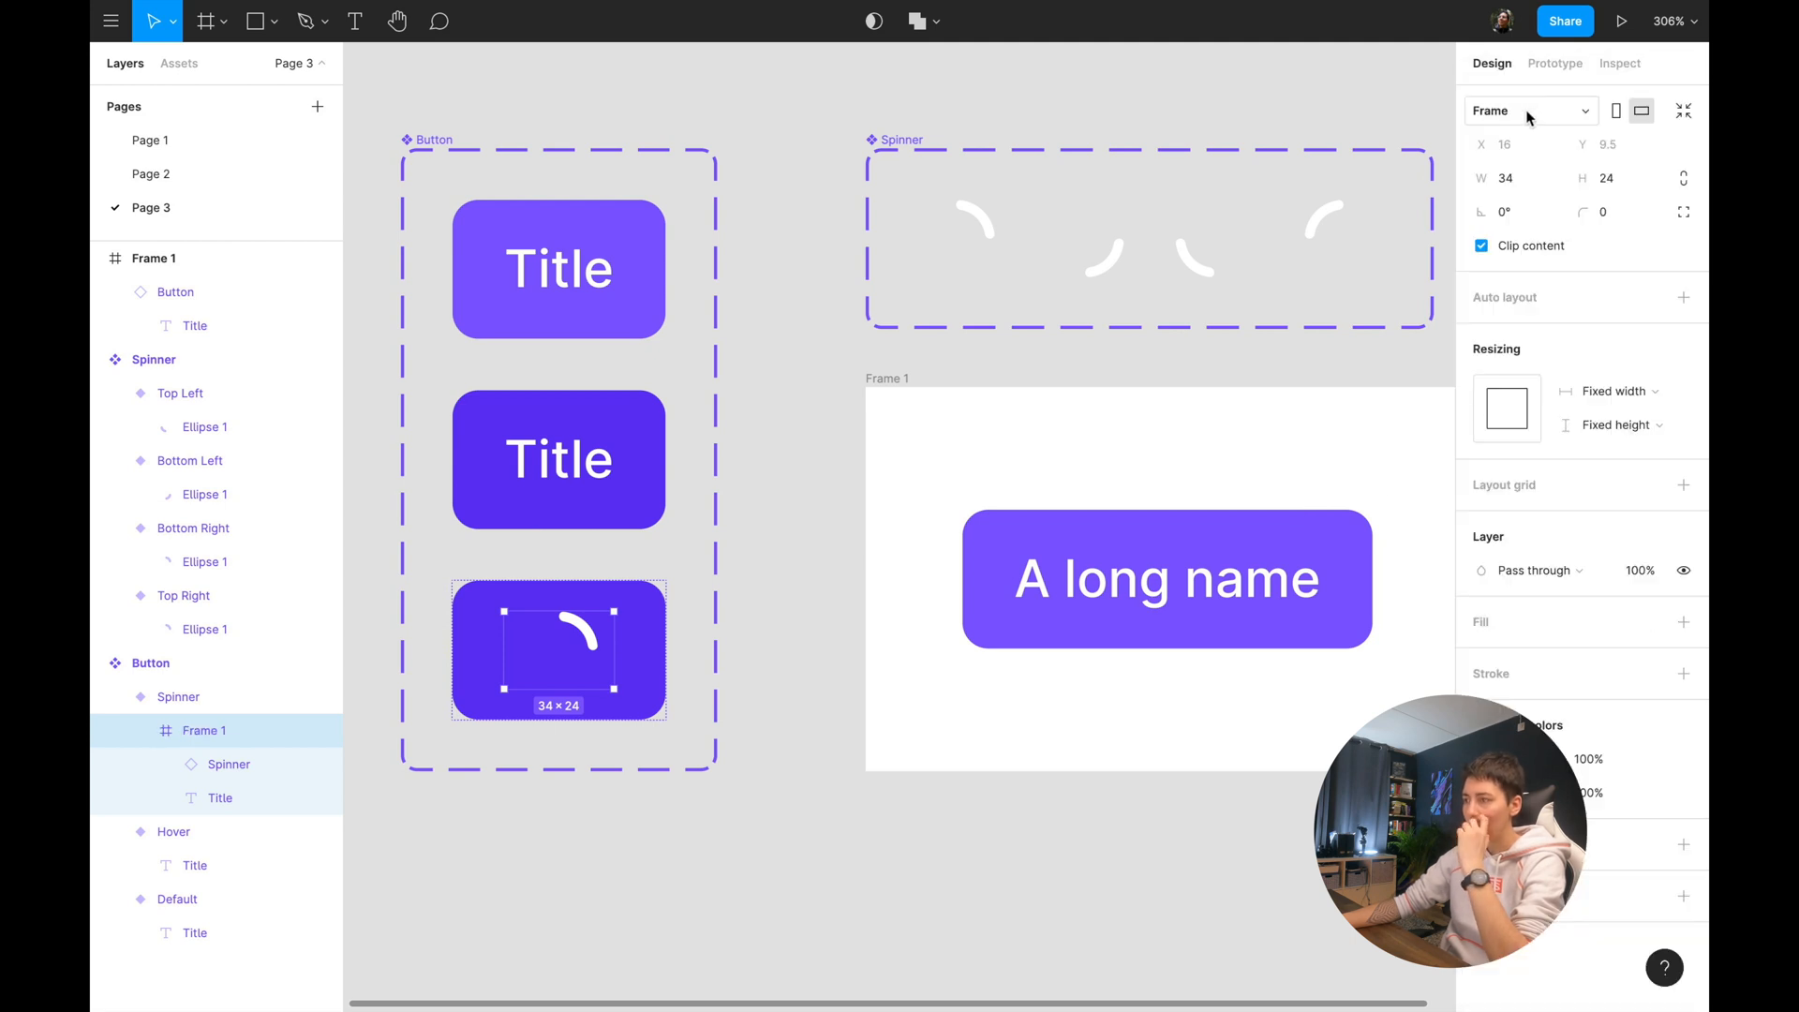
pyautogui.click(1615, 392)
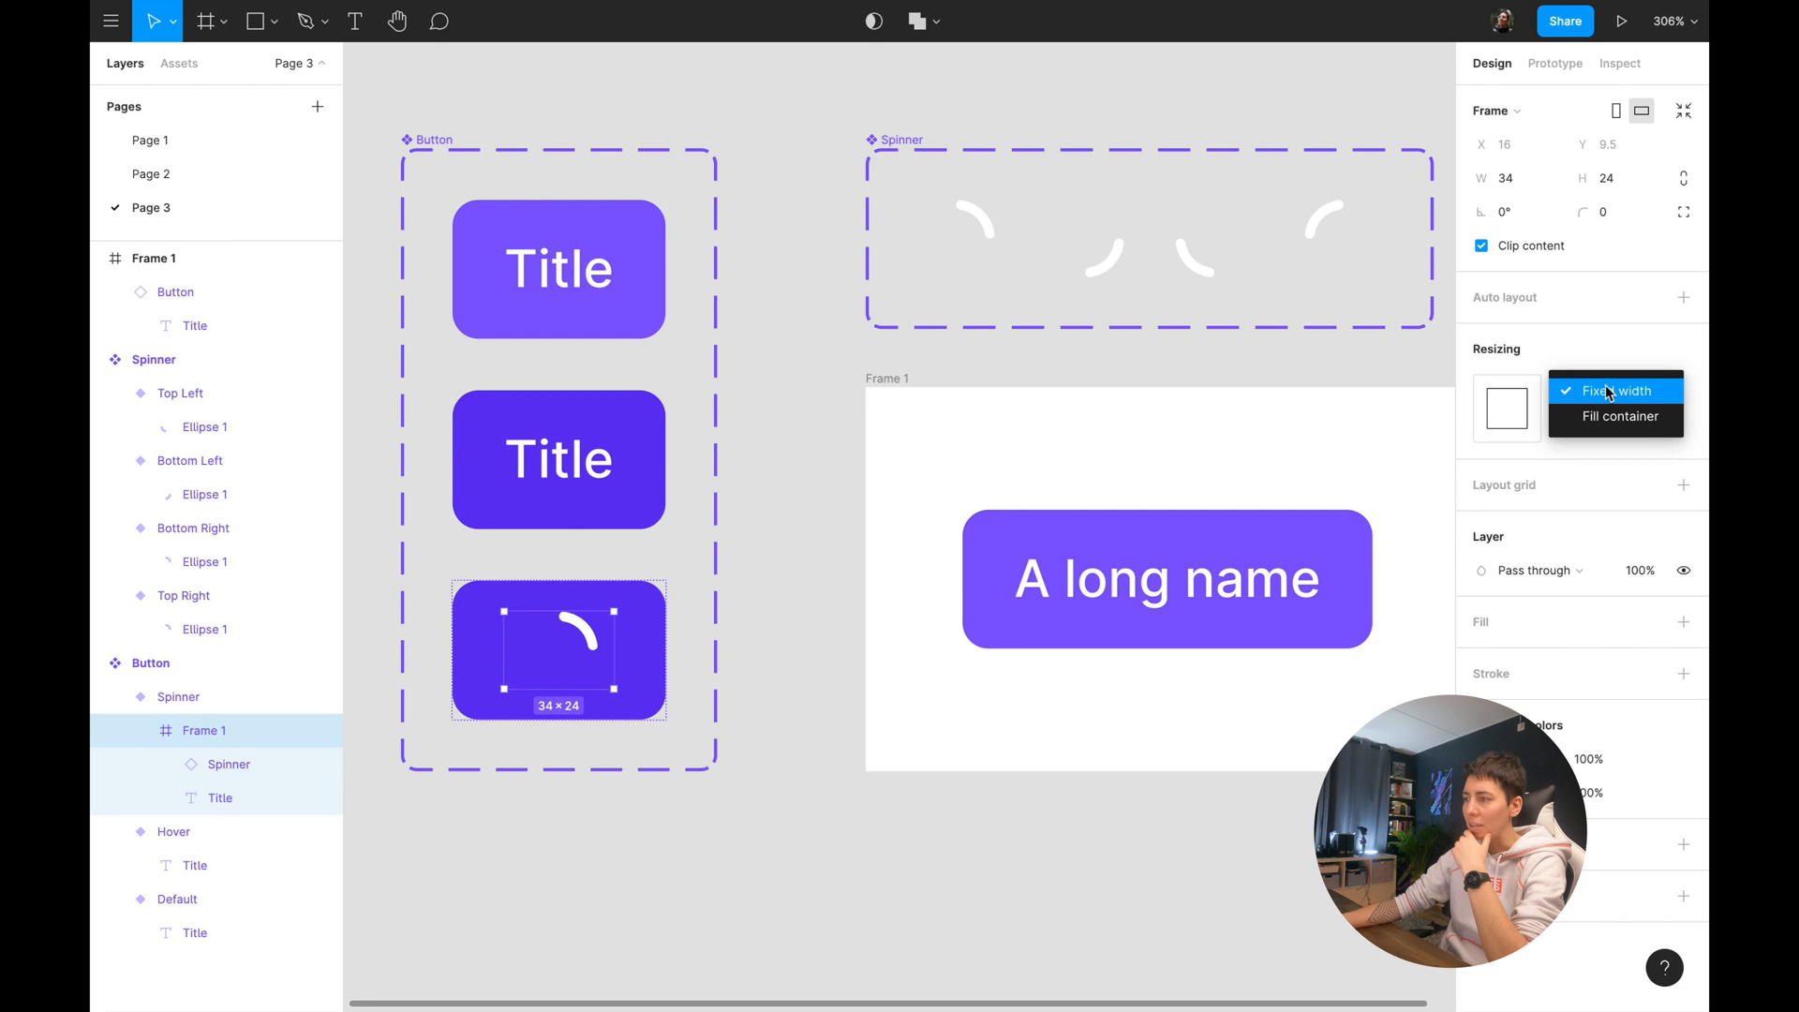
pyautogui.click(1619, 416)
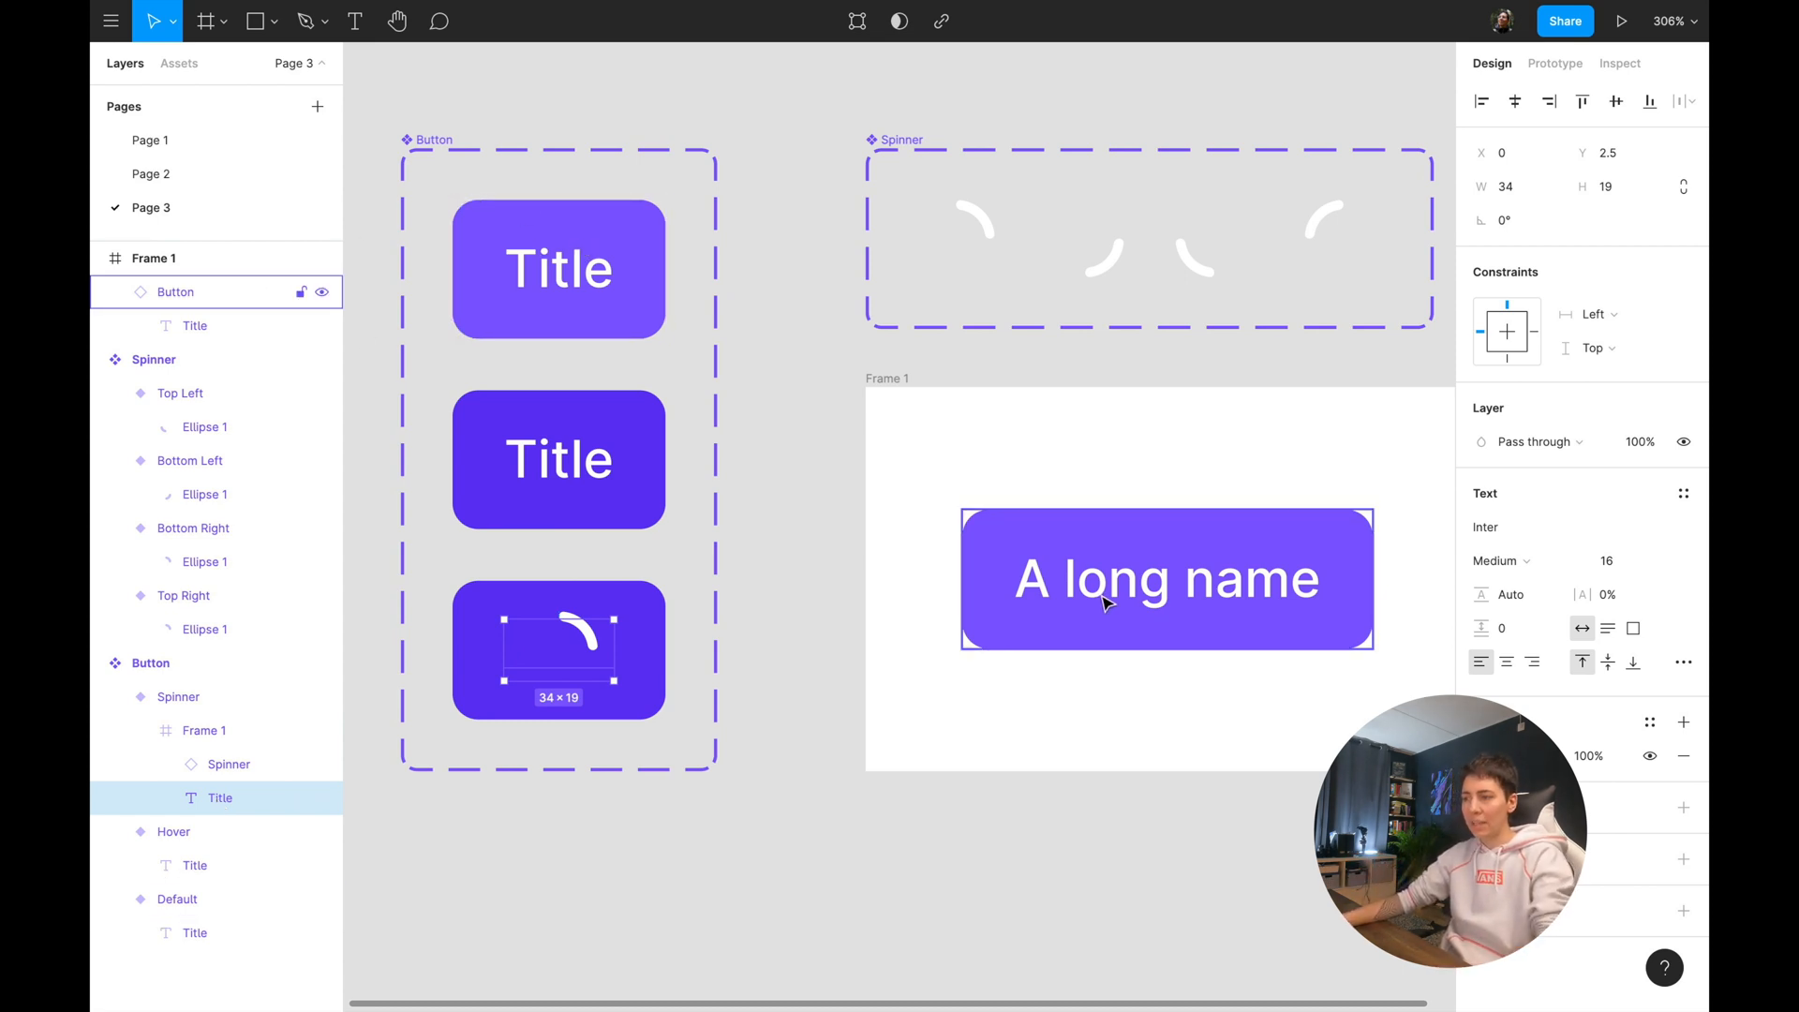
# Watch the spinning arc in preview, then undo back to Group 1 with Fill container.
pyautogui.click(195, 326)
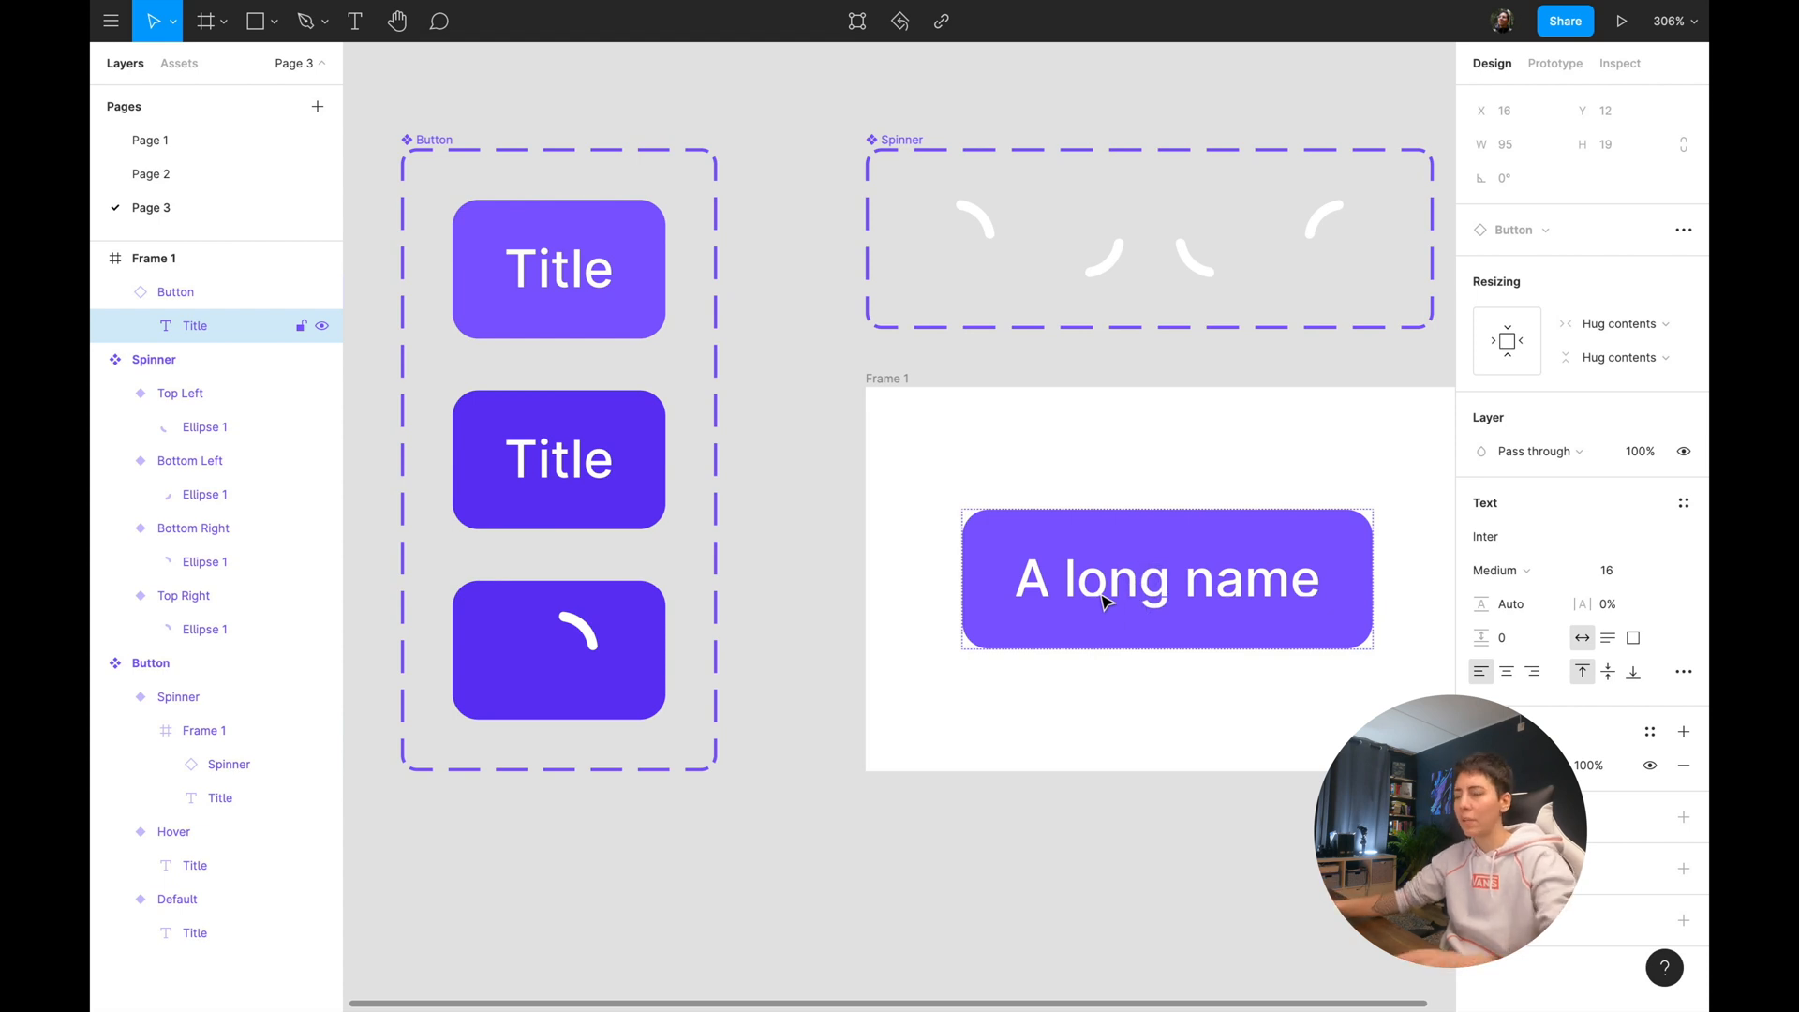
pyautogui.click(559, 649)
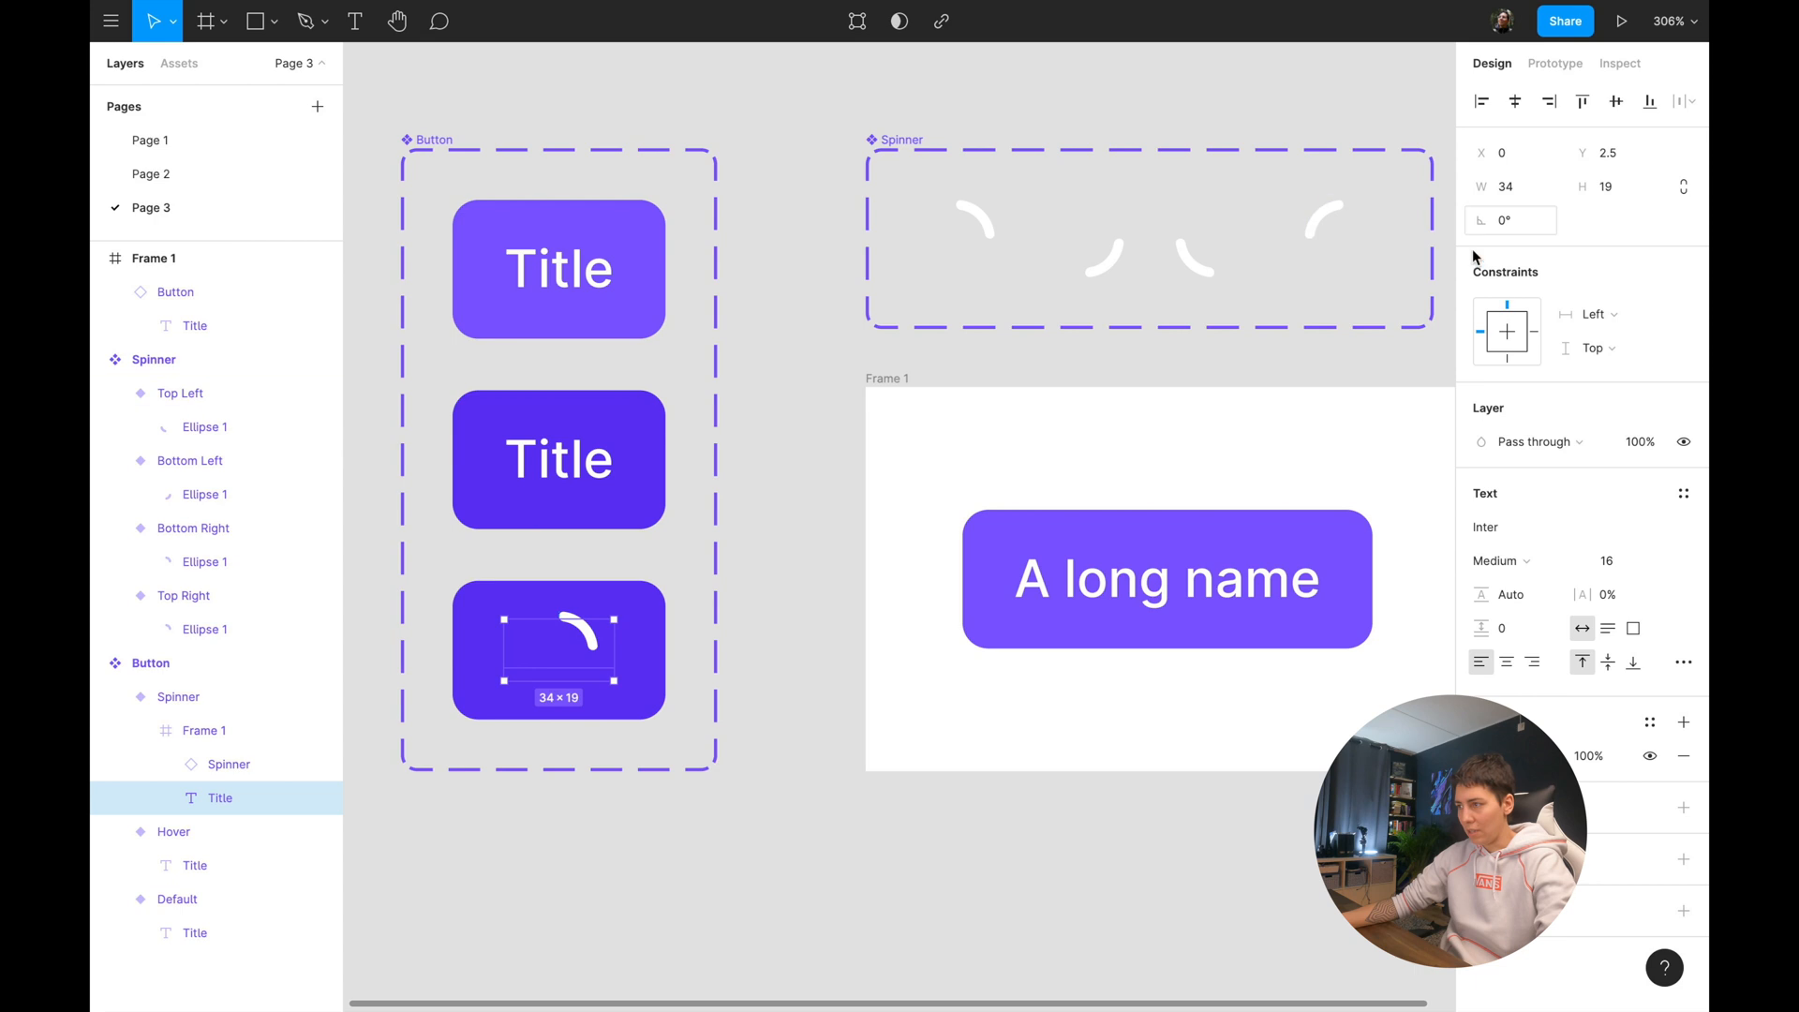
pyautogui.click(1589, 315)
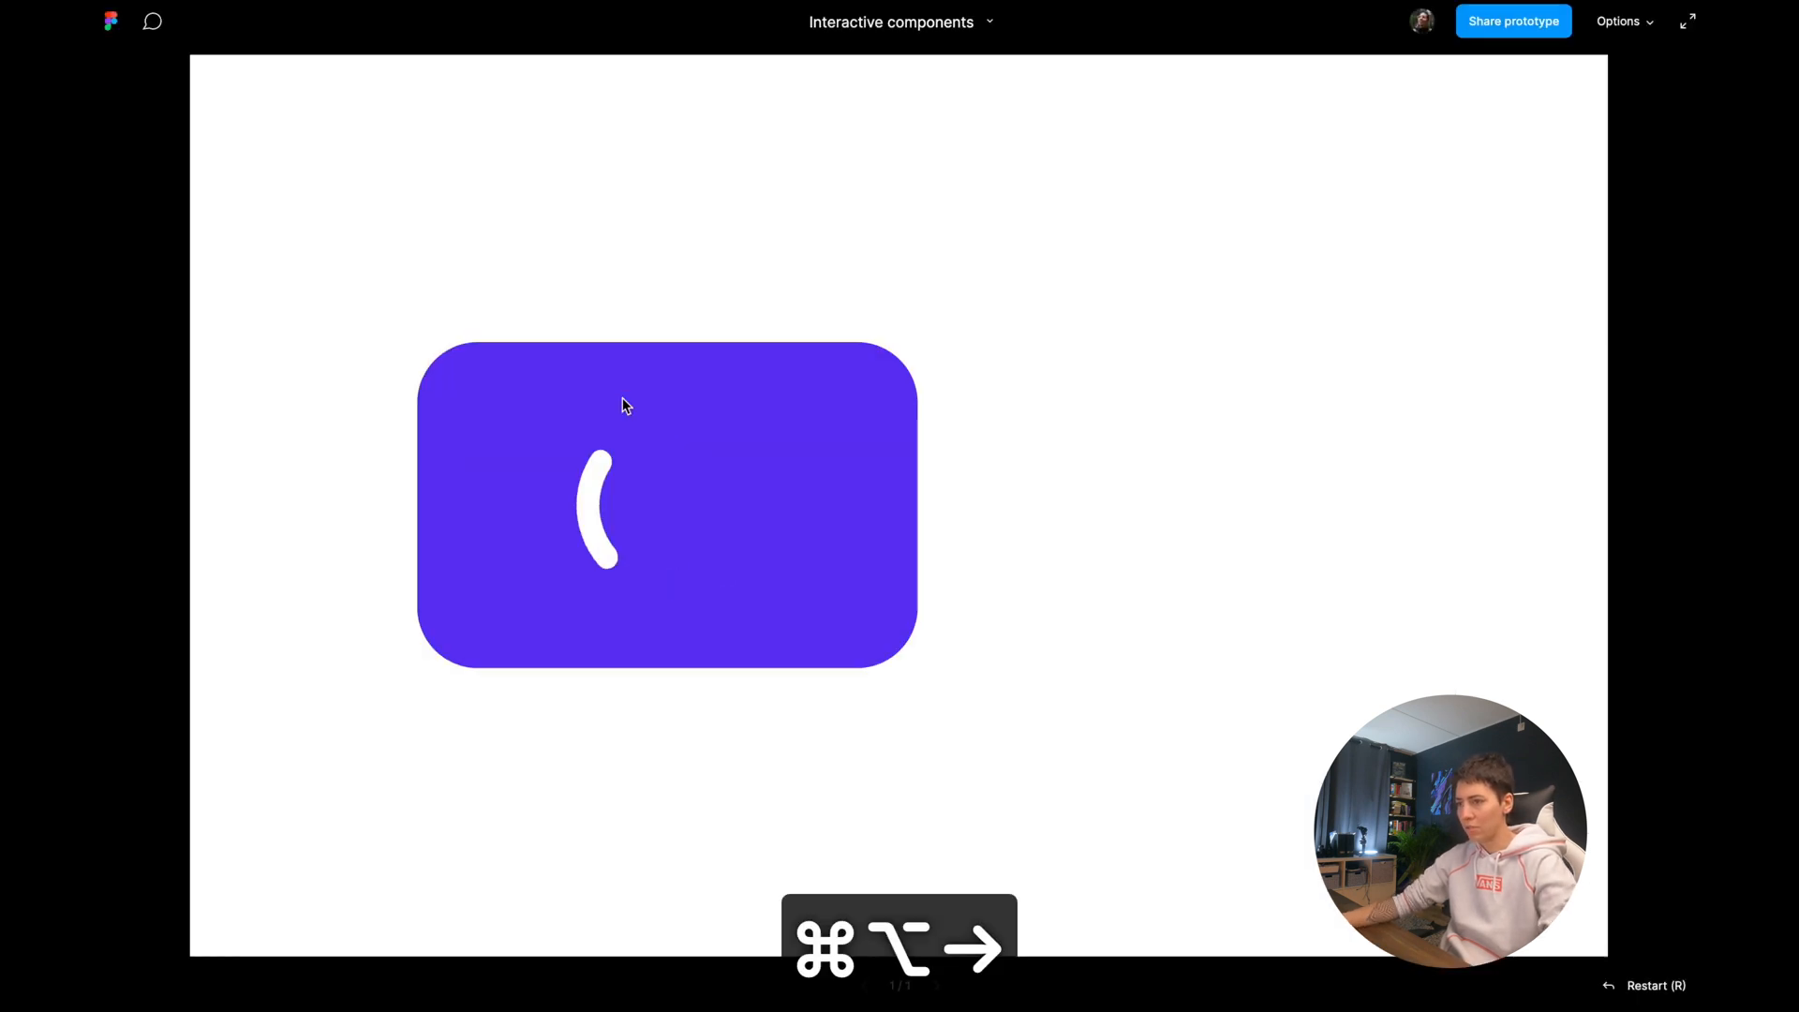
pyautogui.press('r')
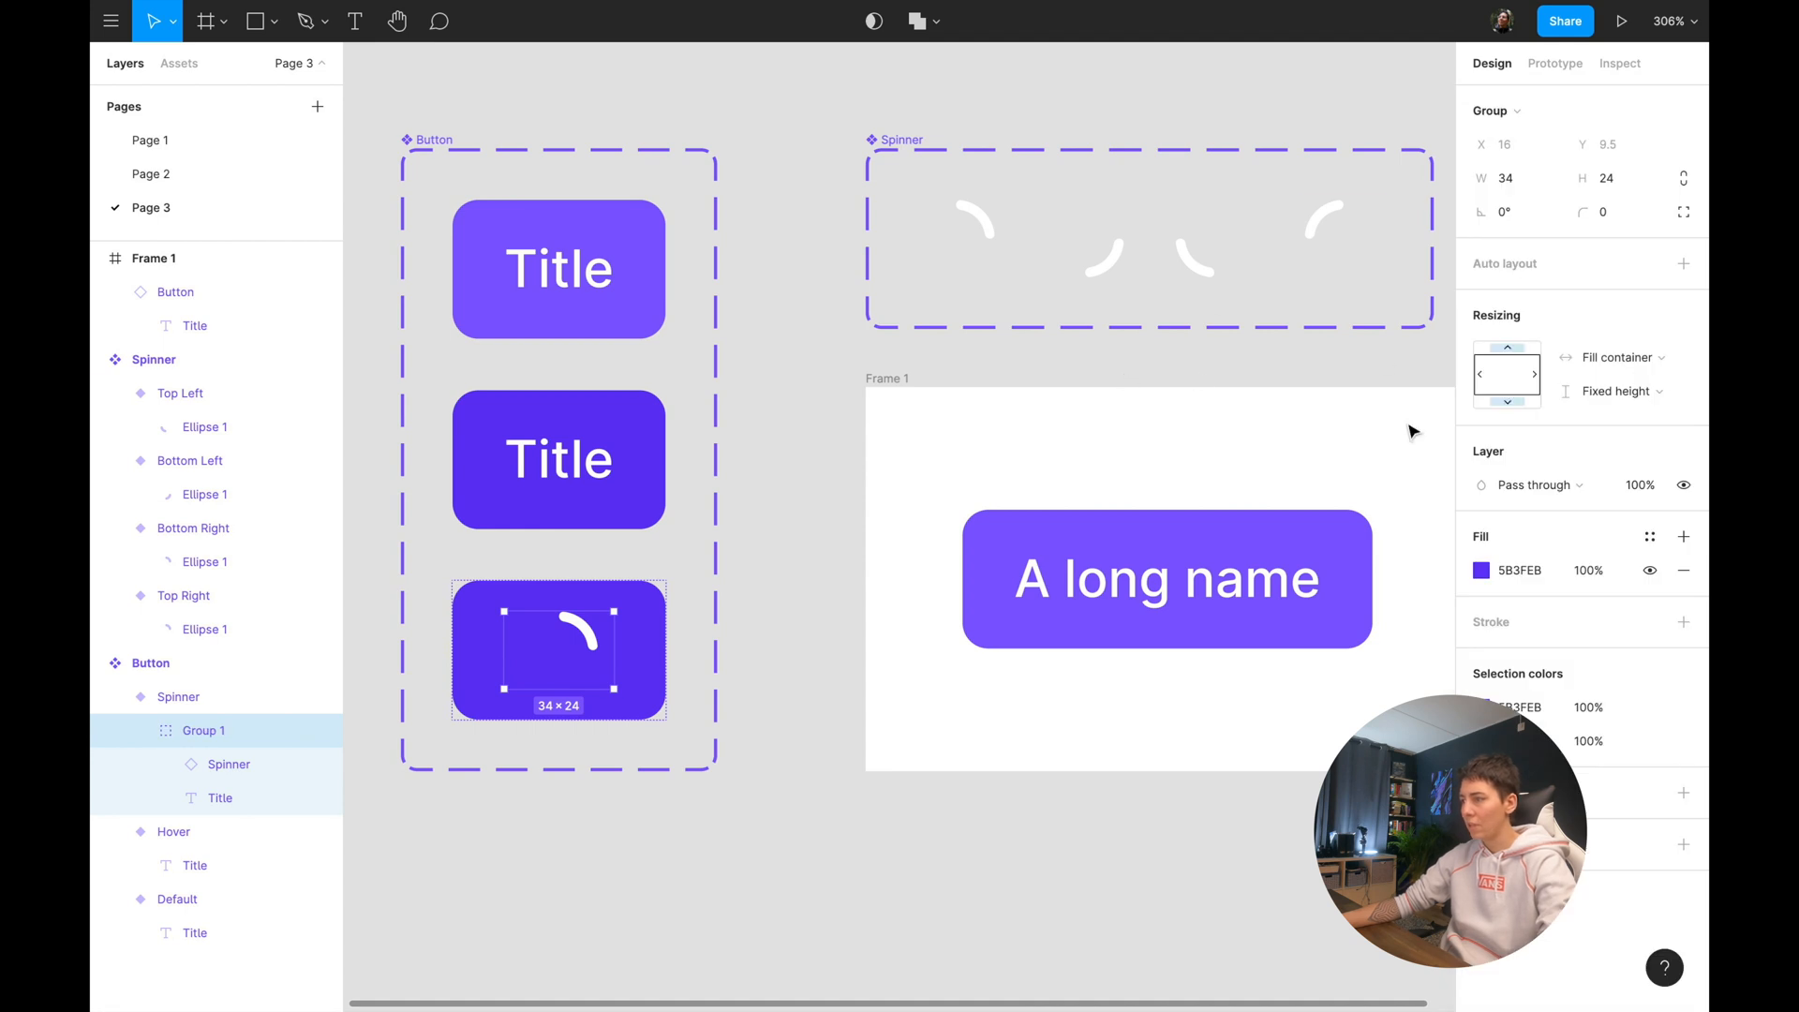
# Set the Spinner variant's horizontal resizing to Hug contents, keeping its fixed 43 height.
pyautogui.click(1622, 20)
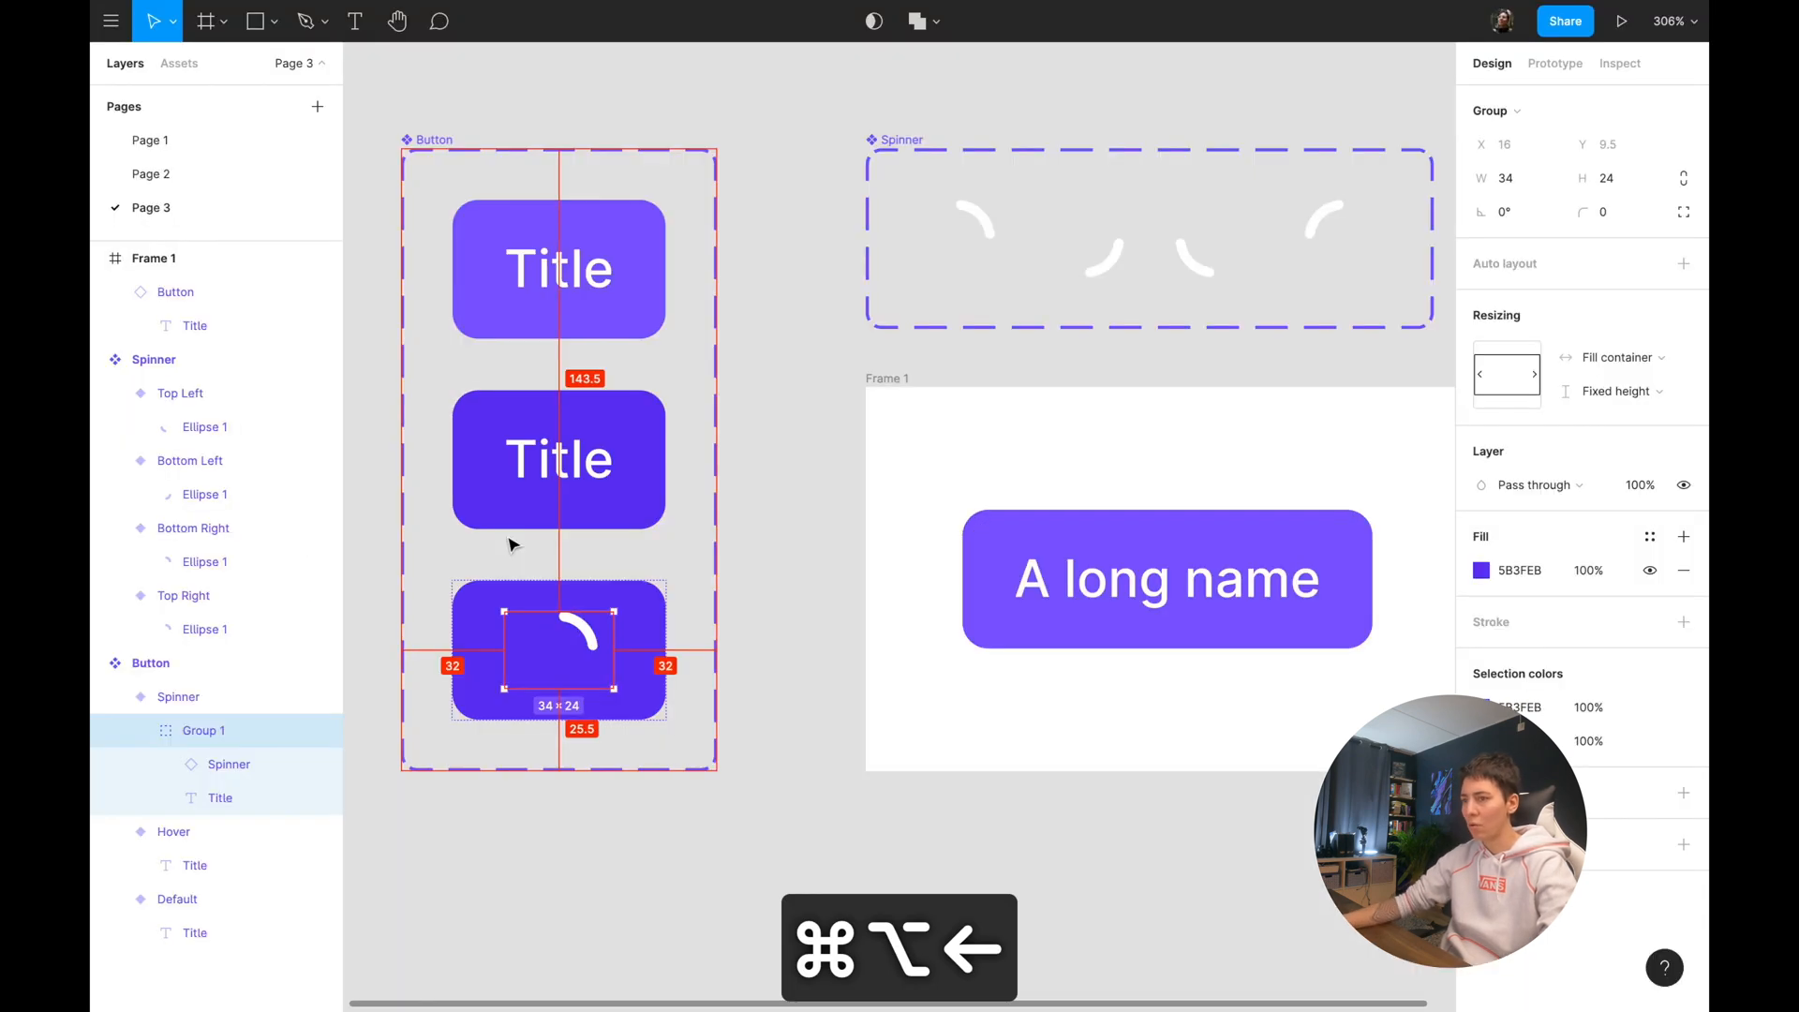
pyautogui.click(1618, 357)
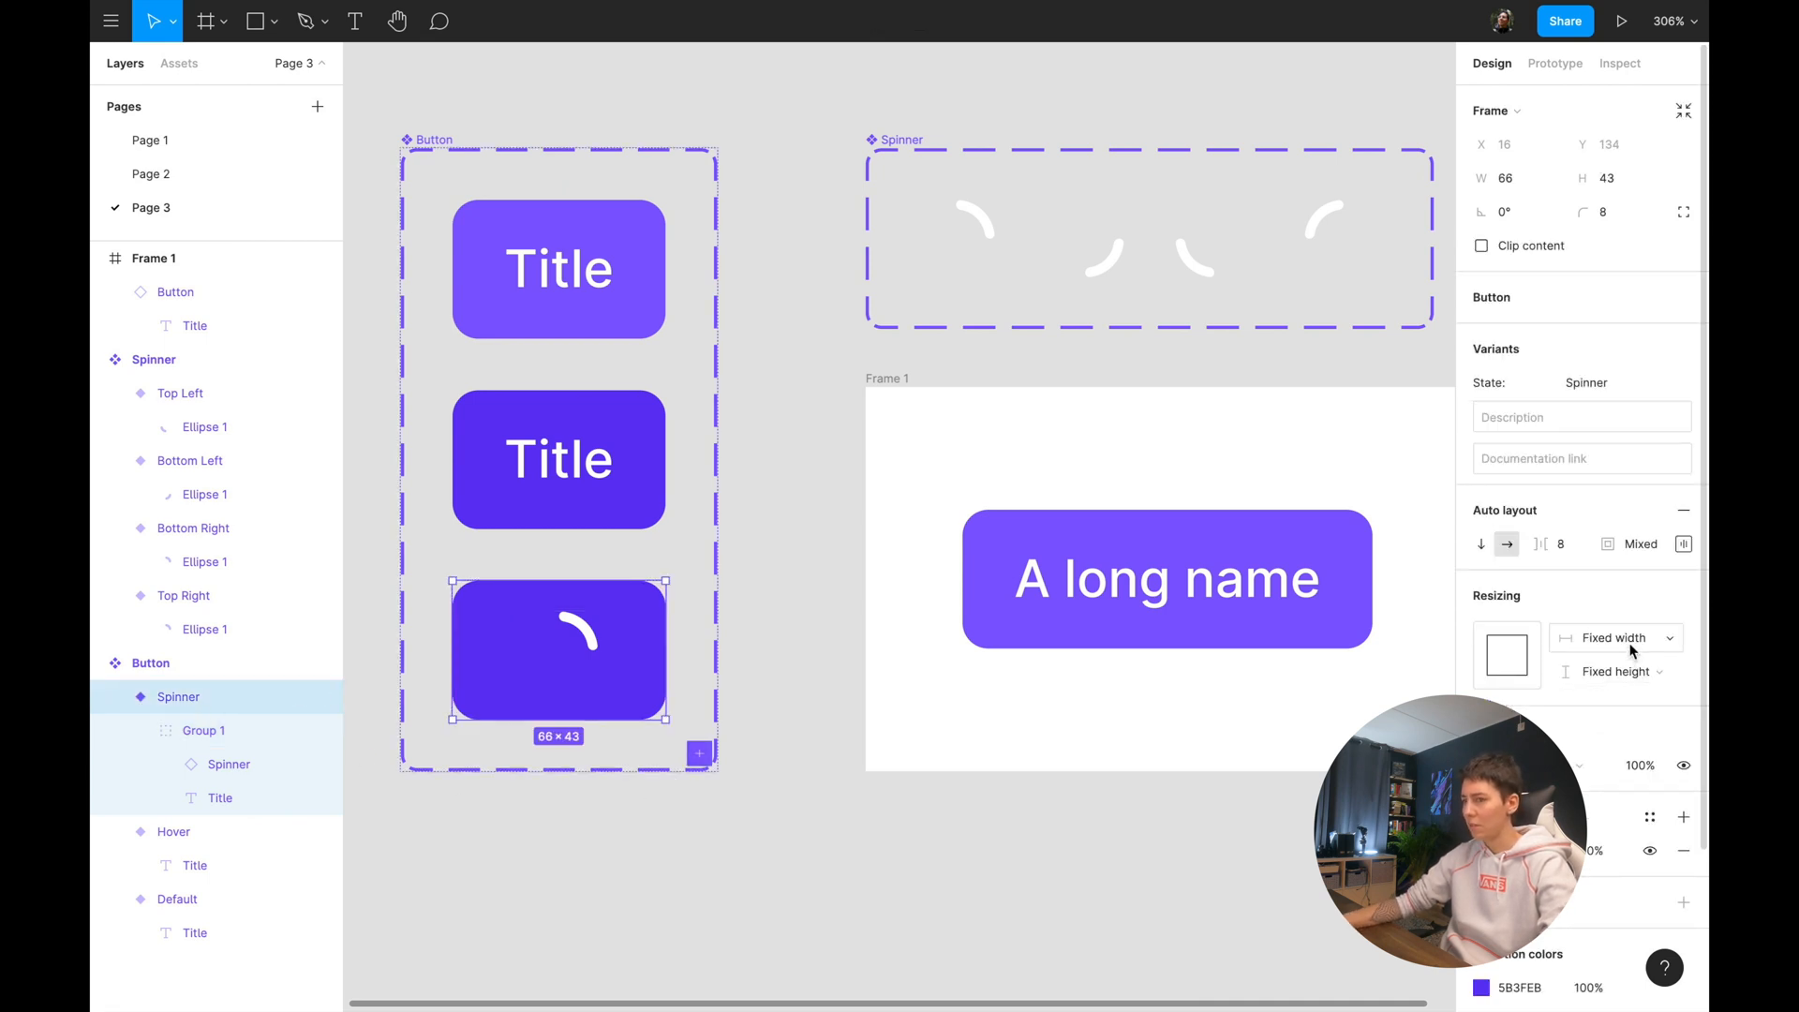
pyautogui.click(1612, 637)
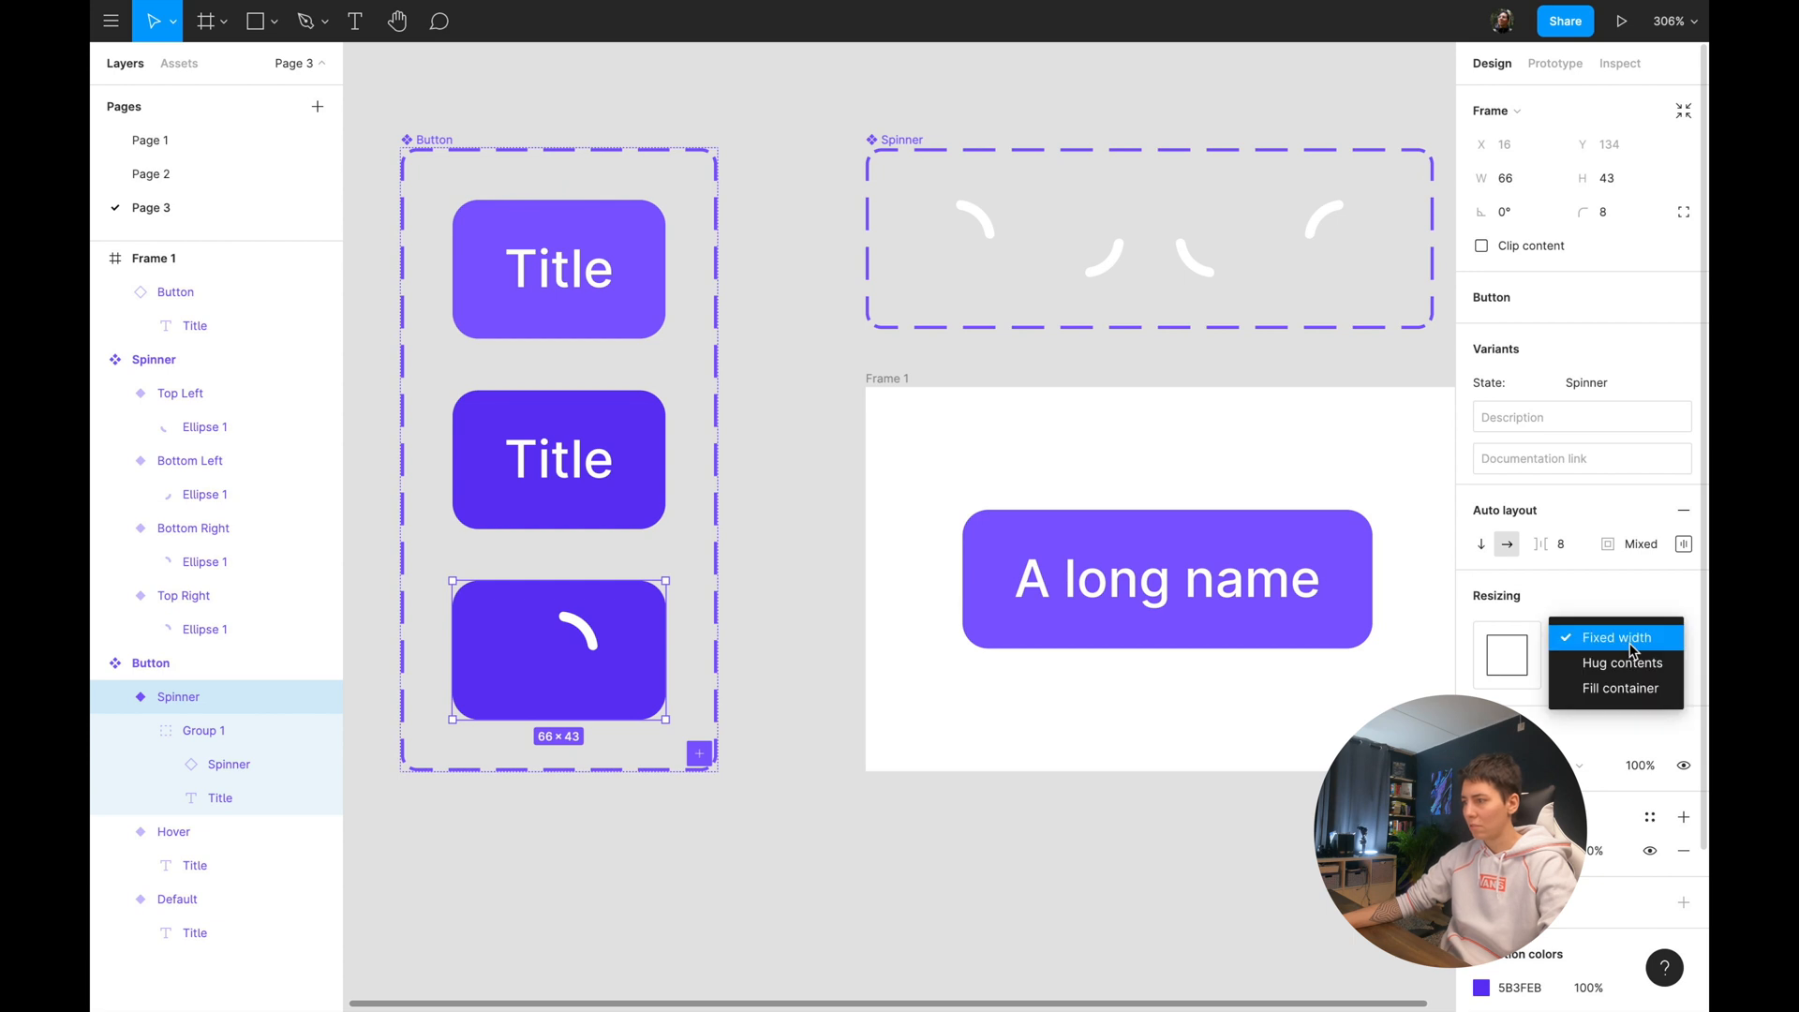
pyautogui.moveTo(1625, 663)
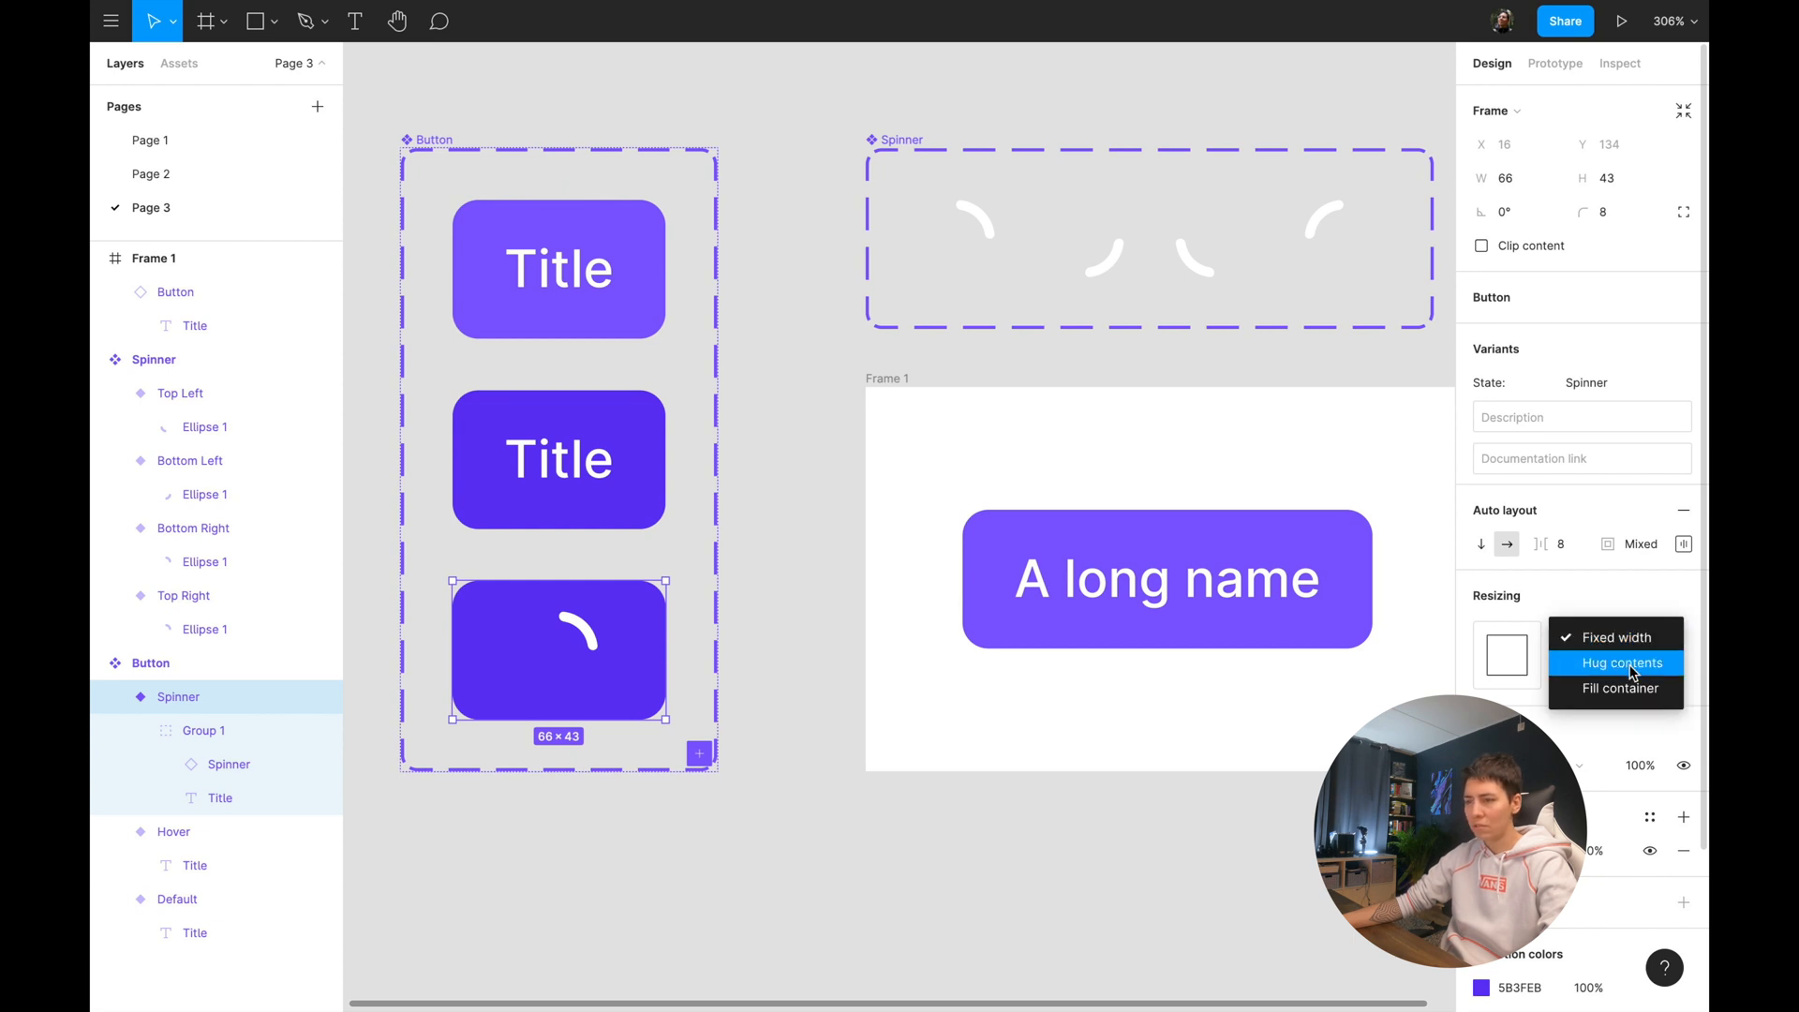
pyautogui.click(1621, 662)
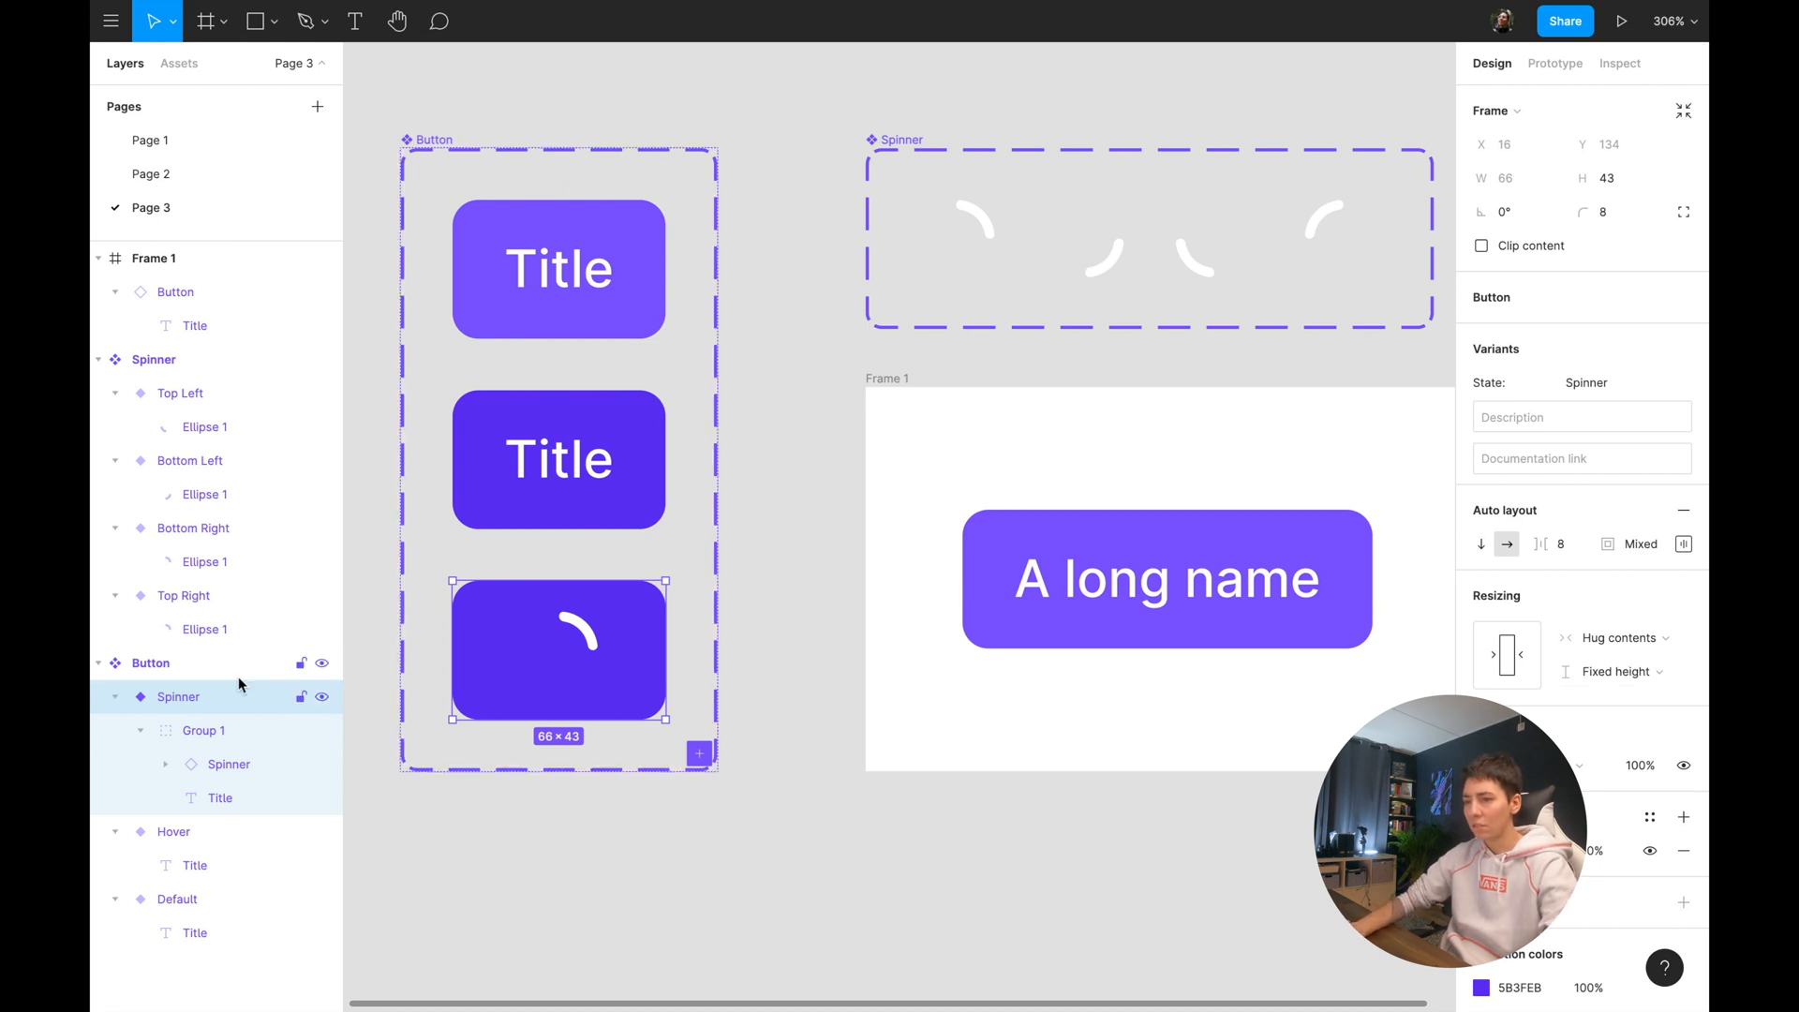
pyautogui.click(1622, 20)
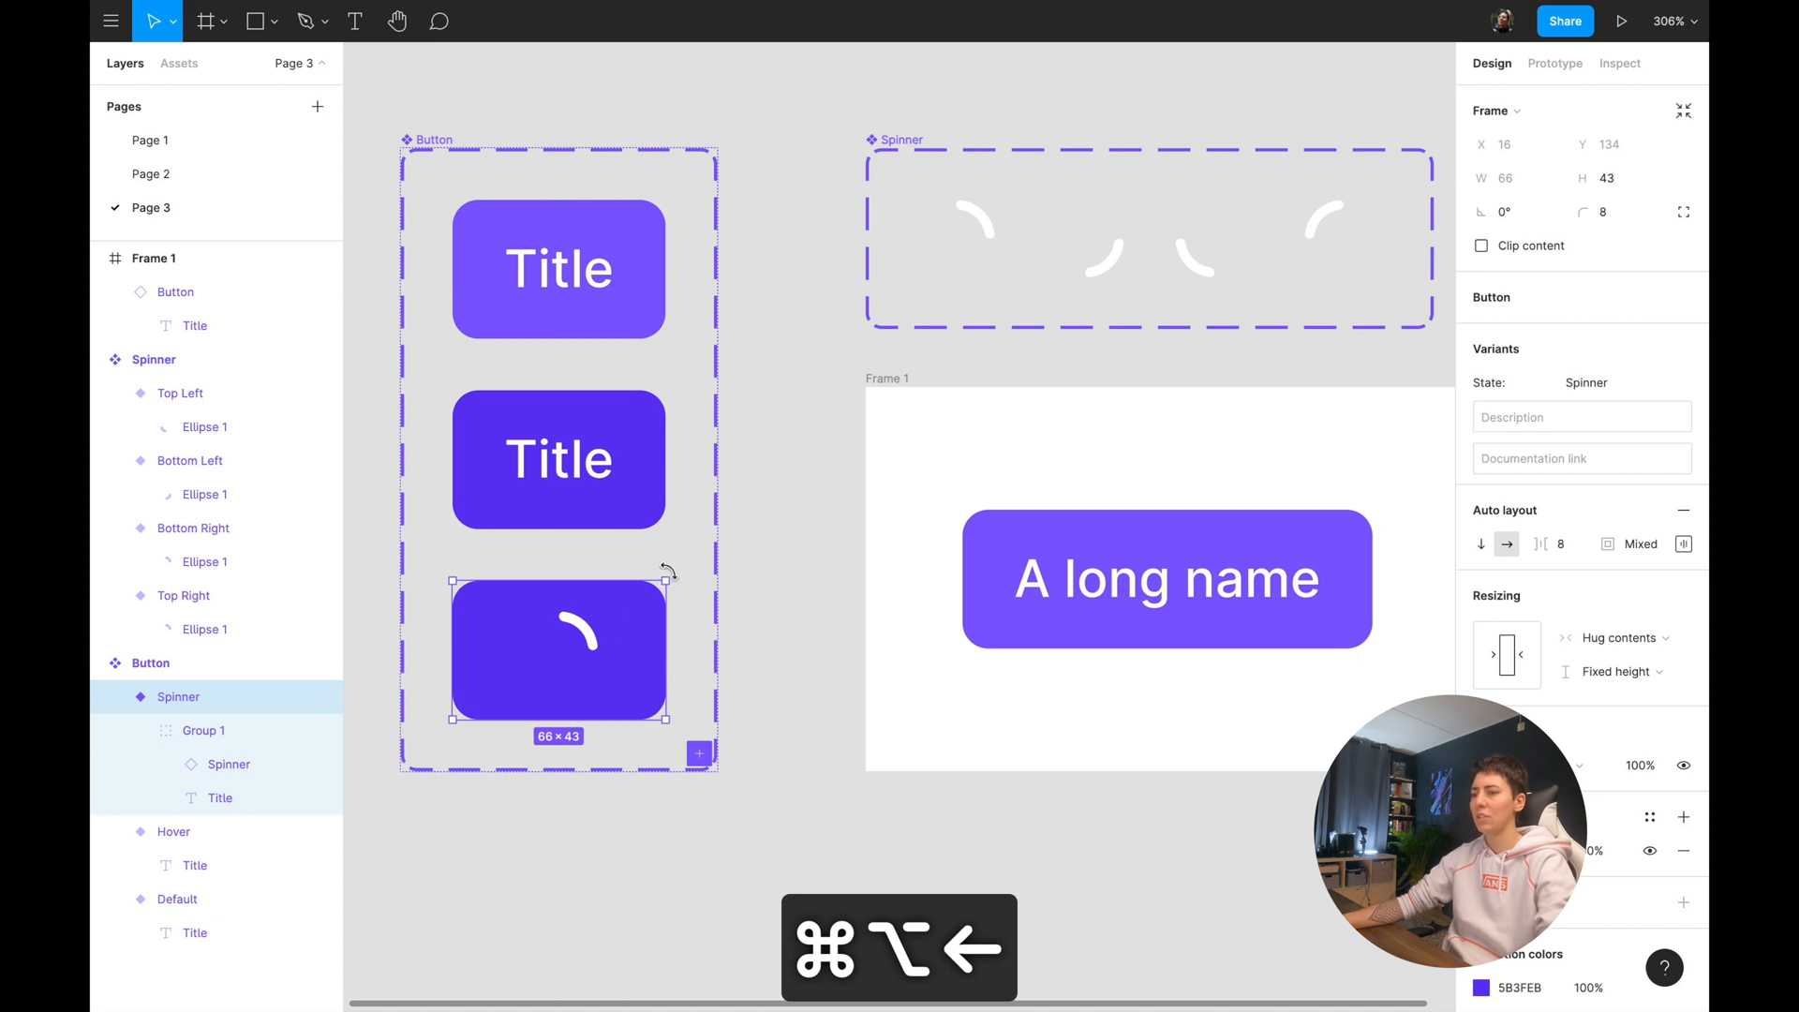
# Review the variant and Button component set alignment and padding settings, then present Frame 1.
pyautogui.click(1683, 543)
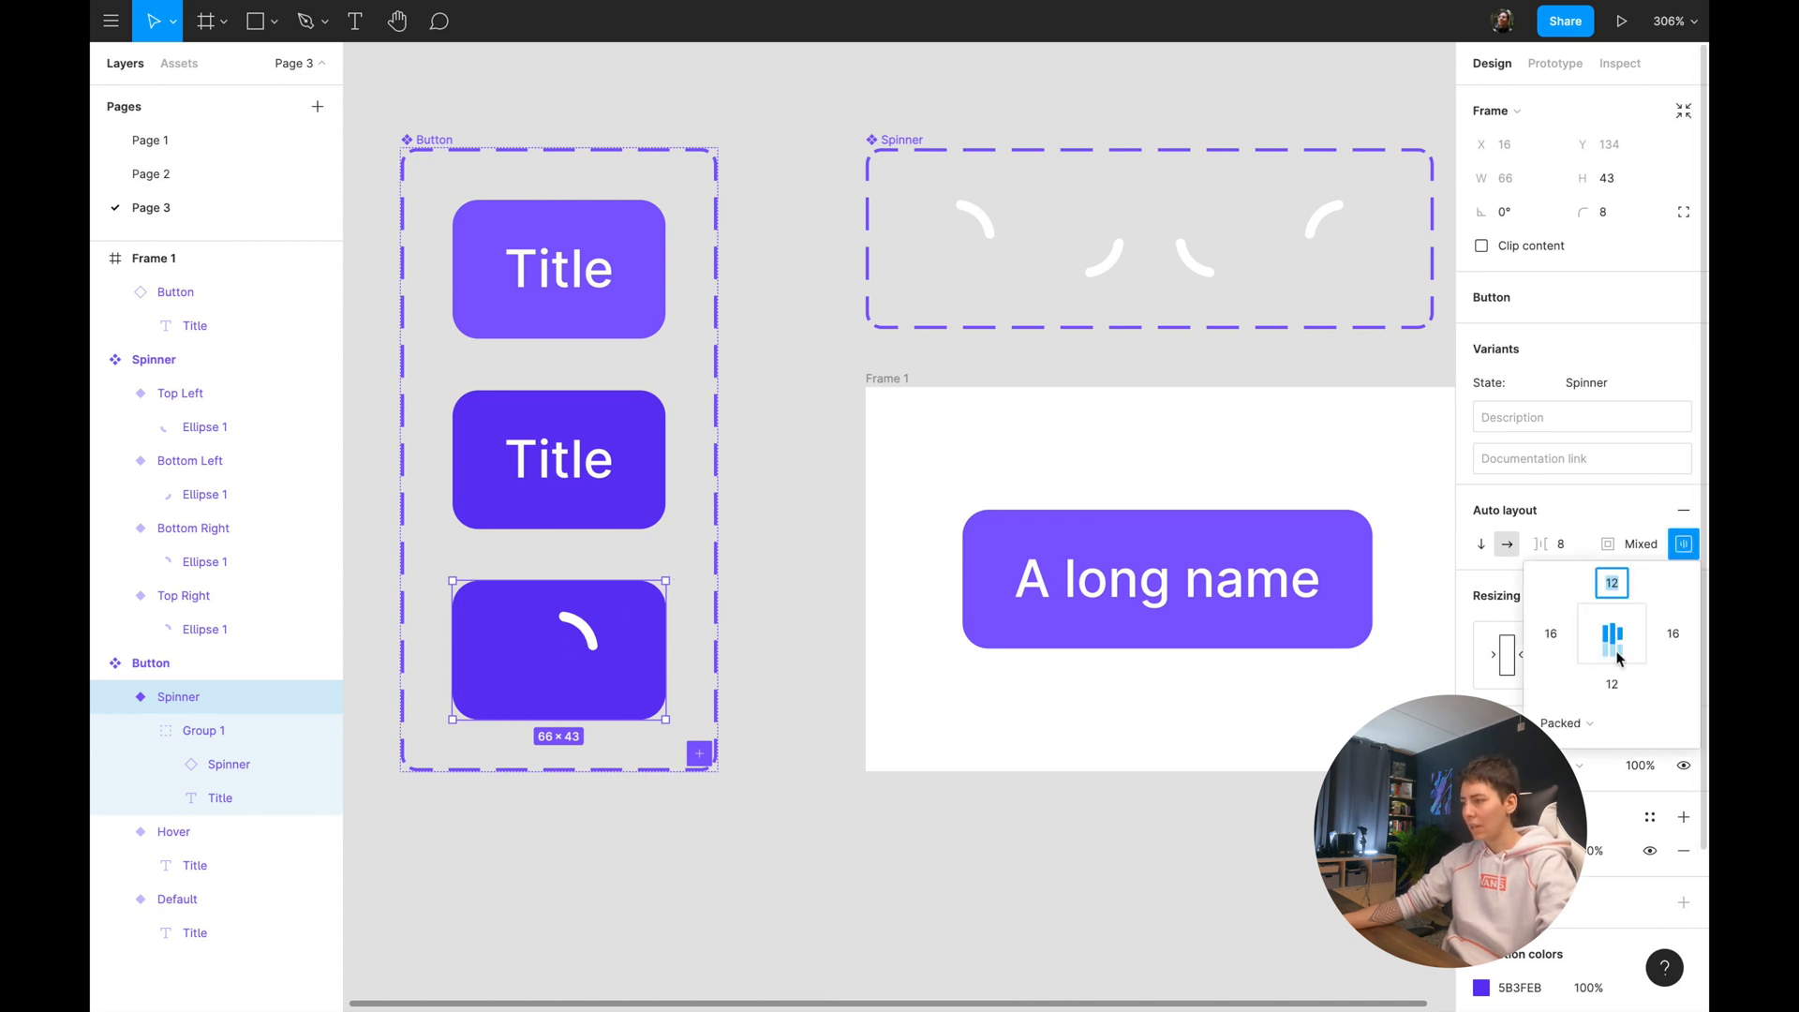
pyautogui.click(150, 663)
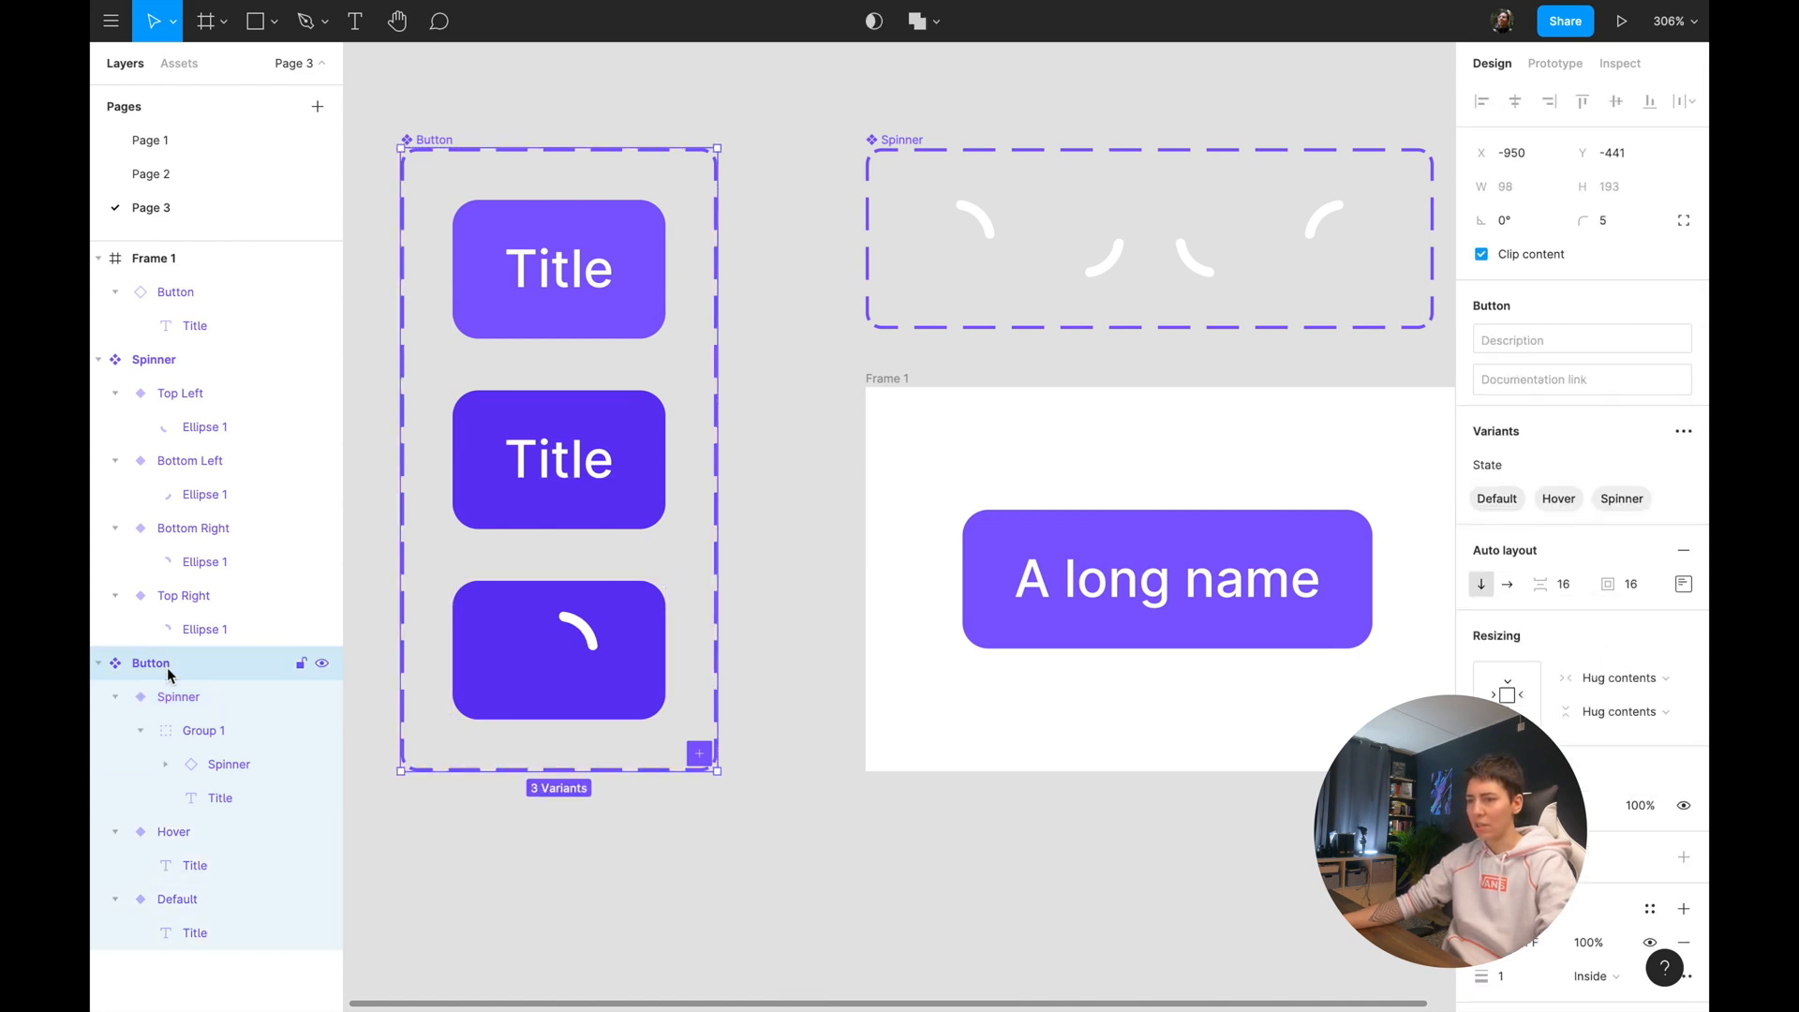
pyautogui.click(1683, 584)
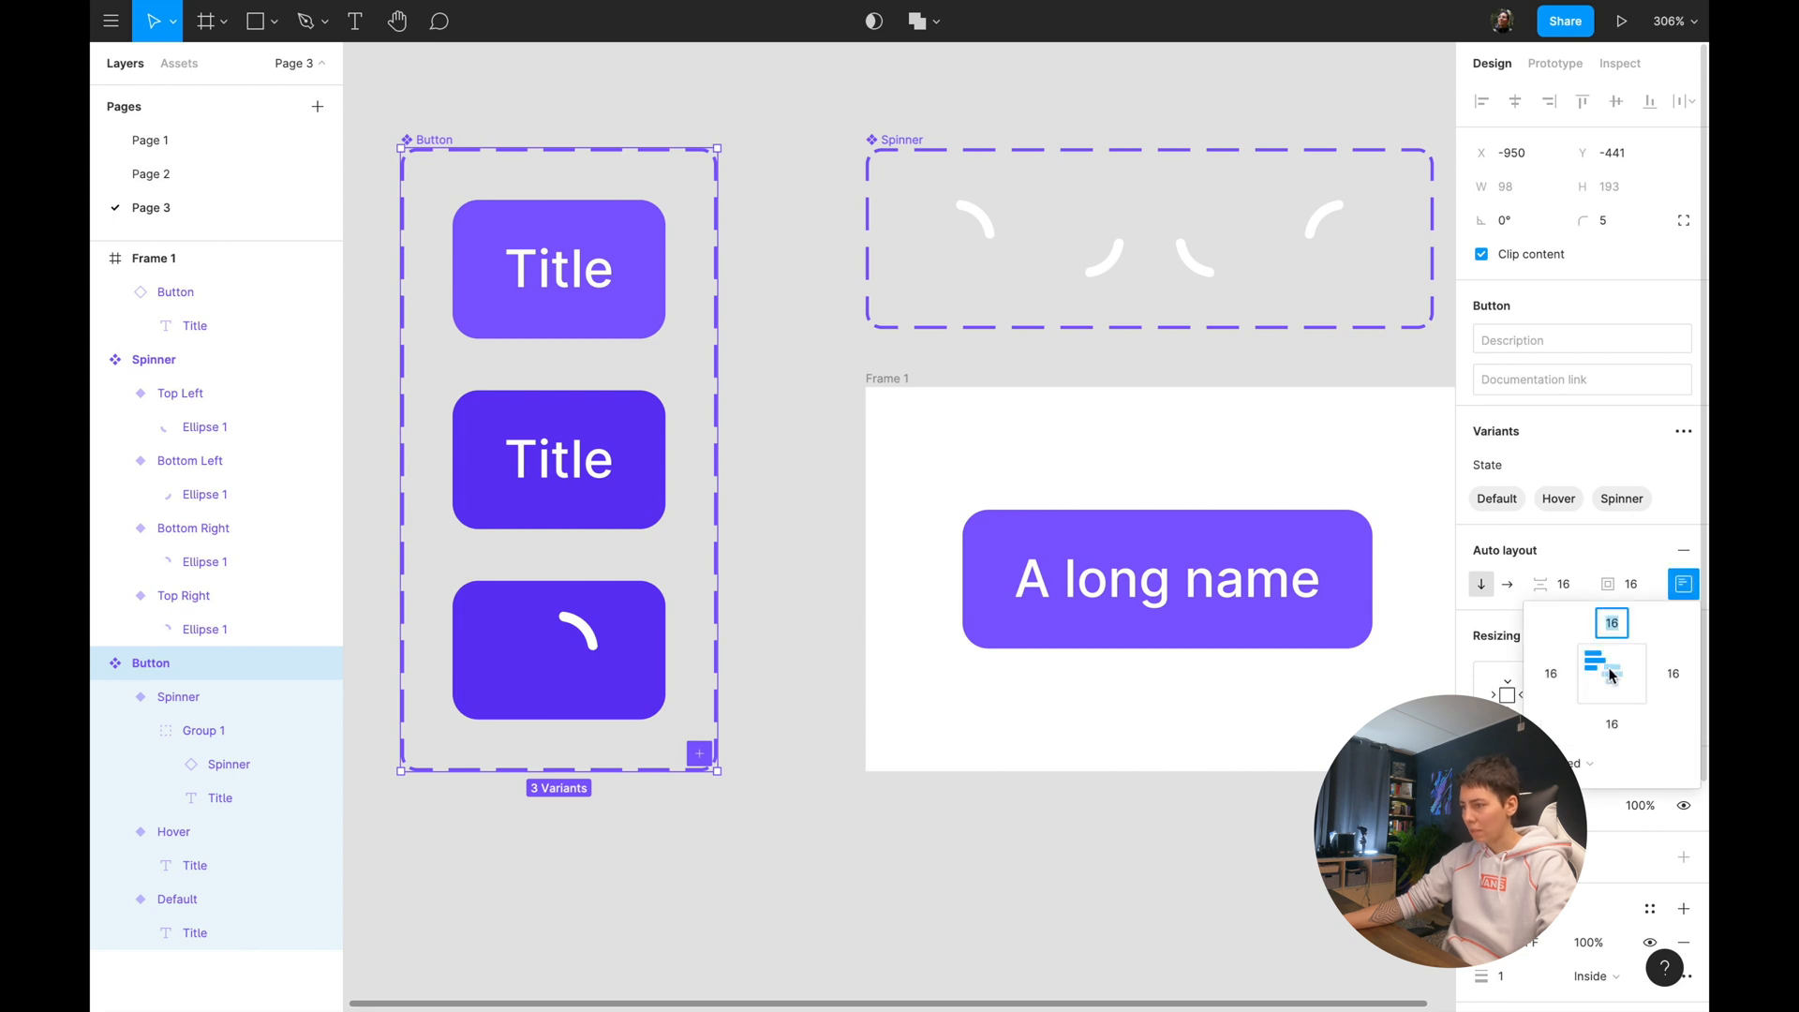
pyautogui.click(918, 817)
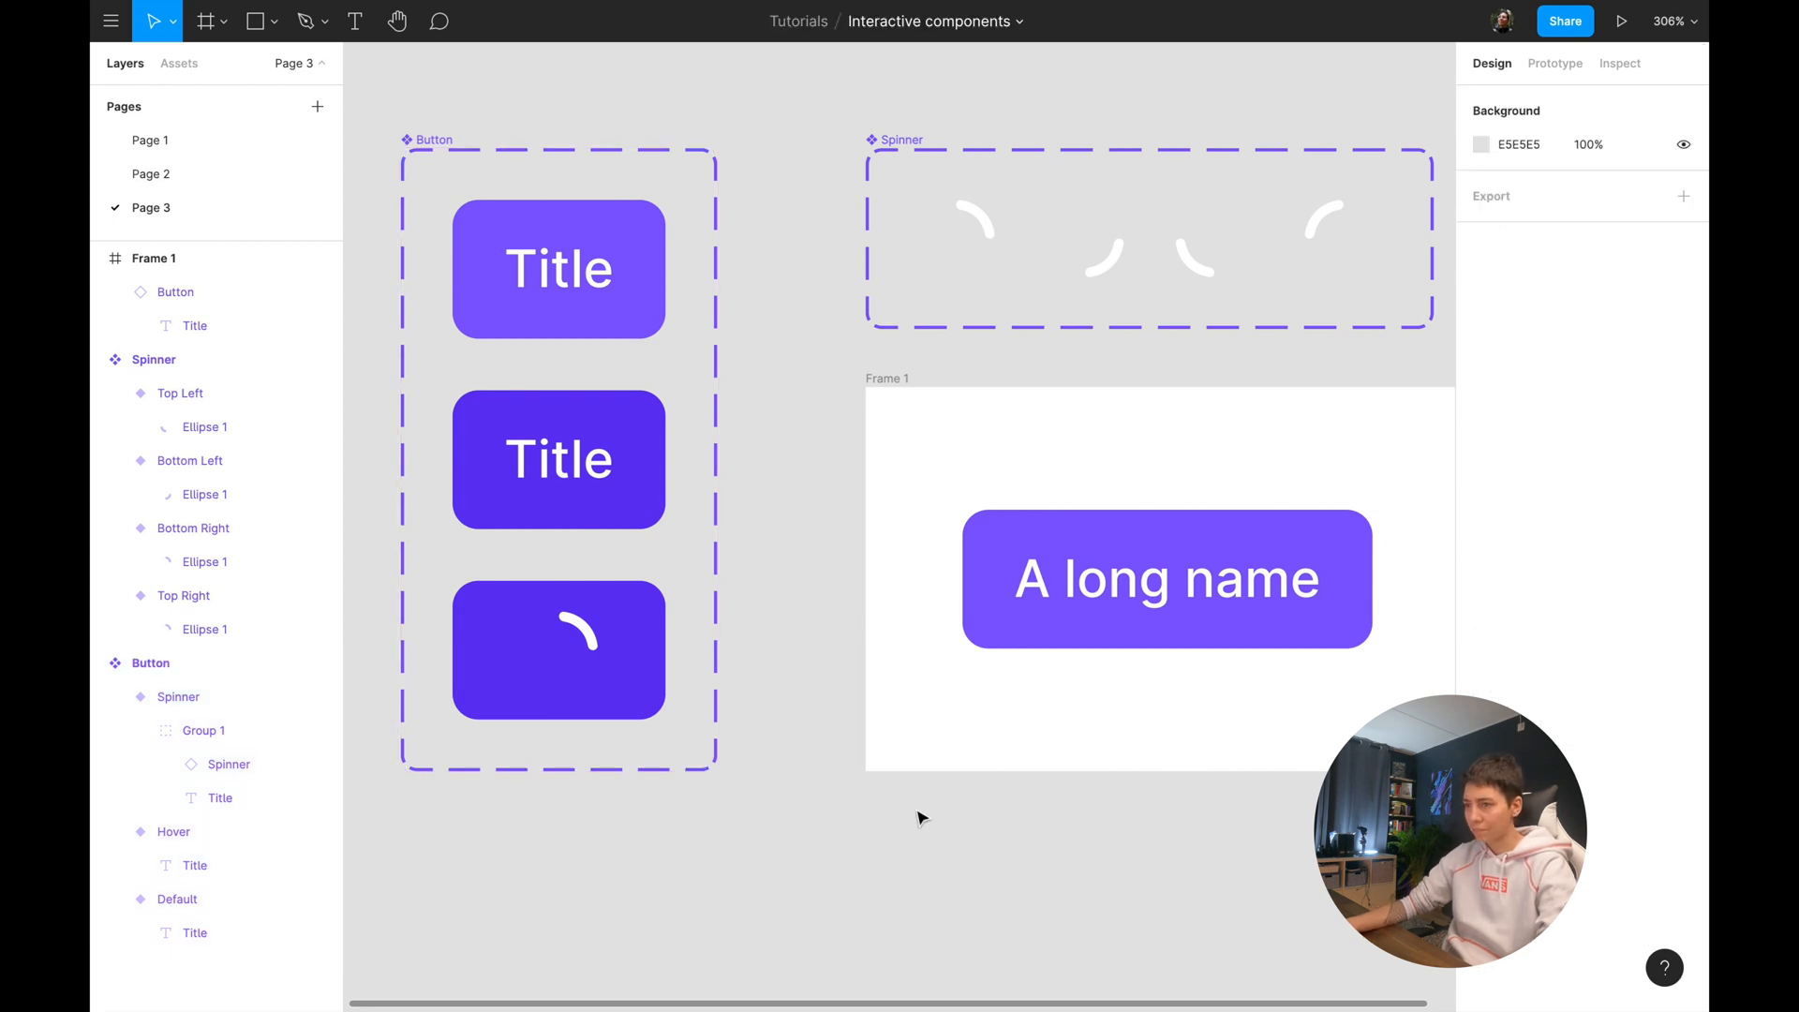
pyautogui.click(1622, 20)
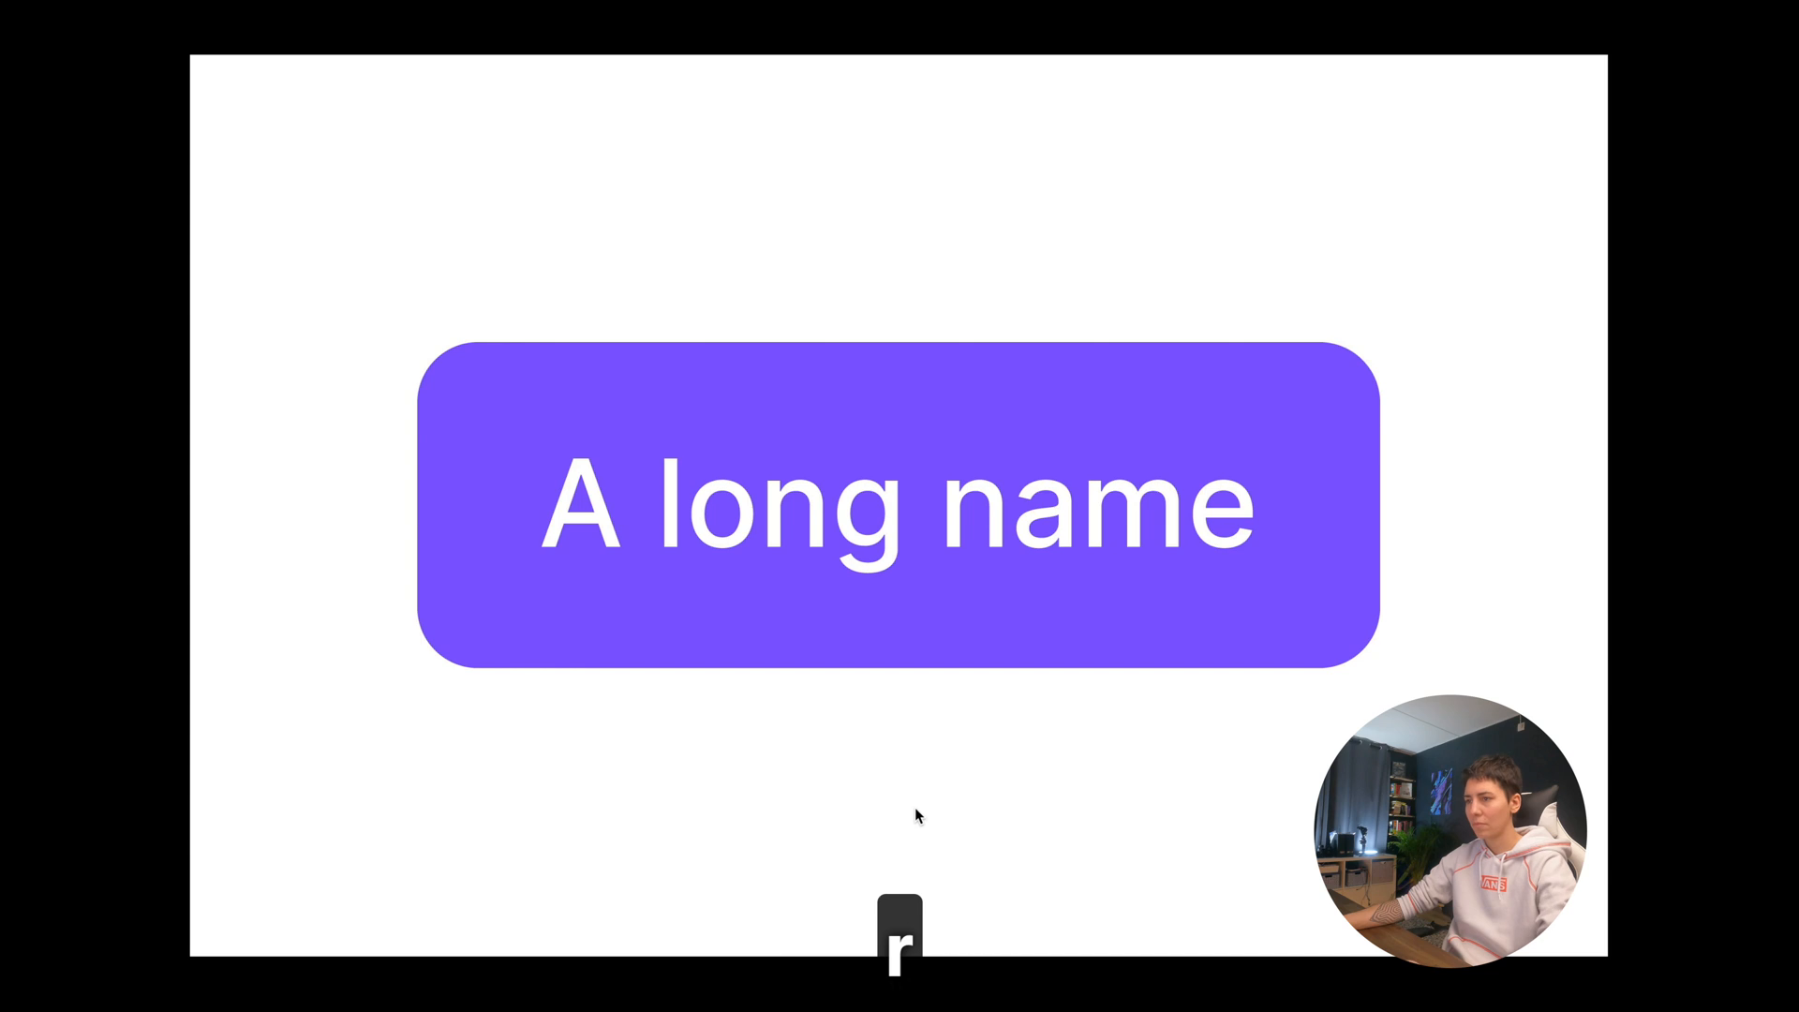